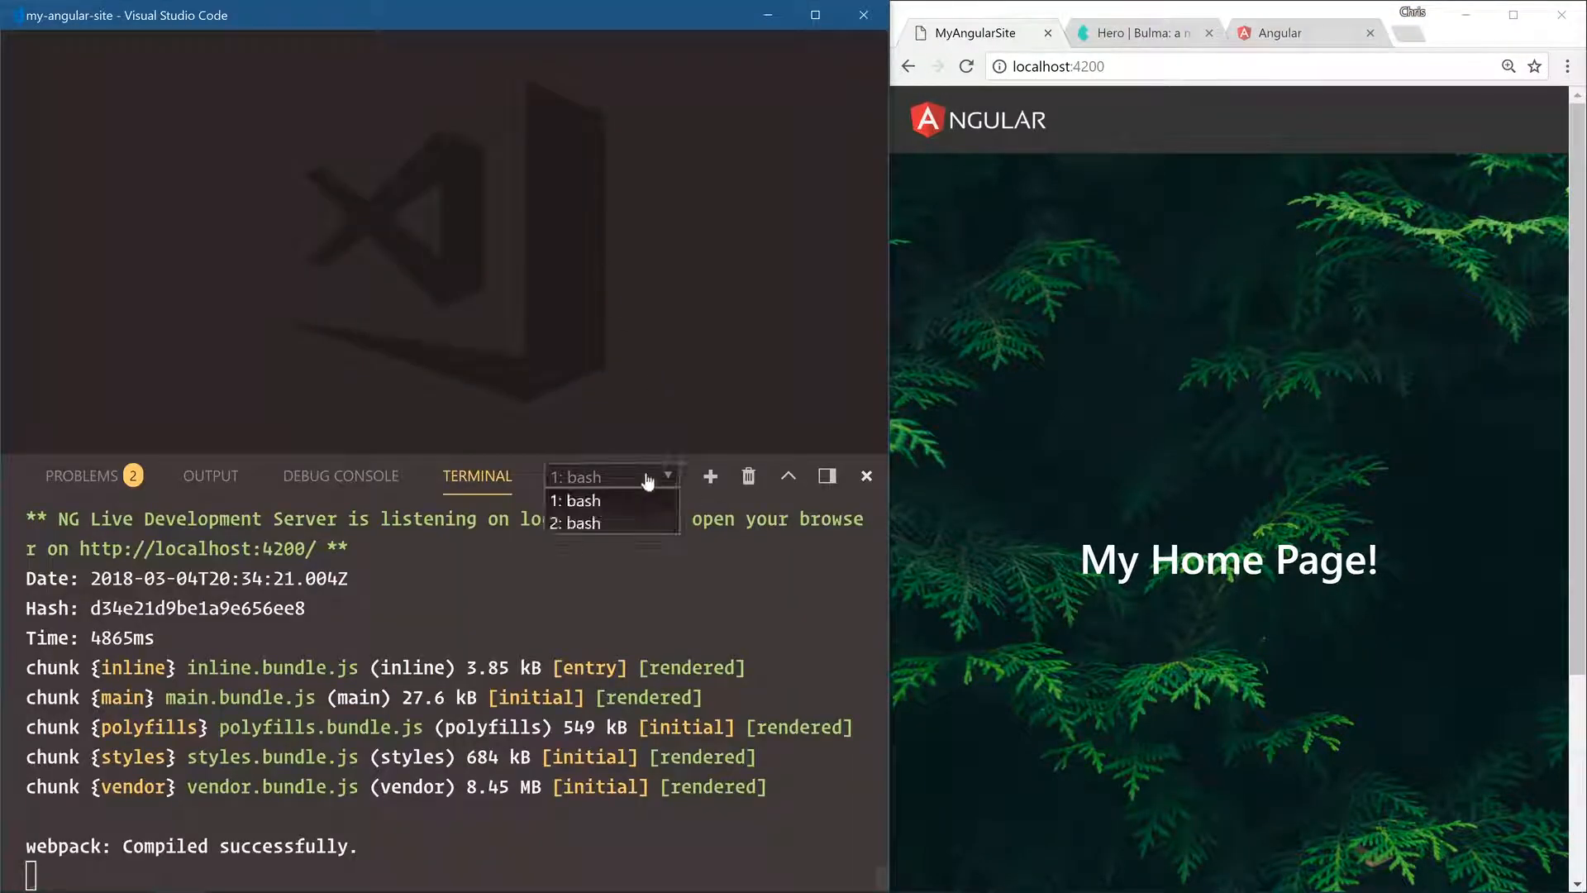
Switch to the '2: bash' terminal session showing the generated footer and contact components
left_click(577, 524)
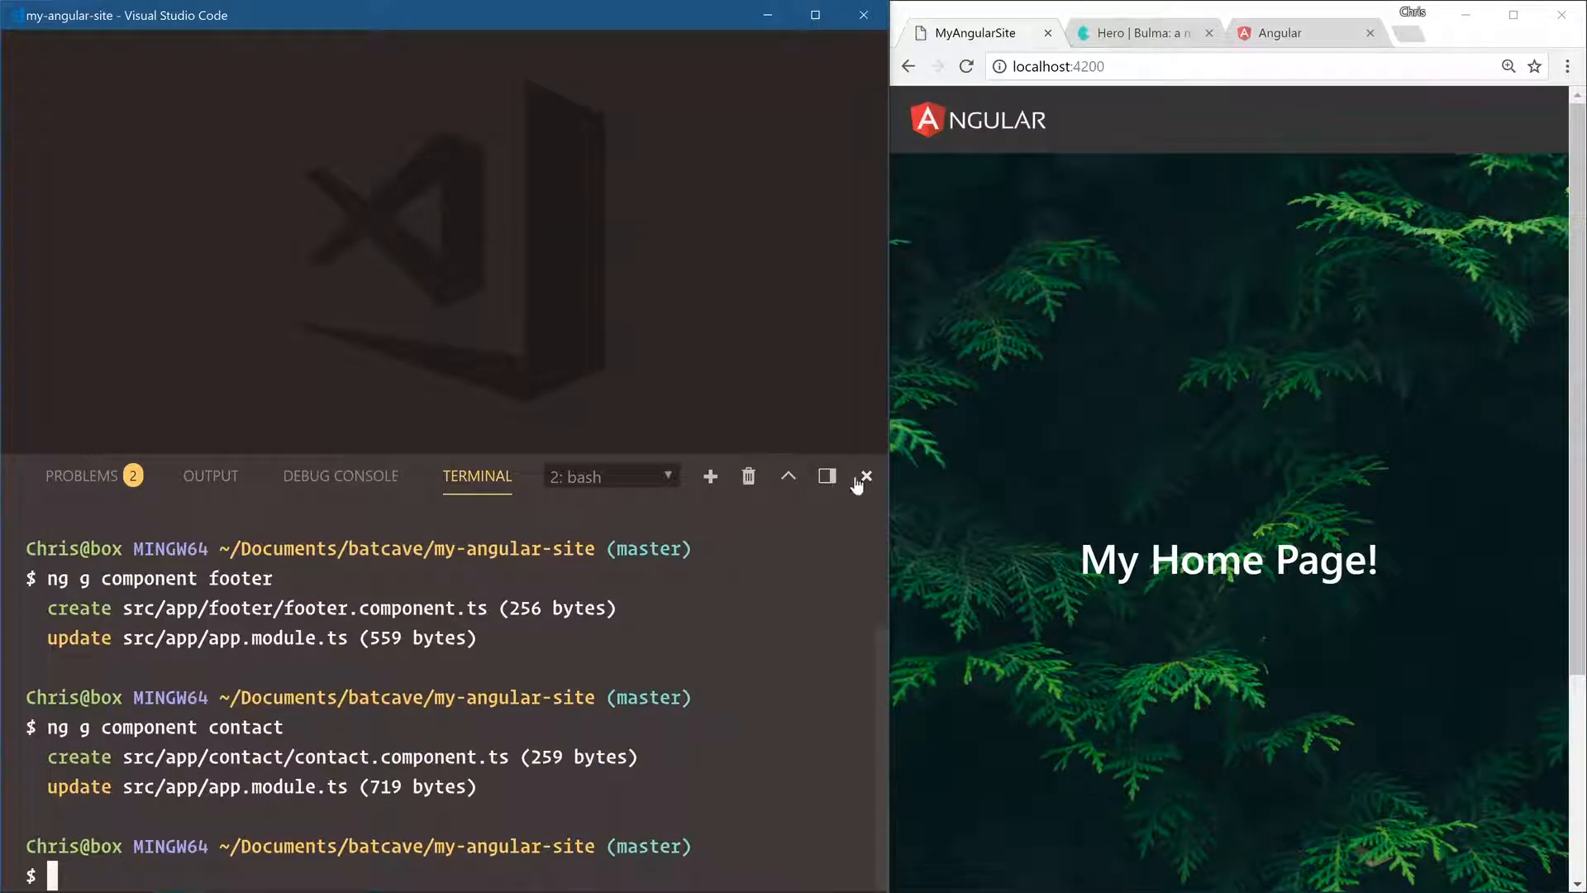
Add <app-contact></app-contact> below the header in app.component.ts
left_click(868, 477)
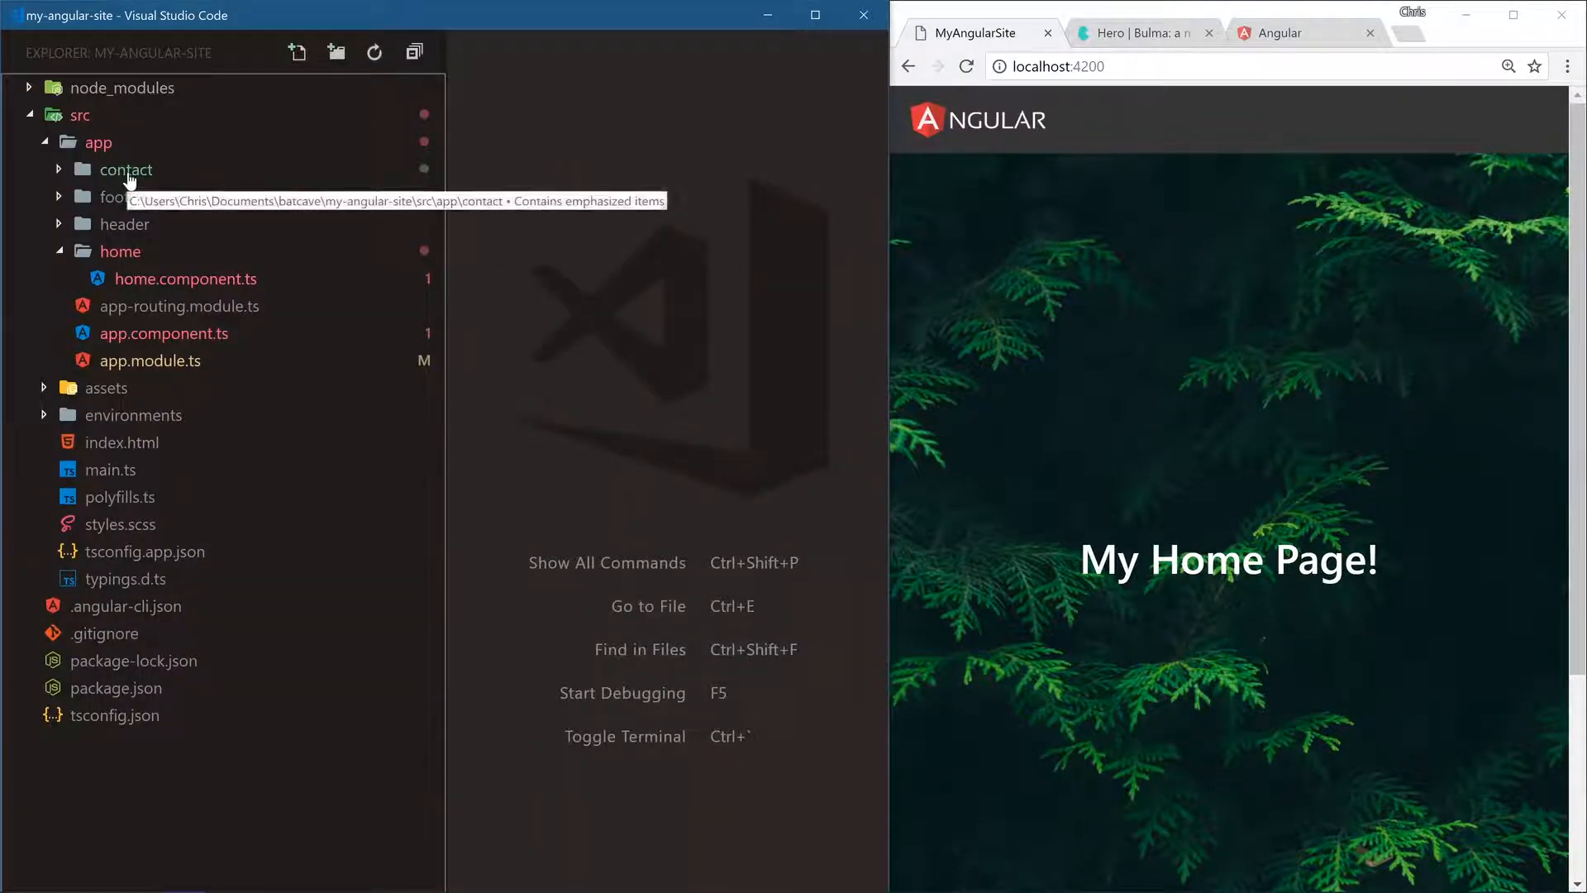
left_click(163, 306)
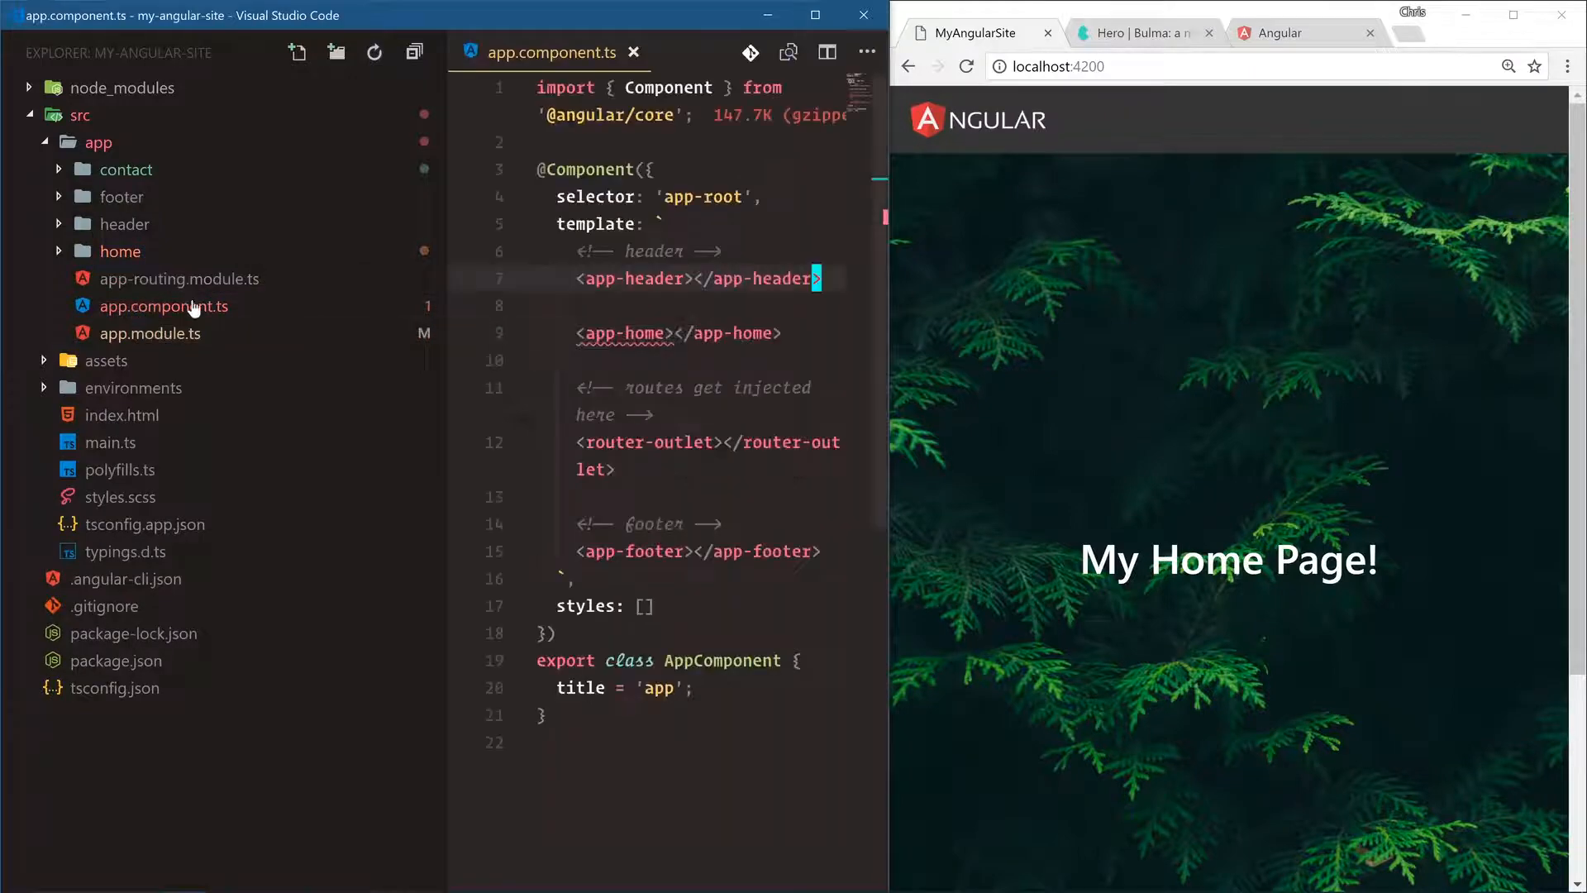
type("<")
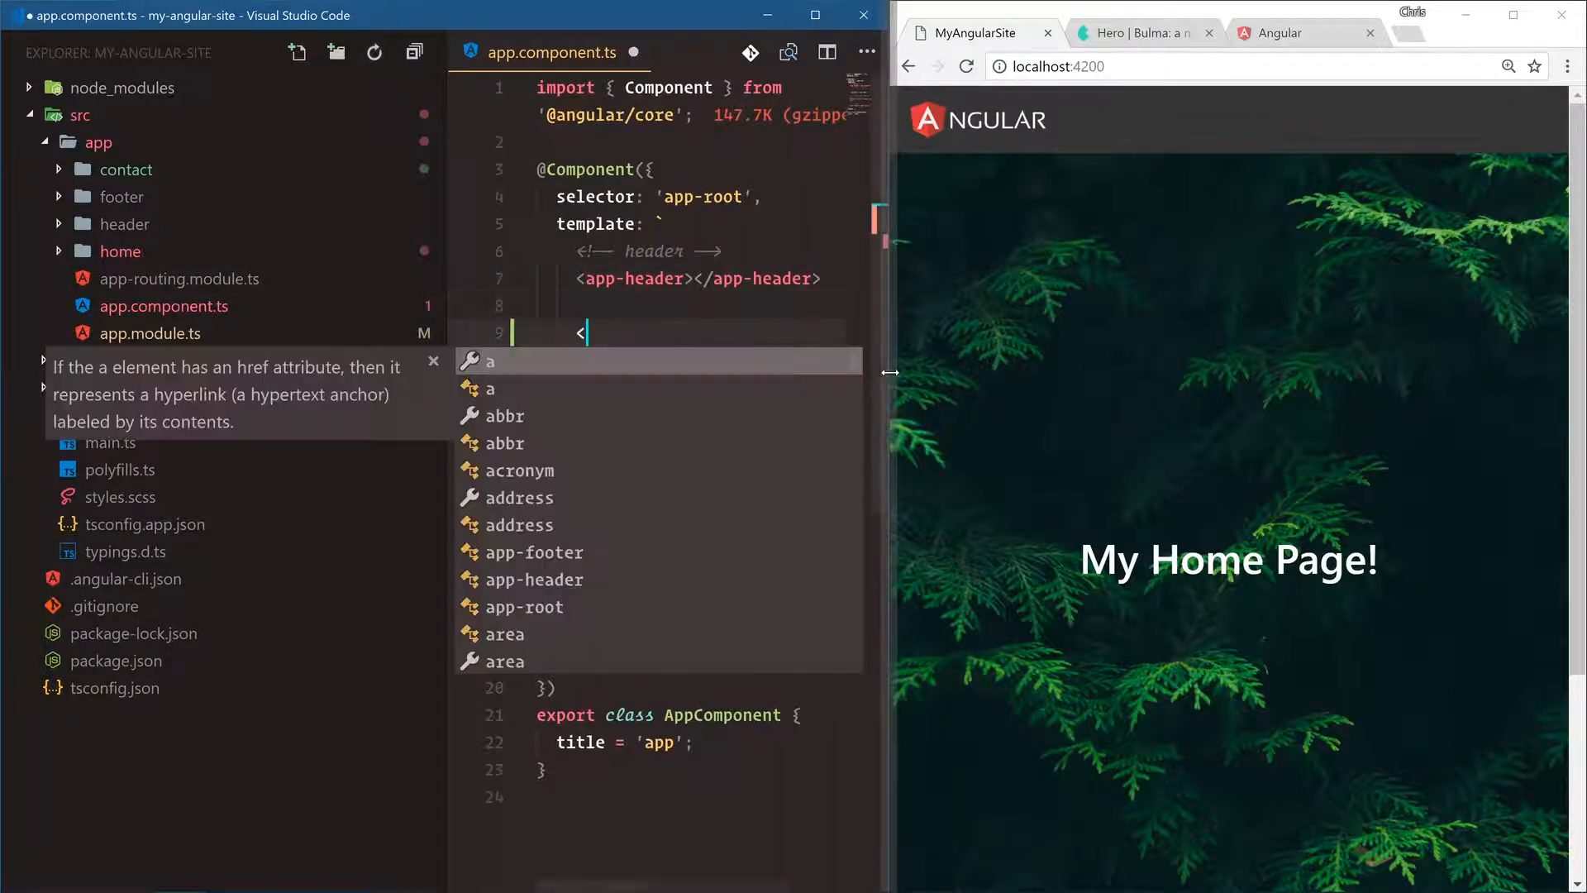
type("app-conta")
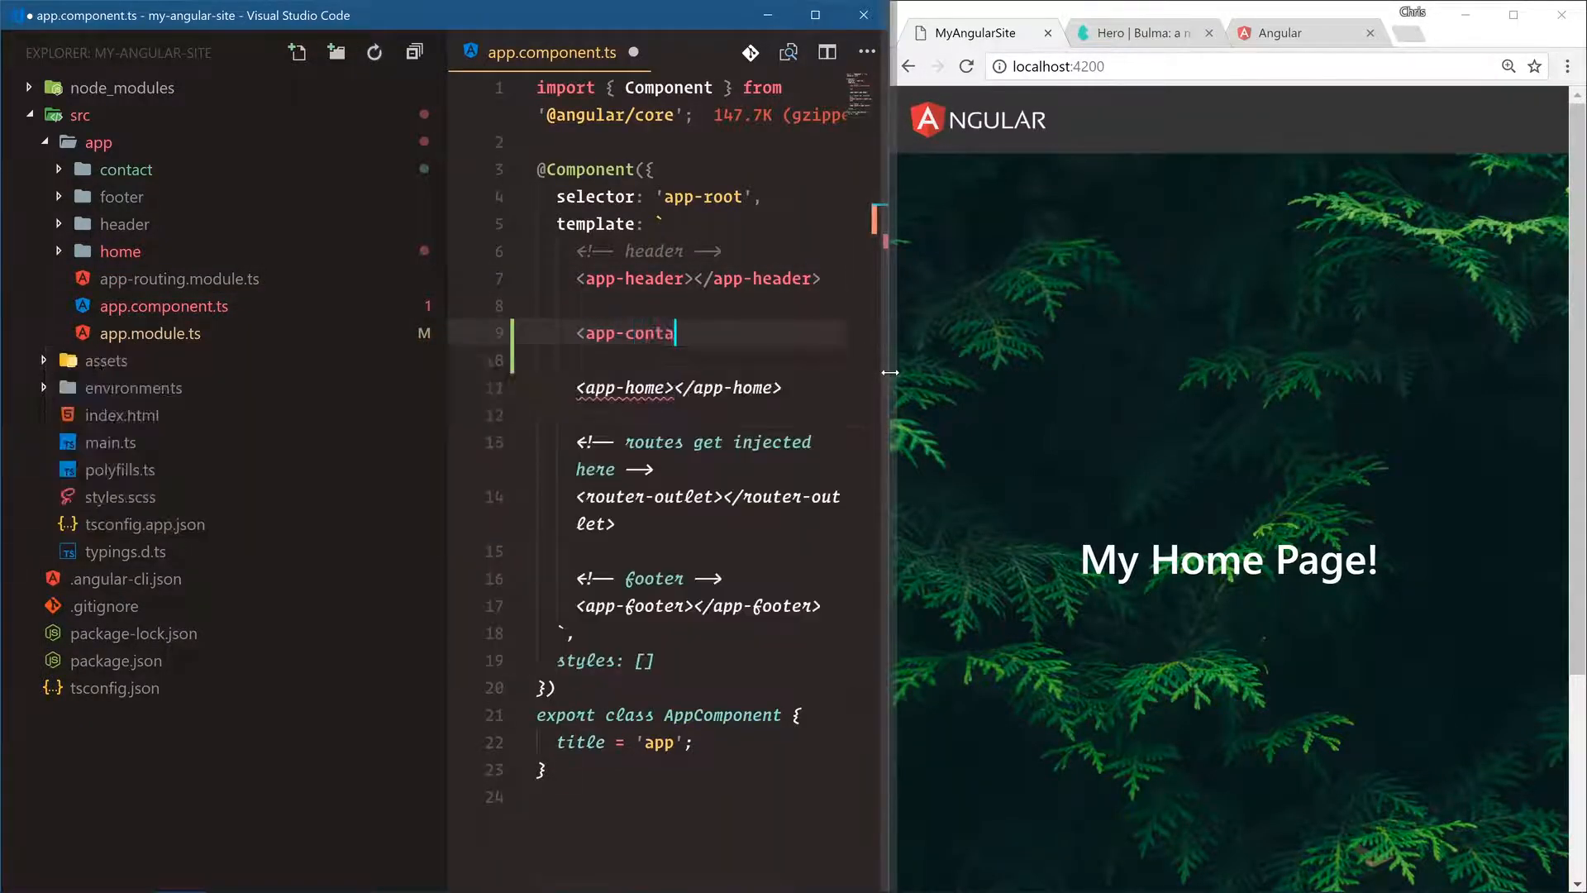
type("ct></app-contact>")
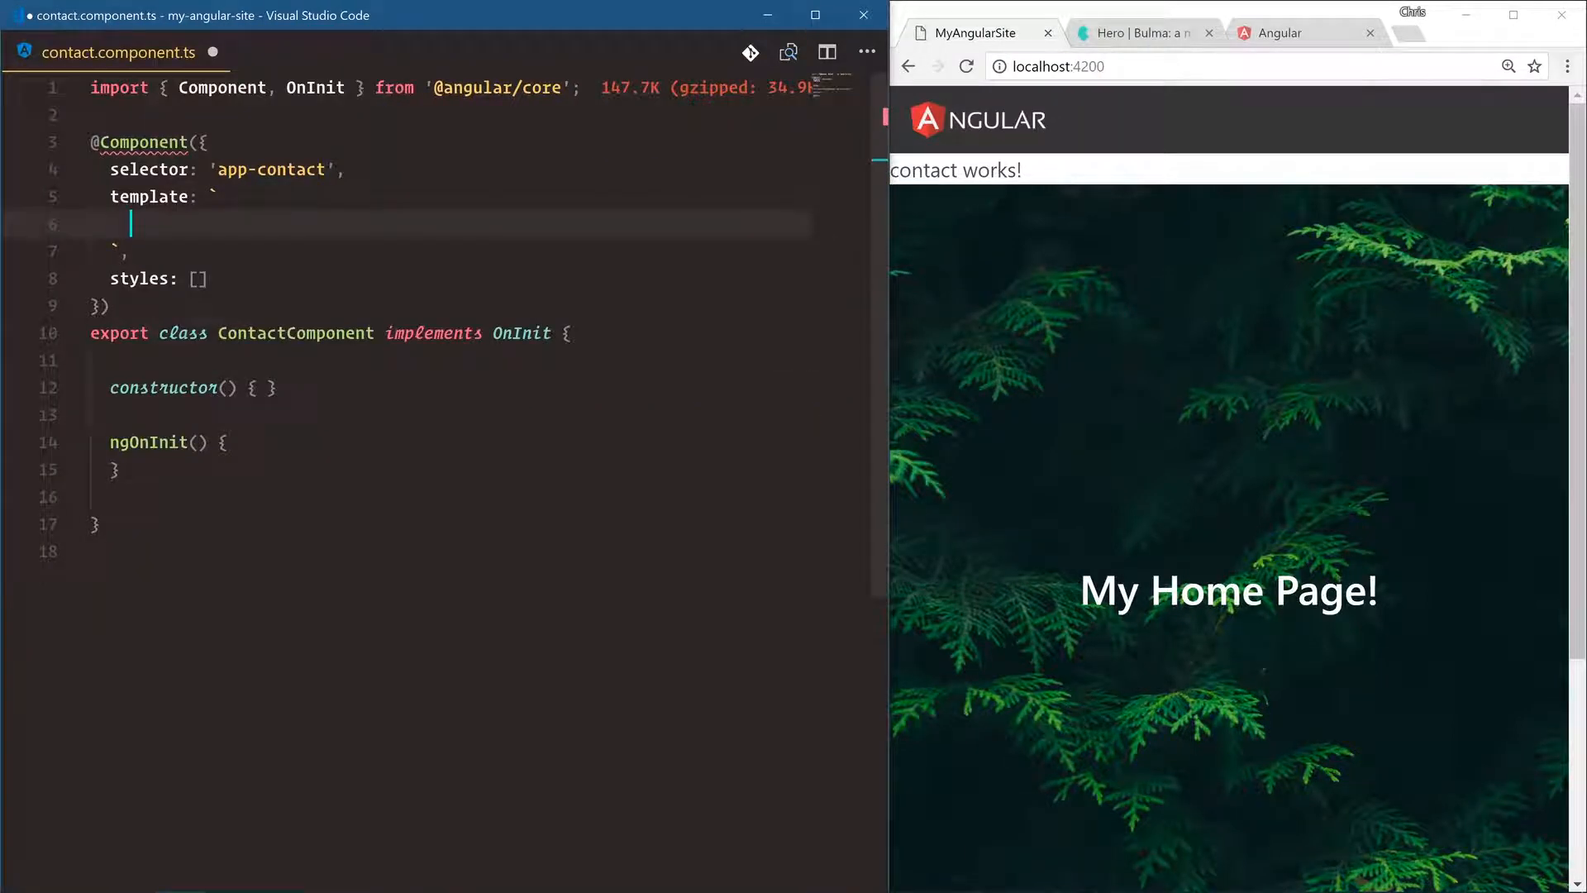
Add a section with class 'hero is-primary is-bold' containing a hero-body div
type("<section clas")
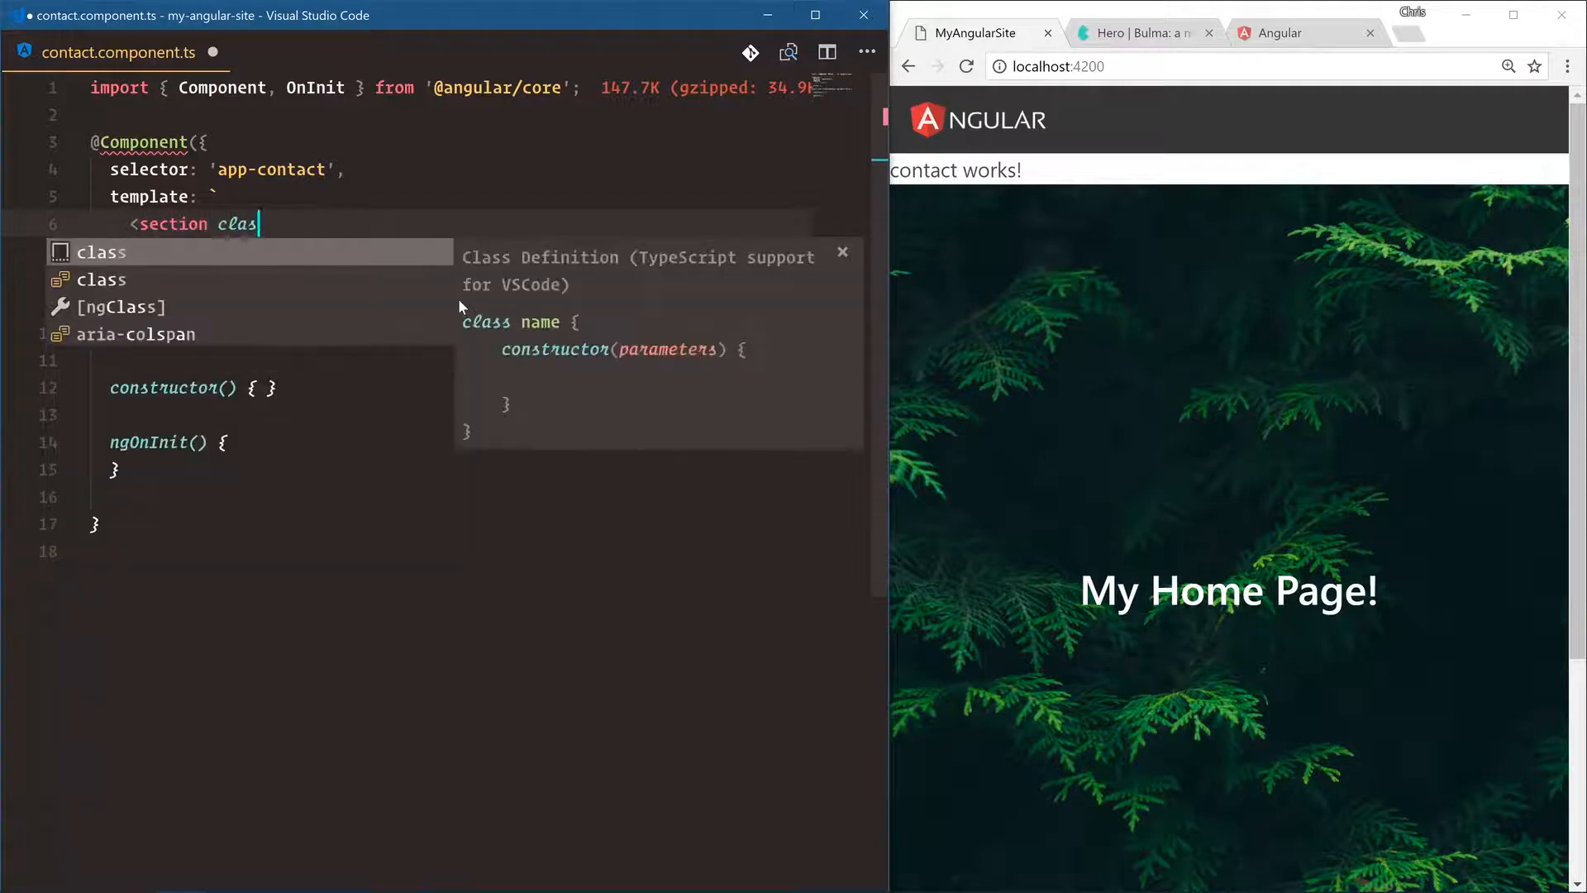
type("=\"hero is-primary is-bold\">")
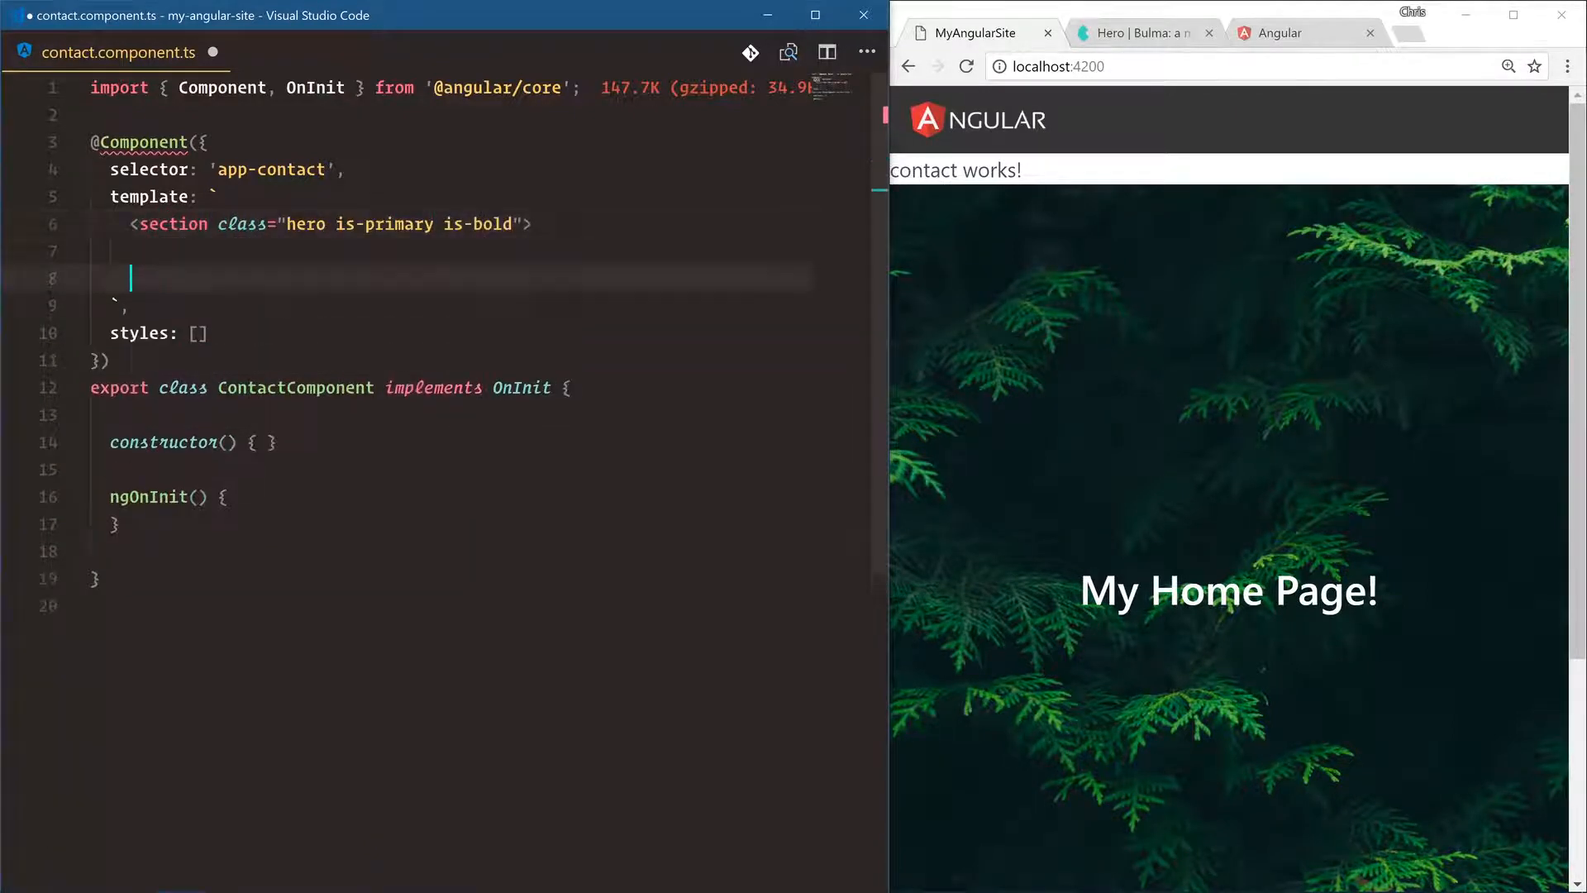
type("</section>")
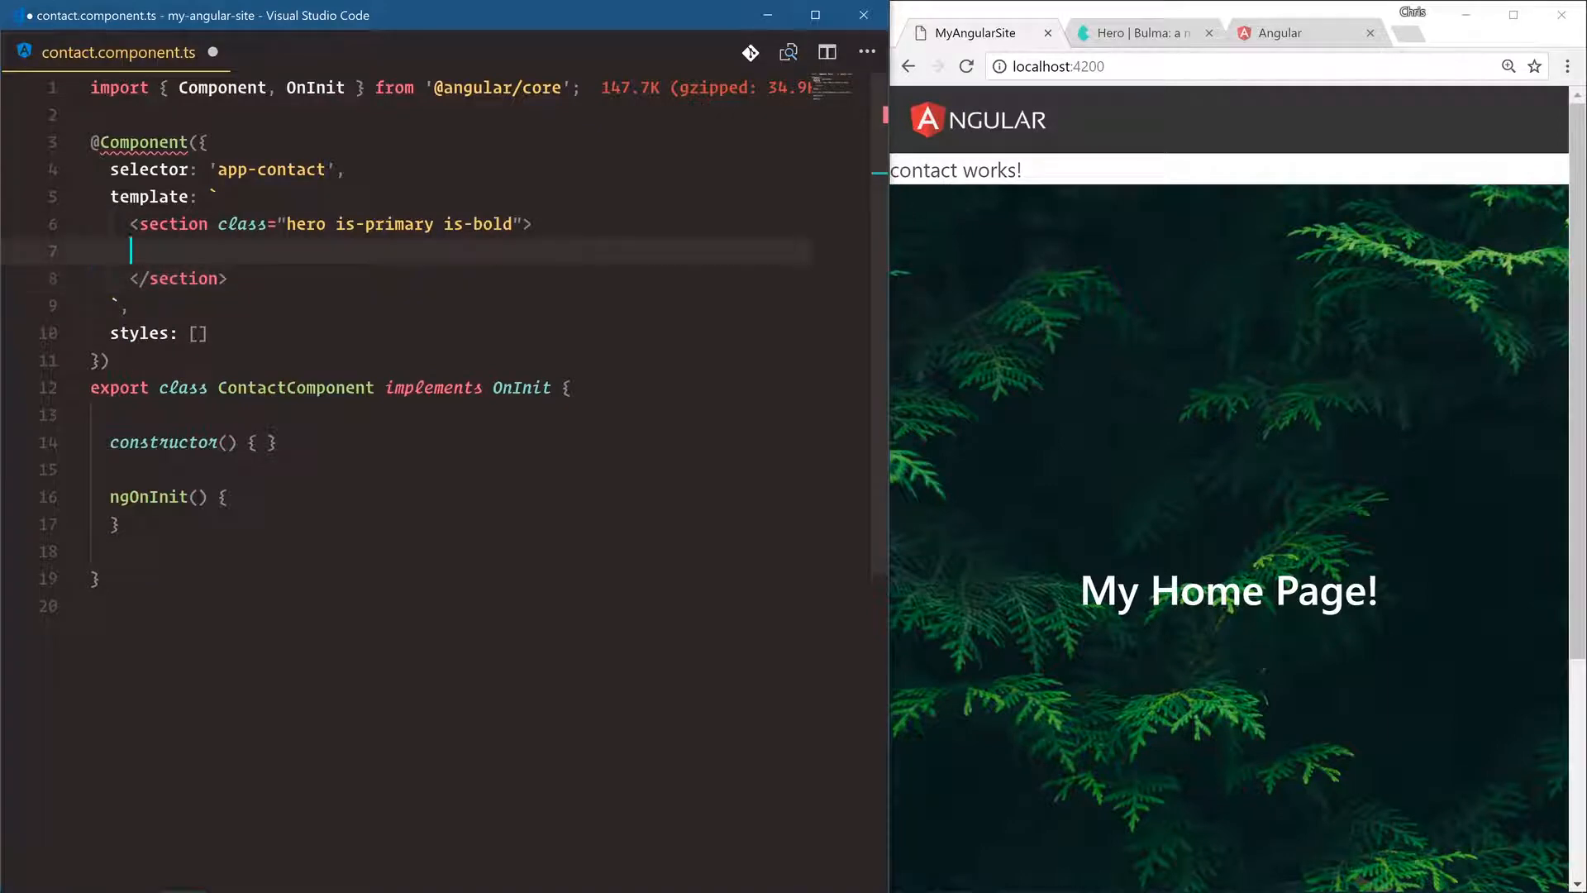
type("<div c")
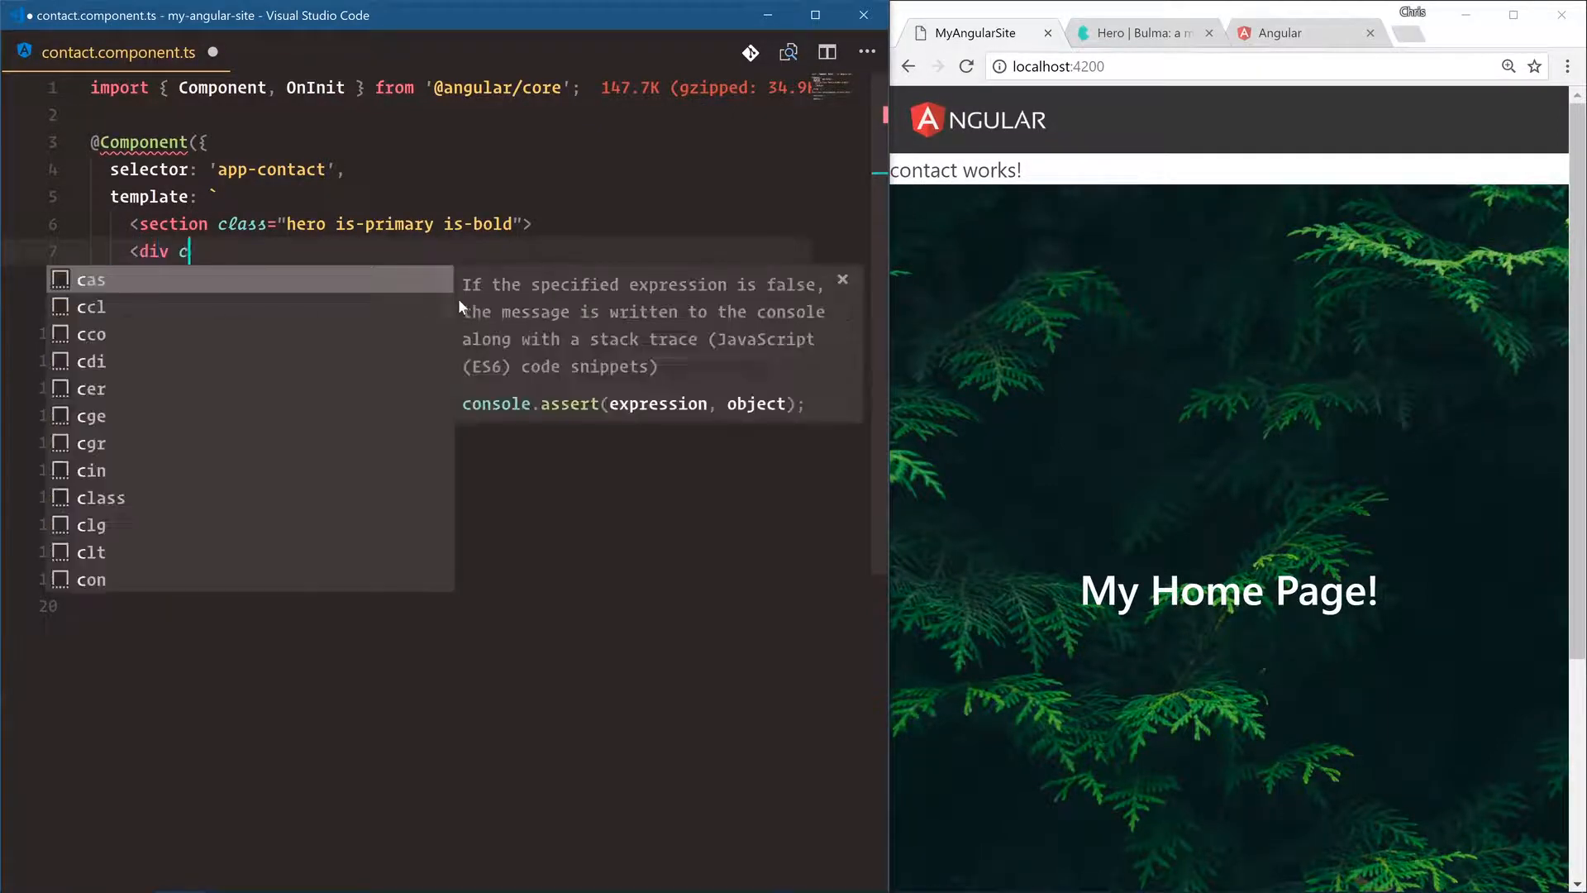
type("lass=\"herob-dy\">")
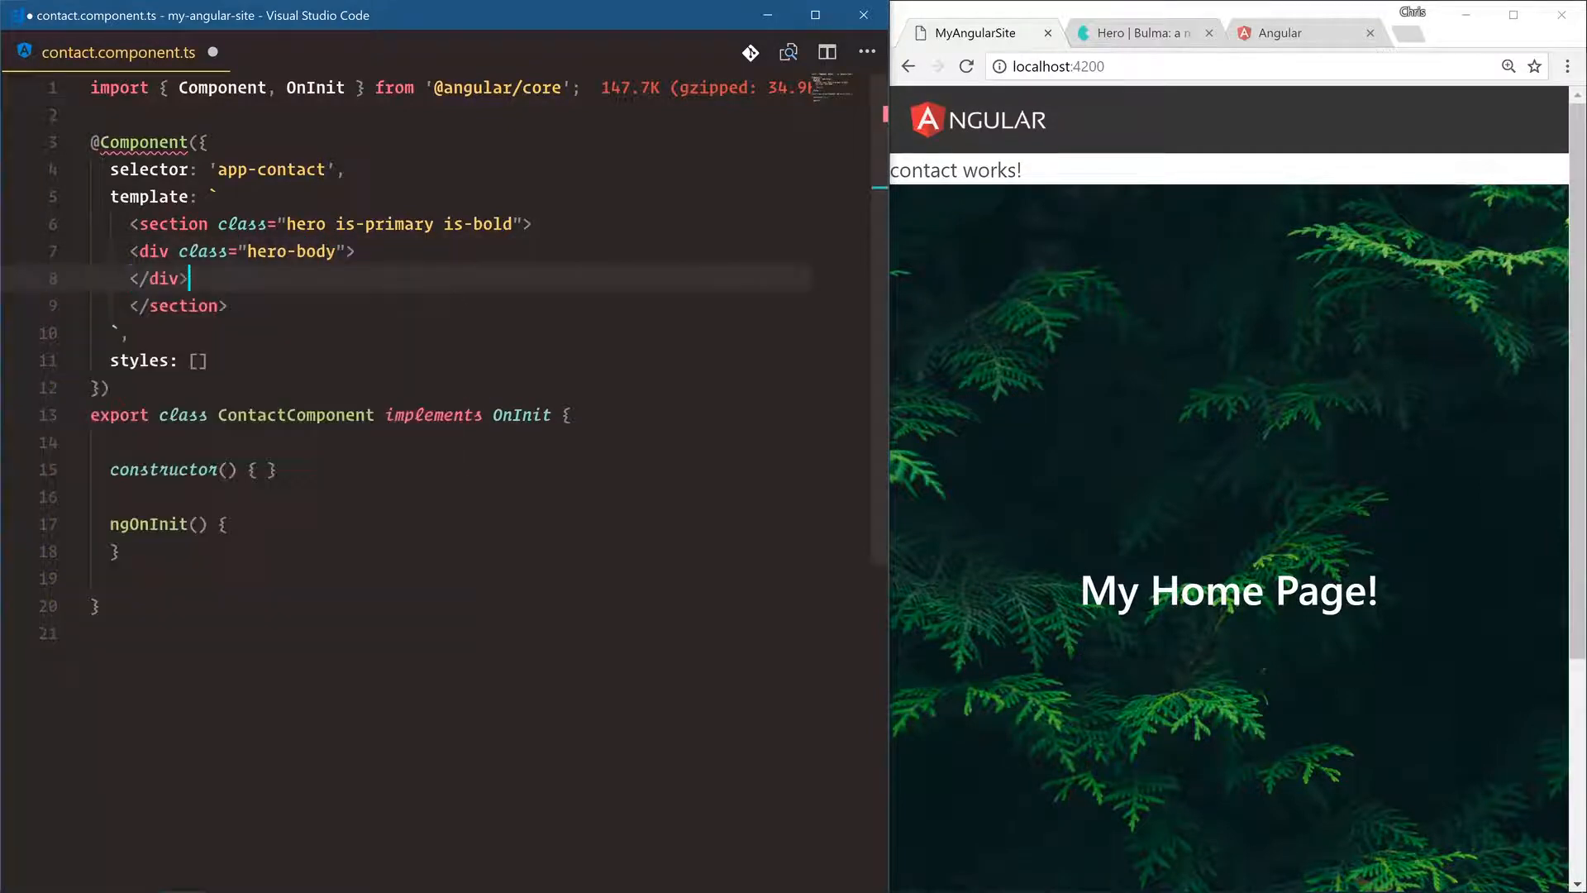
Inside hero-body, add a container div holding an h1 title 'Contact Us!'
type("<div c")
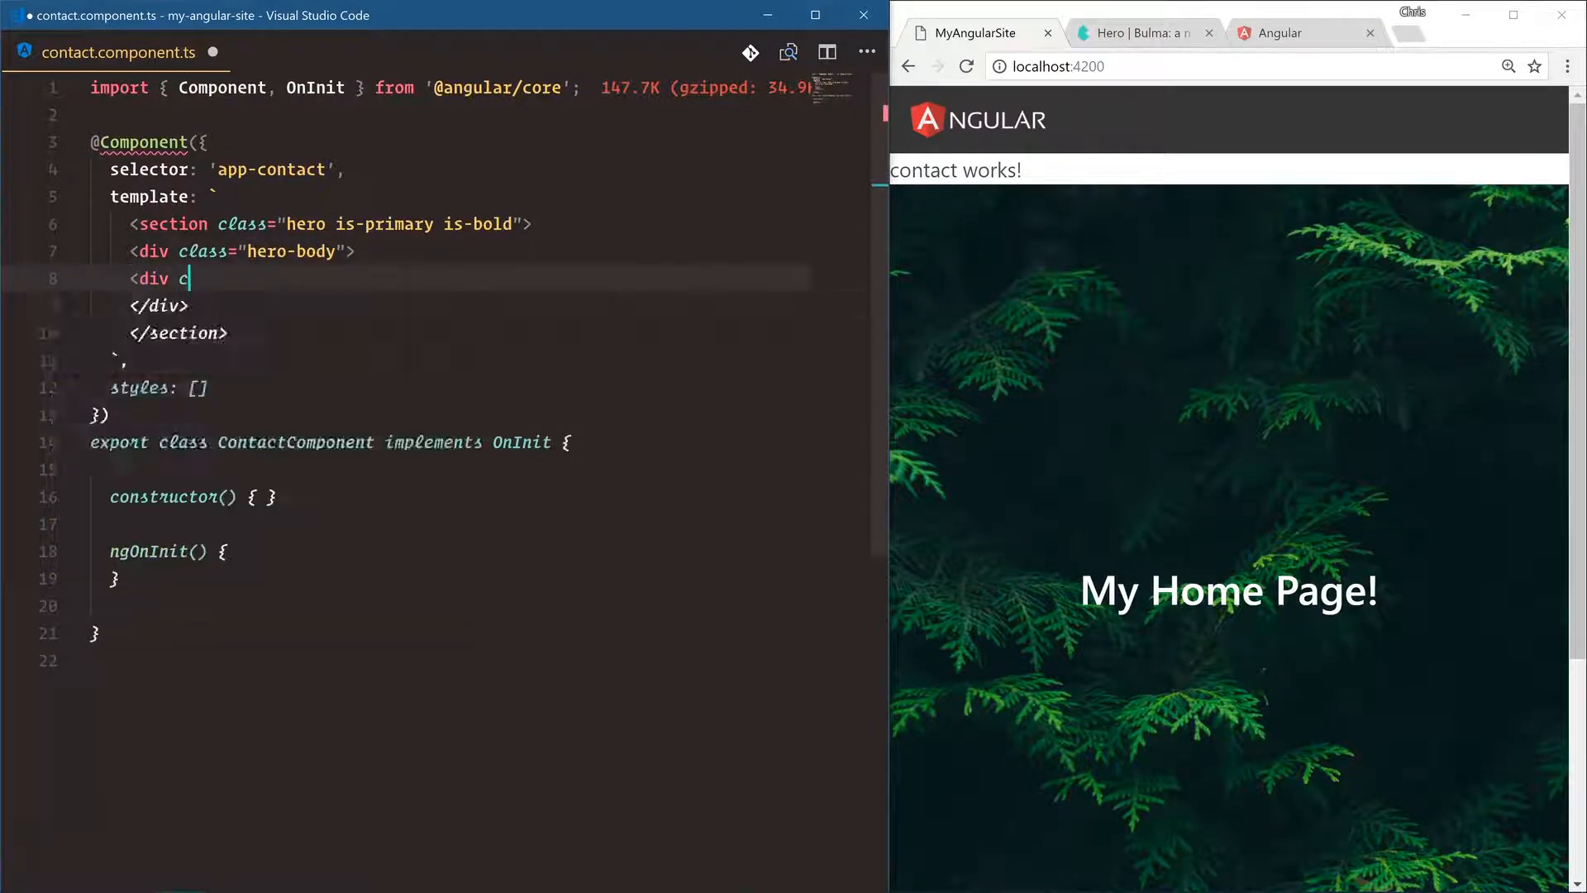
type("lass=\"container\">")
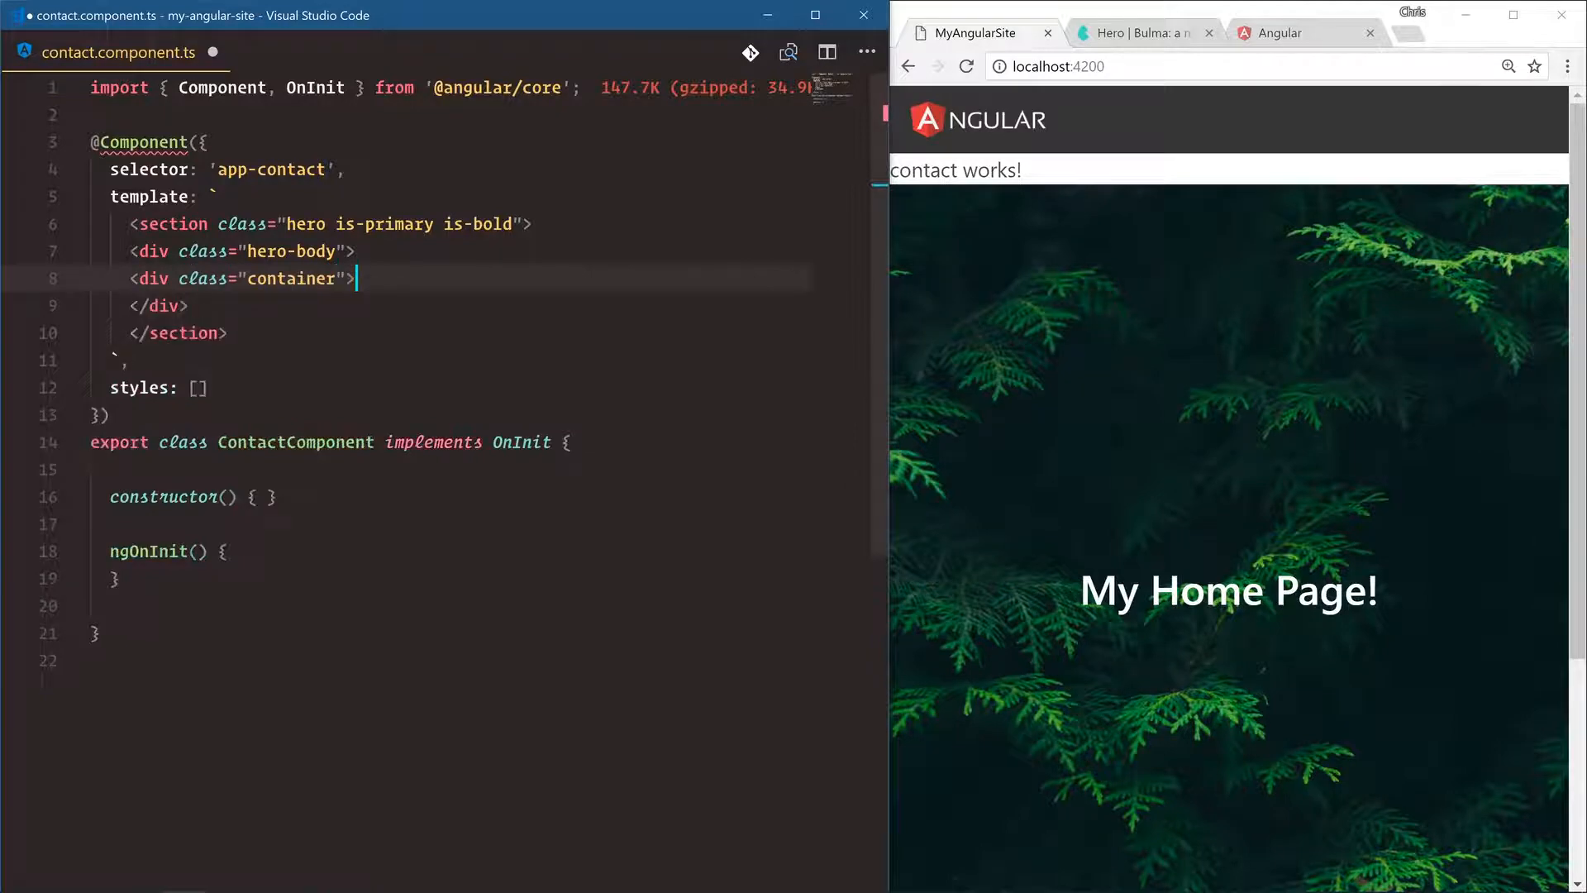
key("Enter")
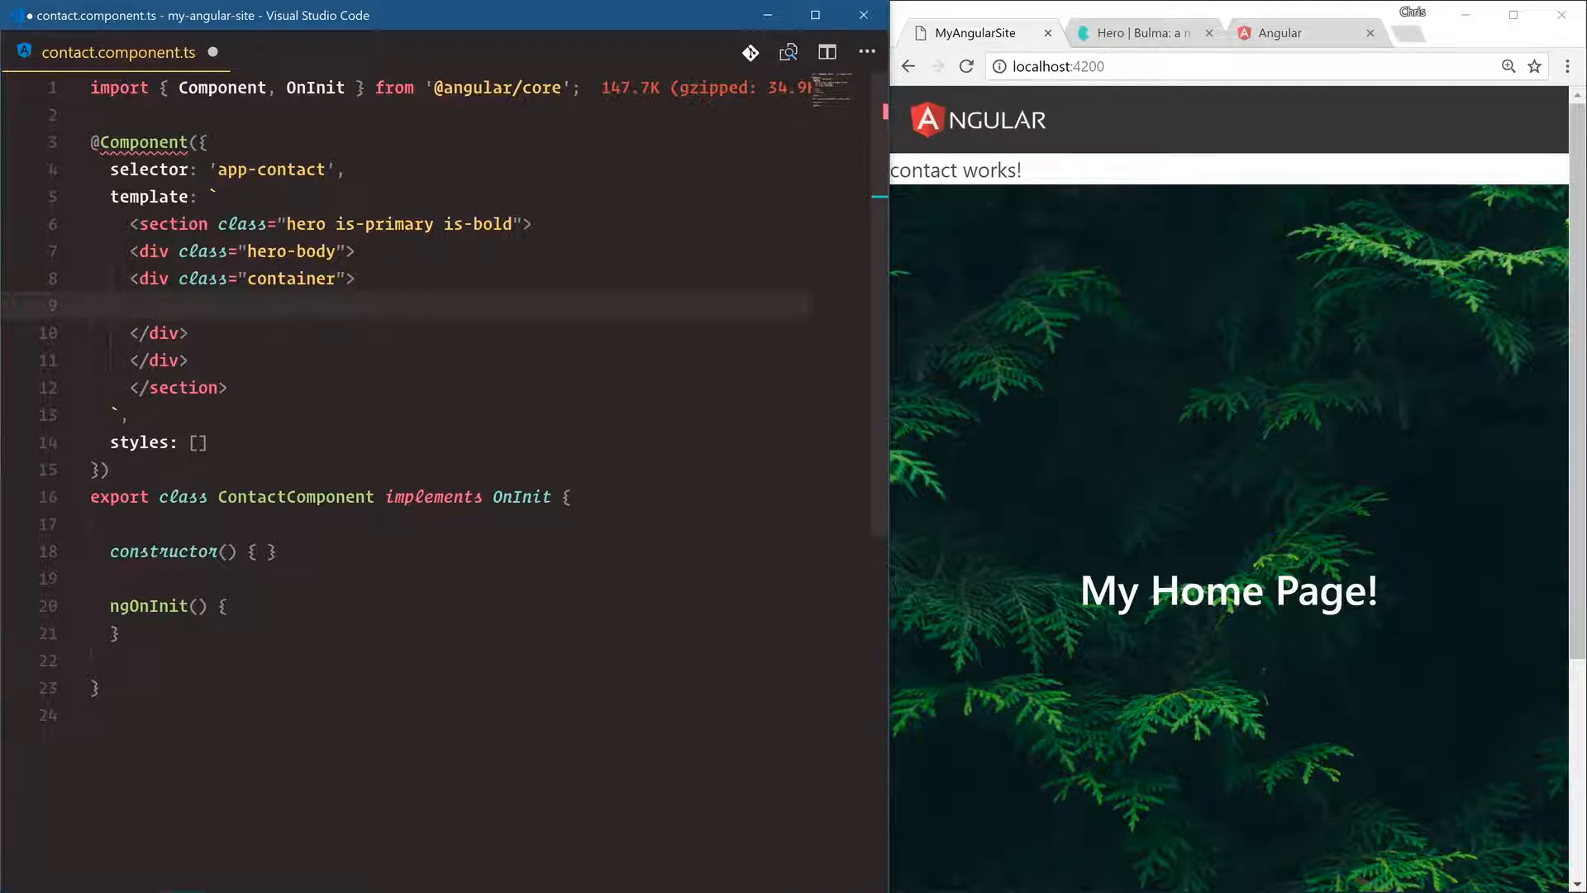
type("<h1 class=\"title\">Contact Us!</h1>")
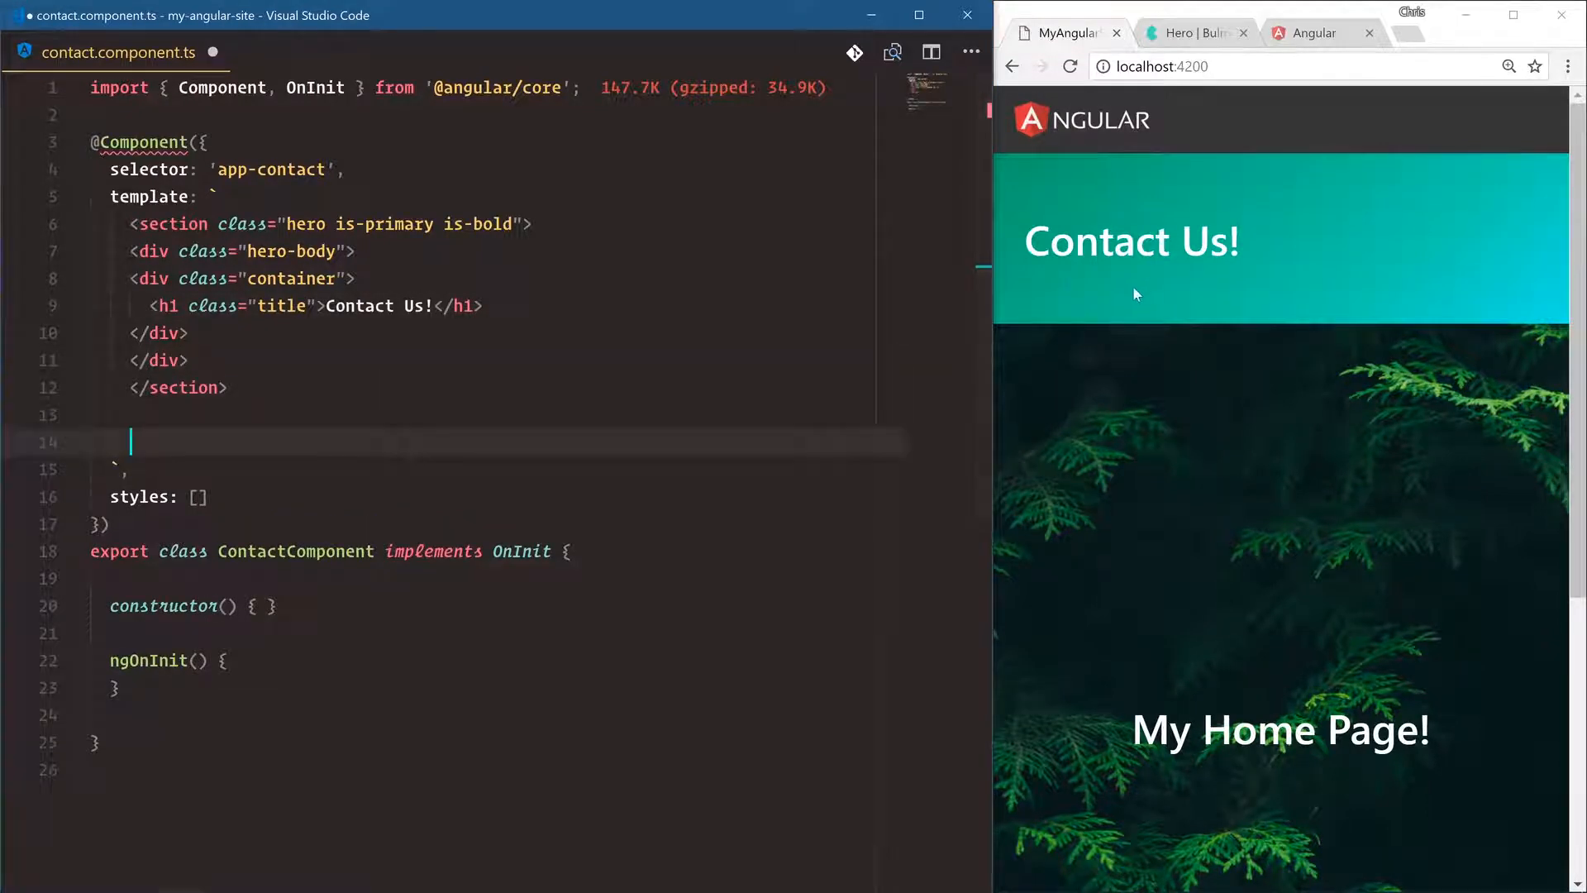
Add a <section class="section"> with a container div holding a 'contact form' comment
type("<section class=\"section\">")
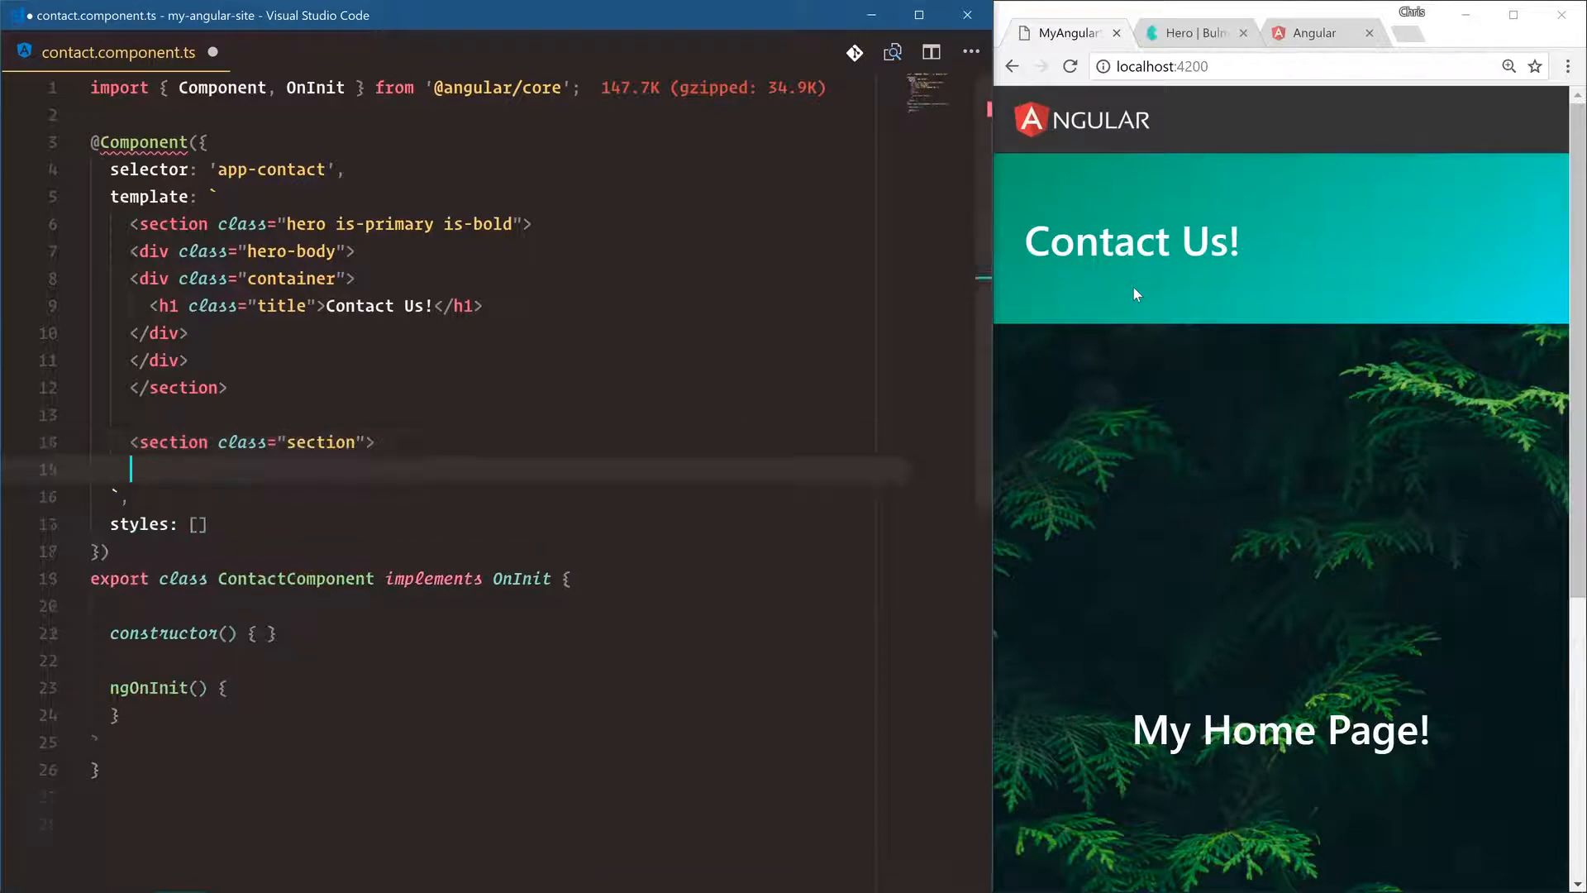
type("</section>")
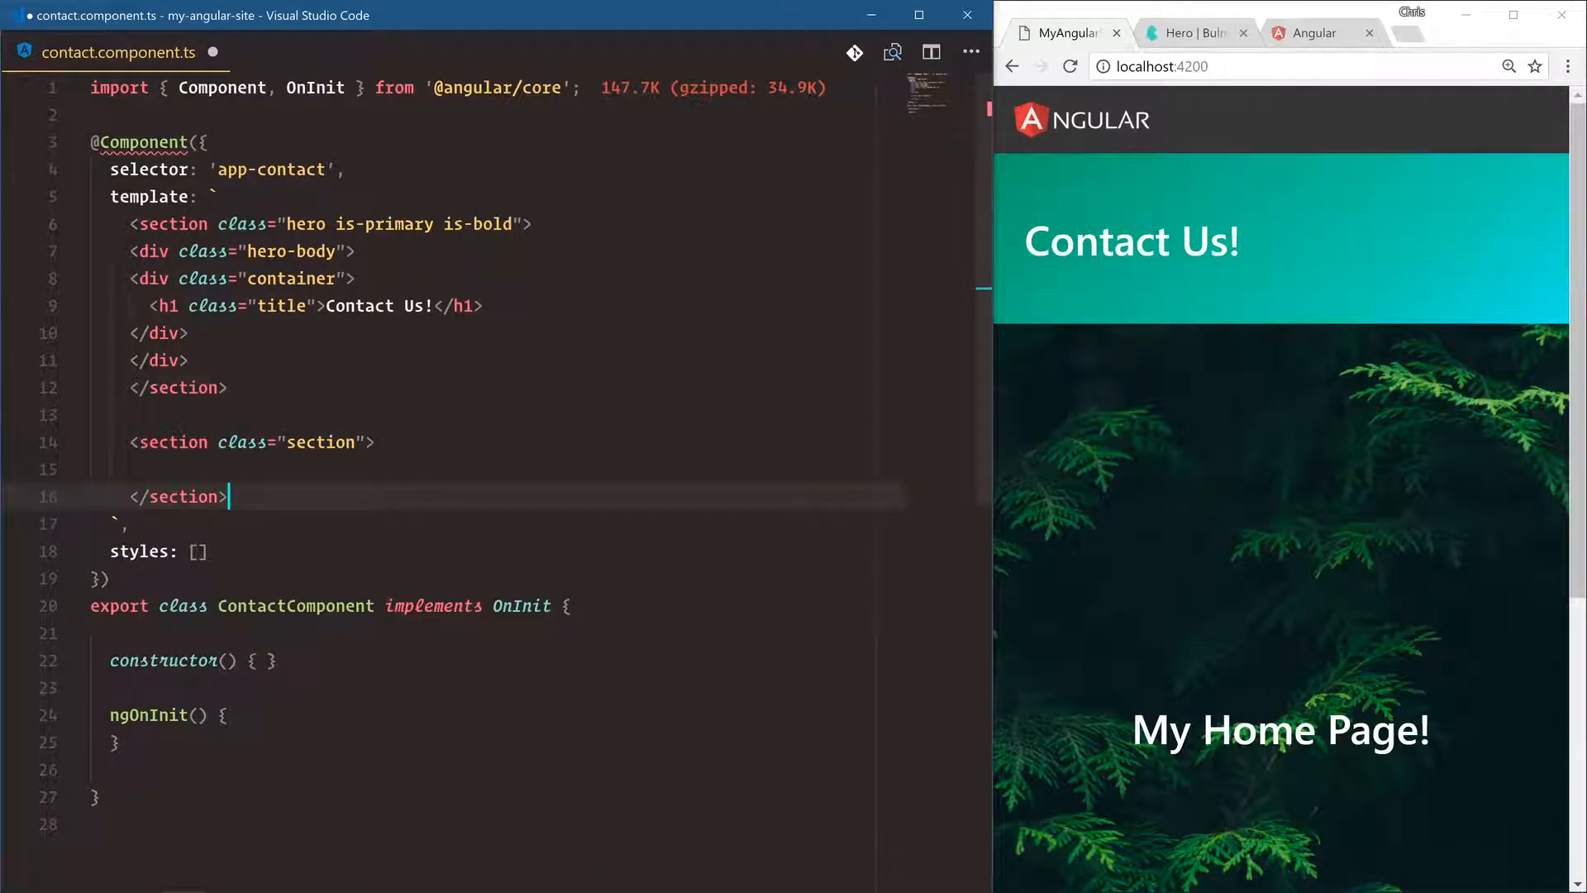
left_click(327, 443)
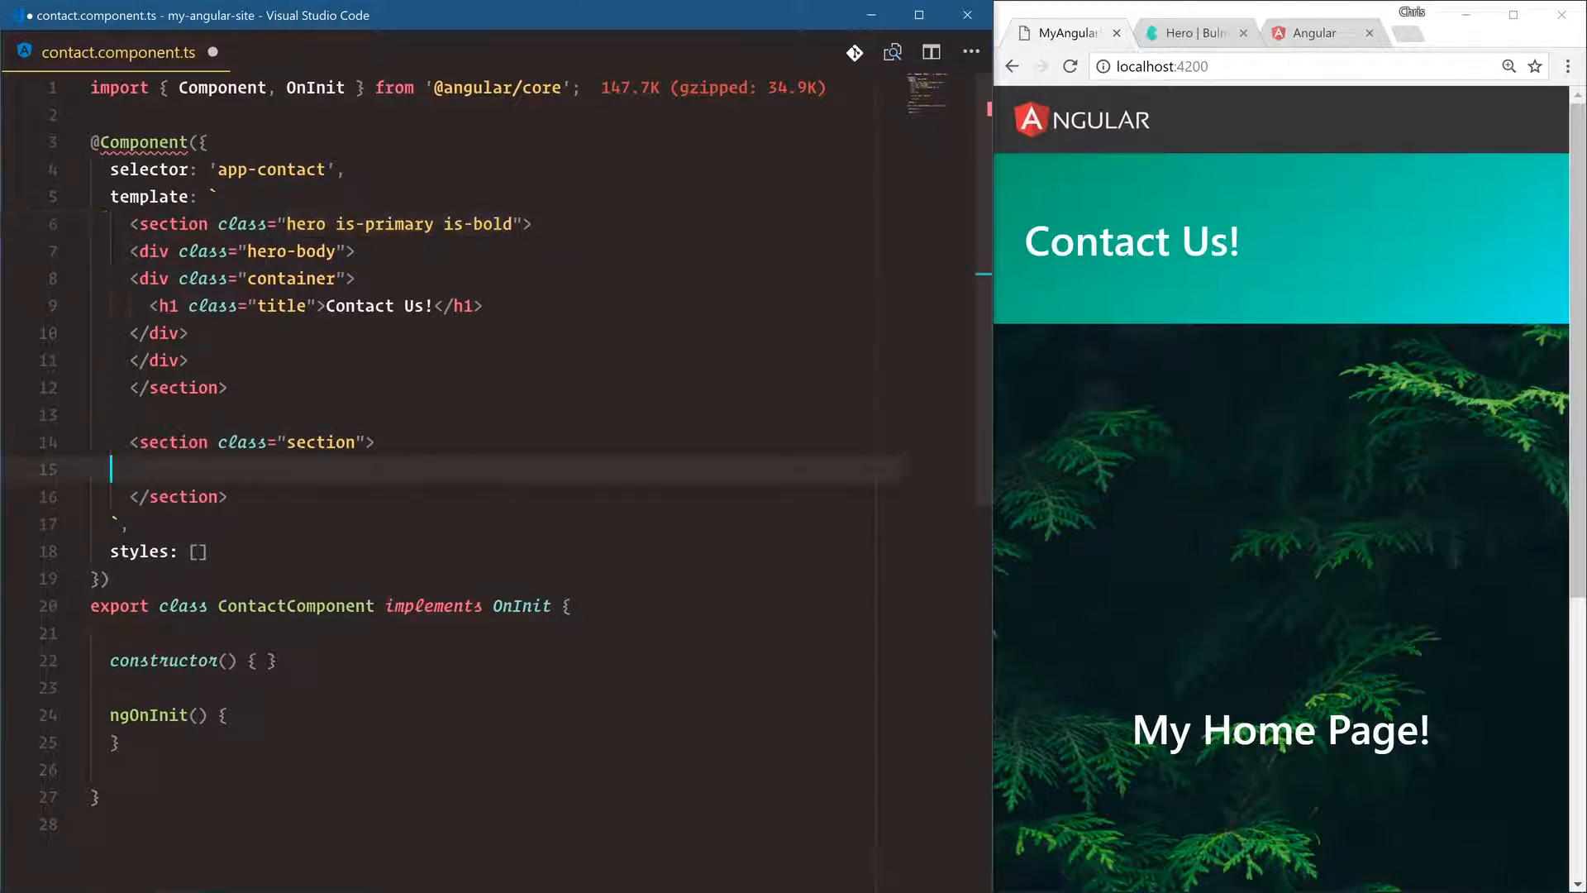
type("<div")
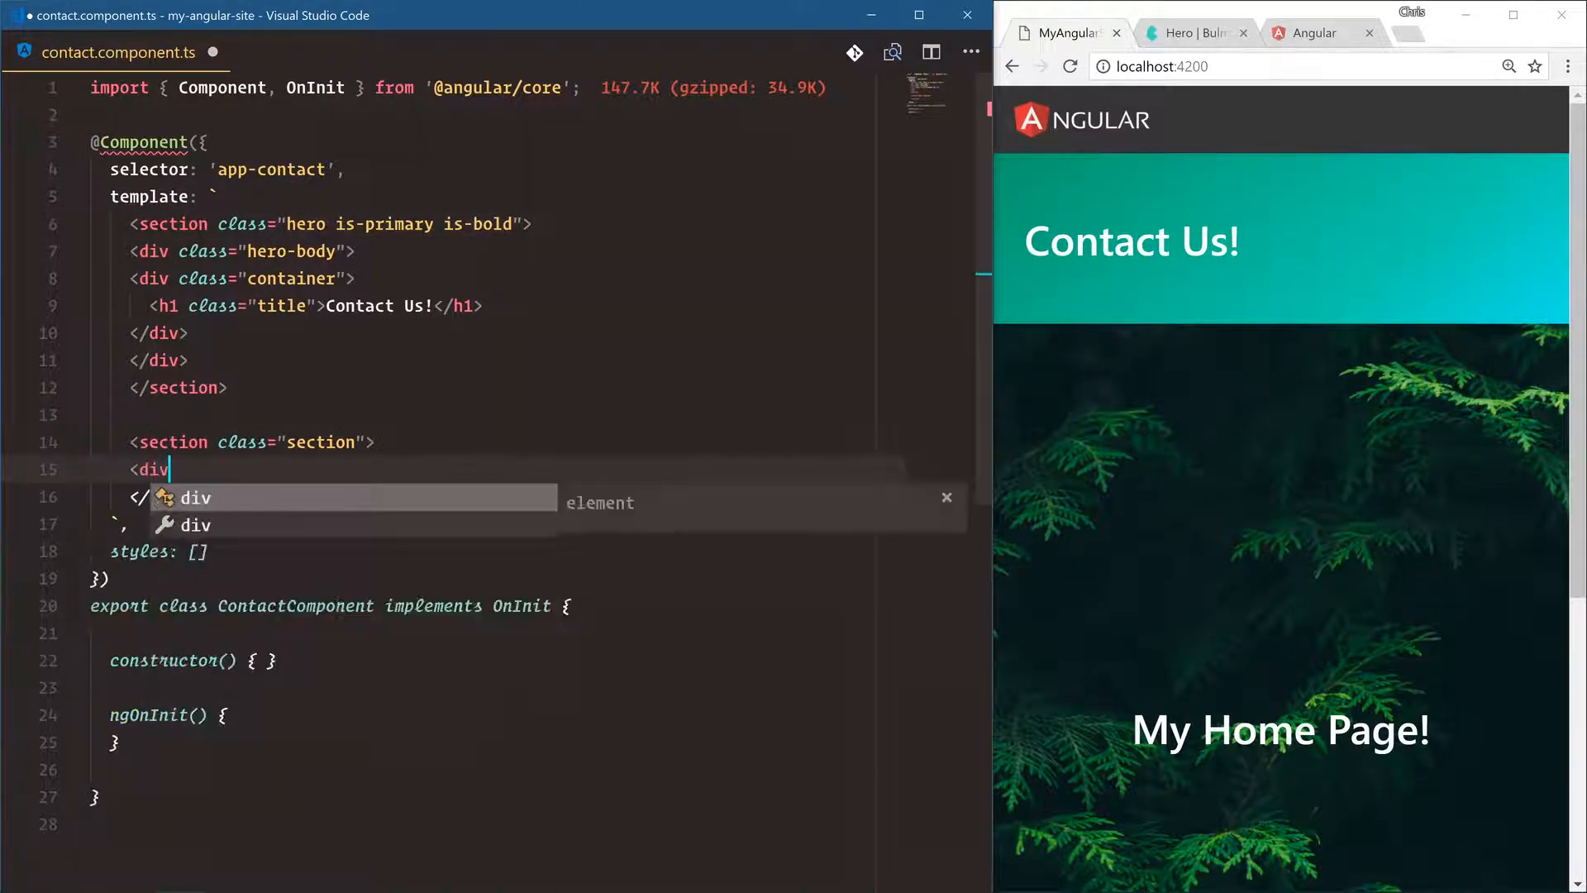
type("class=\"container\">")
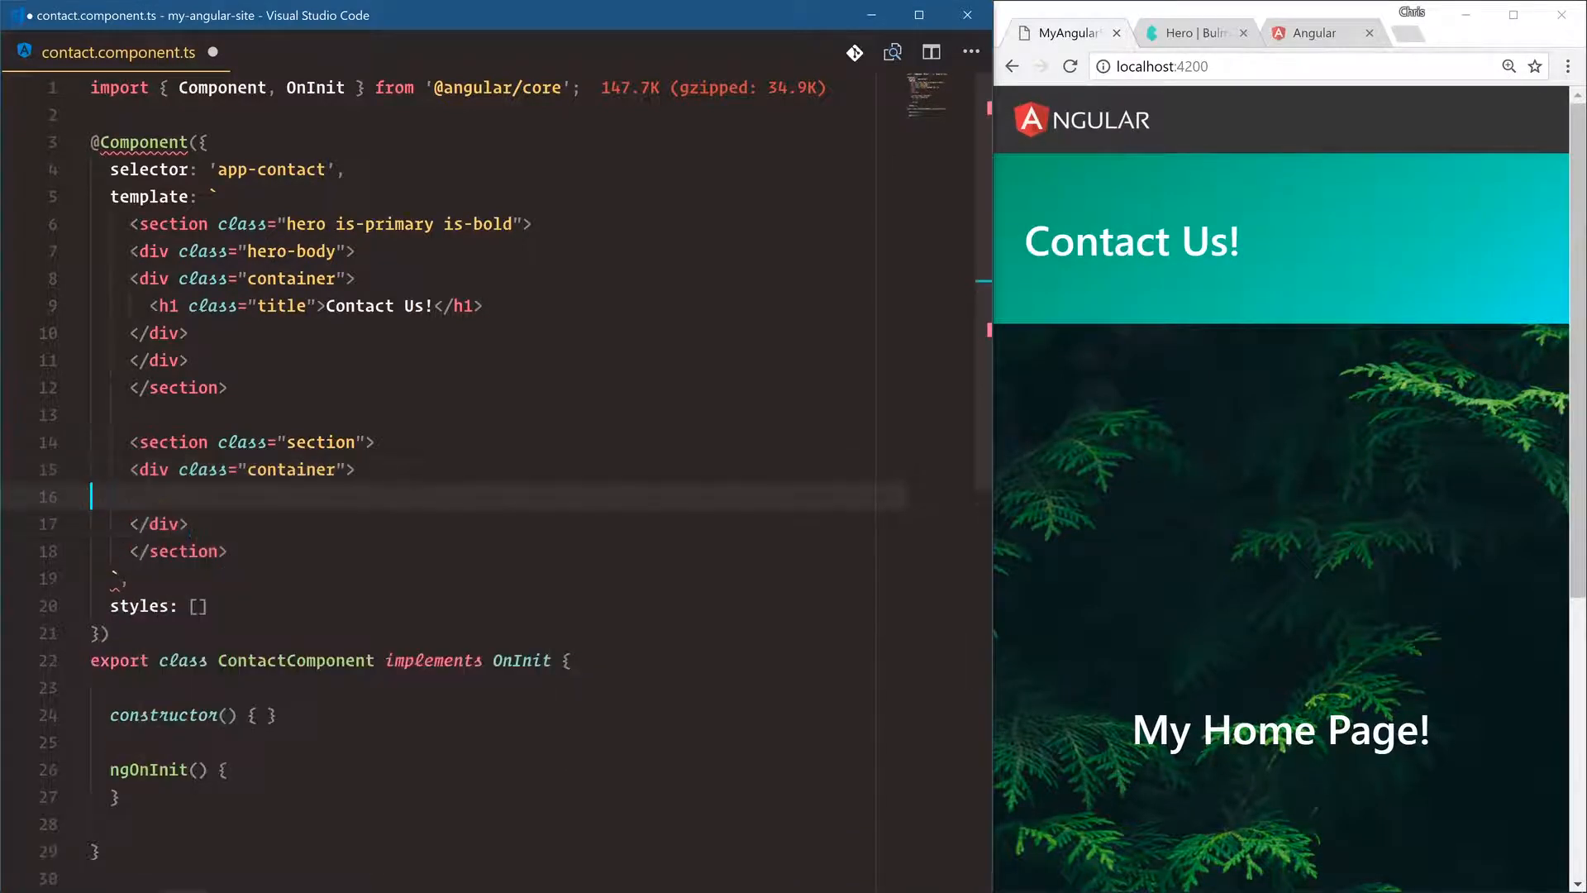
type("<!-- contact form -->")
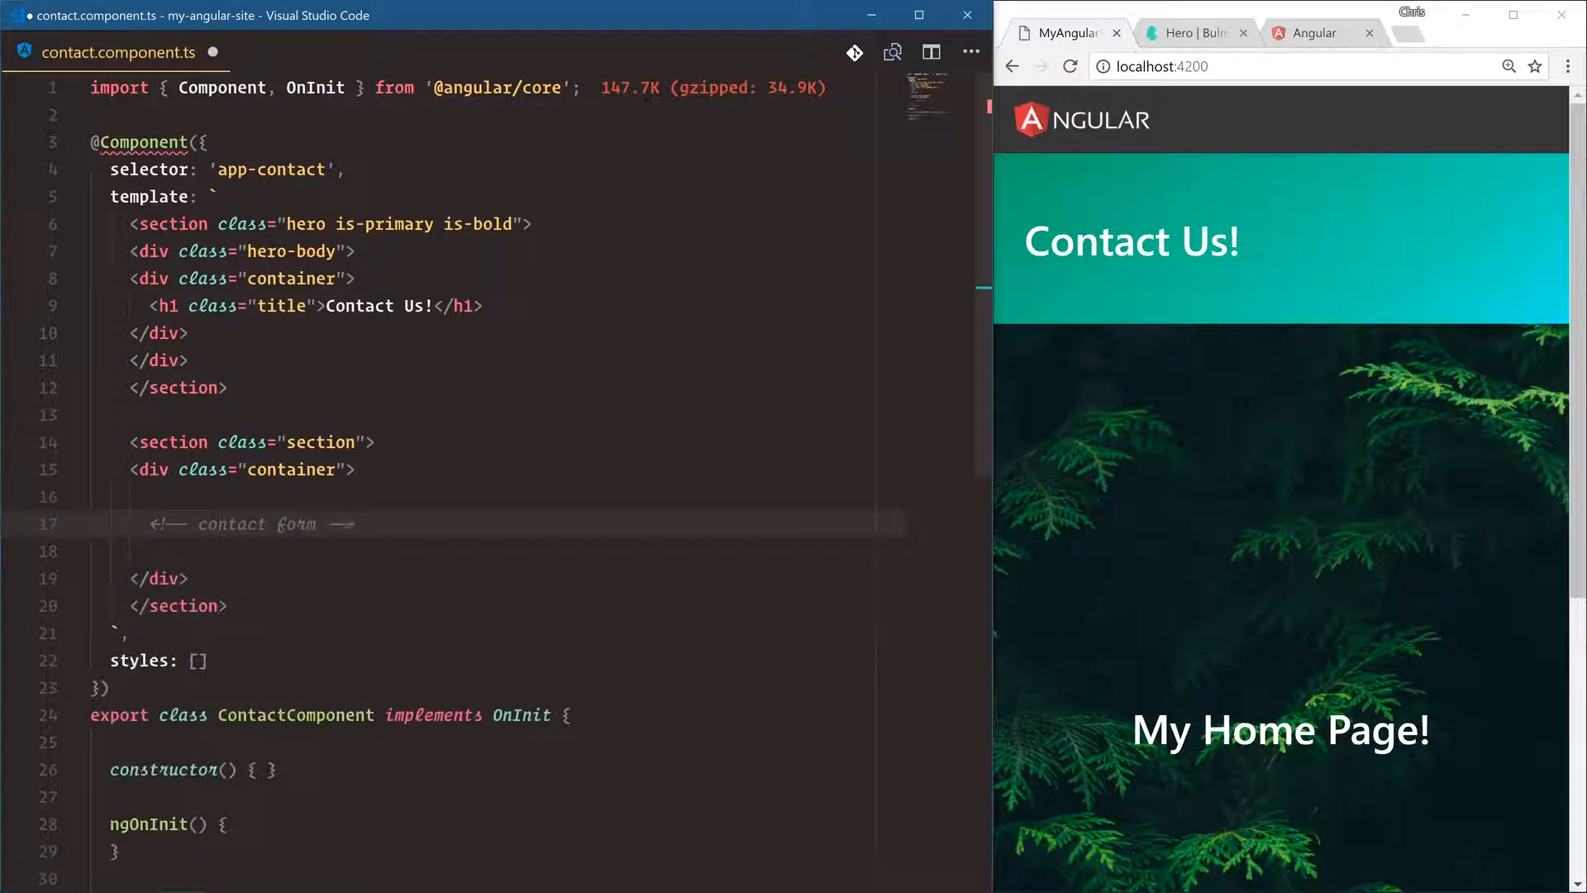
left_click(329, 524)
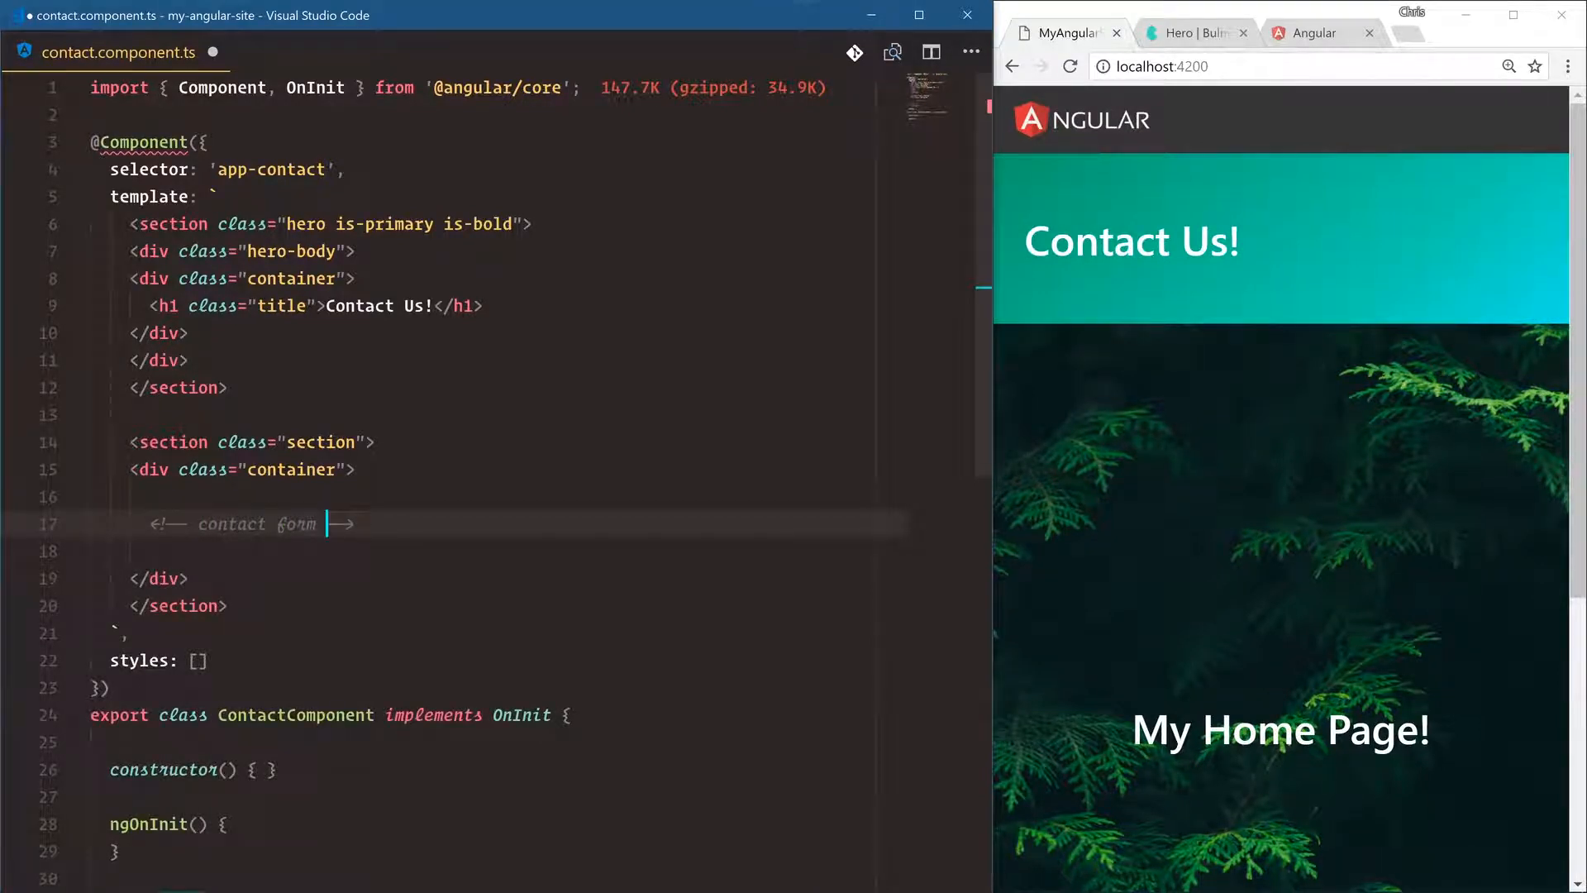
Add a <form> with placeholder comments for name, email, message and submit button
key("Enter")
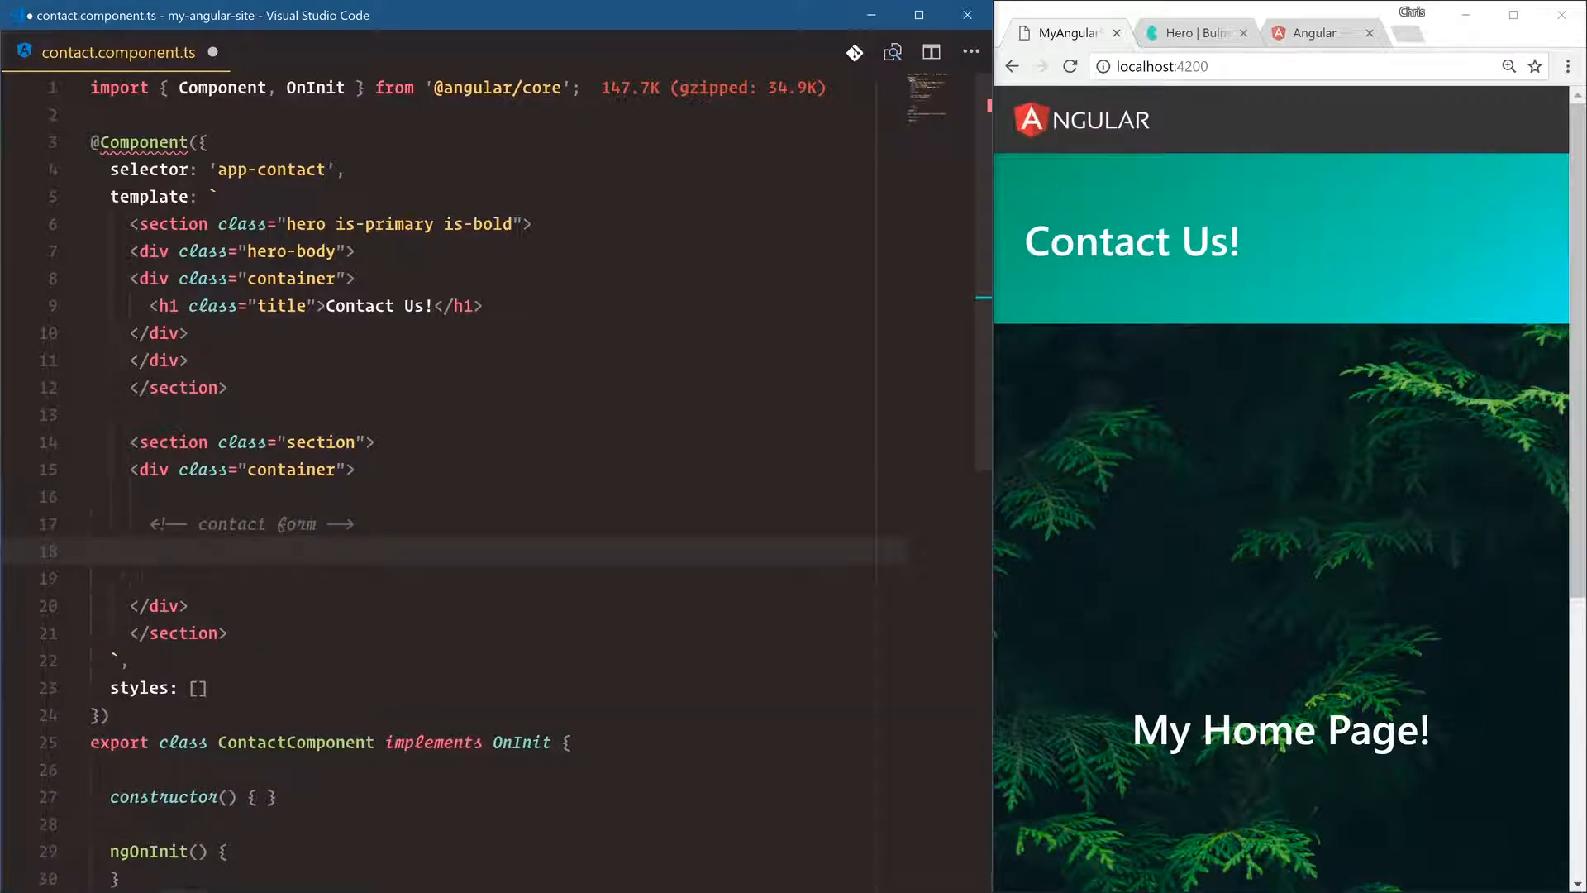
type("<form>")
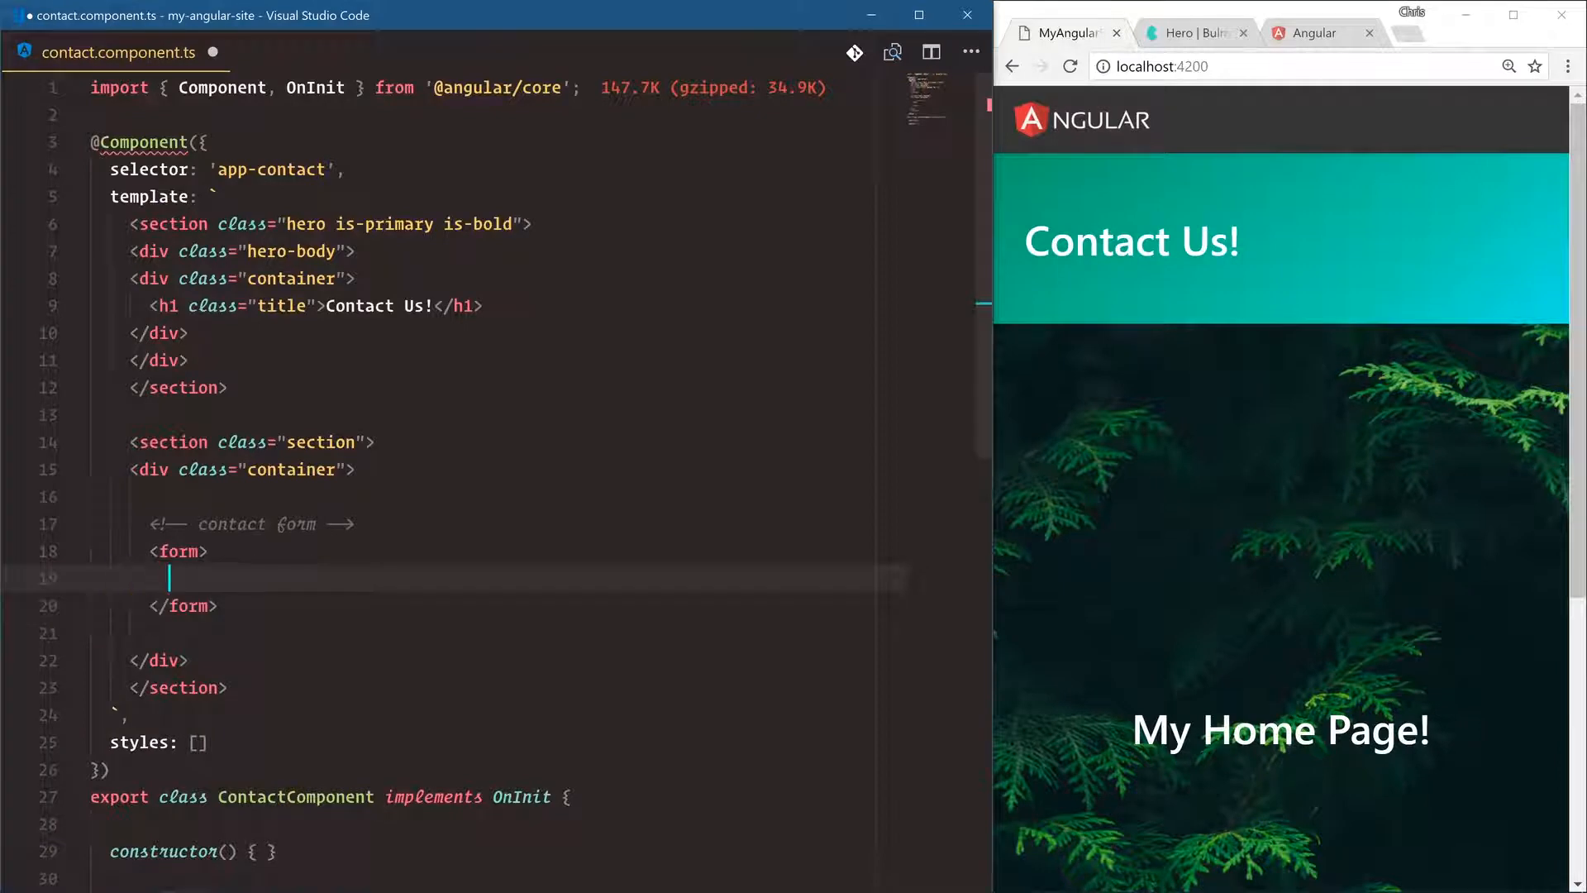
type("<!-- name -->")
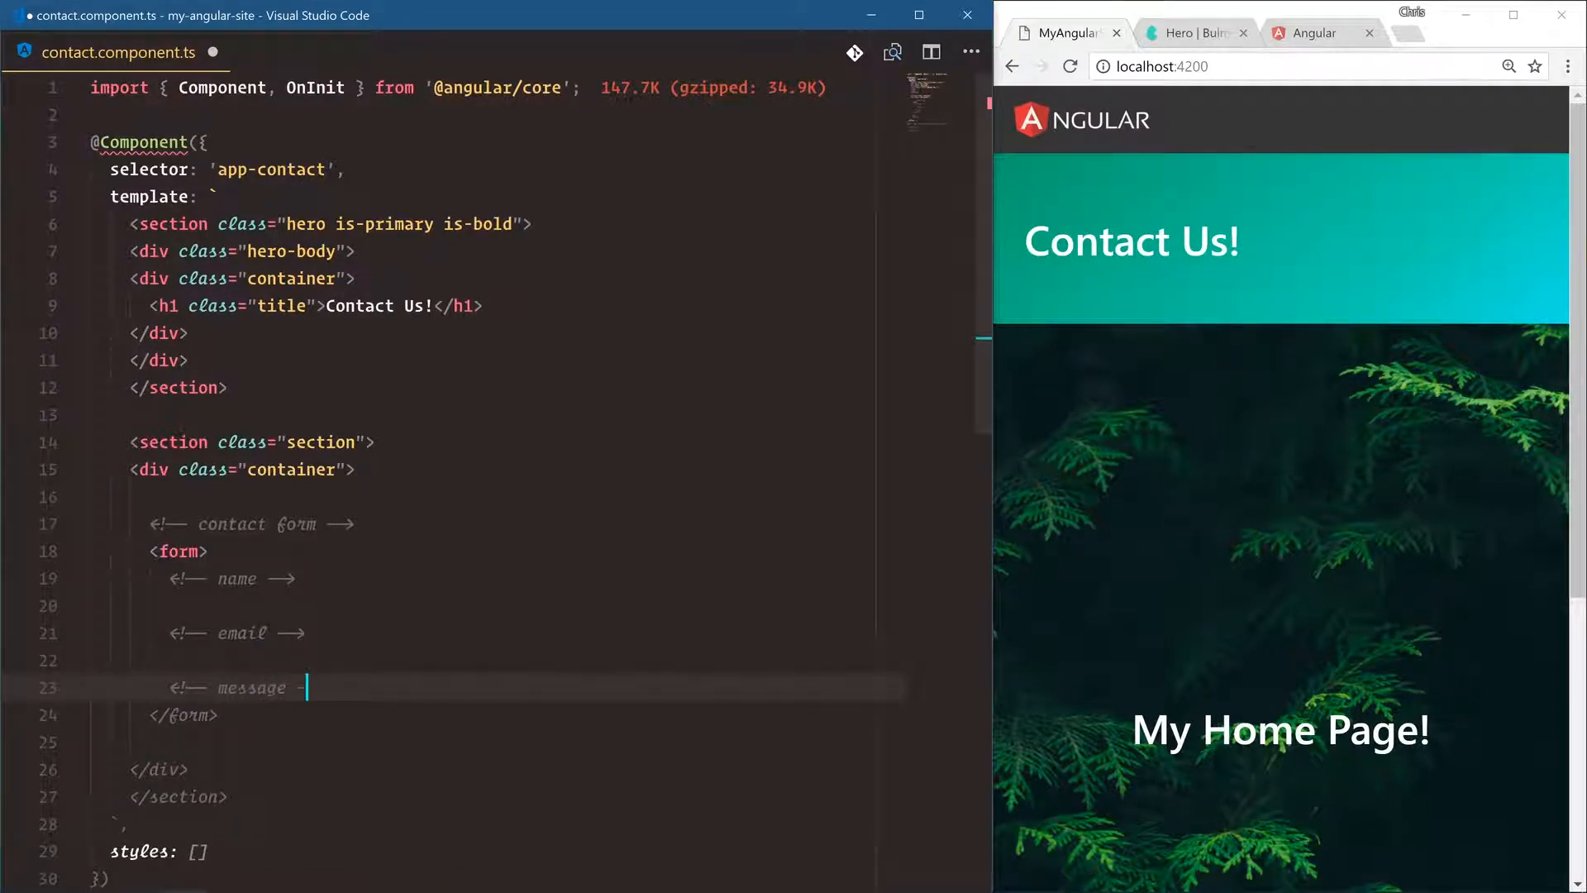
key("Enter")
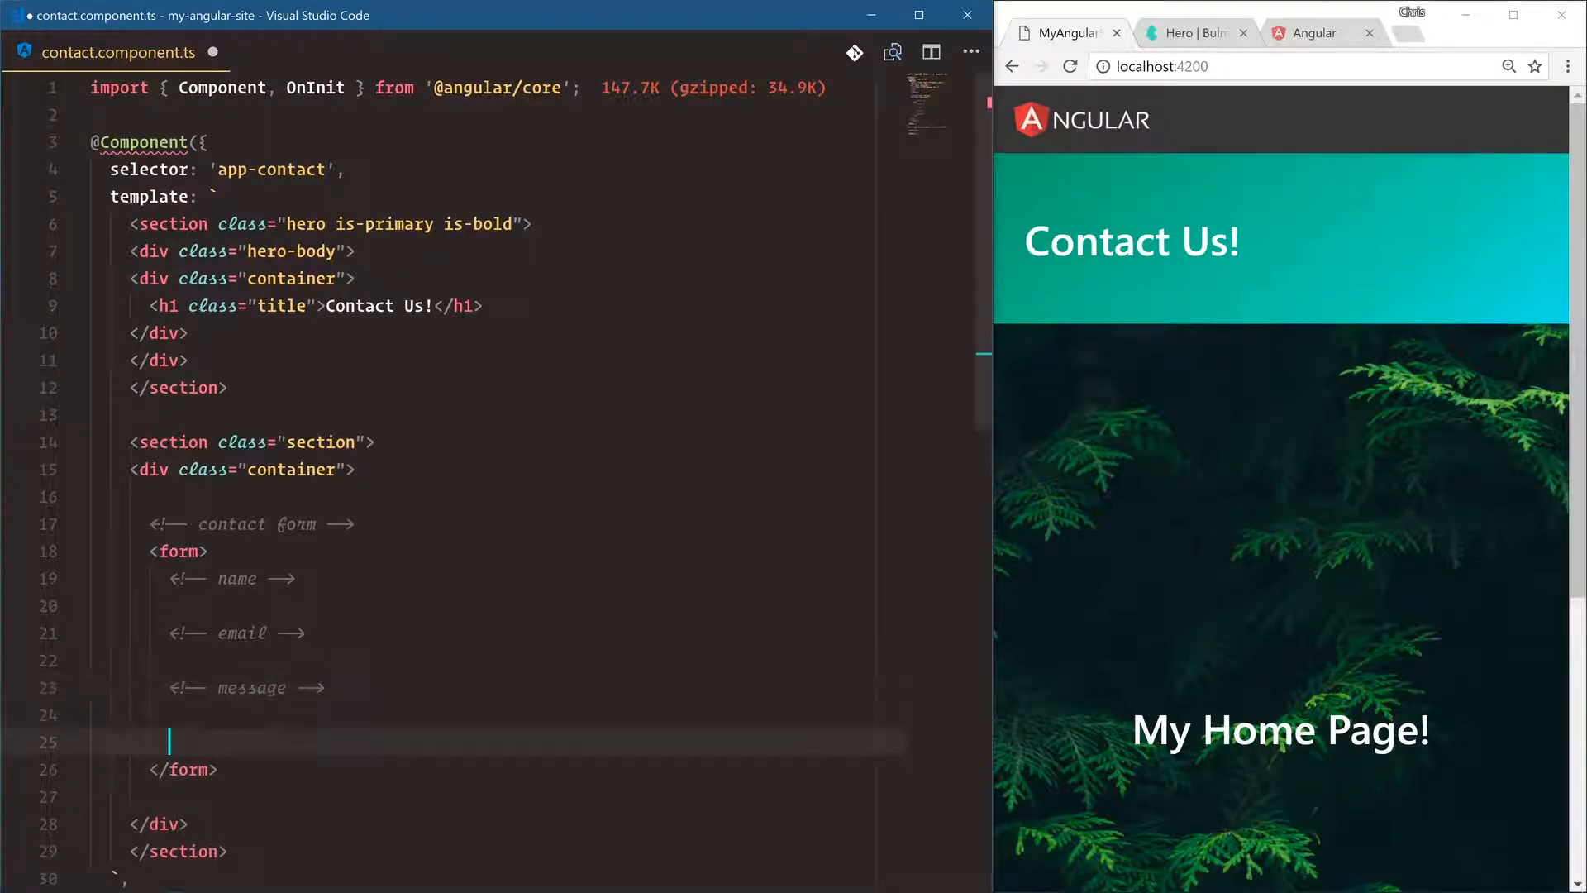
type("<!-- submit -->")
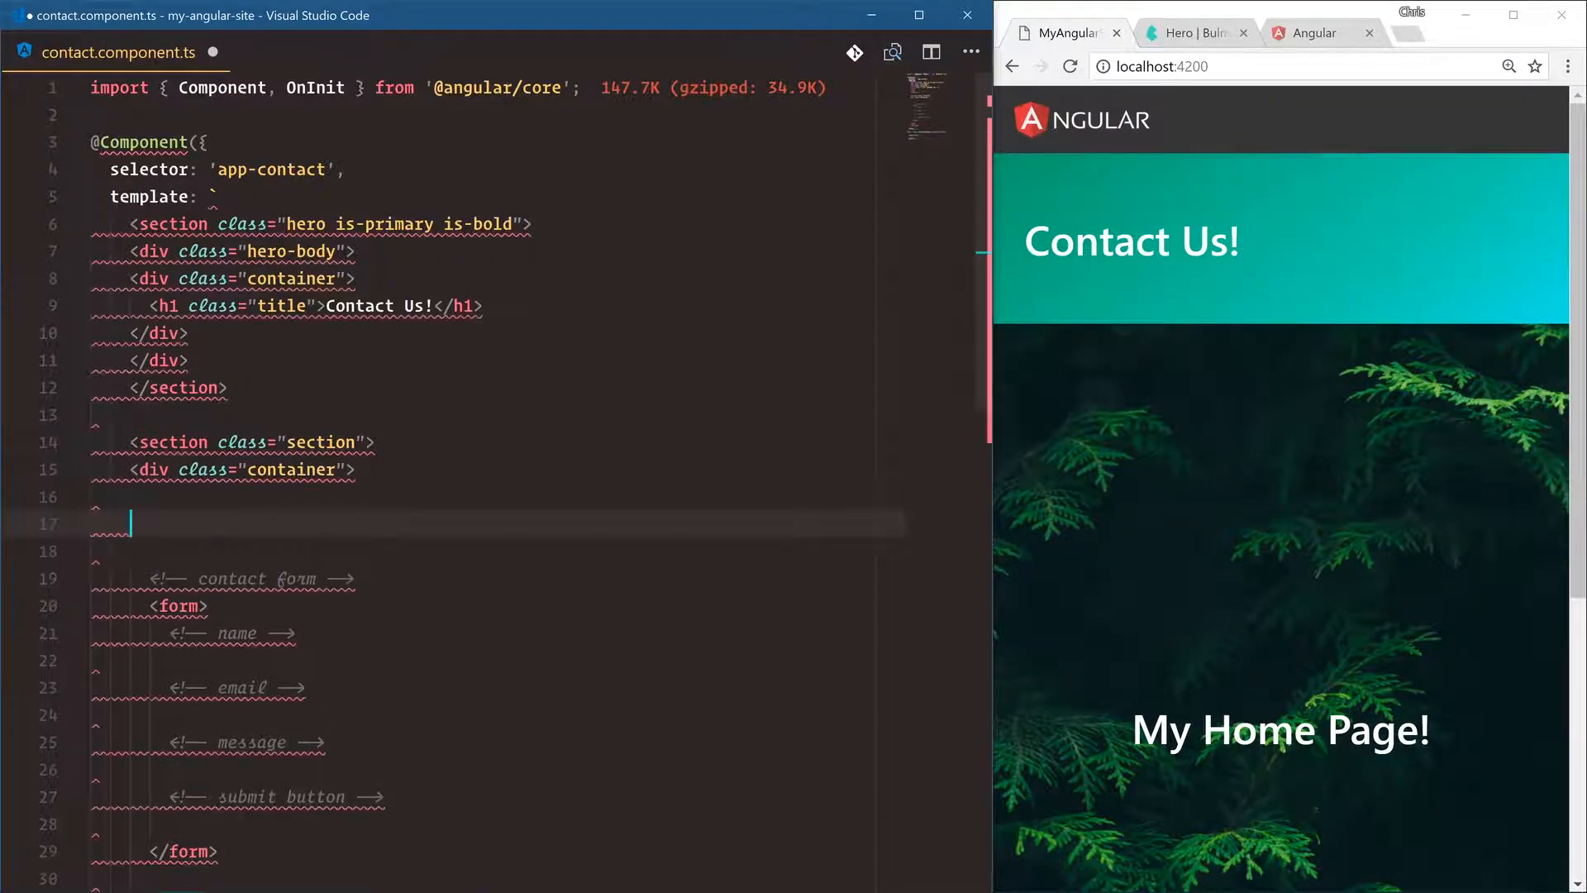
Write the notes '1. template-driven way' and '2. reactive way' above the contact form comment
type("1.")
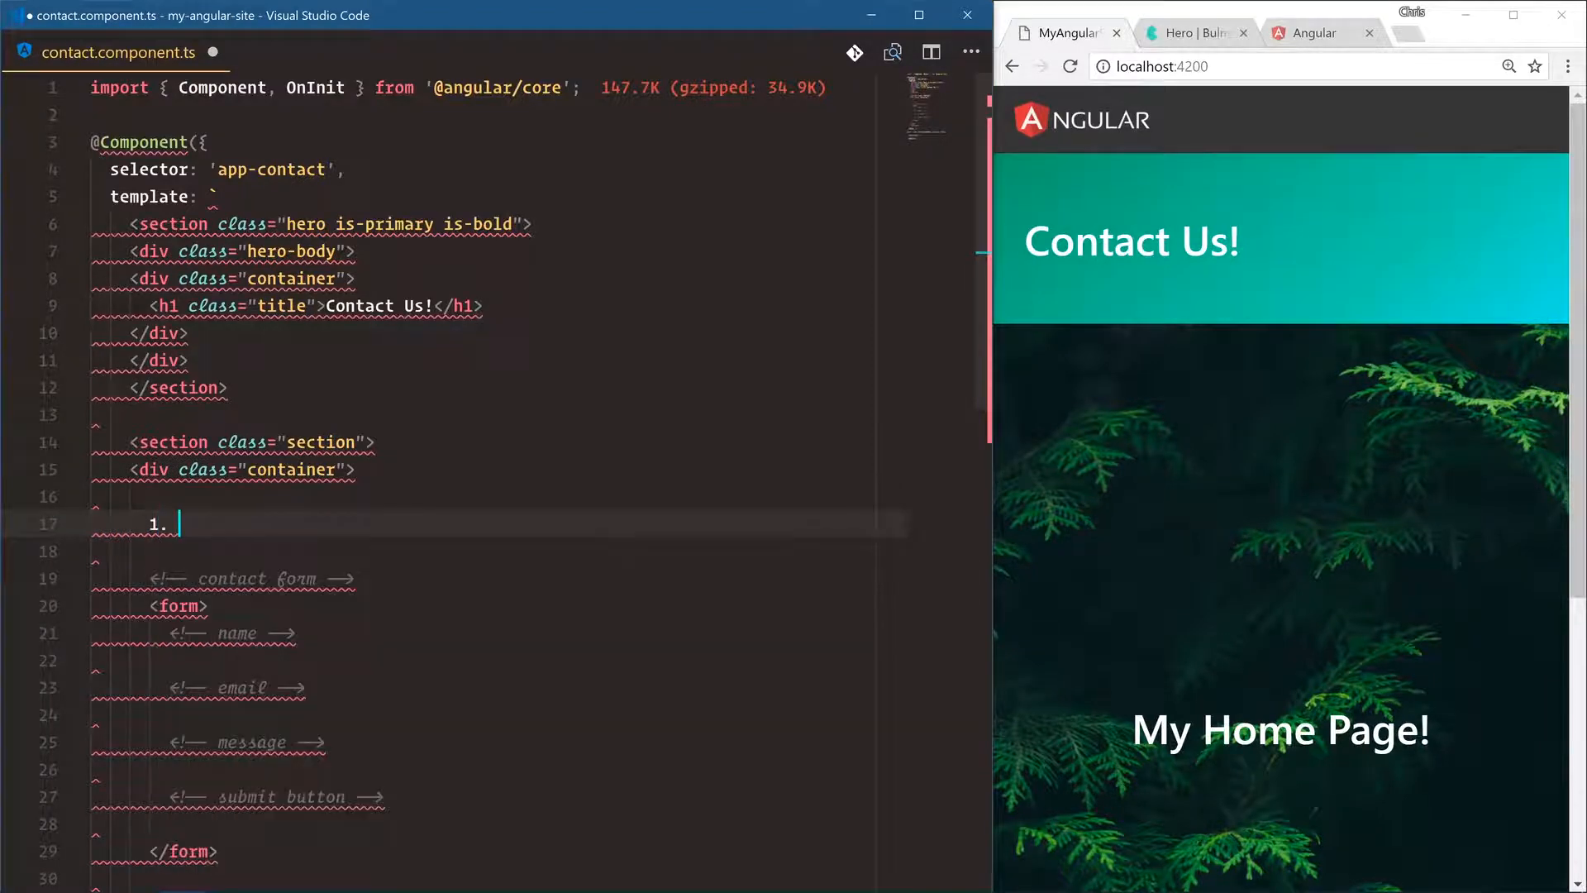
type("template-driven")
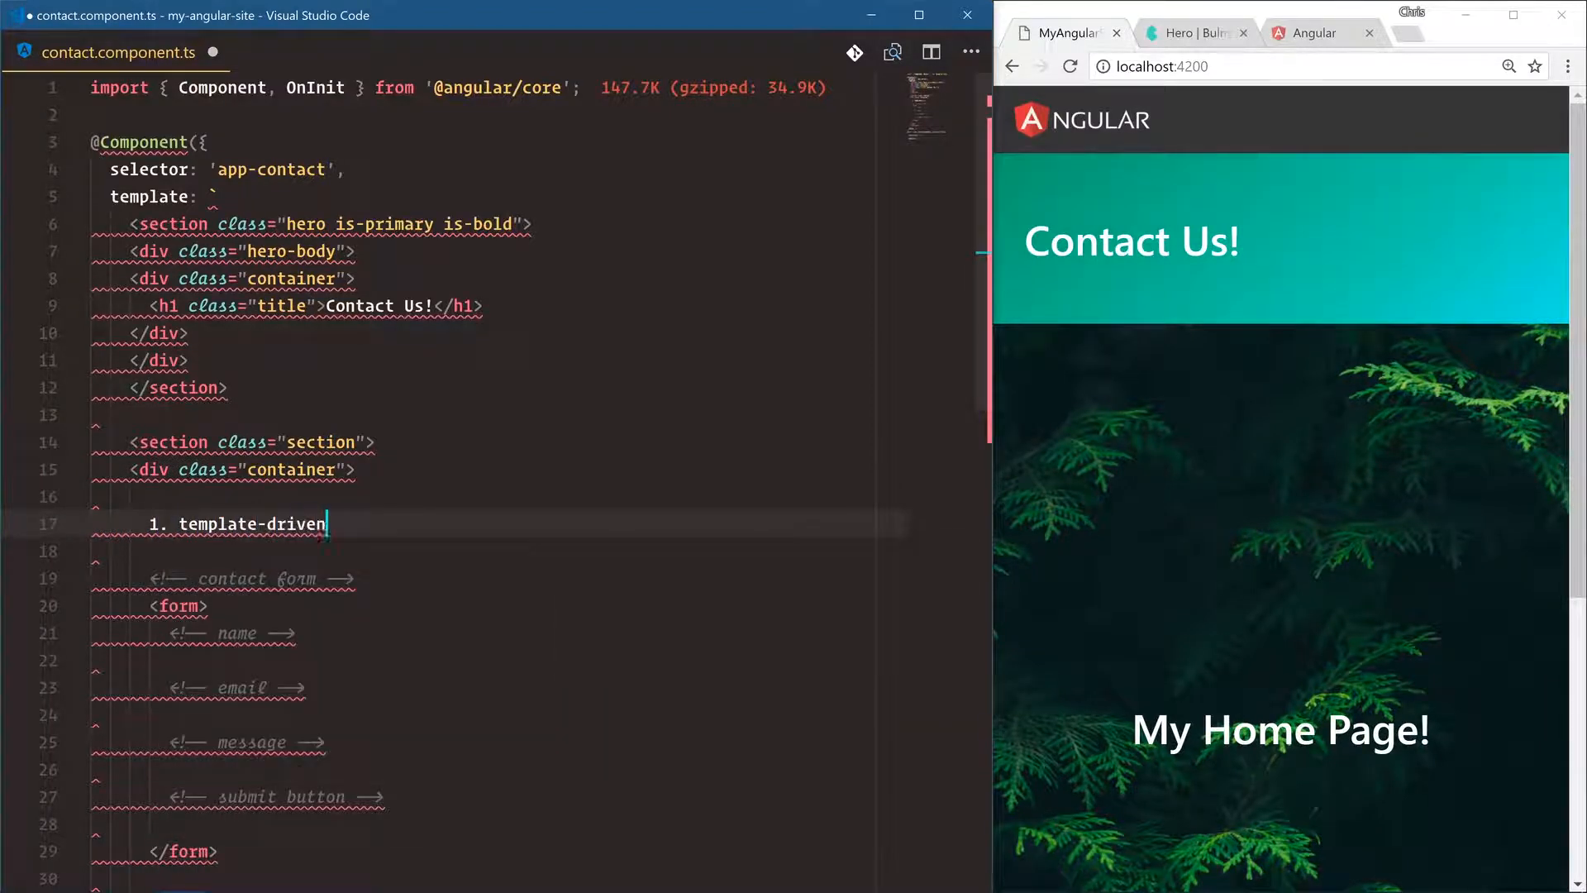
type("way")
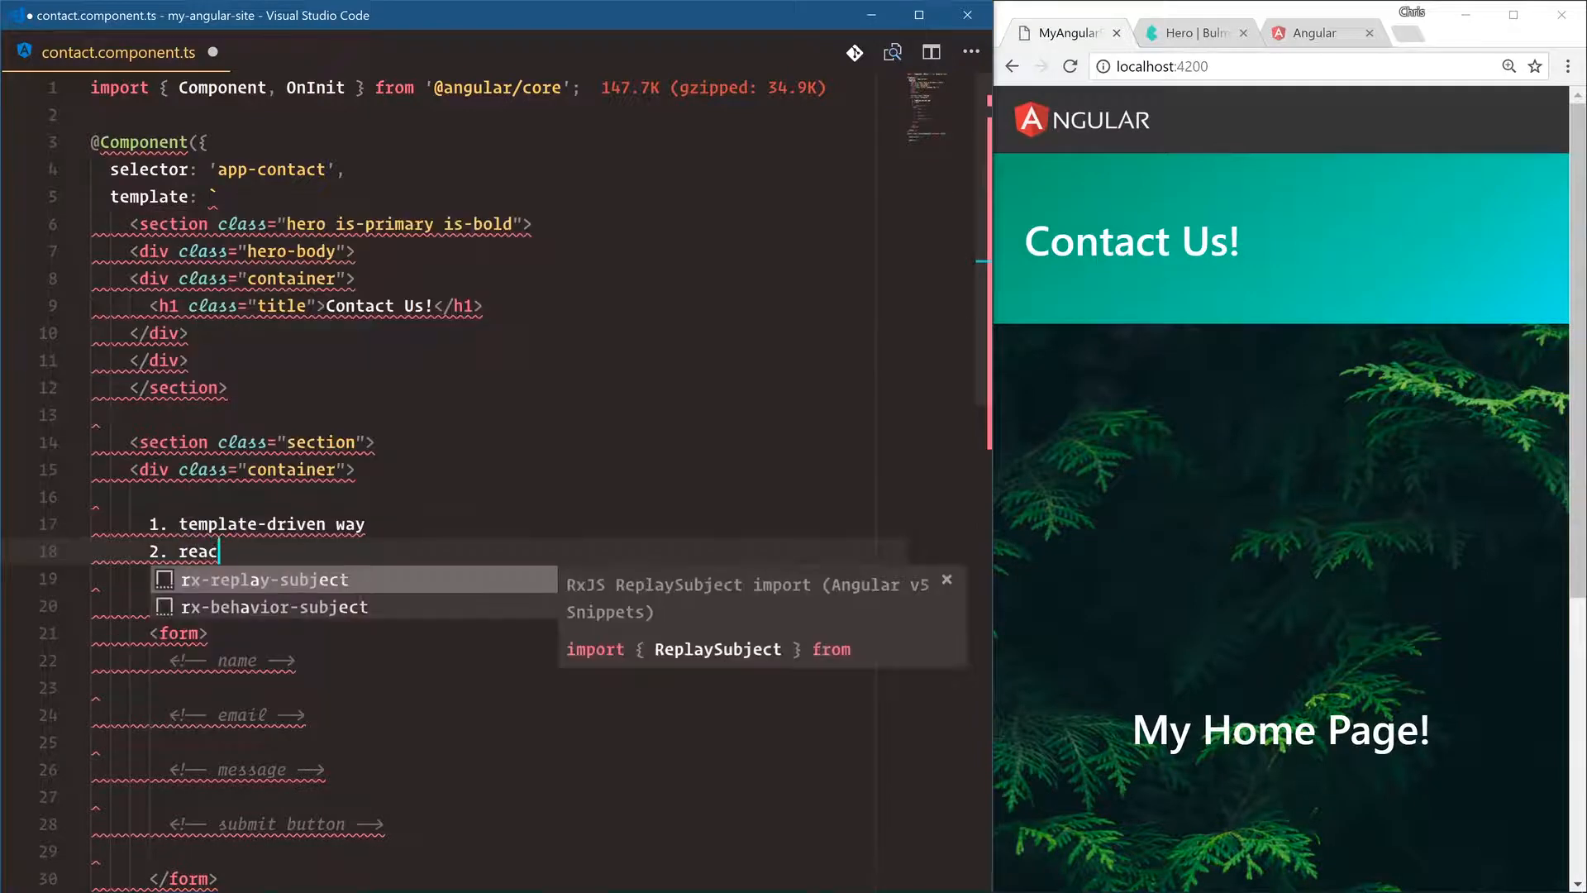
type("tive way")
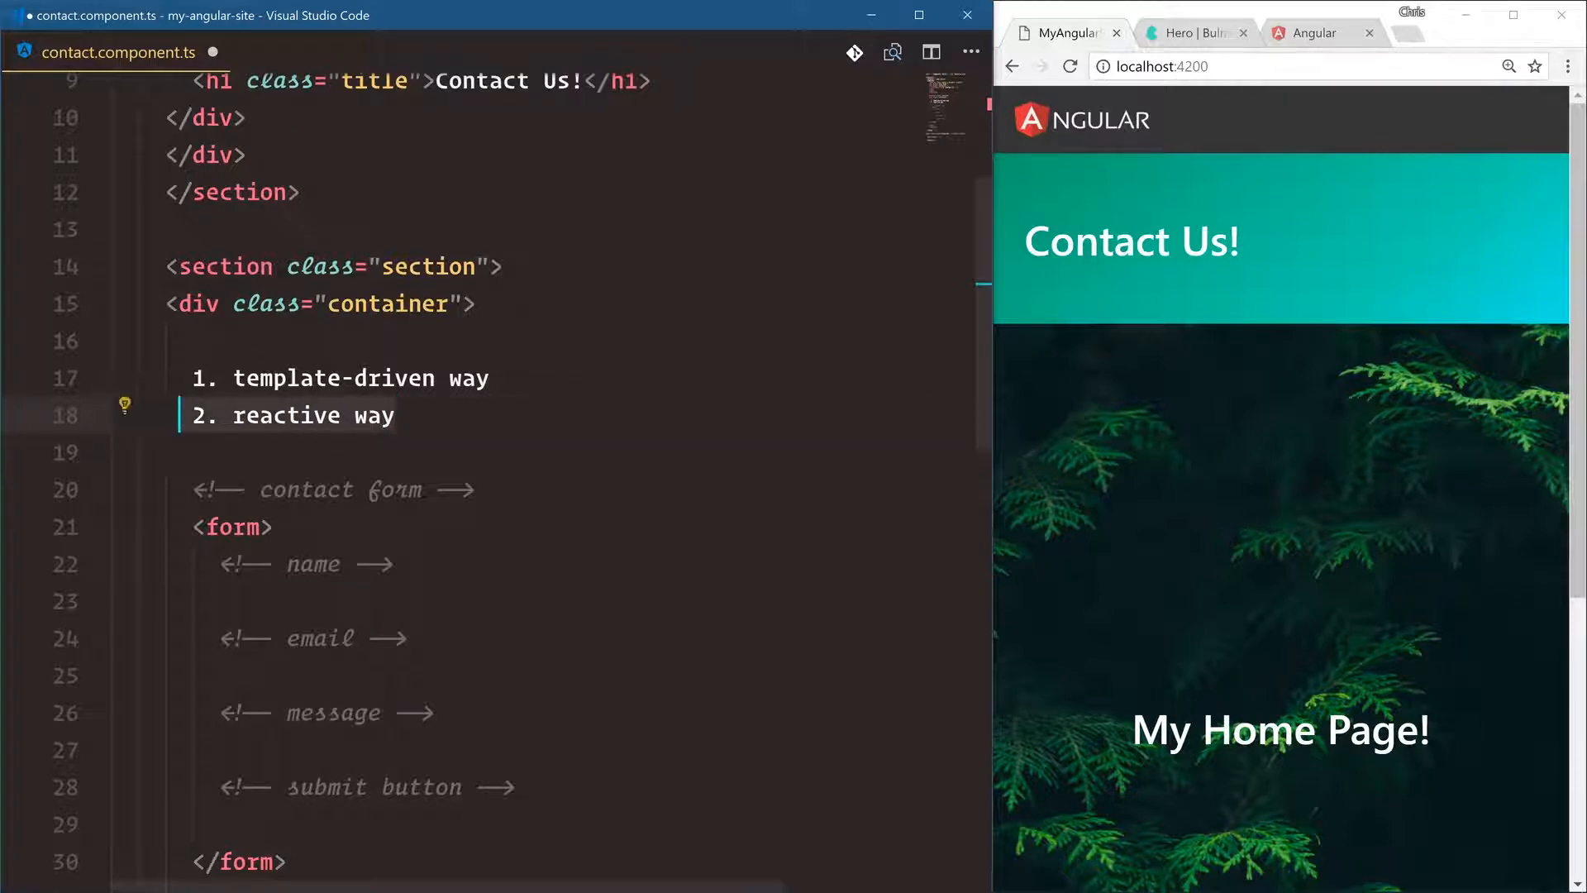
scroll("down", 3)
type("// crea")
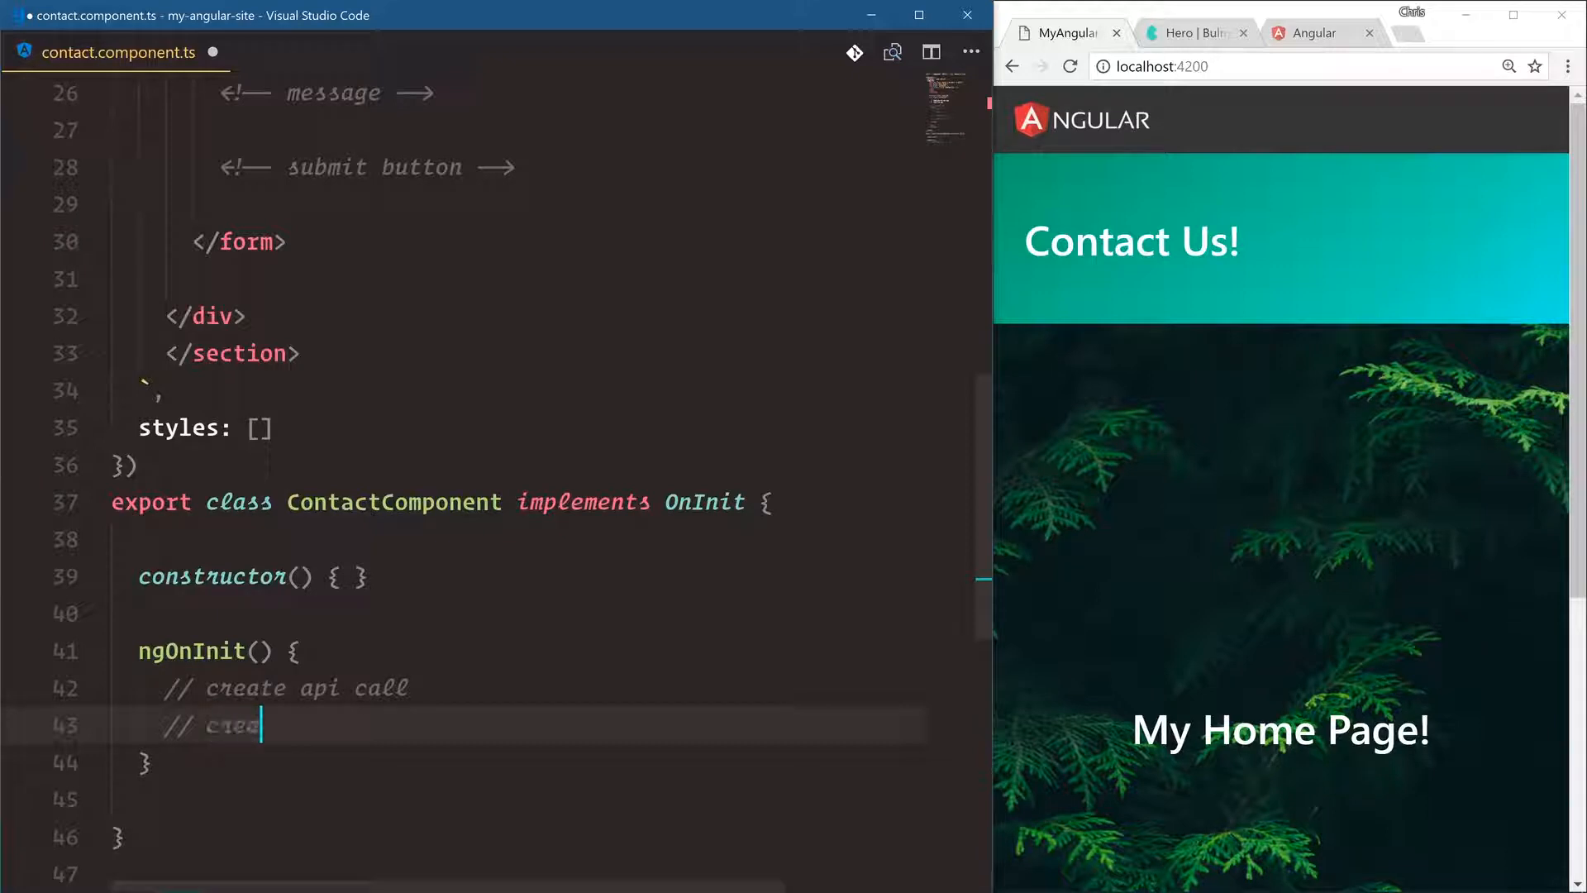
Add the ngOnInit comment '// create the form based on api fields'
type("the form based on api fieldd")
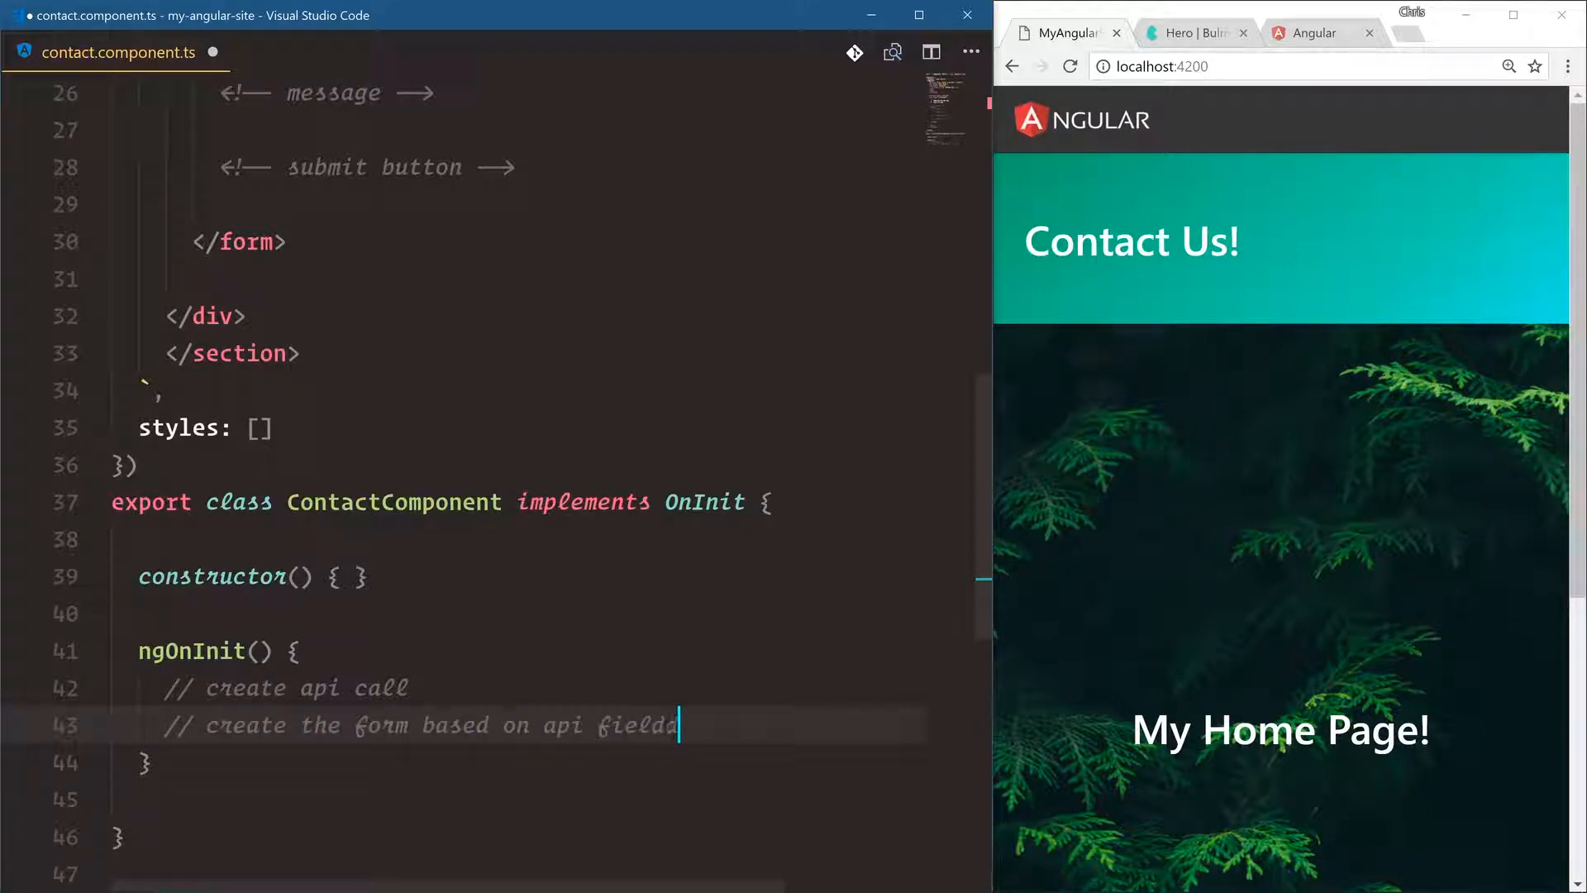
type("s")
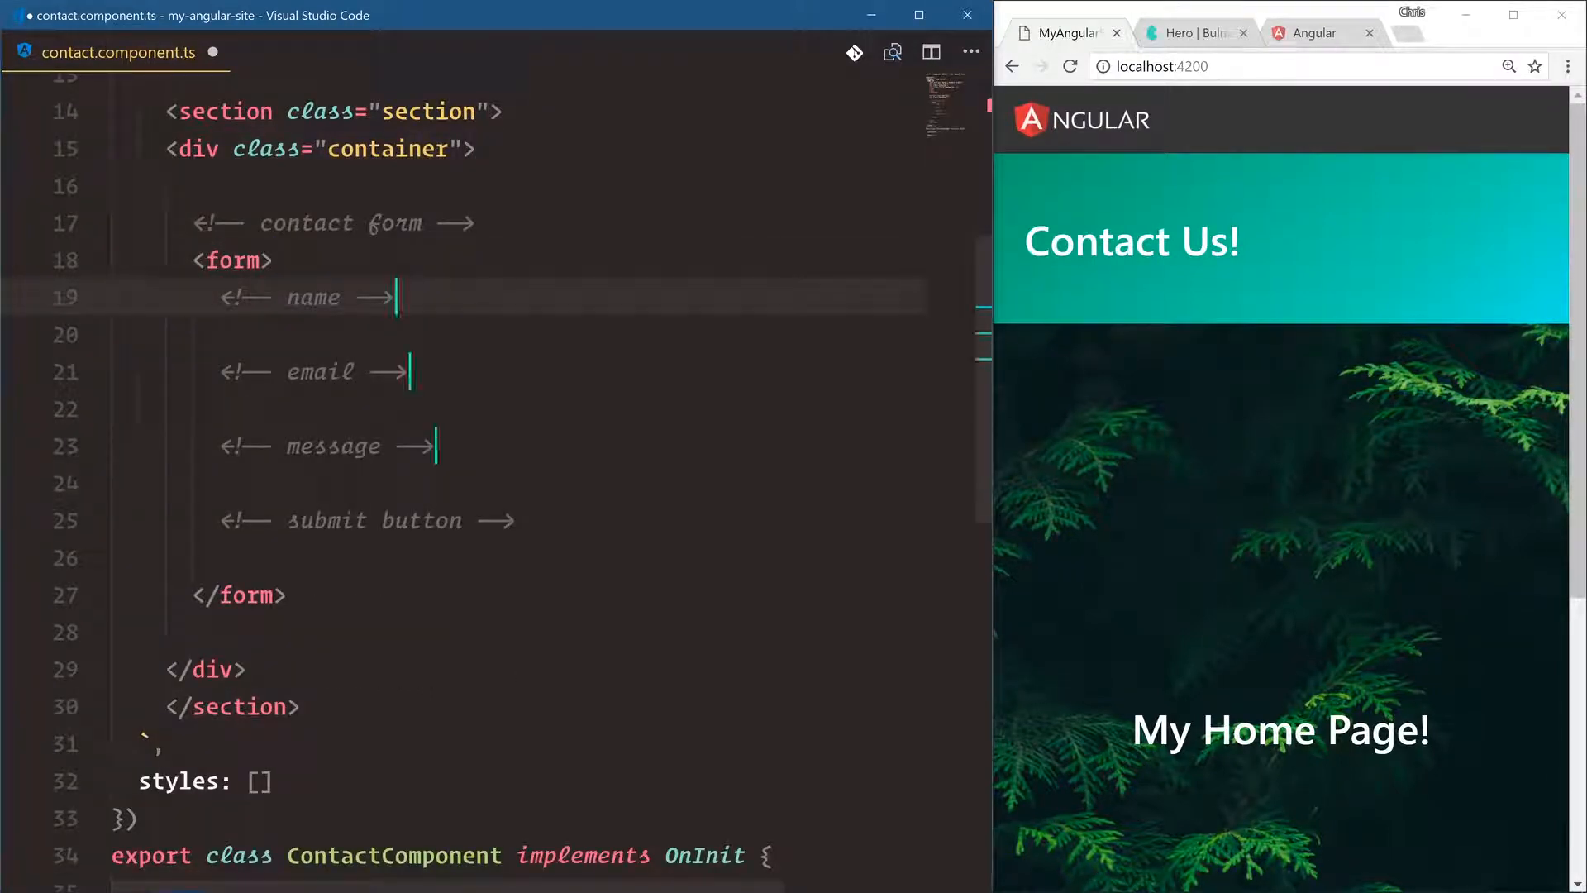
Add <div class="field"></div> blocks under the name, email and message comments
type("<divc")
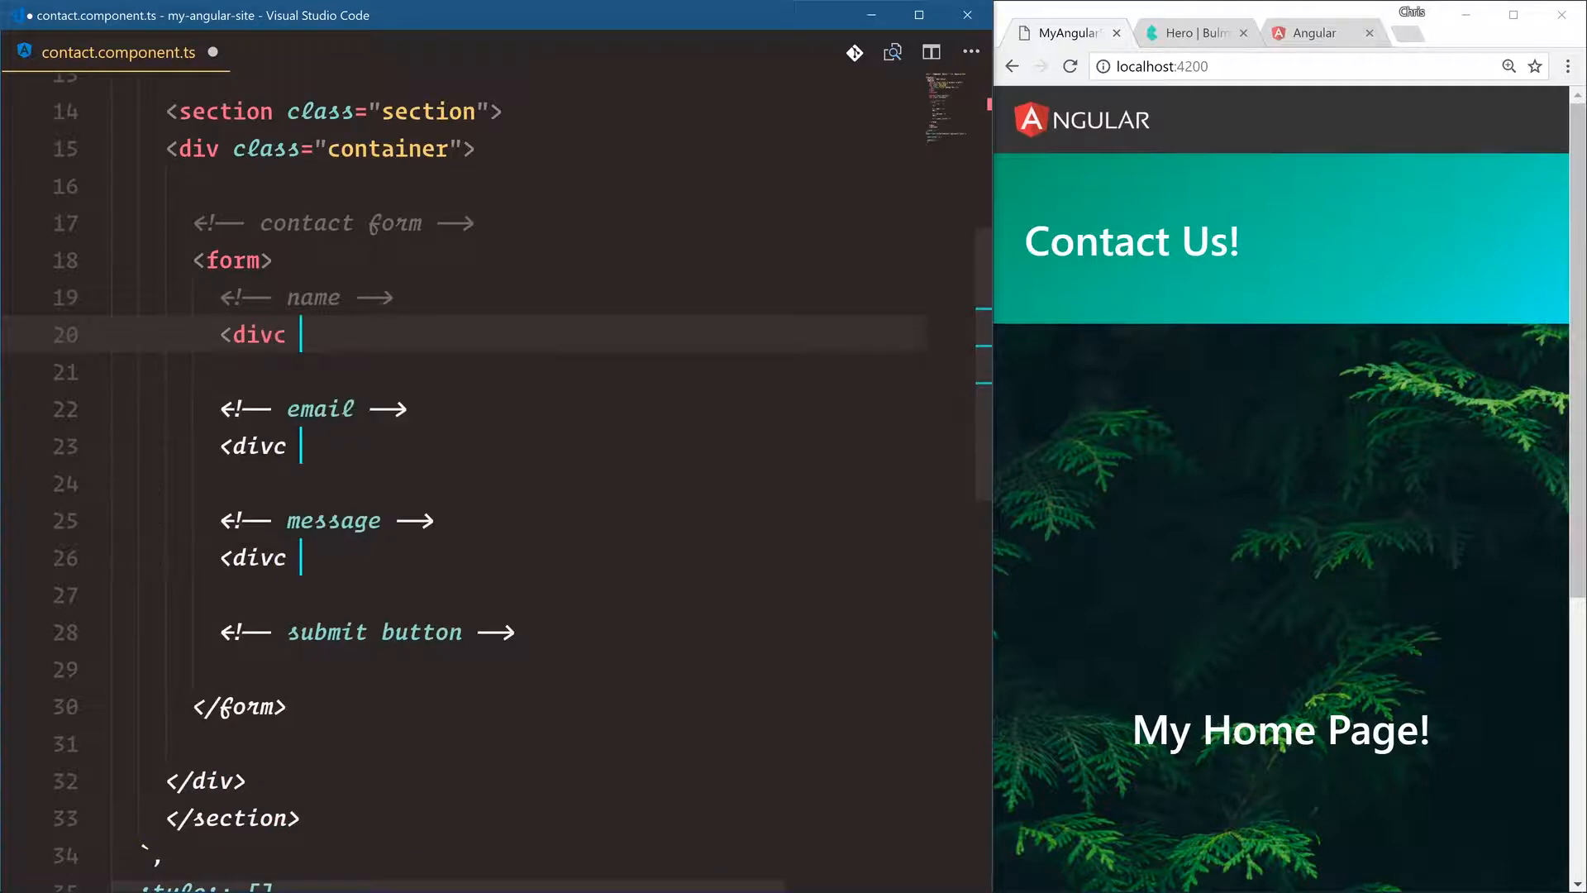
type("class=\"field\">")
type("</")
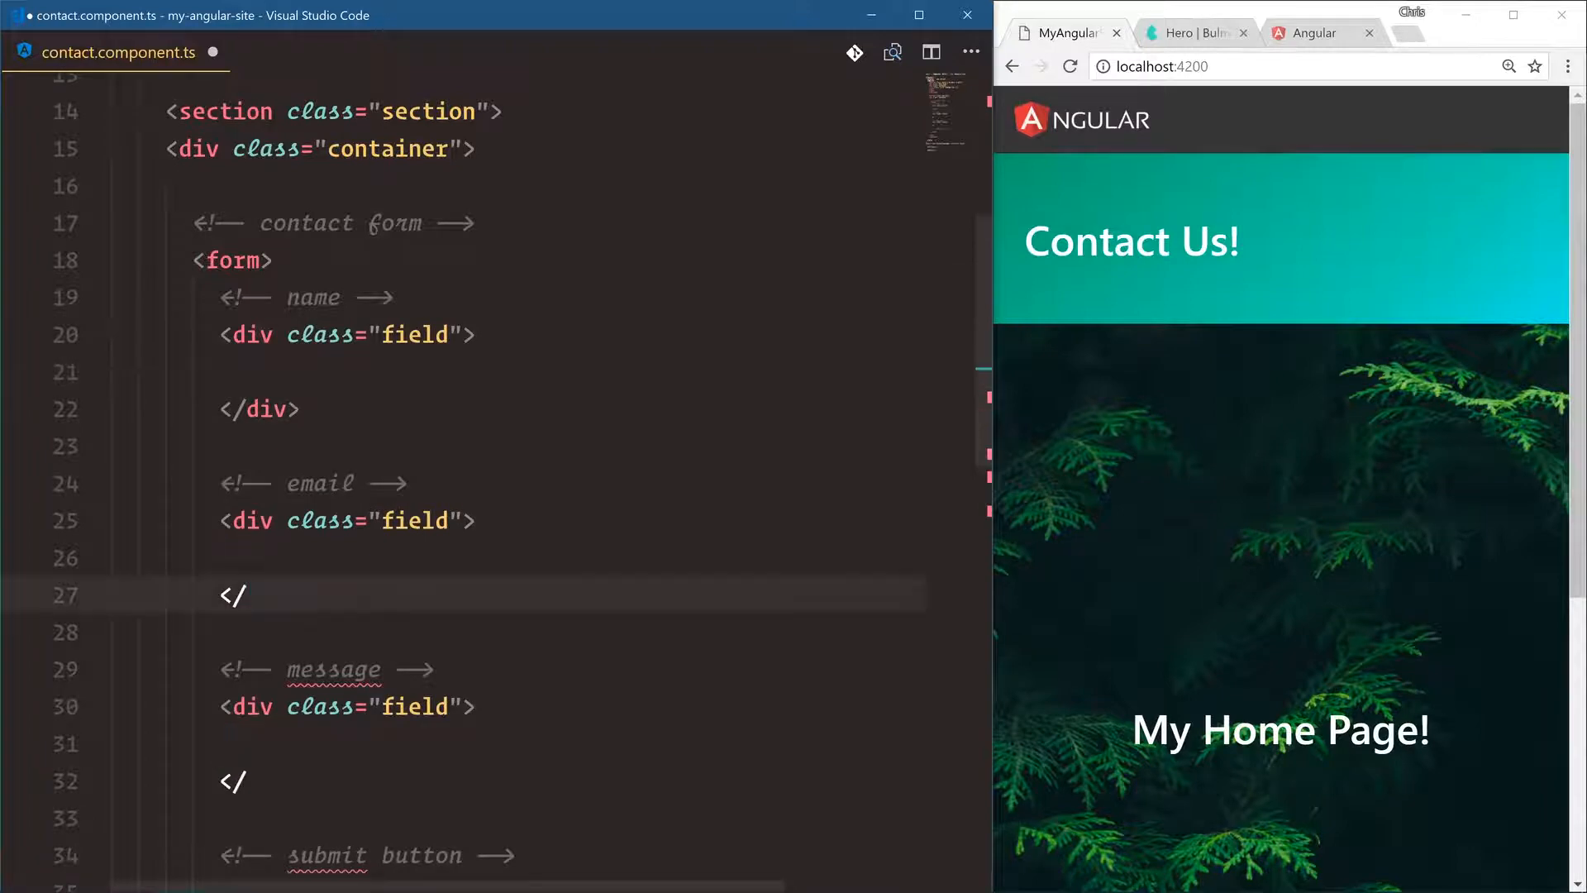
type("div>")
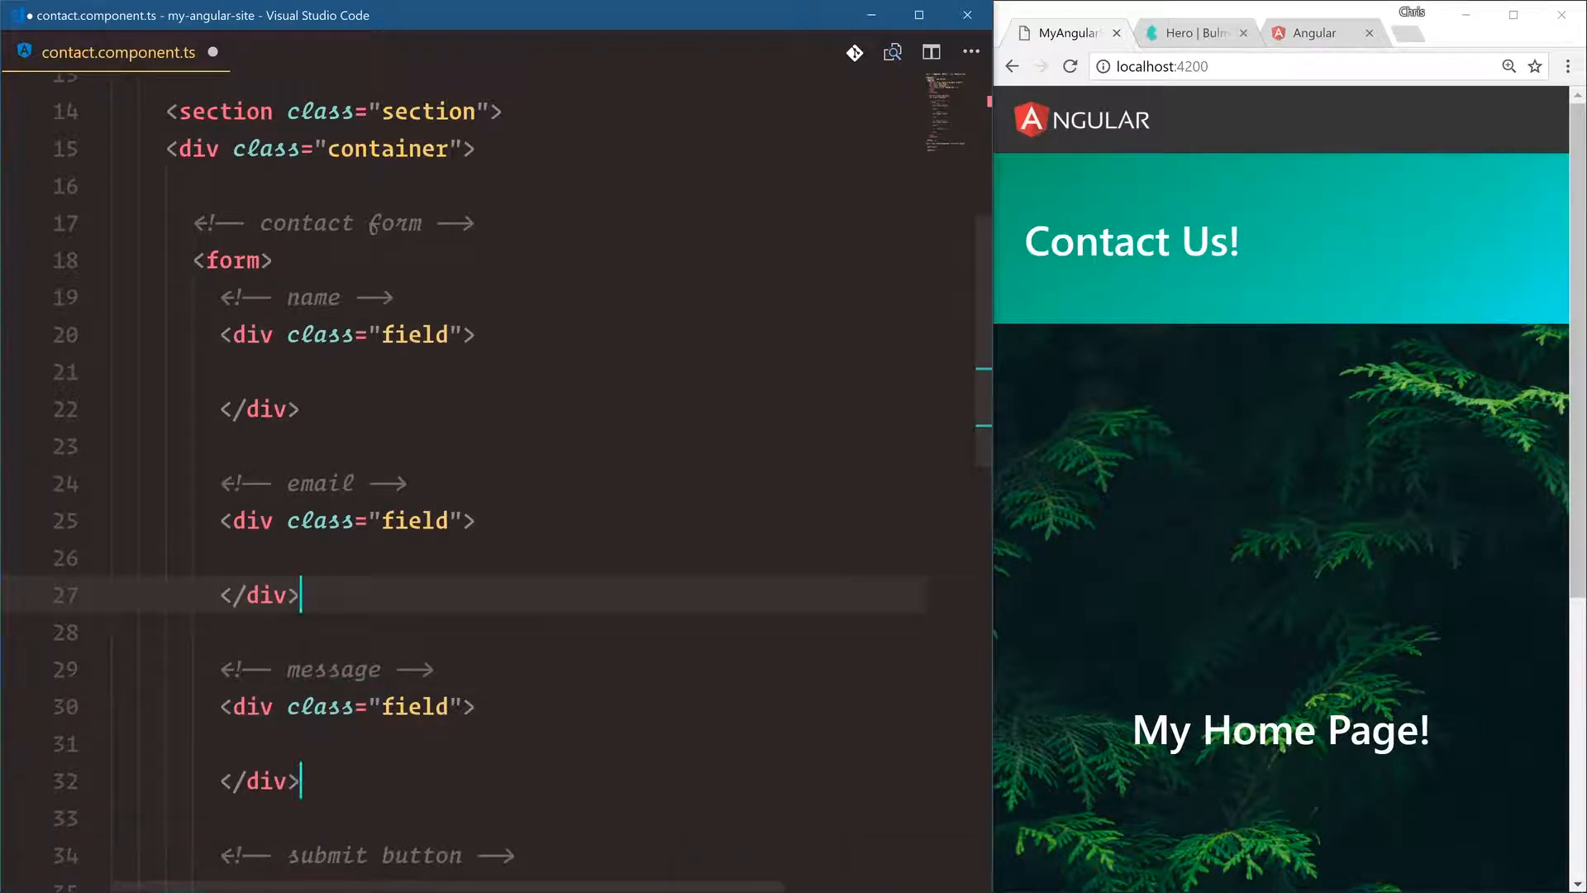
In the name field add <input type="text" name="name" class="input"> and a Name label
type("<input")
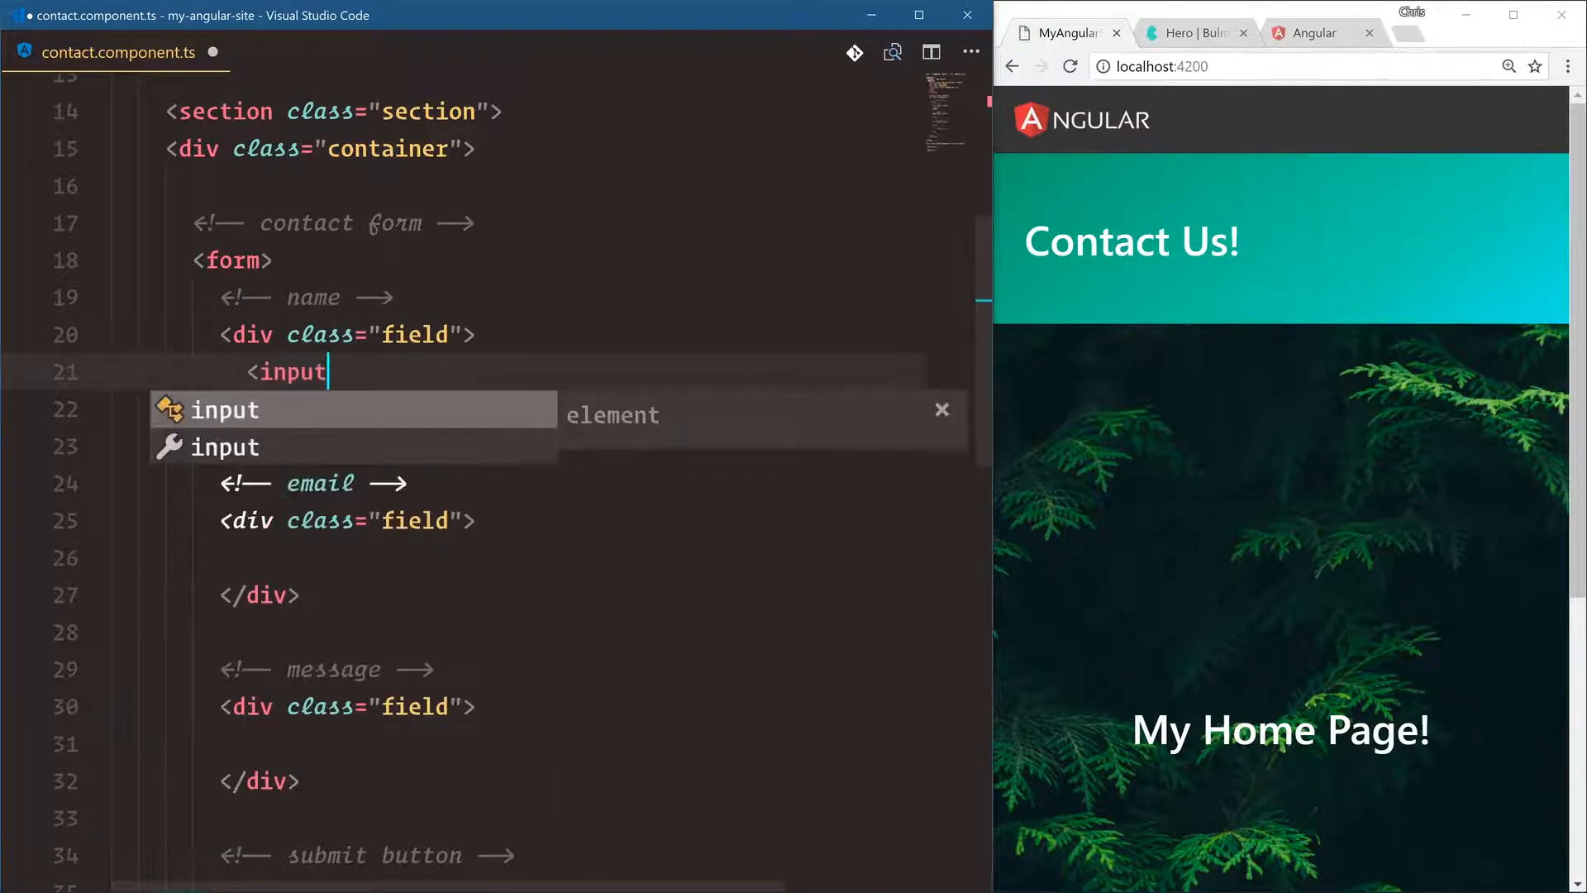
type("type=\"text\" name=\"name")
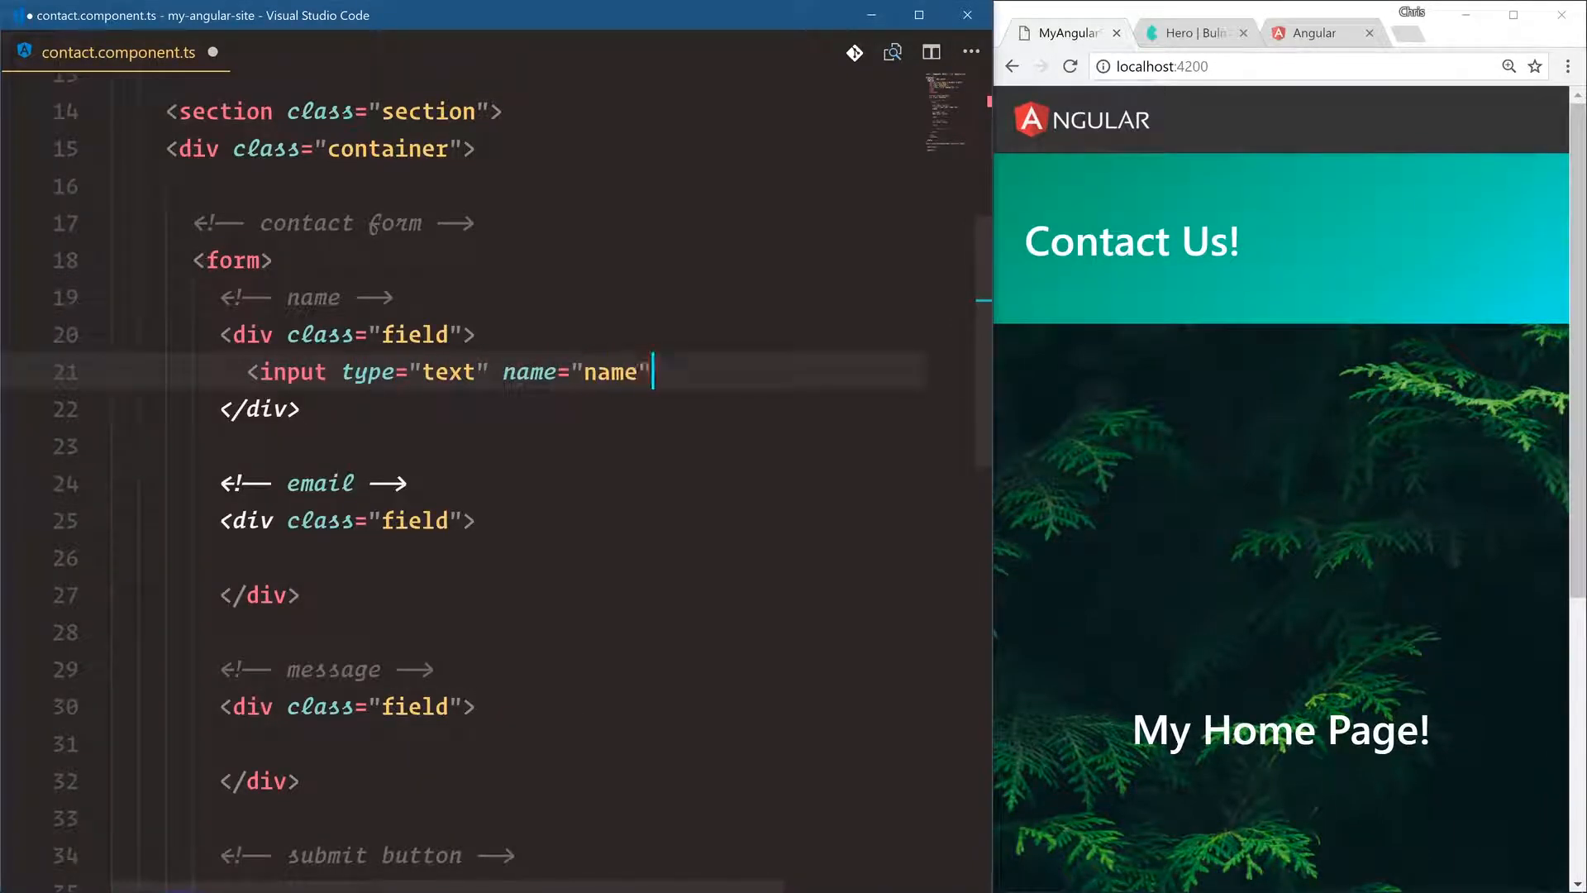
type("class=\"\"")
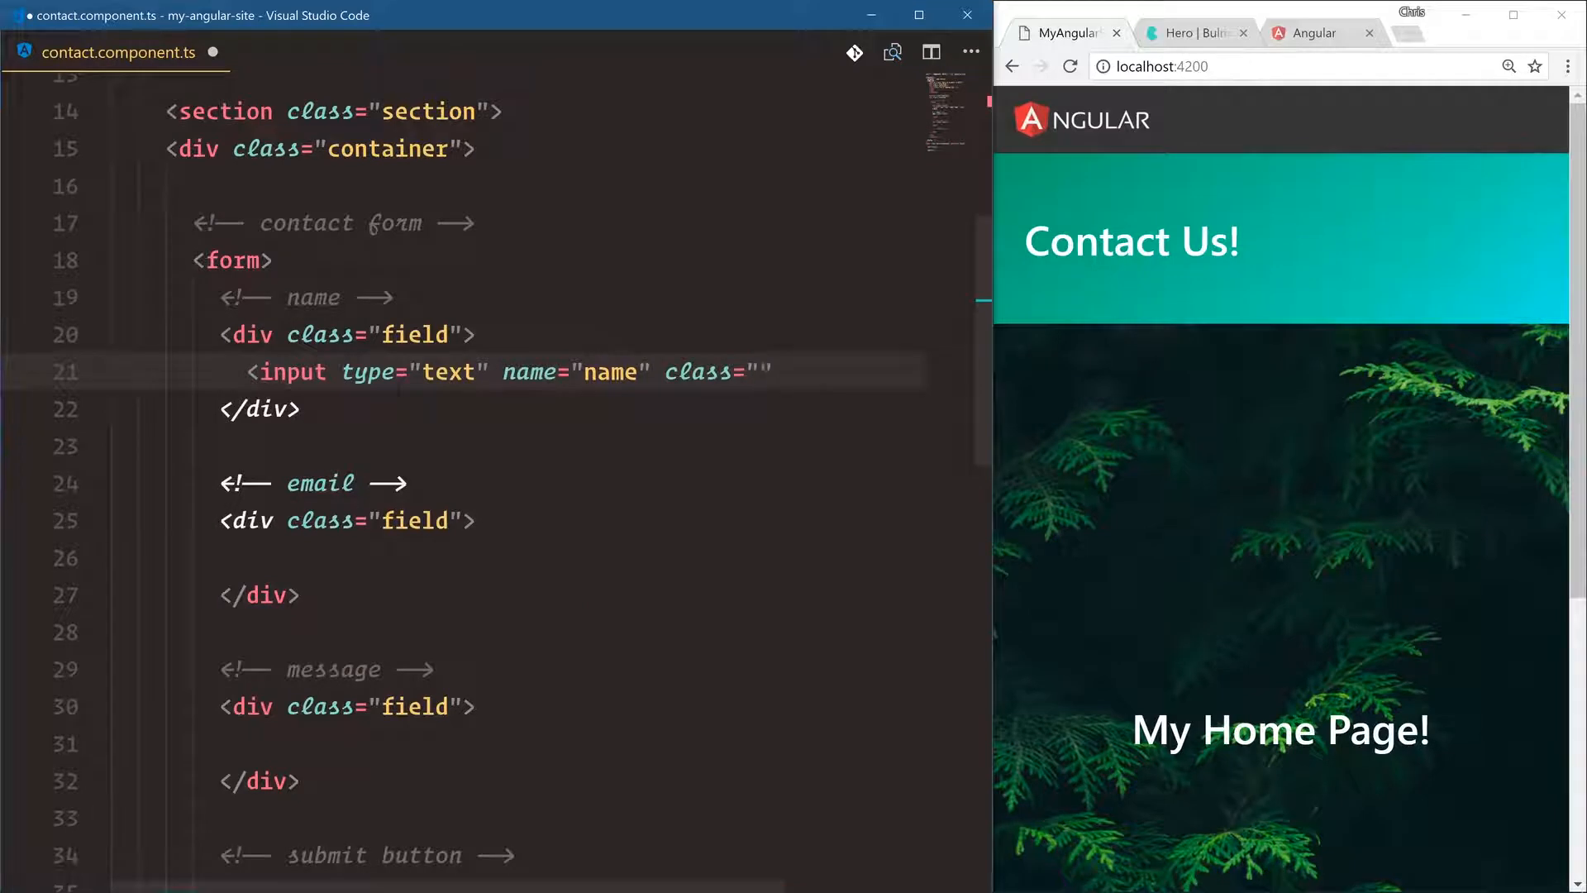
type("input")
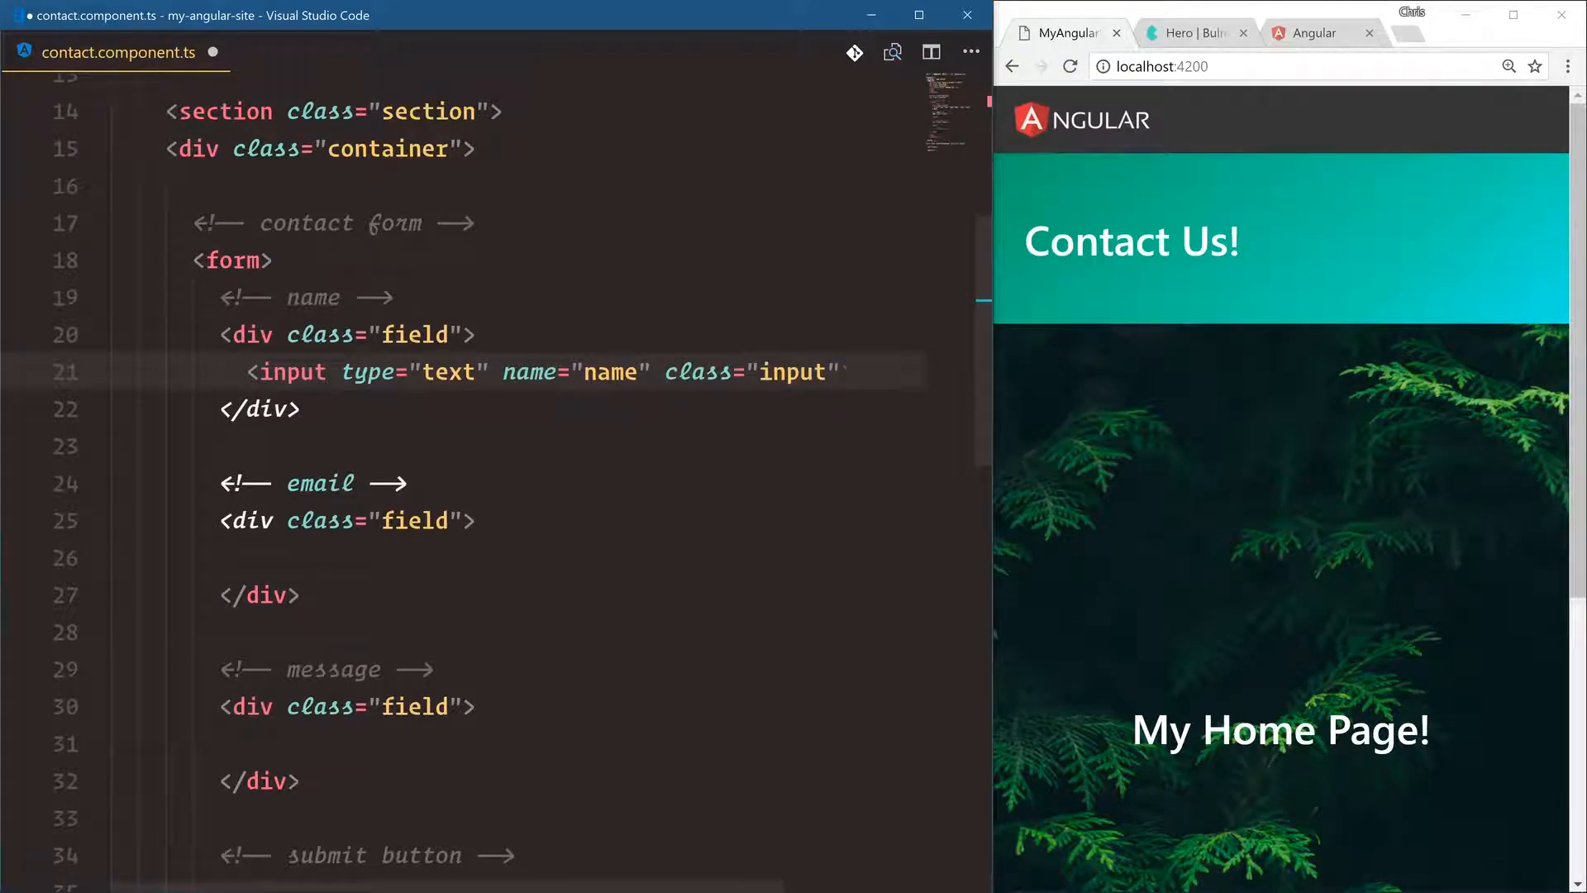
type(">")
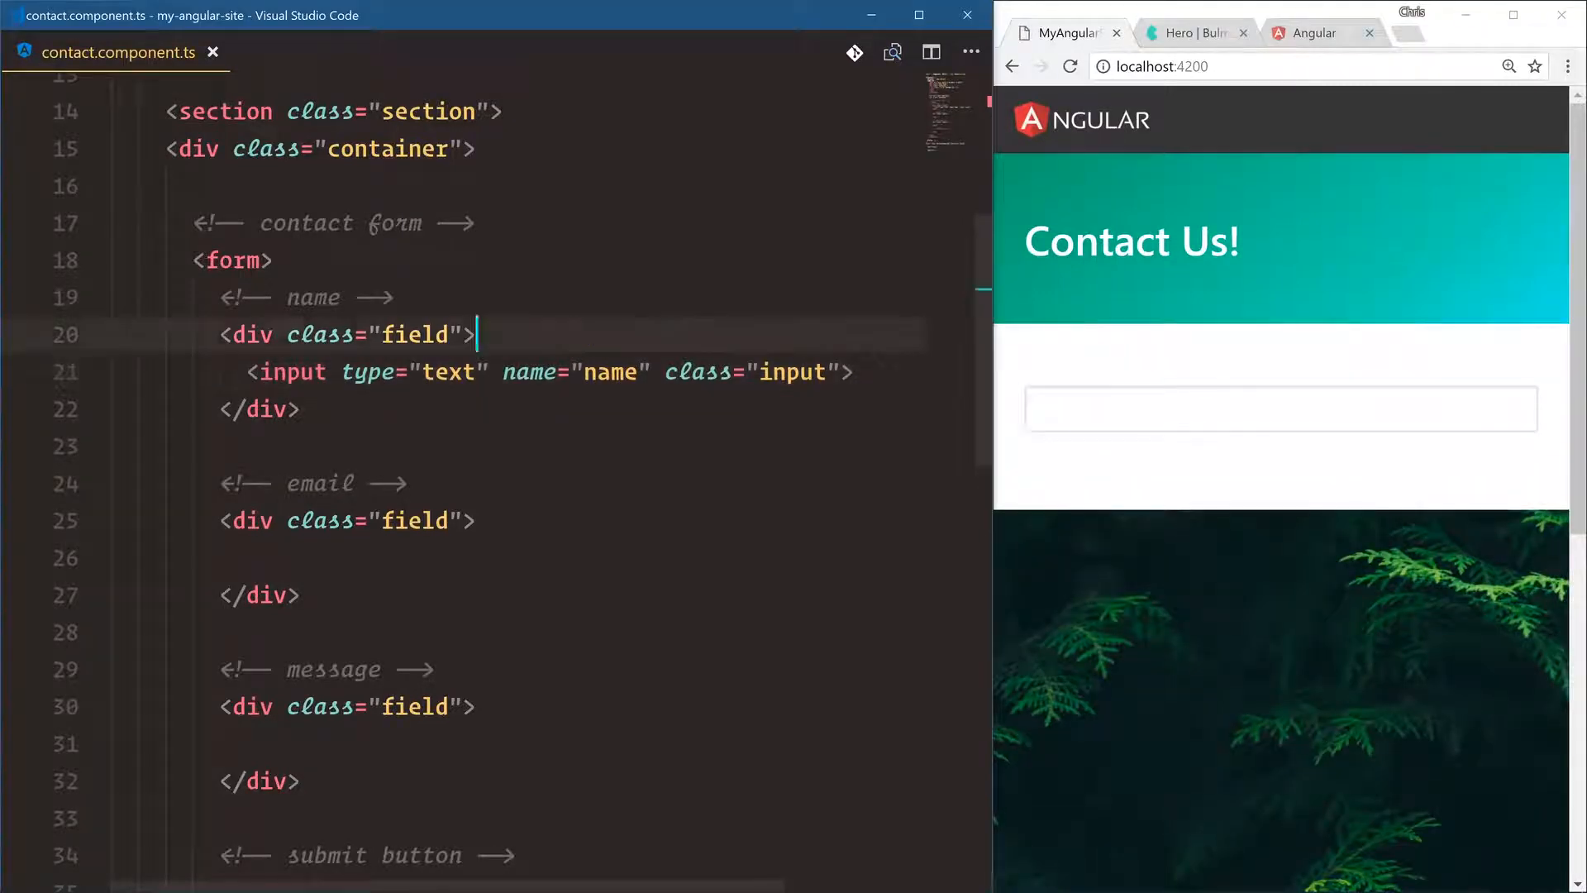
type("<label")
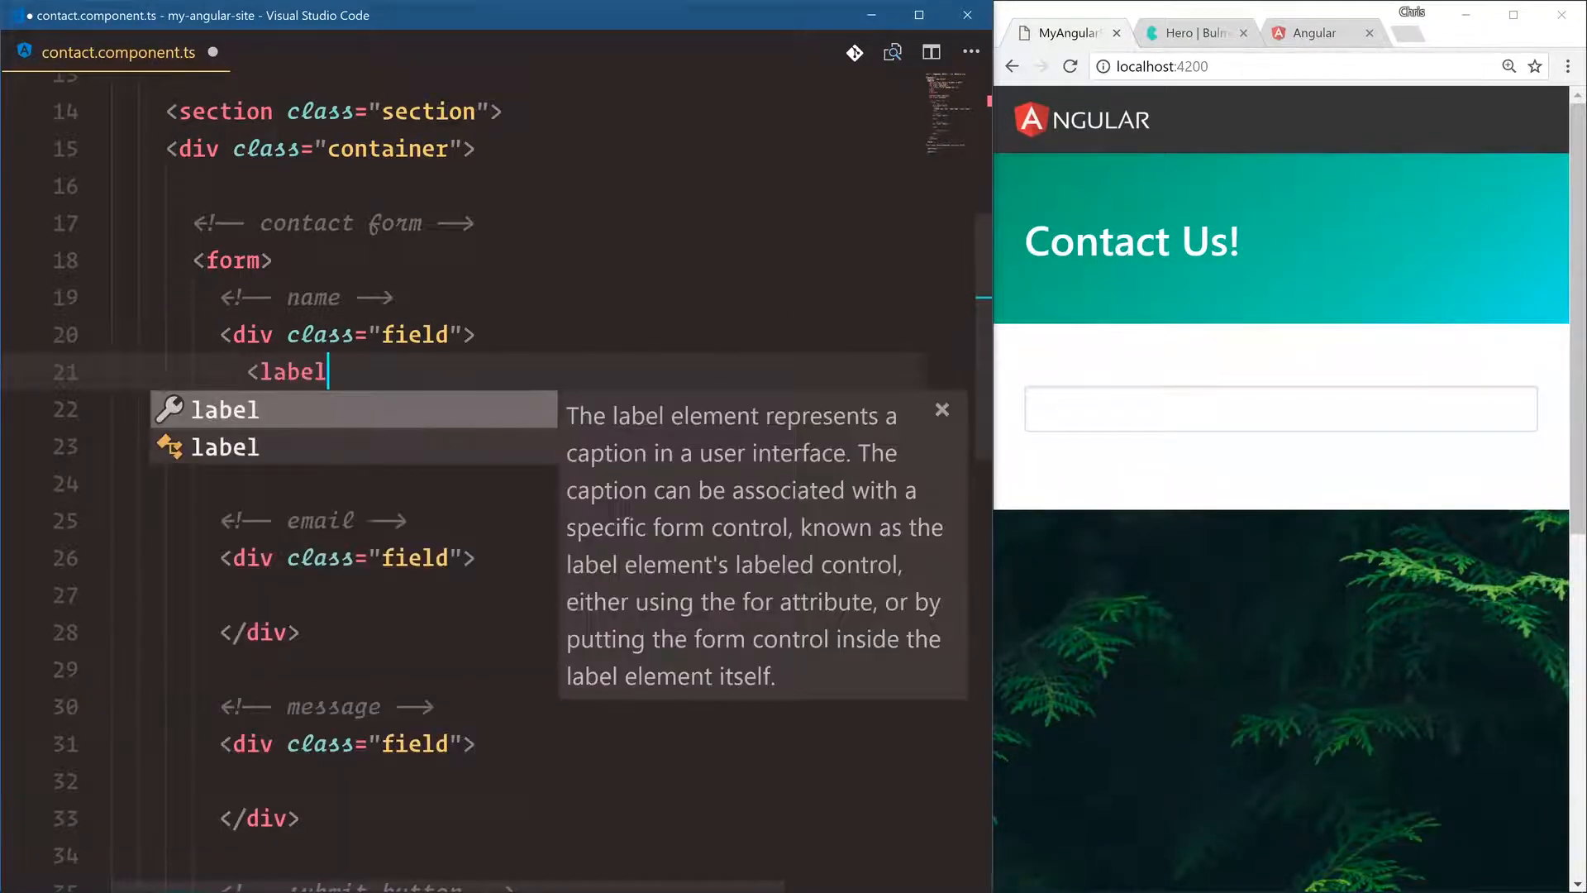
type(">Name</label>")
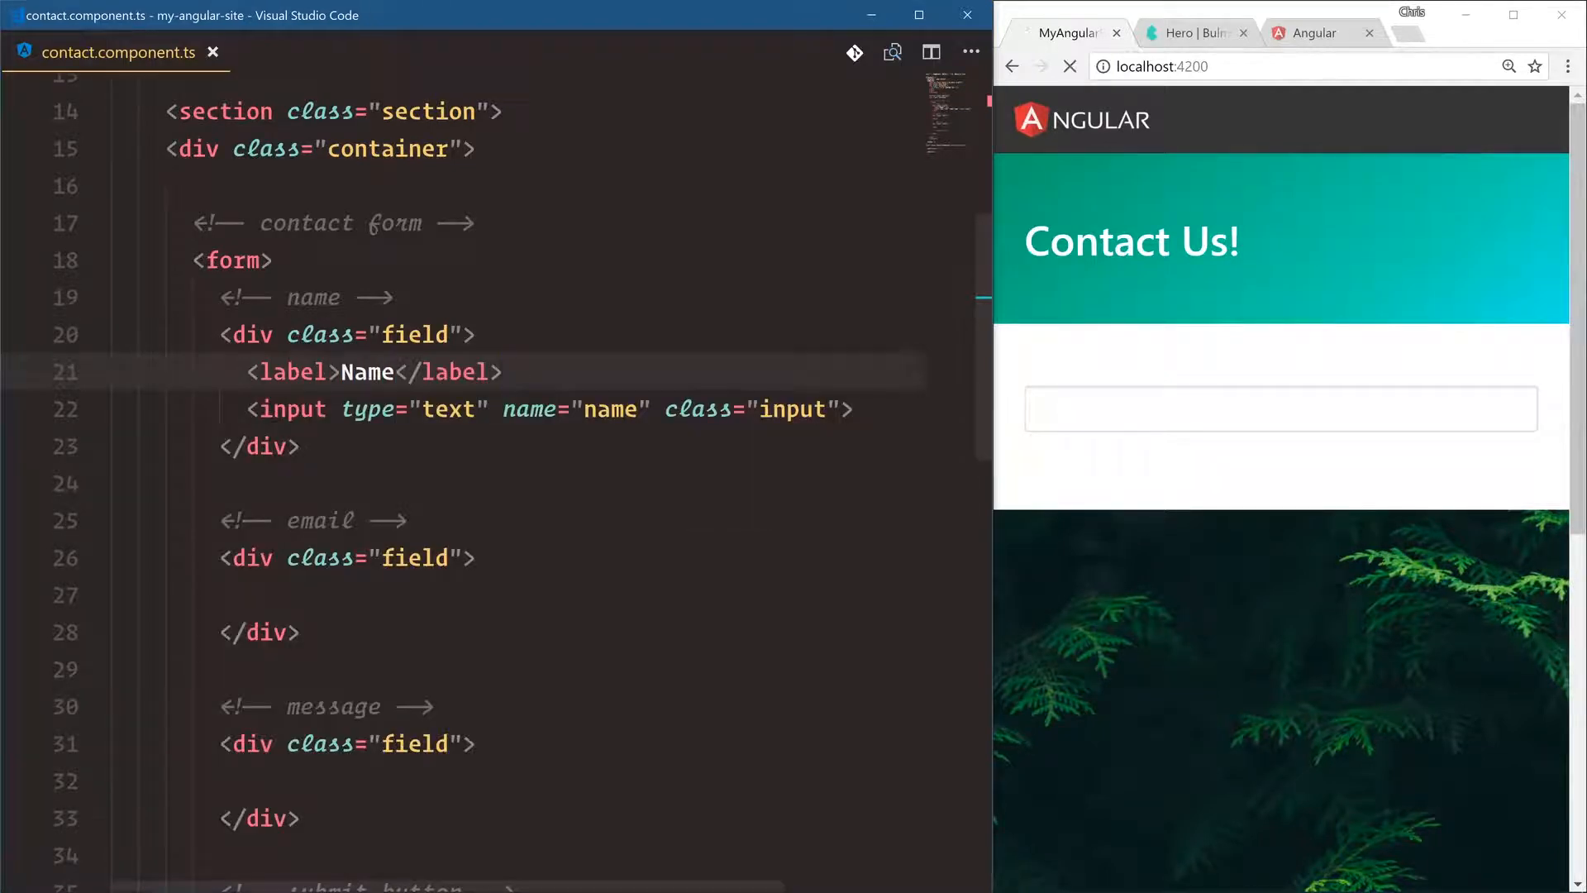
left_click(1069, 66)
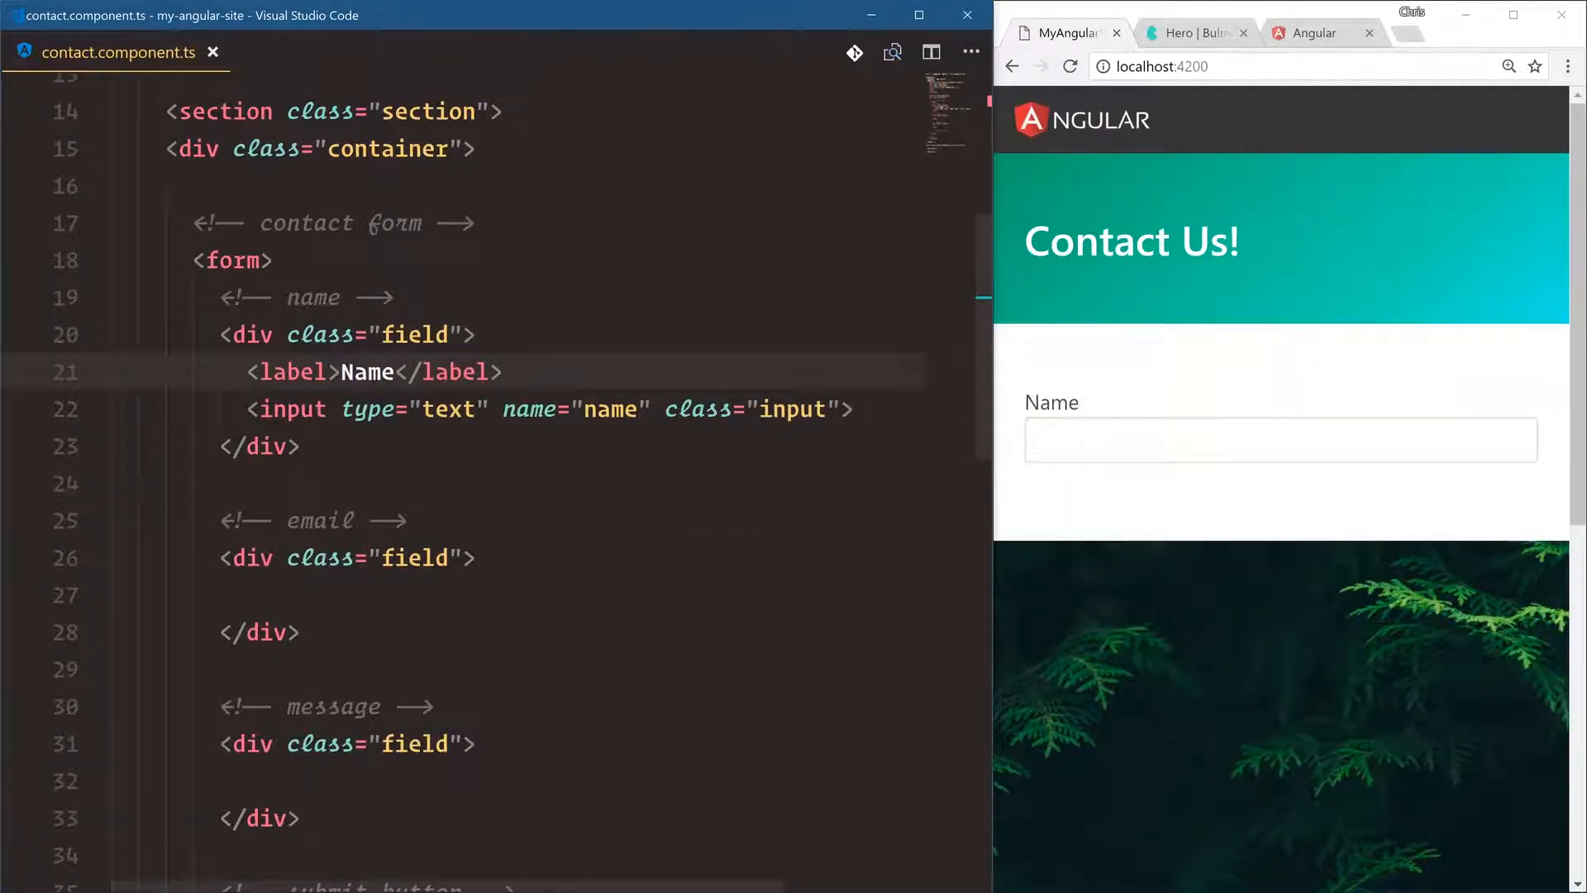
Give labels class="label" and add an Email label with type and name set to email
type("class=\"label")
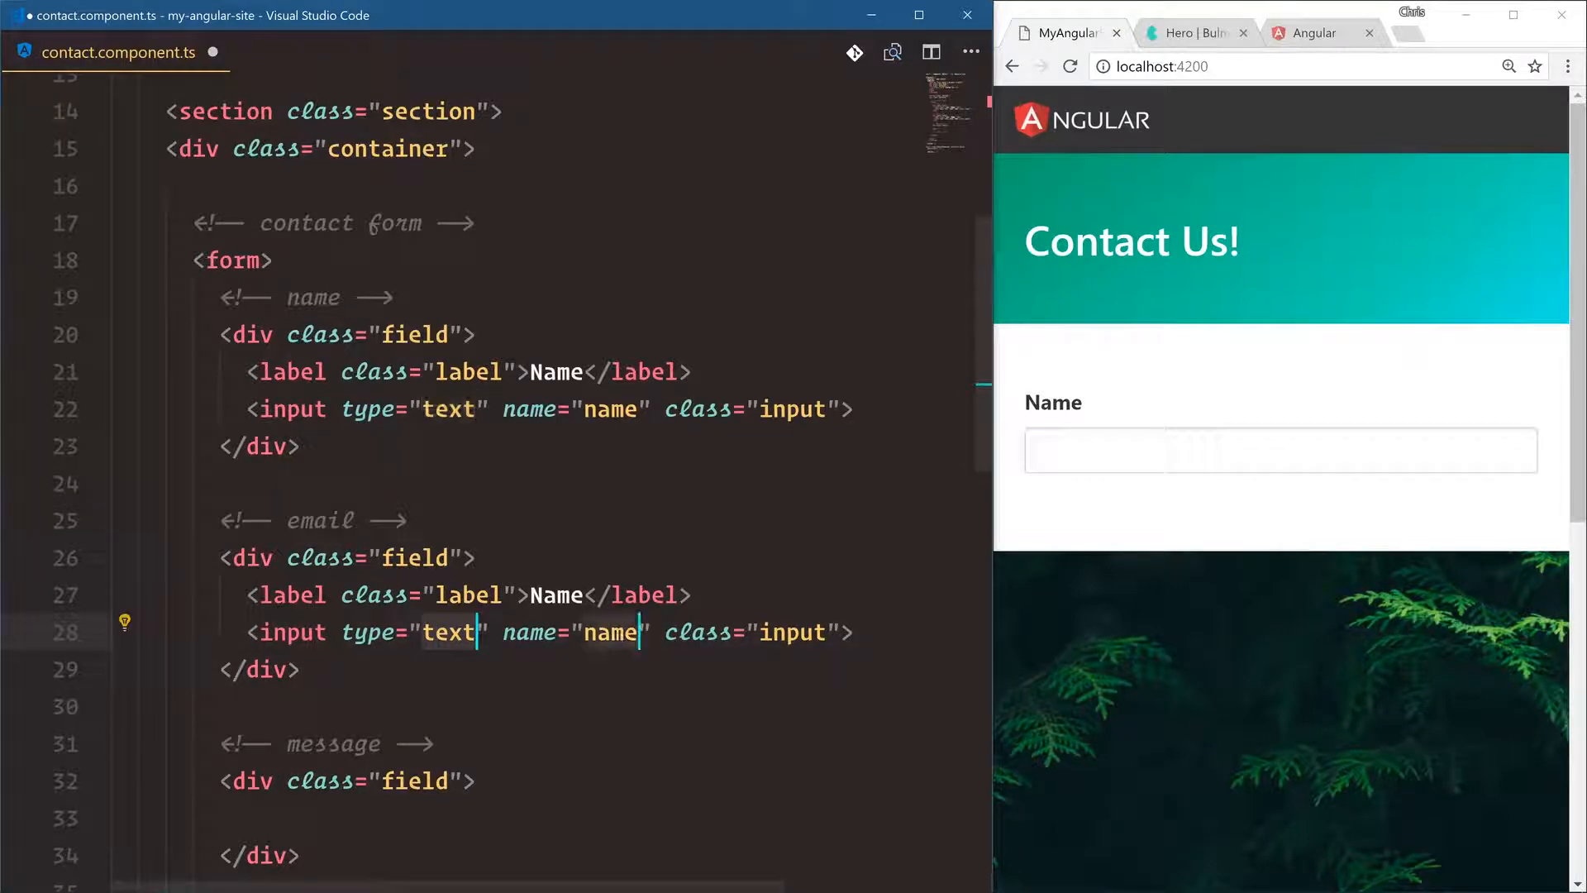
type("email")
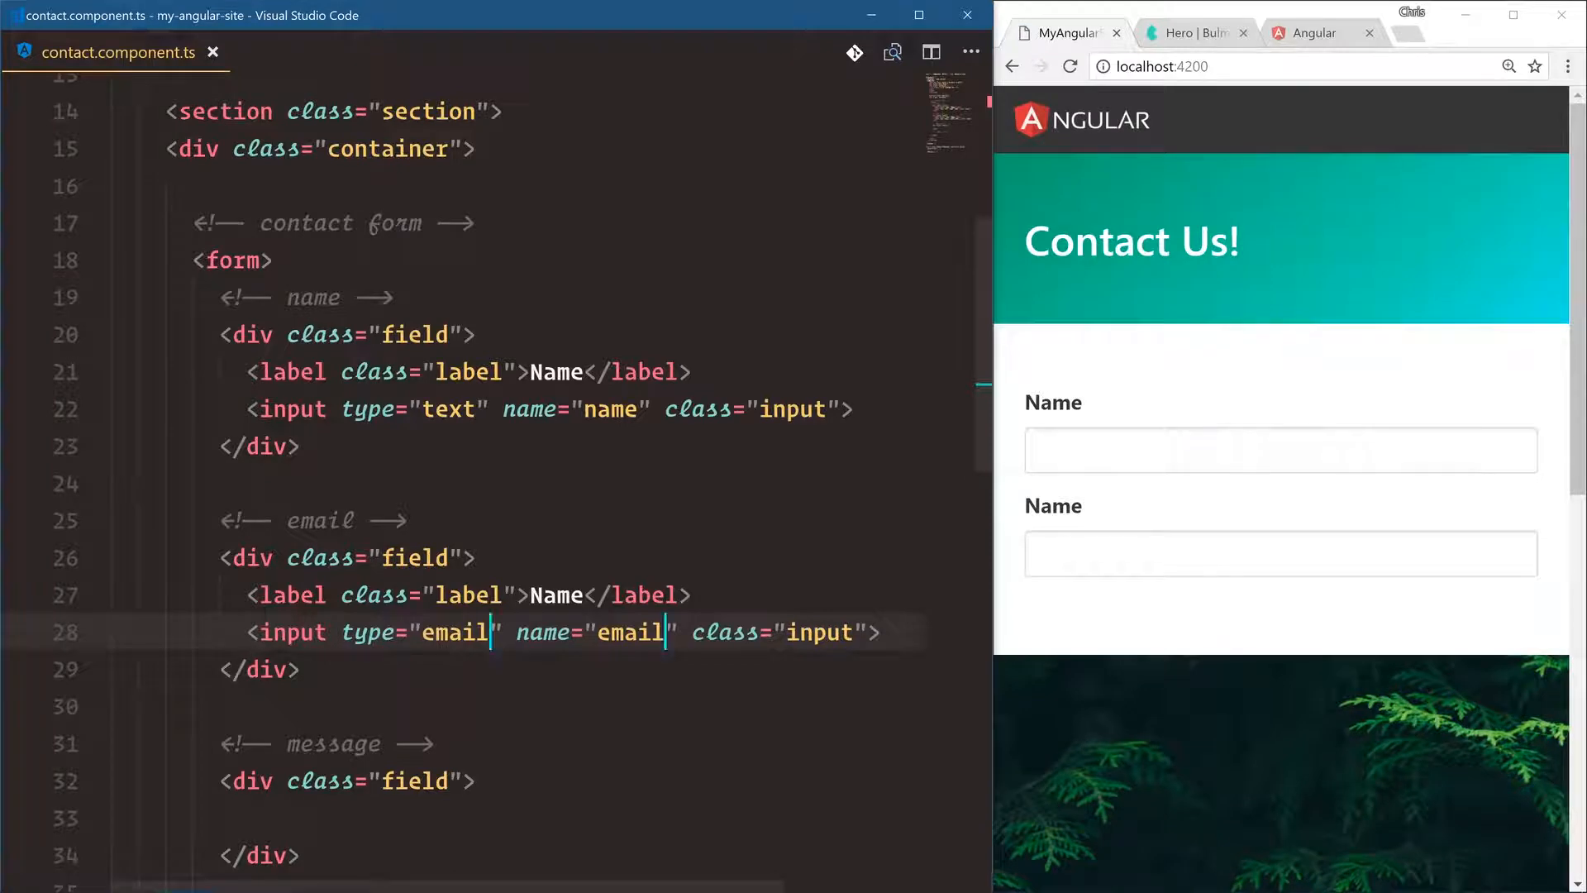
type("Email")
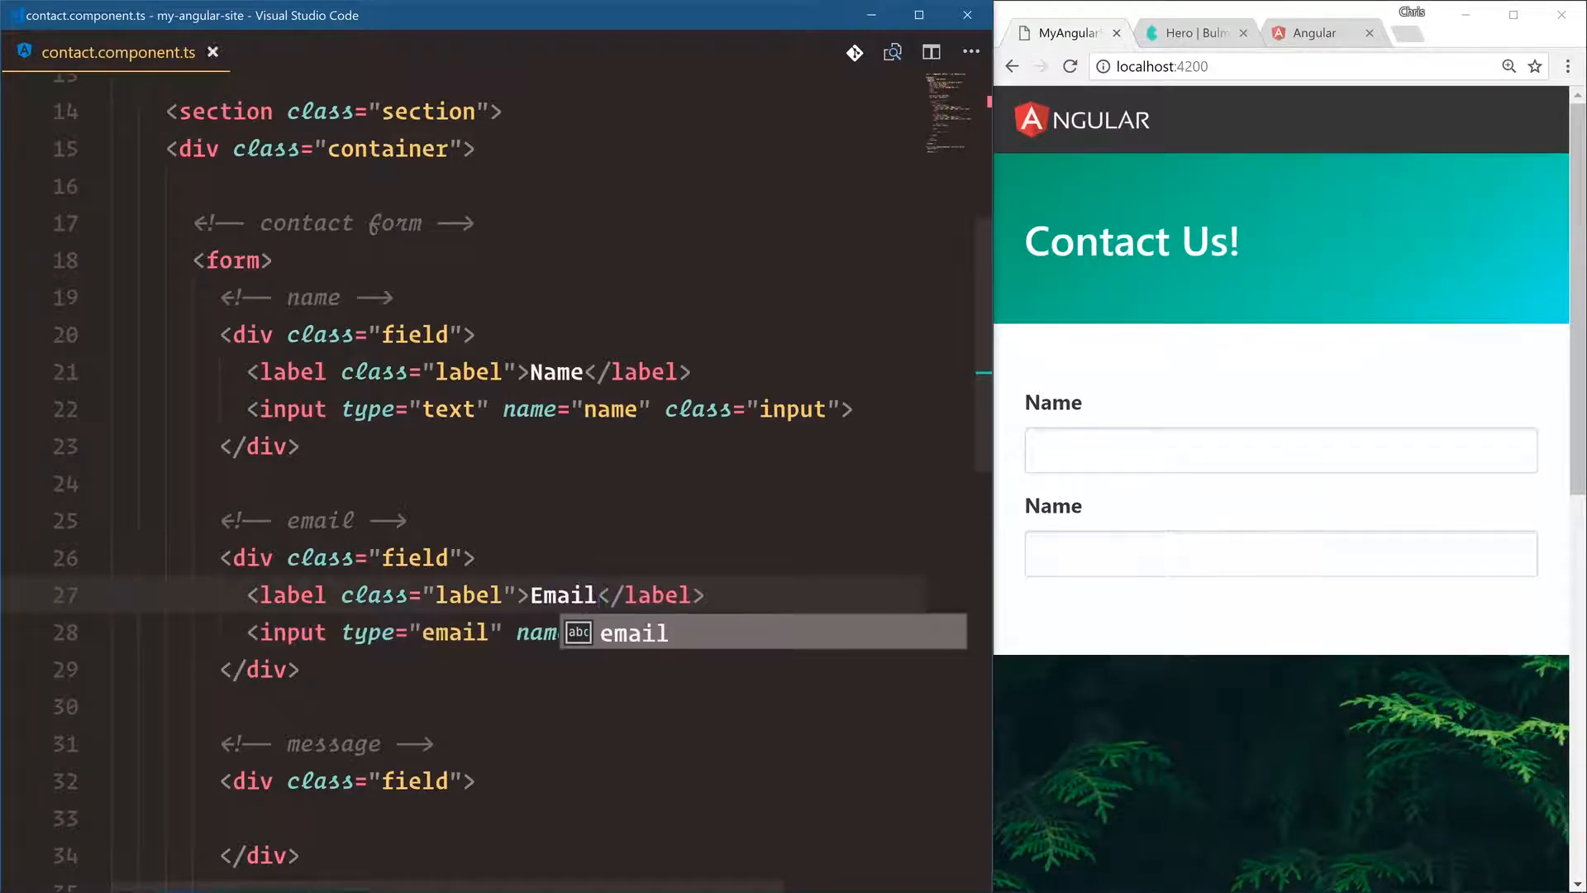
scroll("down", 3)
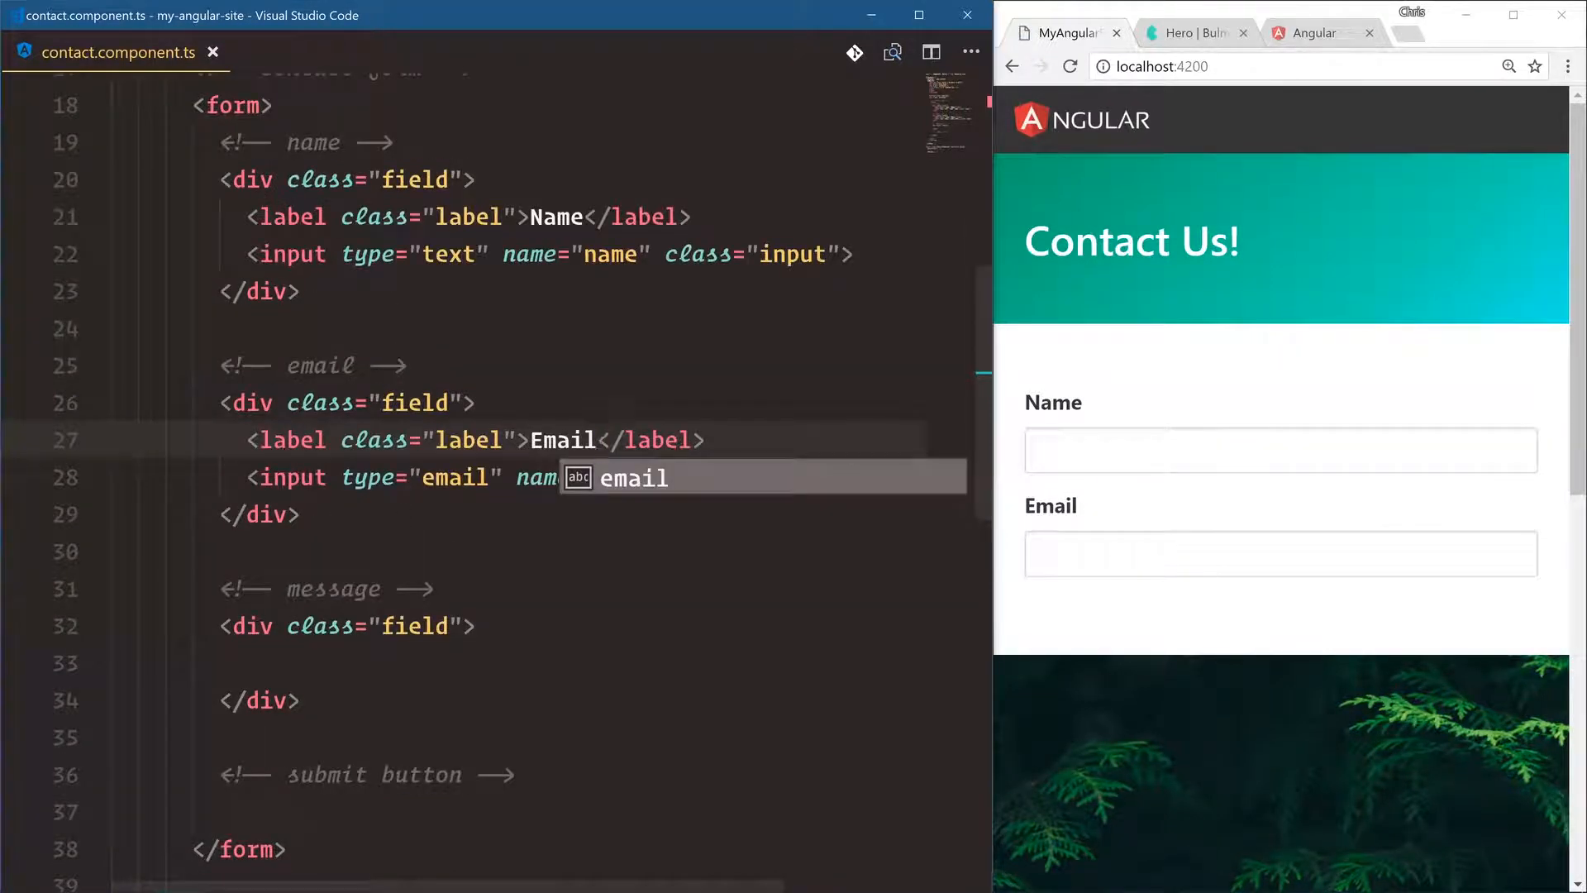
key("Tab")
type("<label class=\"label\">Your </label>")
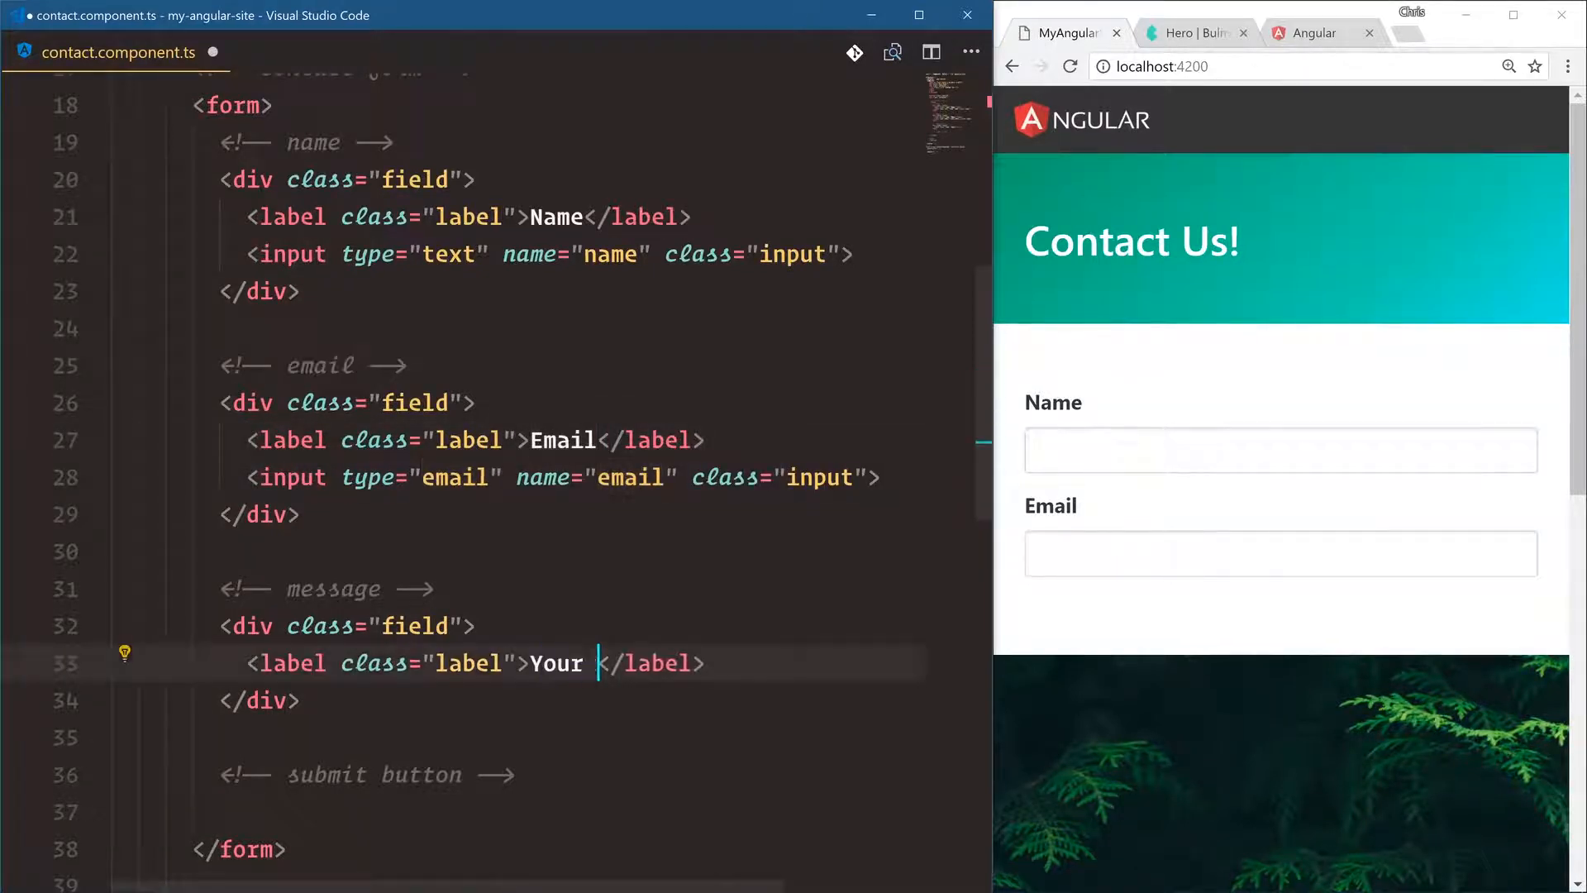
Label the field 'Your Message' and add <textarea name="message" class="textarea">
type("Message")
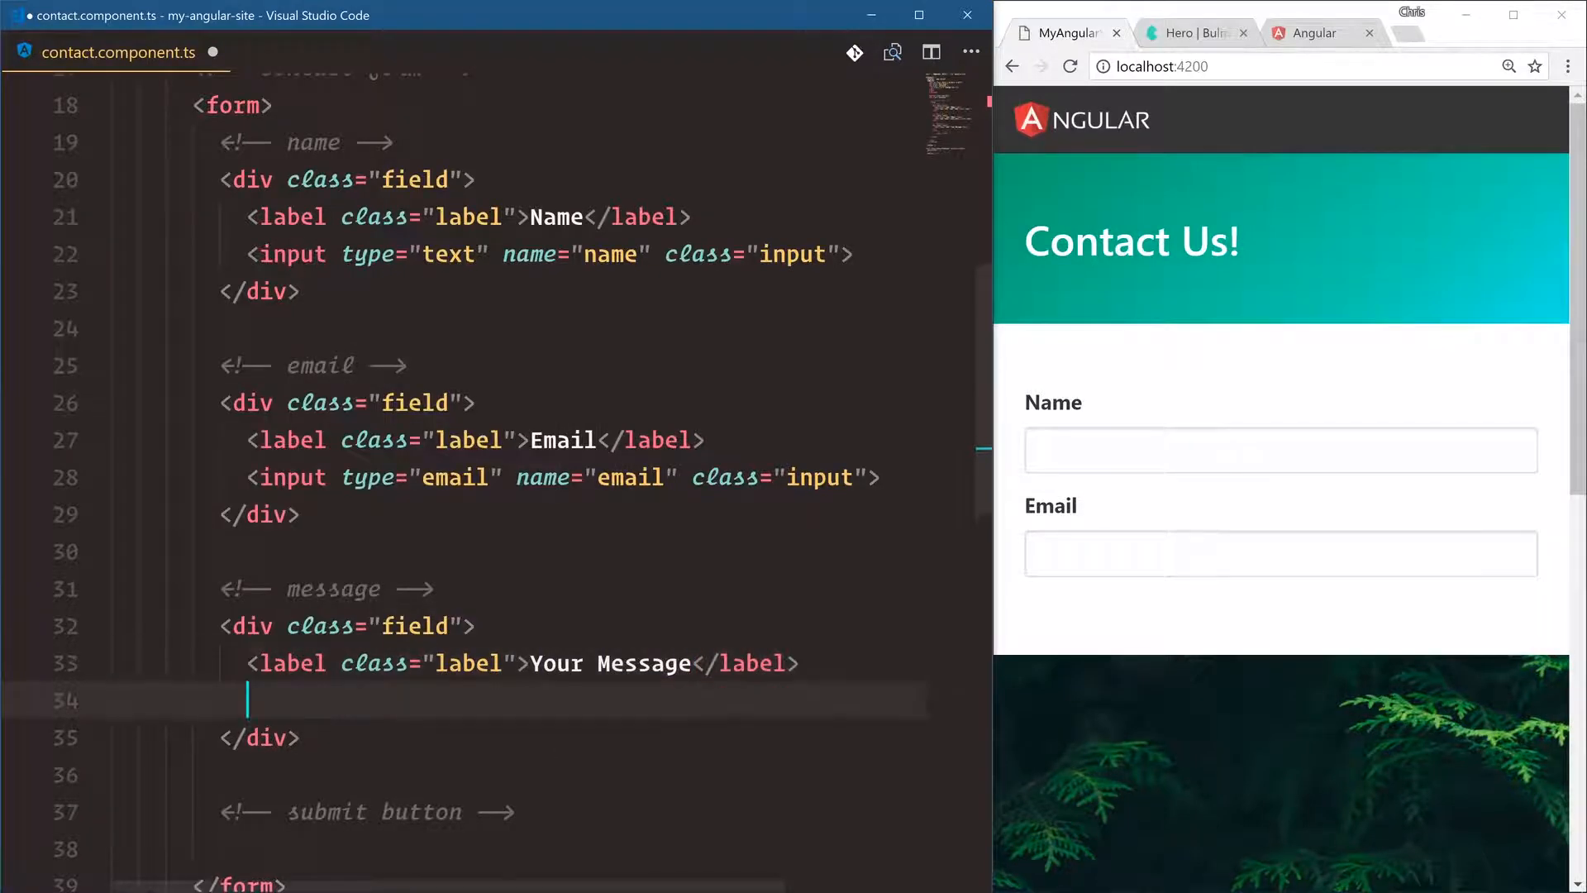
type("<t")
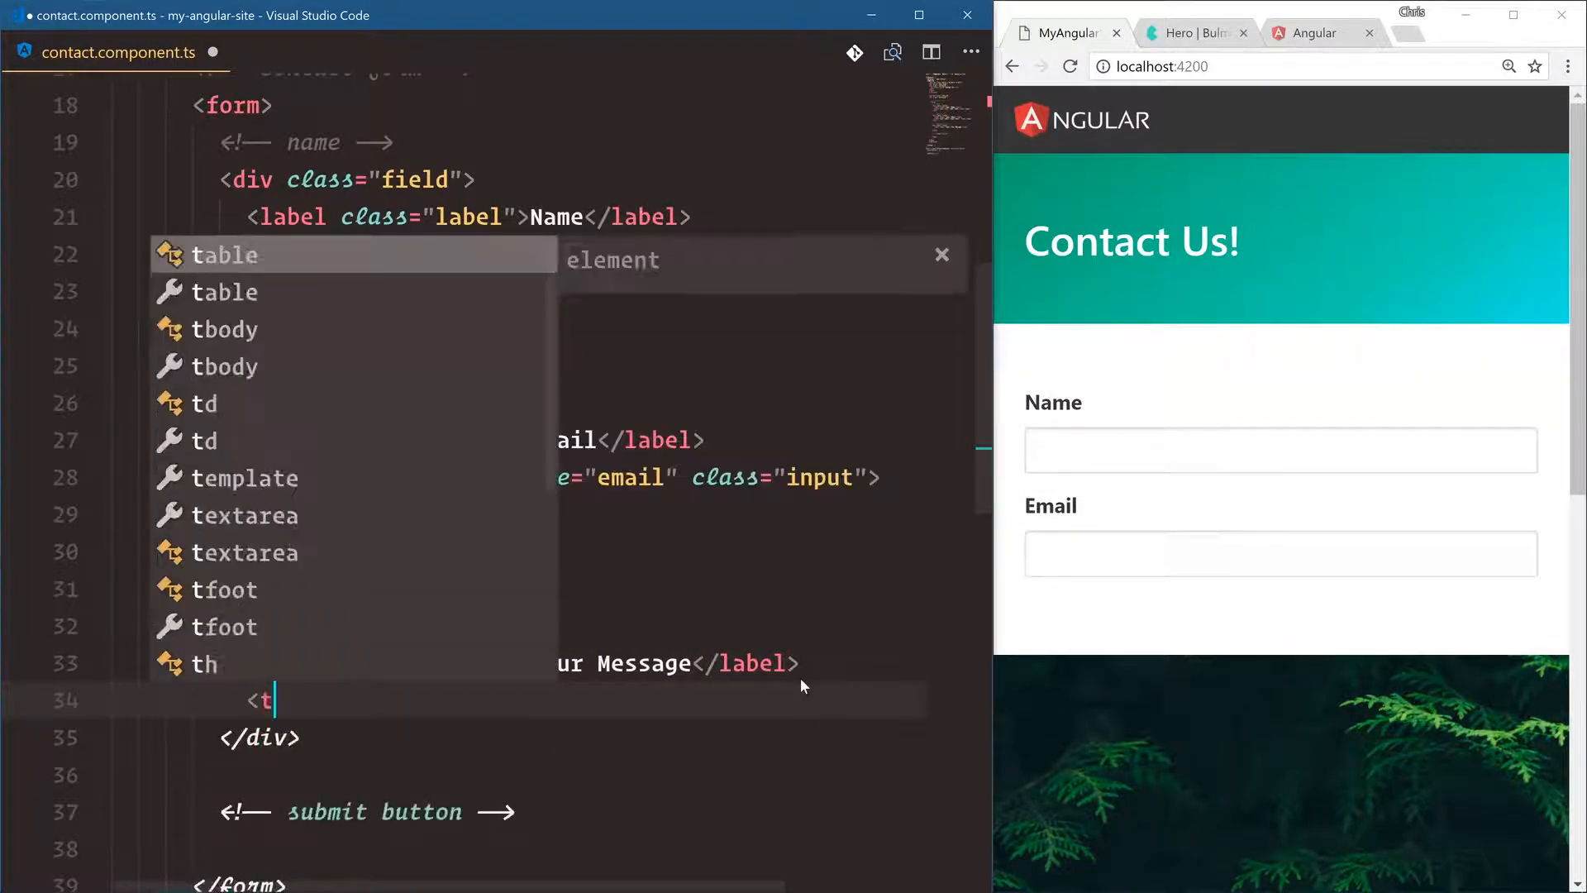
type("extarea c")
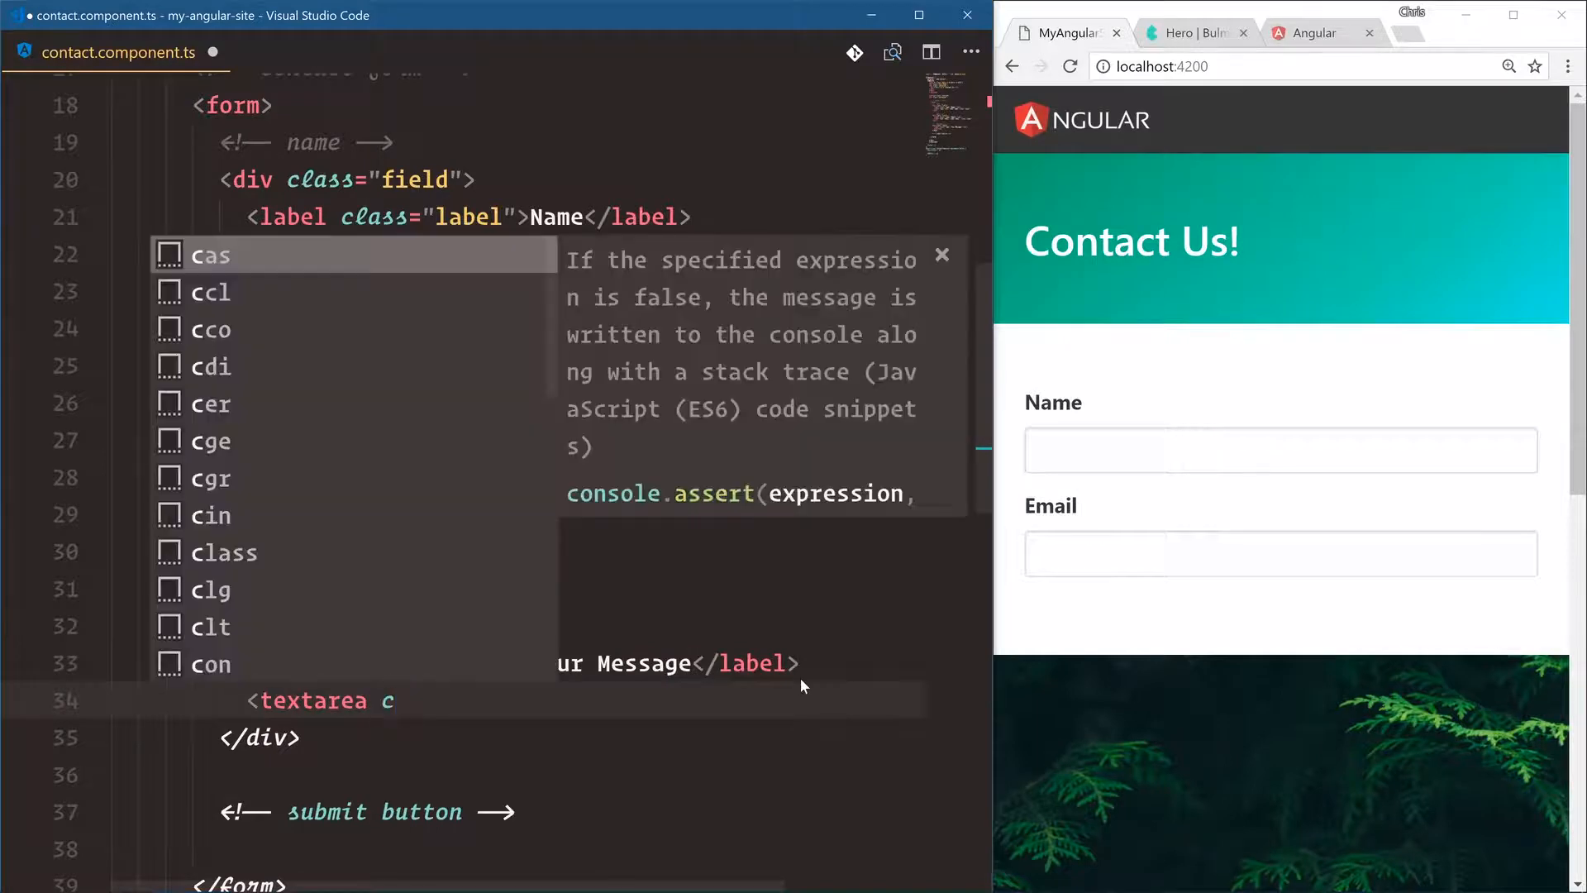
type("name=\"mess")
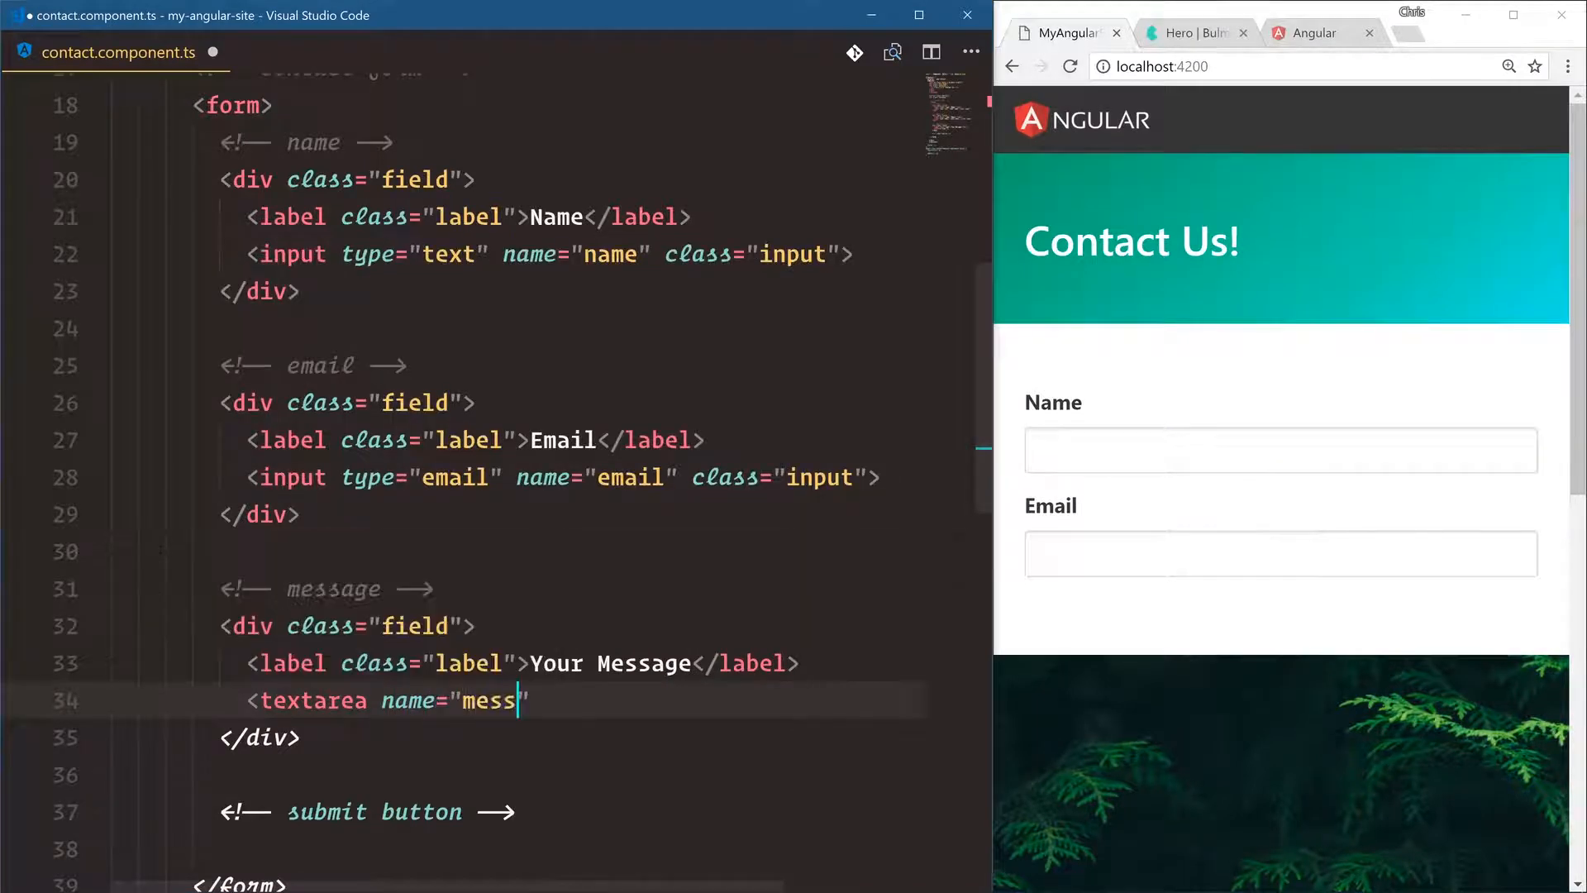
type("age\" class=\"textarea\"></textarea>")
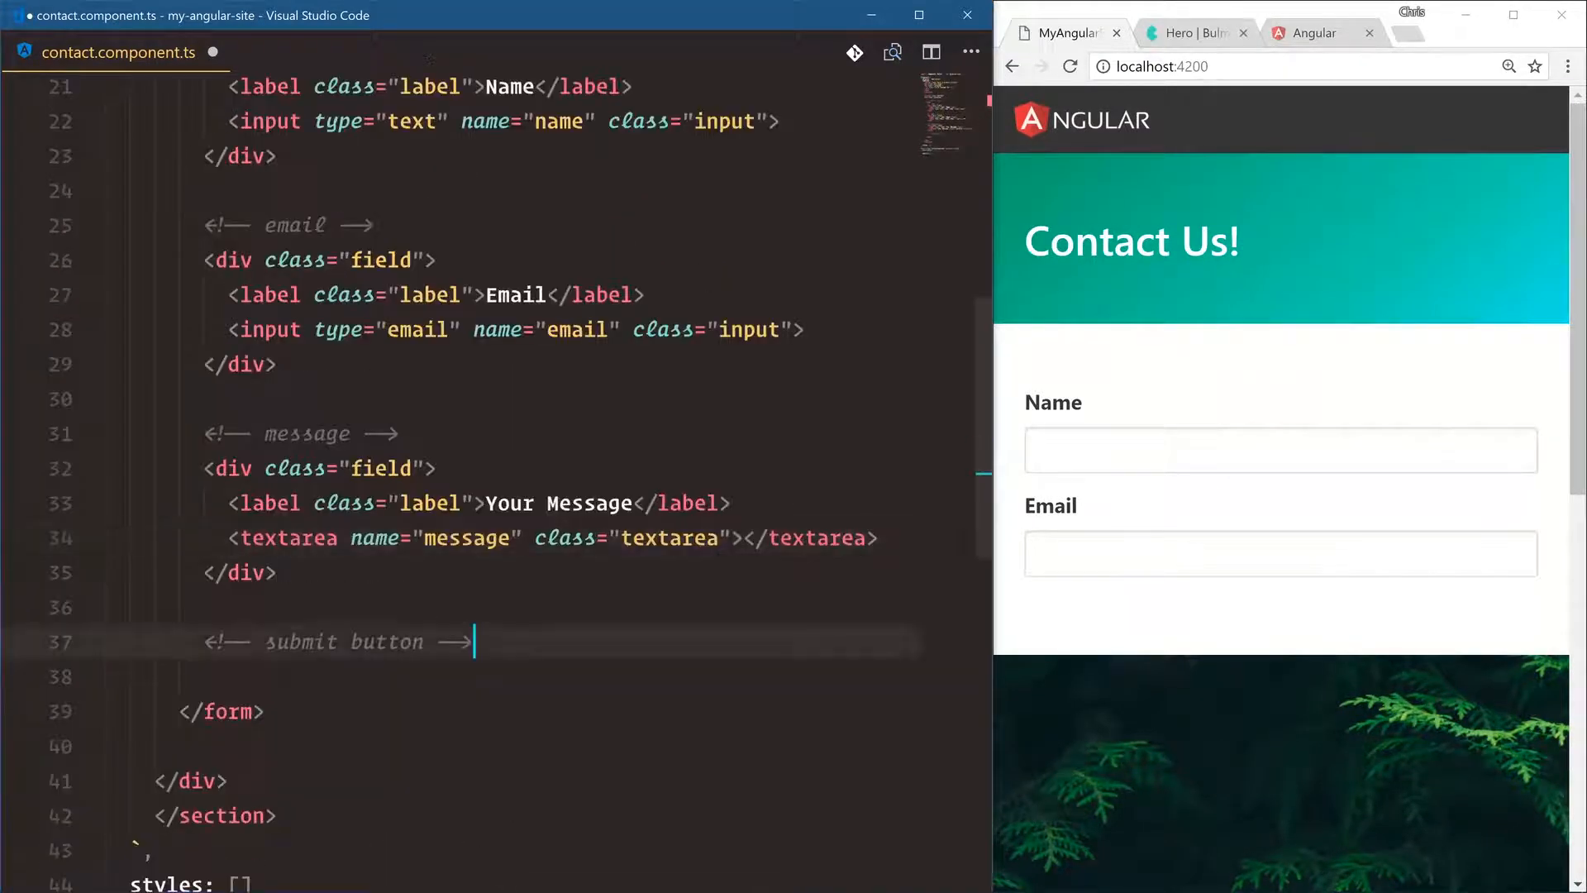
Add a submit button with classes 'button is-warning' labelled 'Send!' in place of 'Contact'
type("<button type")
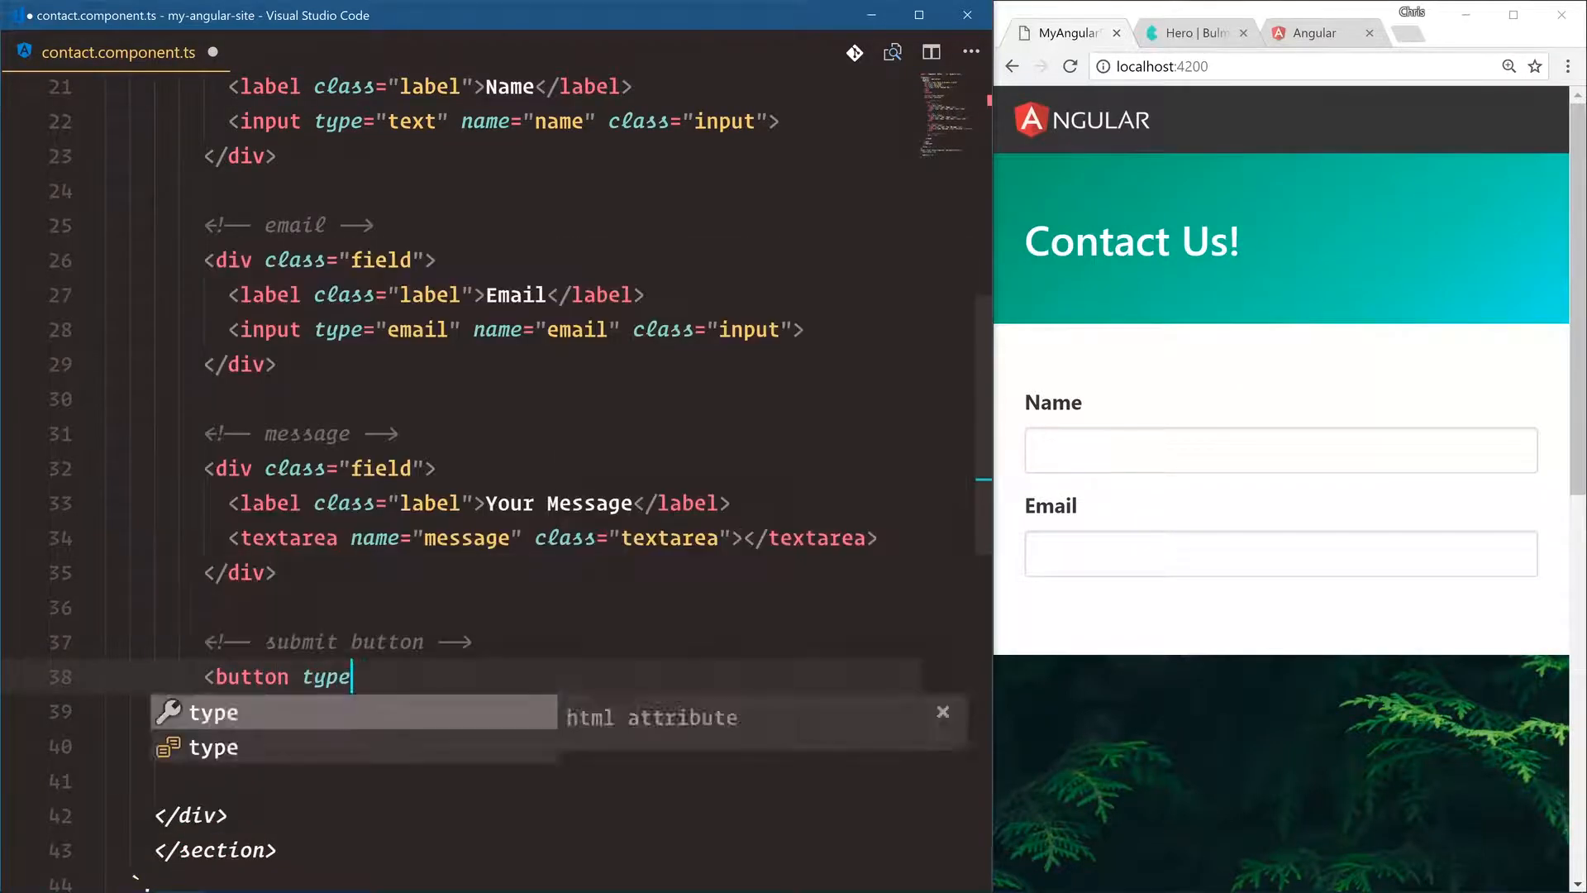
type("=\"submit\" c")
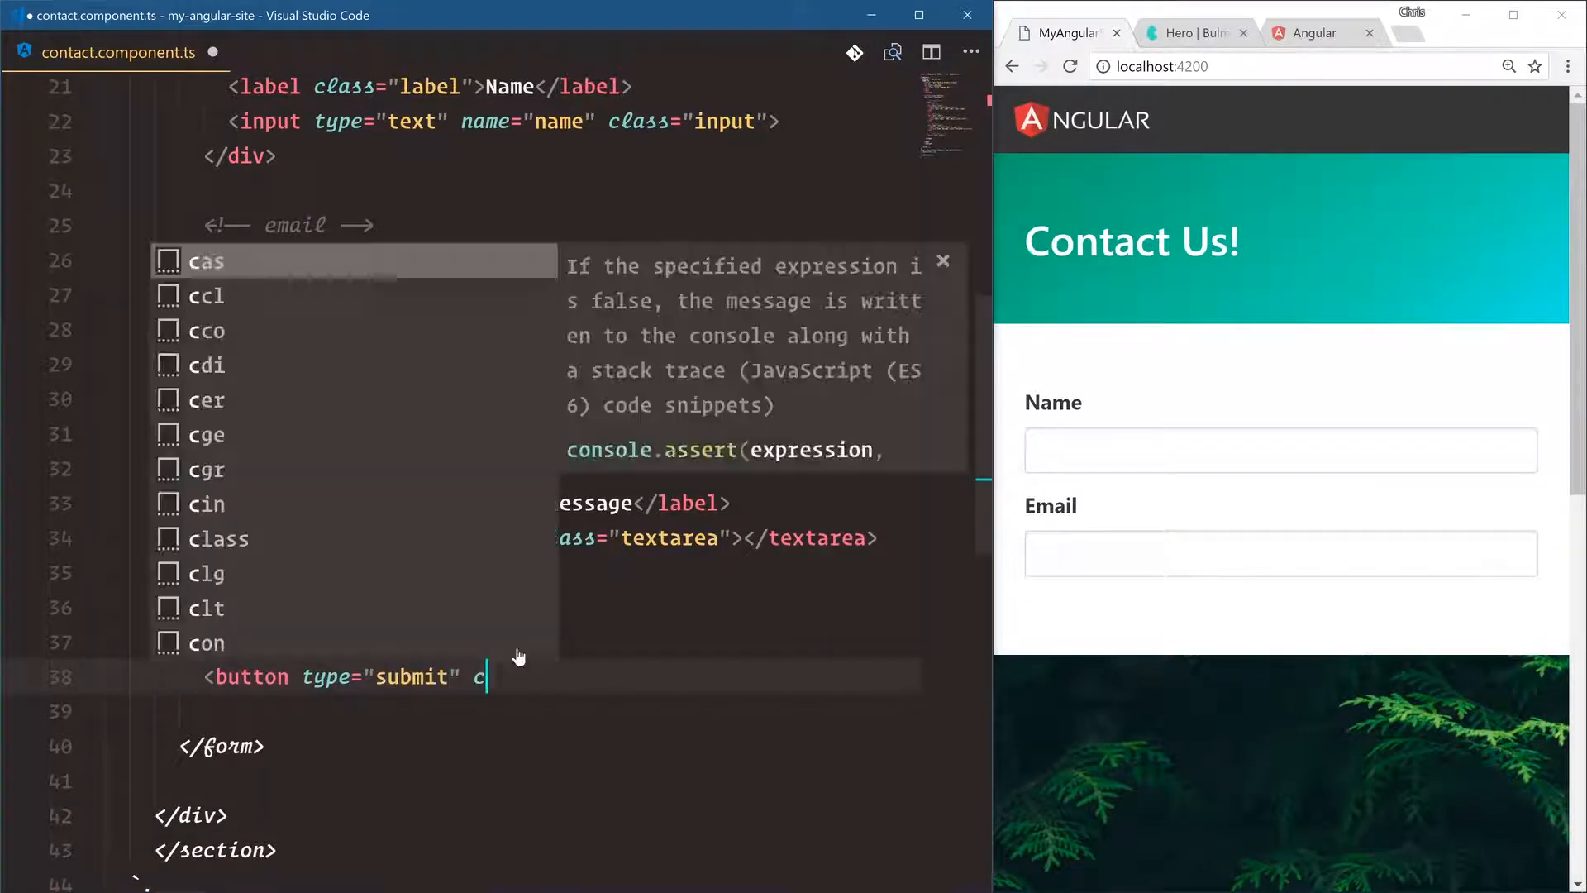
type("class=\"button is-large is-\"")
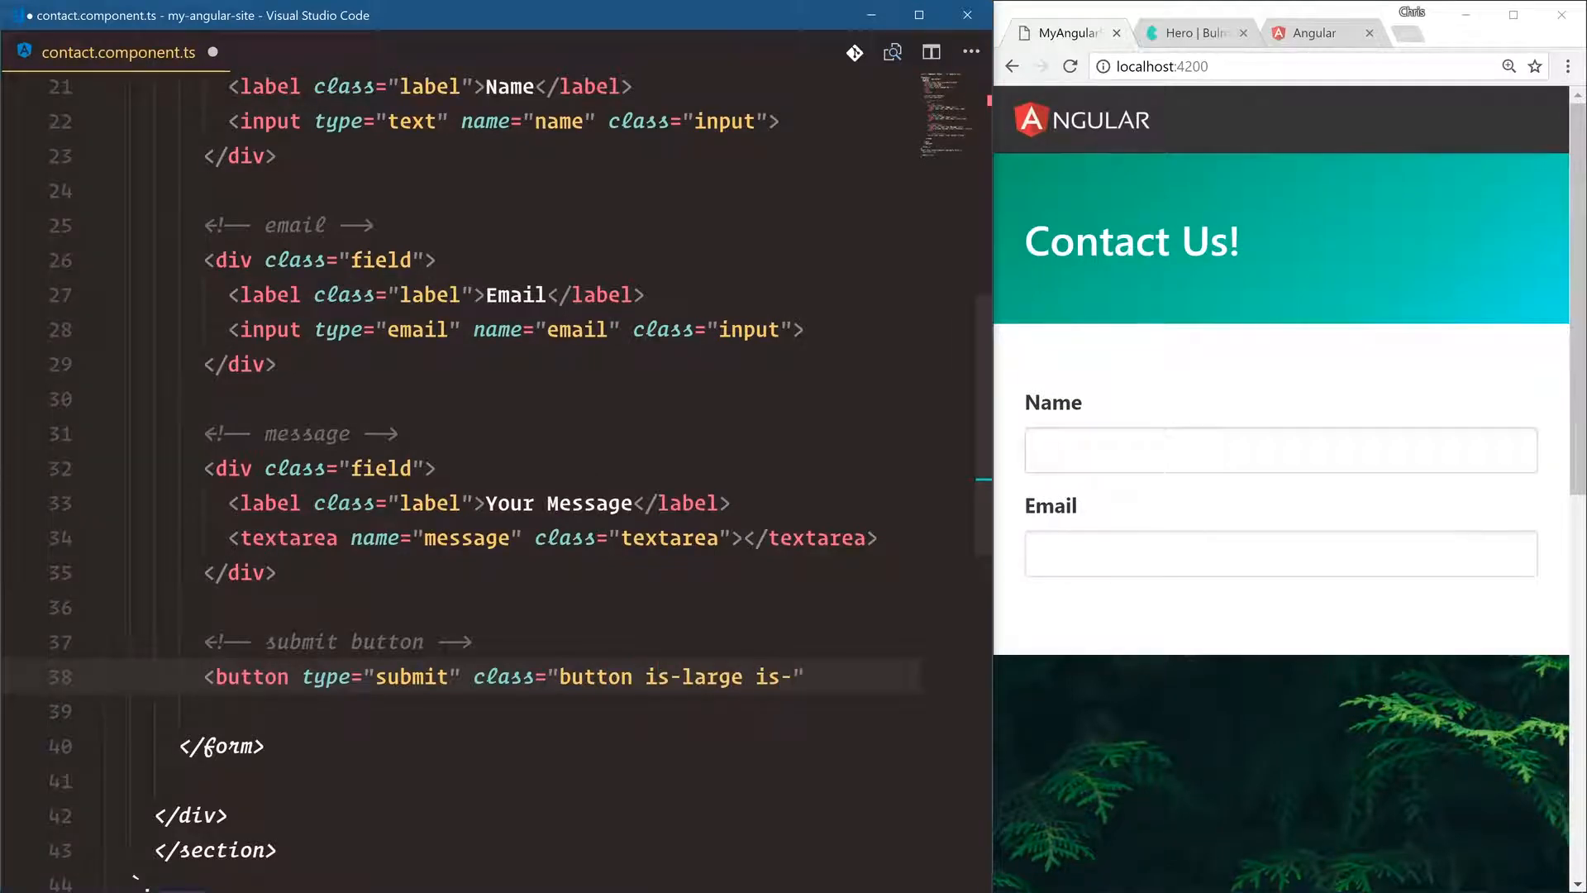
type("warning\">")
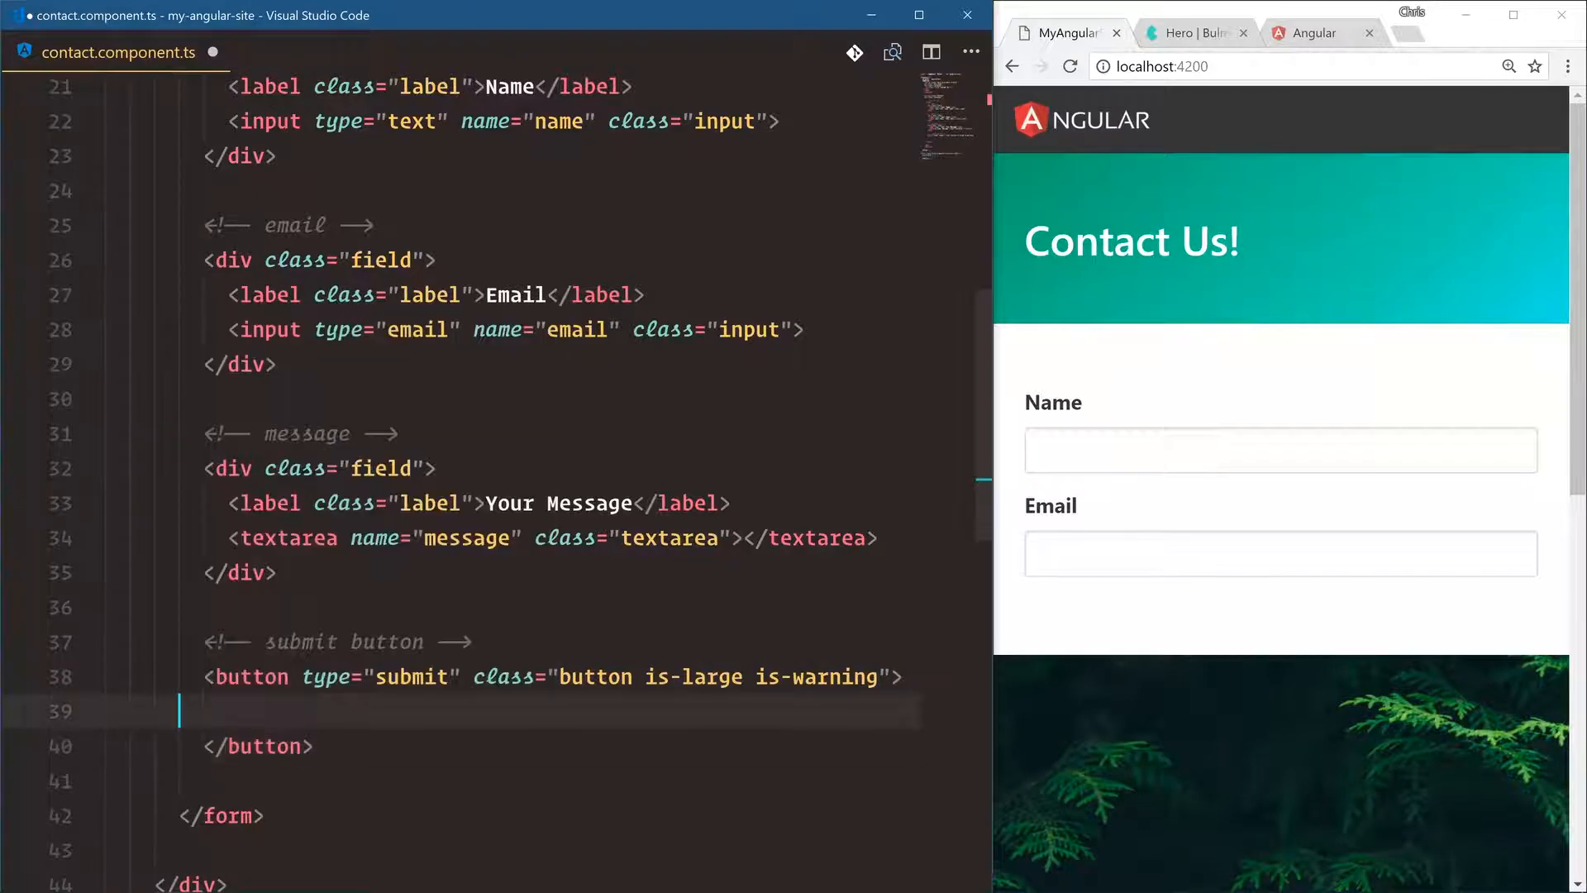
type("Contact")
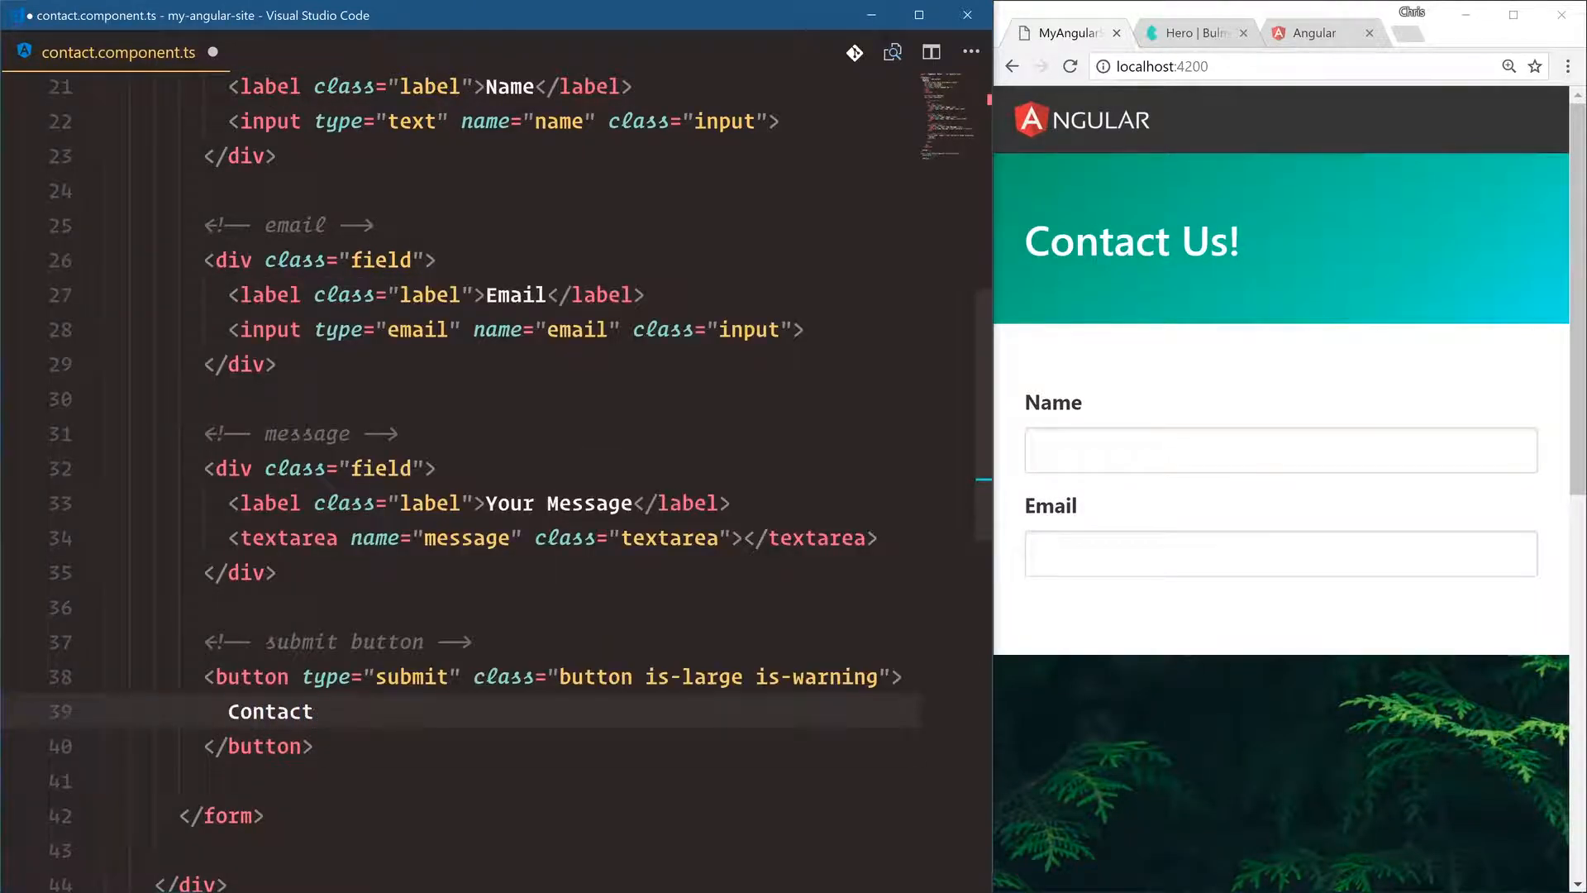
type("Send!")
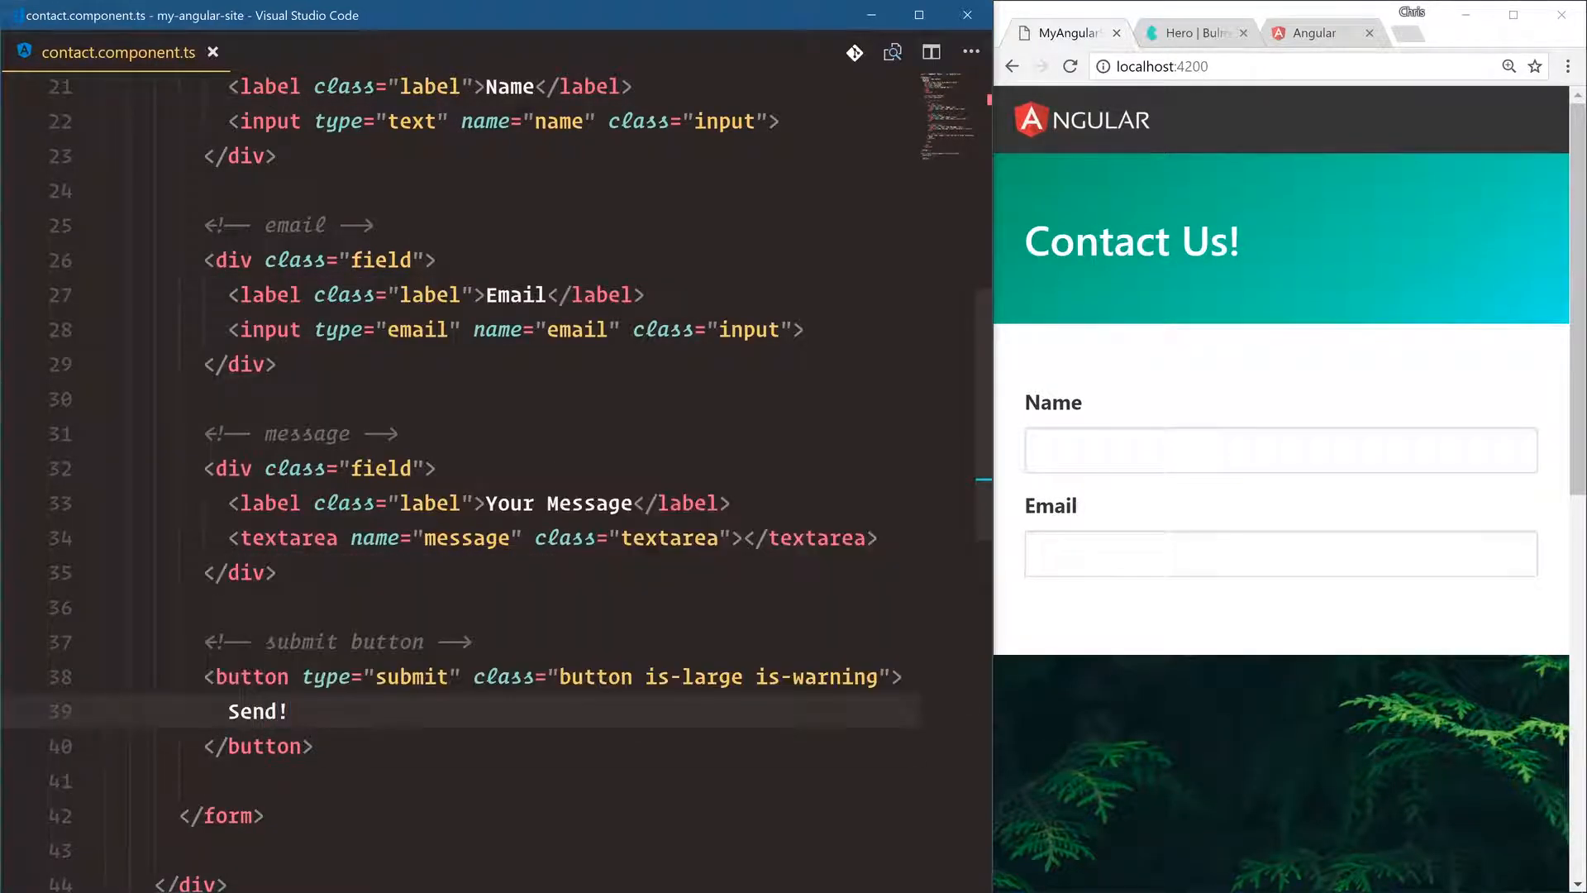
Save and check the rendered textarea and button in the browser
scroll("down", 3)
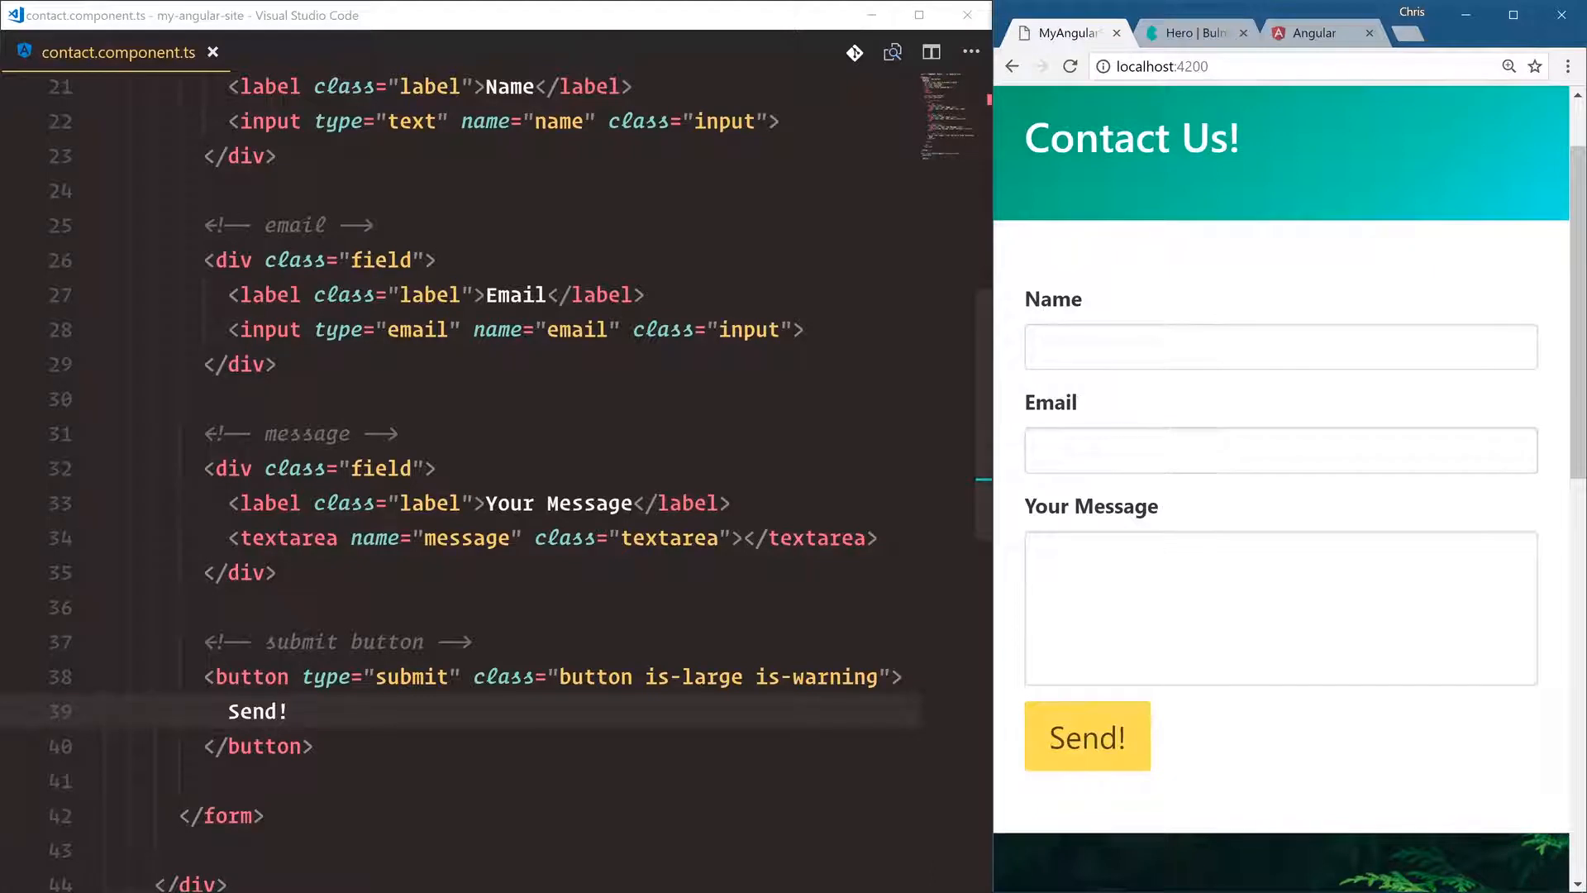
left_click(1280, 607)
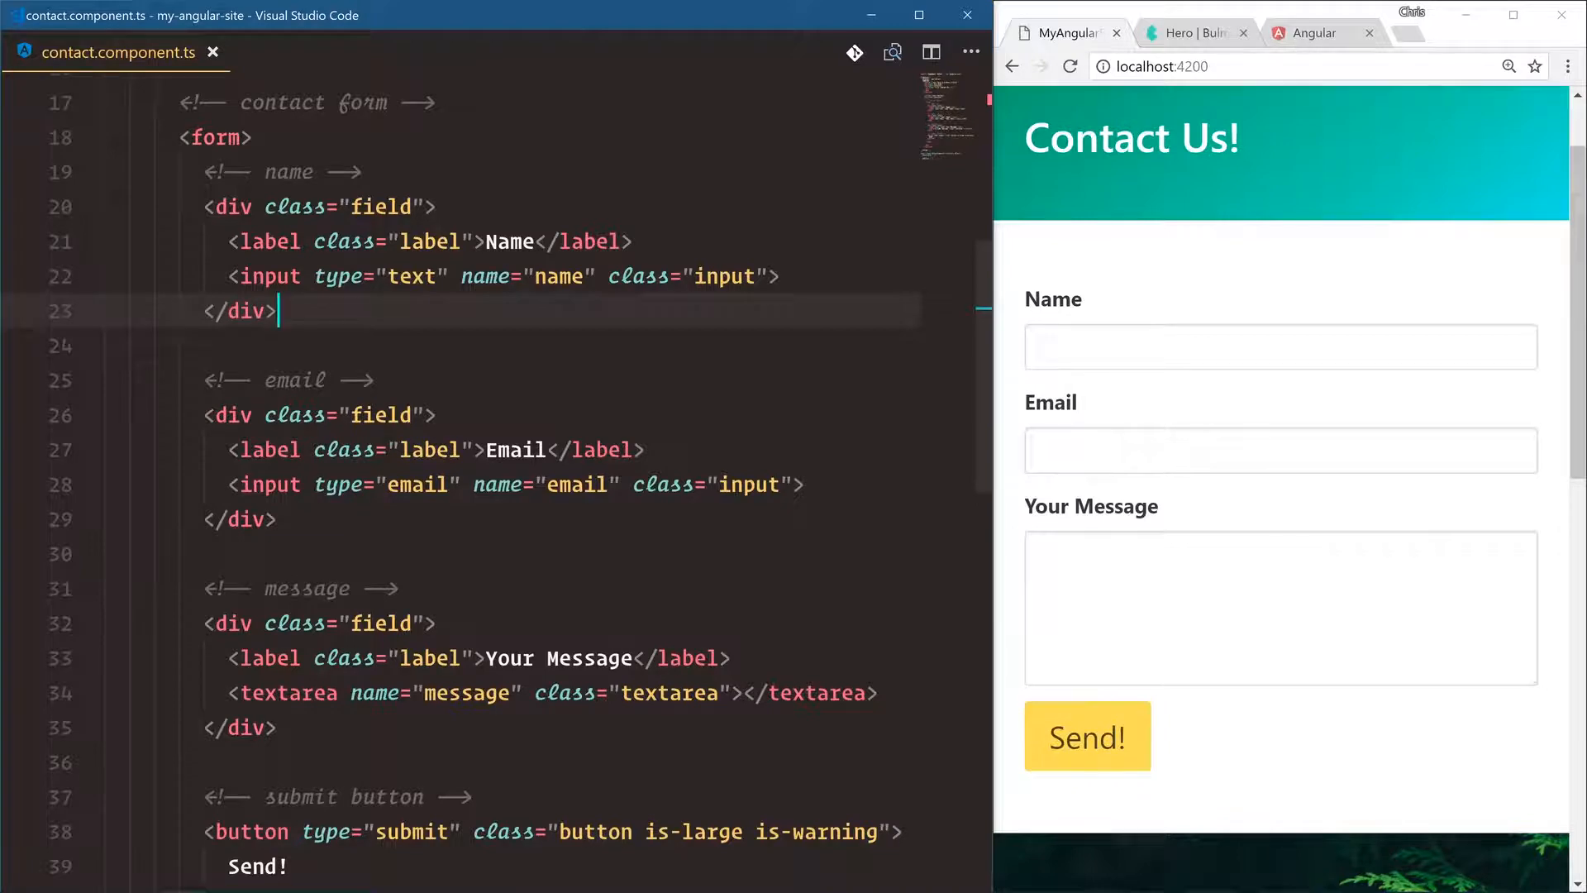
Switch to app.module.ts via the quick-open file list
key("ctrl+p")
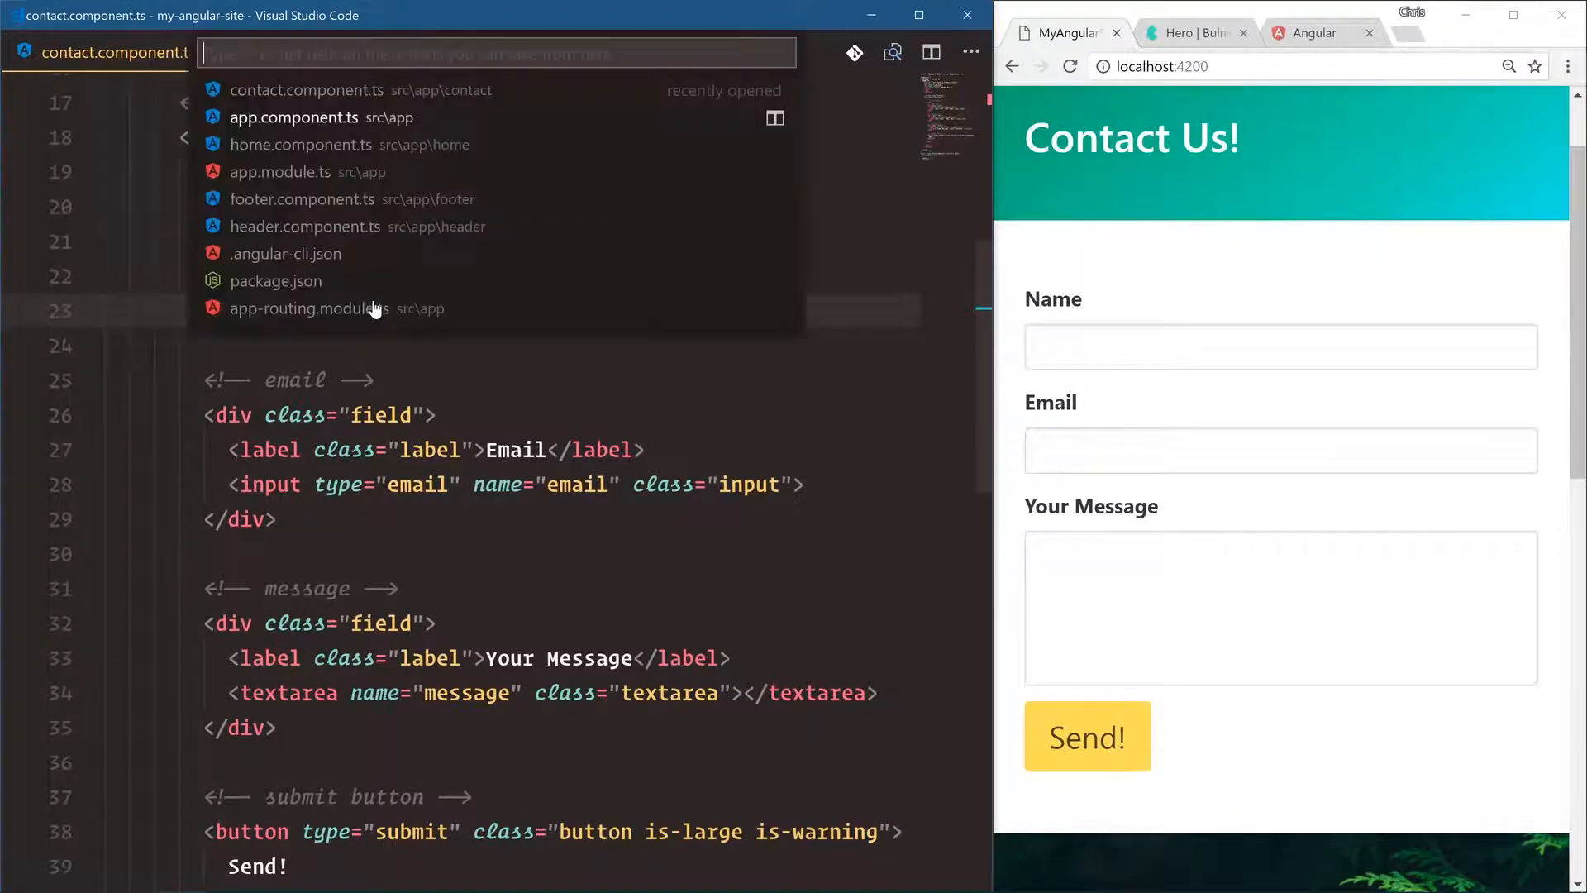
left_click(281, 171)
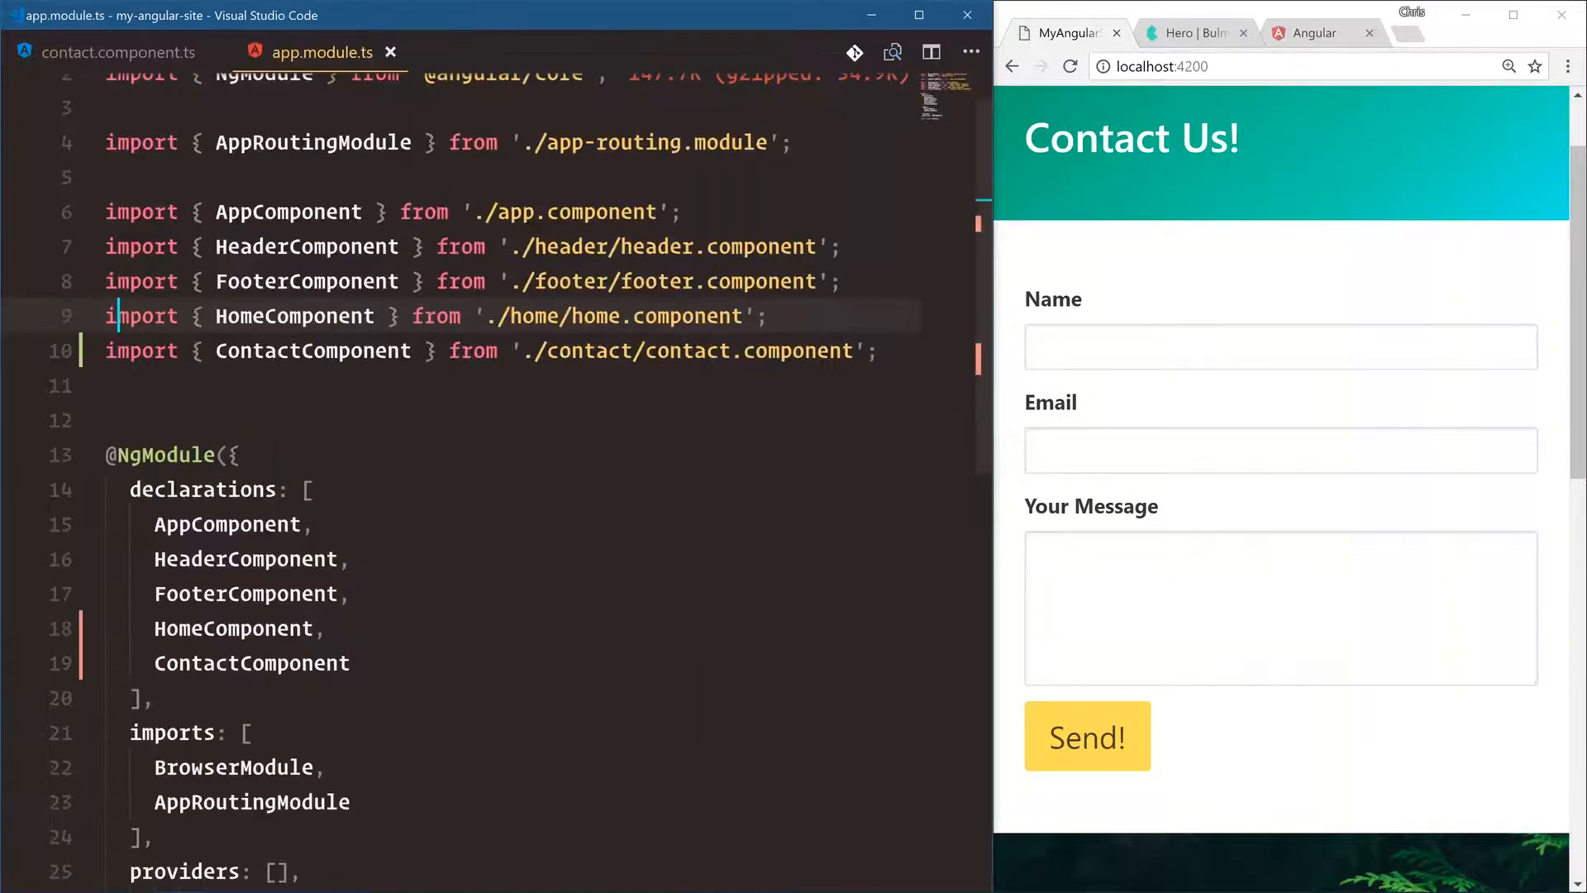
scroll("down", 3)
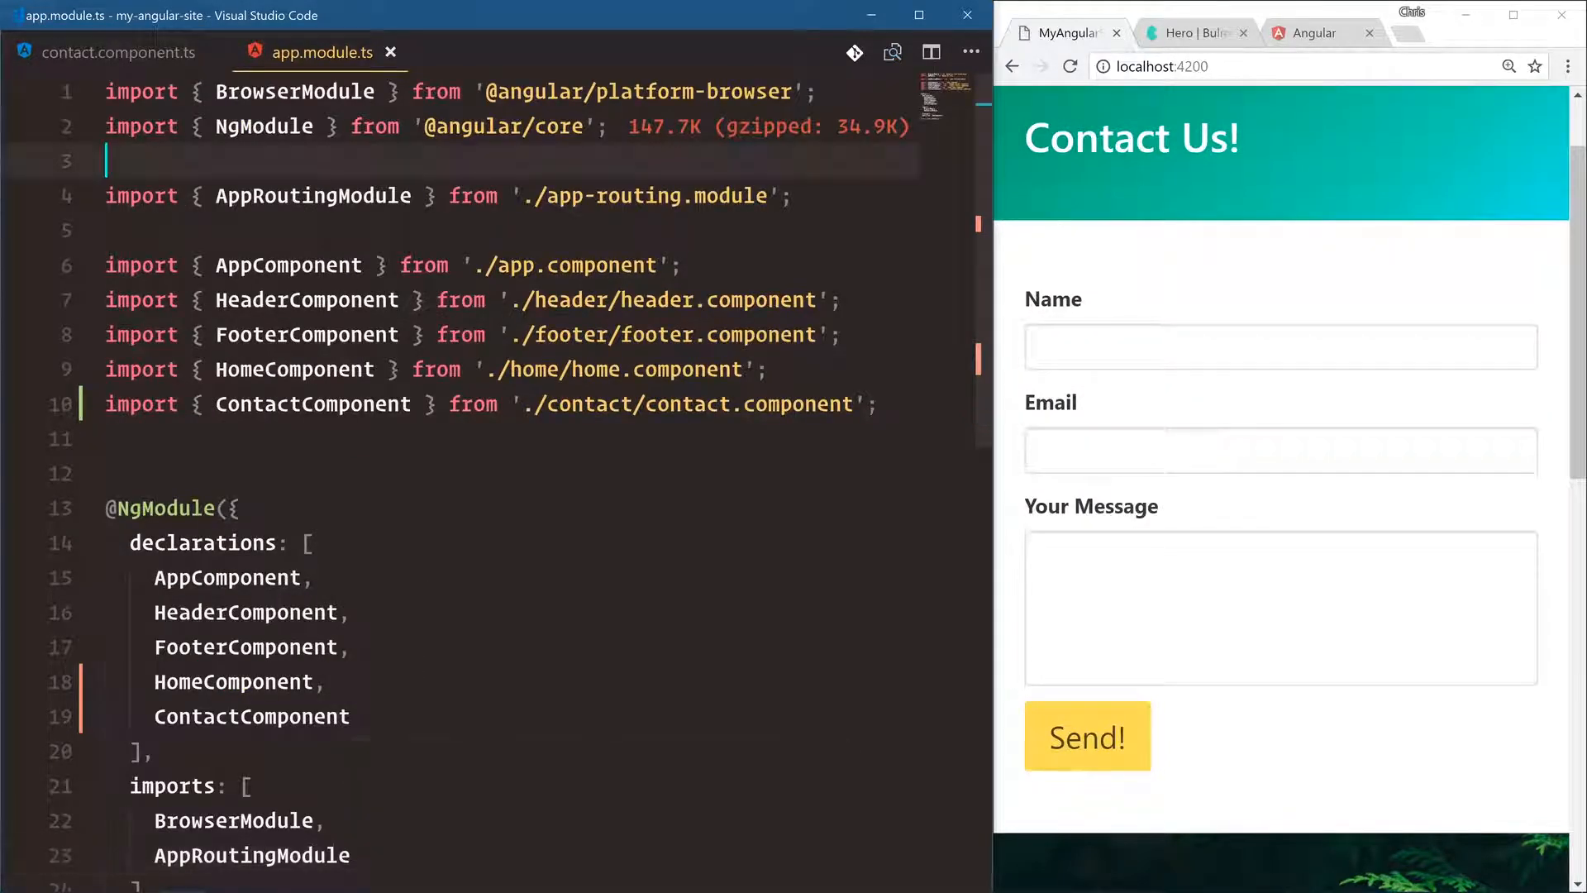
type("import {  }")
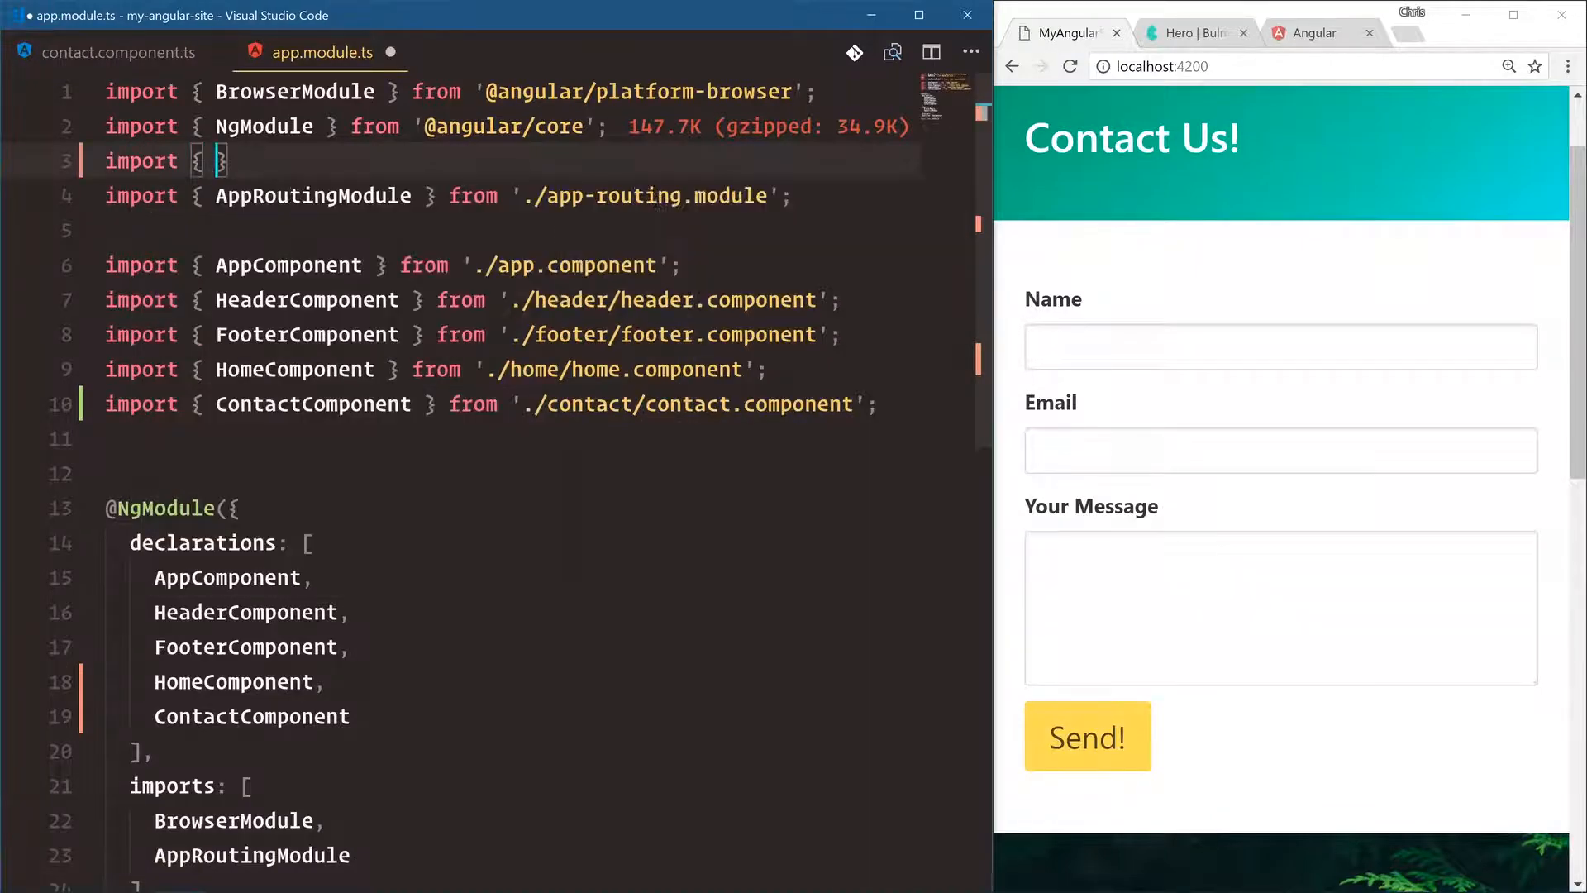
type("FormsModule")
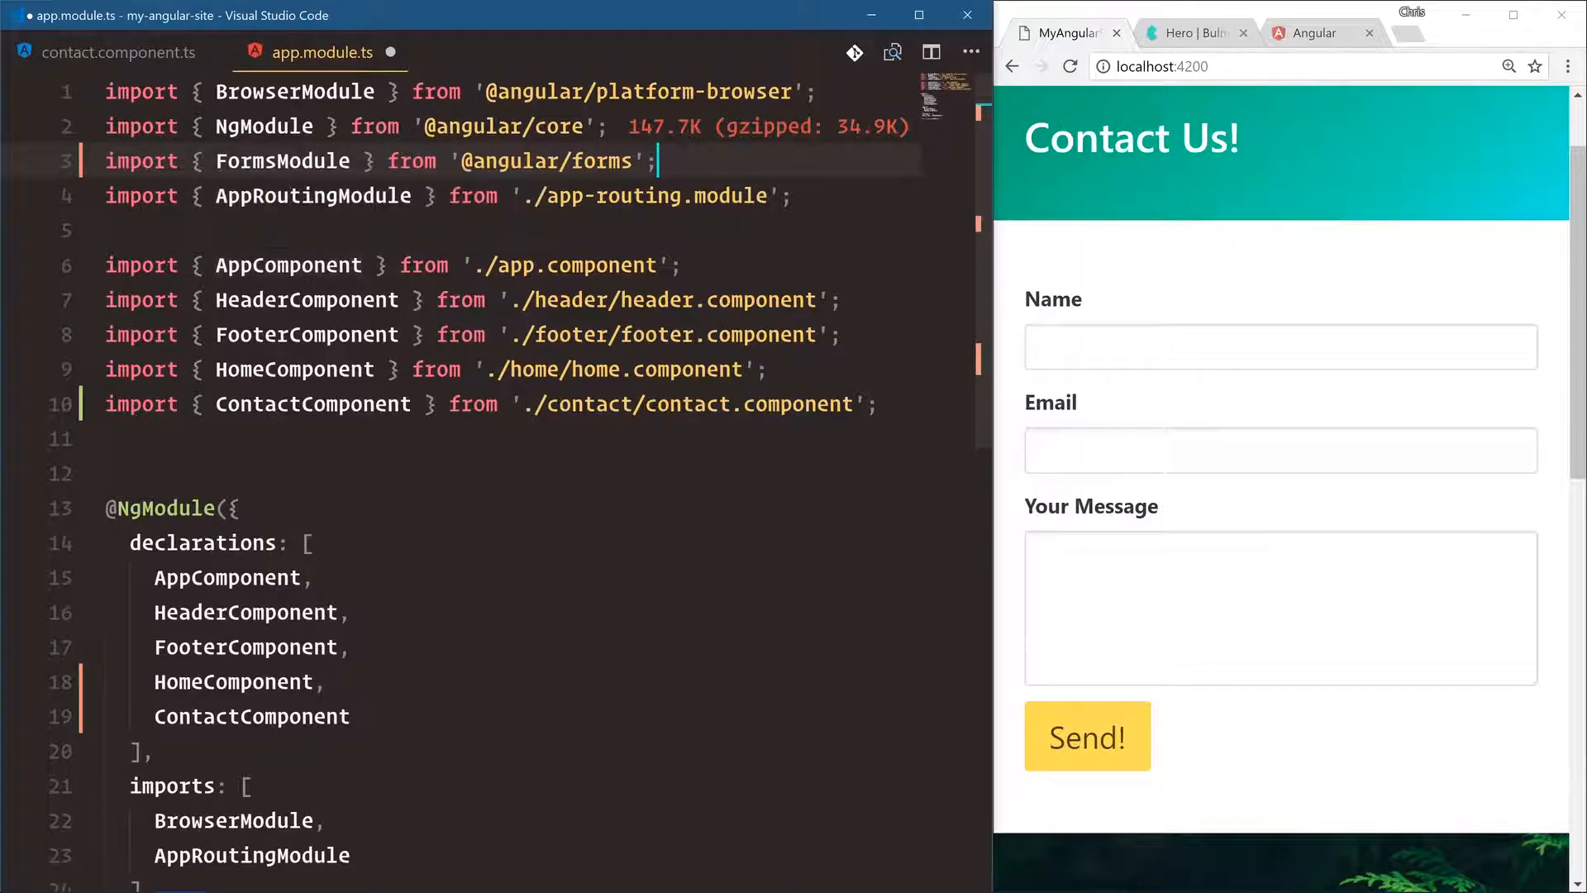
scroll("down", 3)
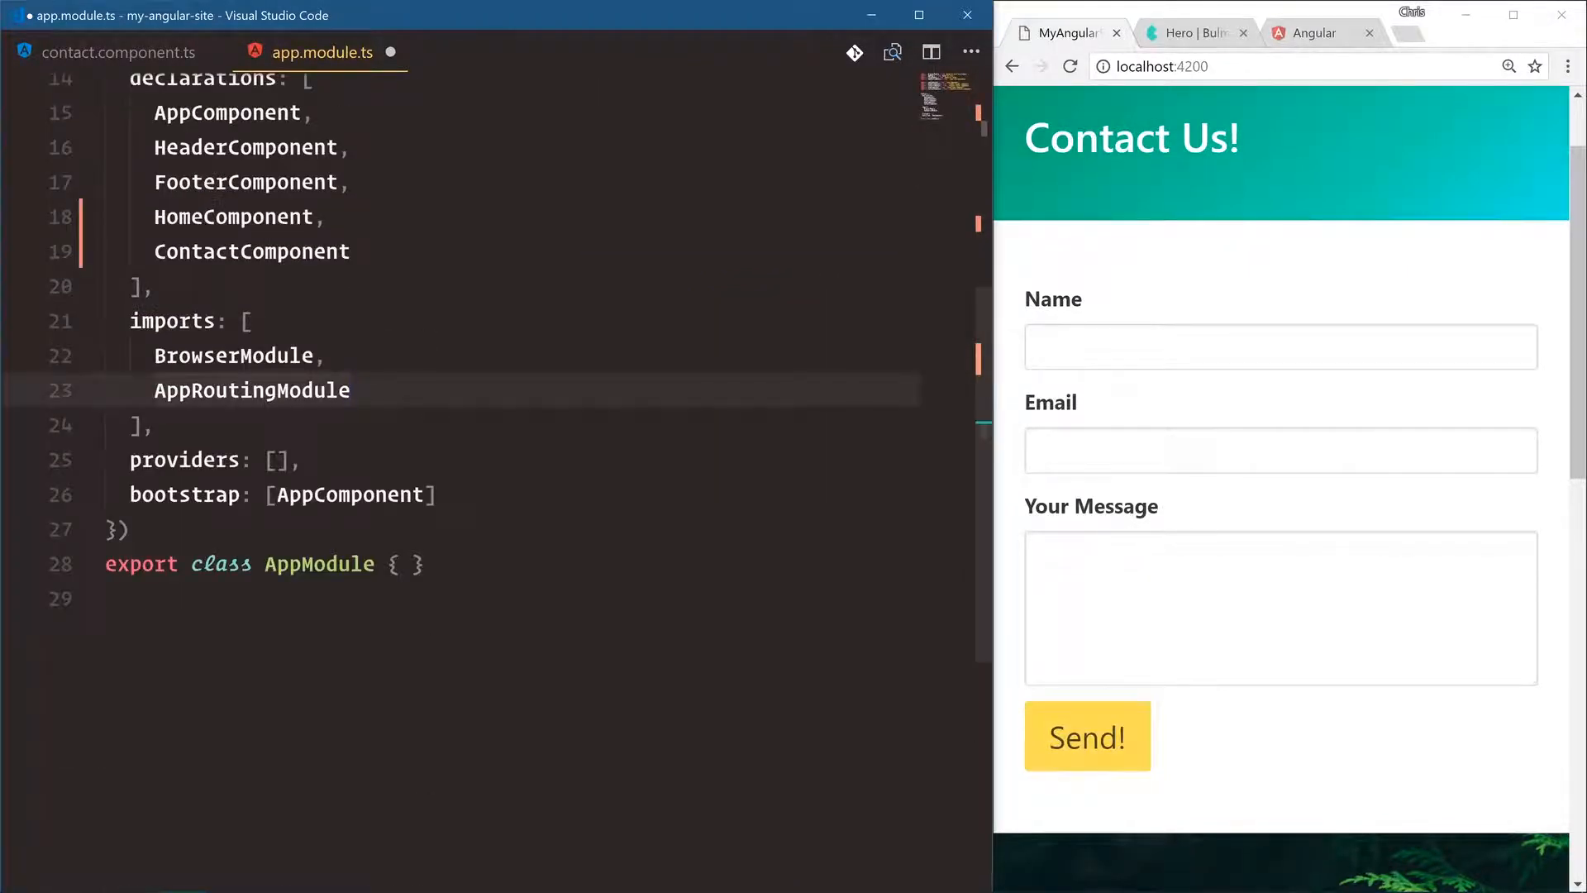
Append FormsModule to the NgModule imports array, save, and return to contact.component.ts
type("FormsModule")
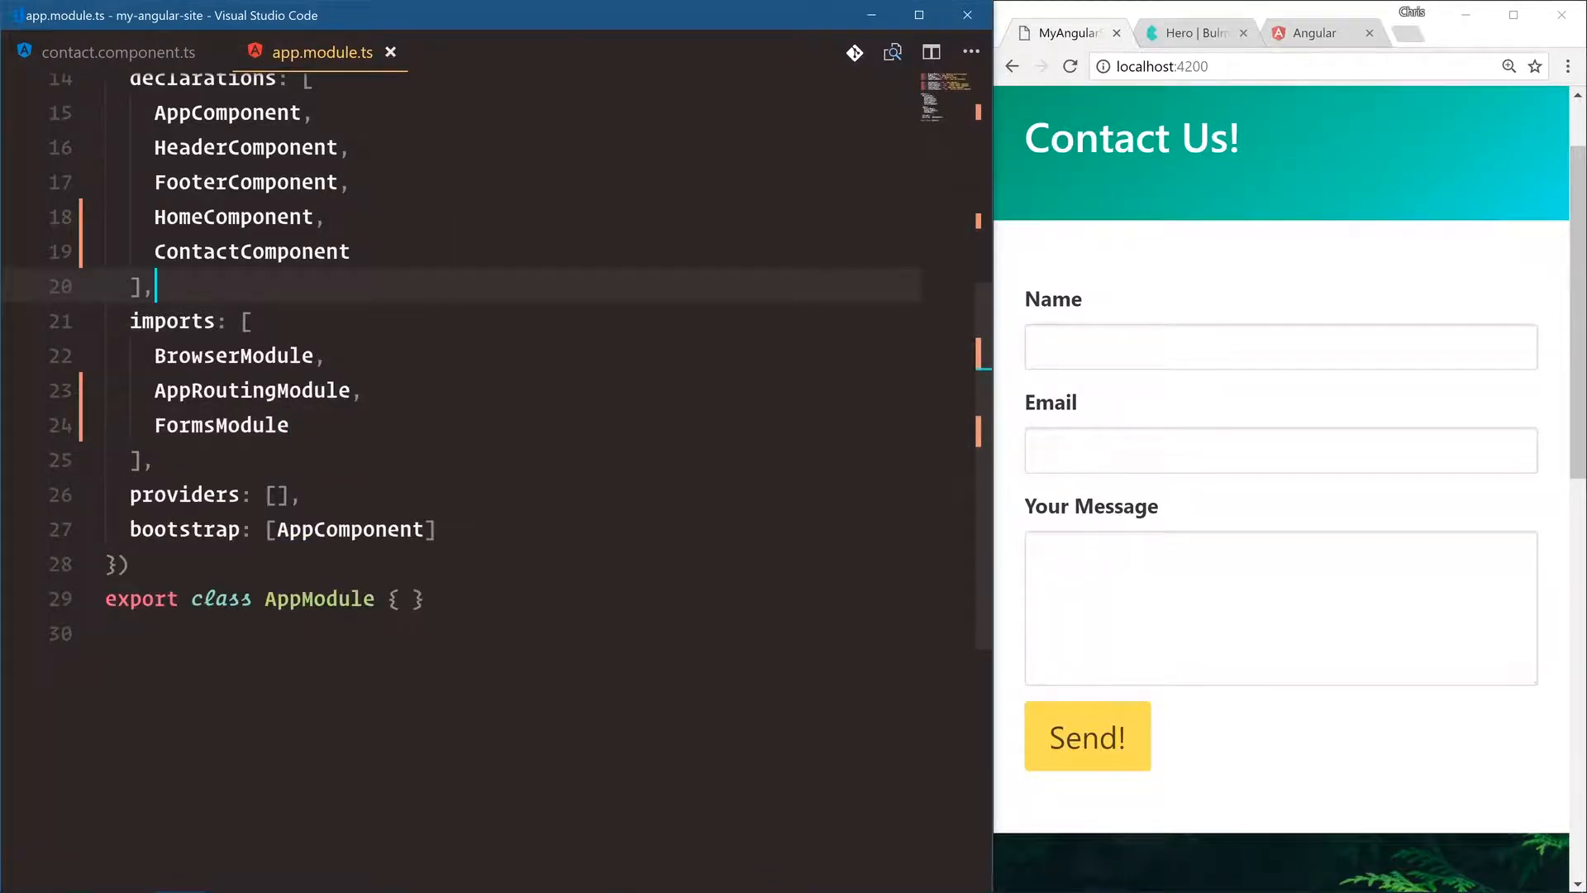
left_click(1070, 66)
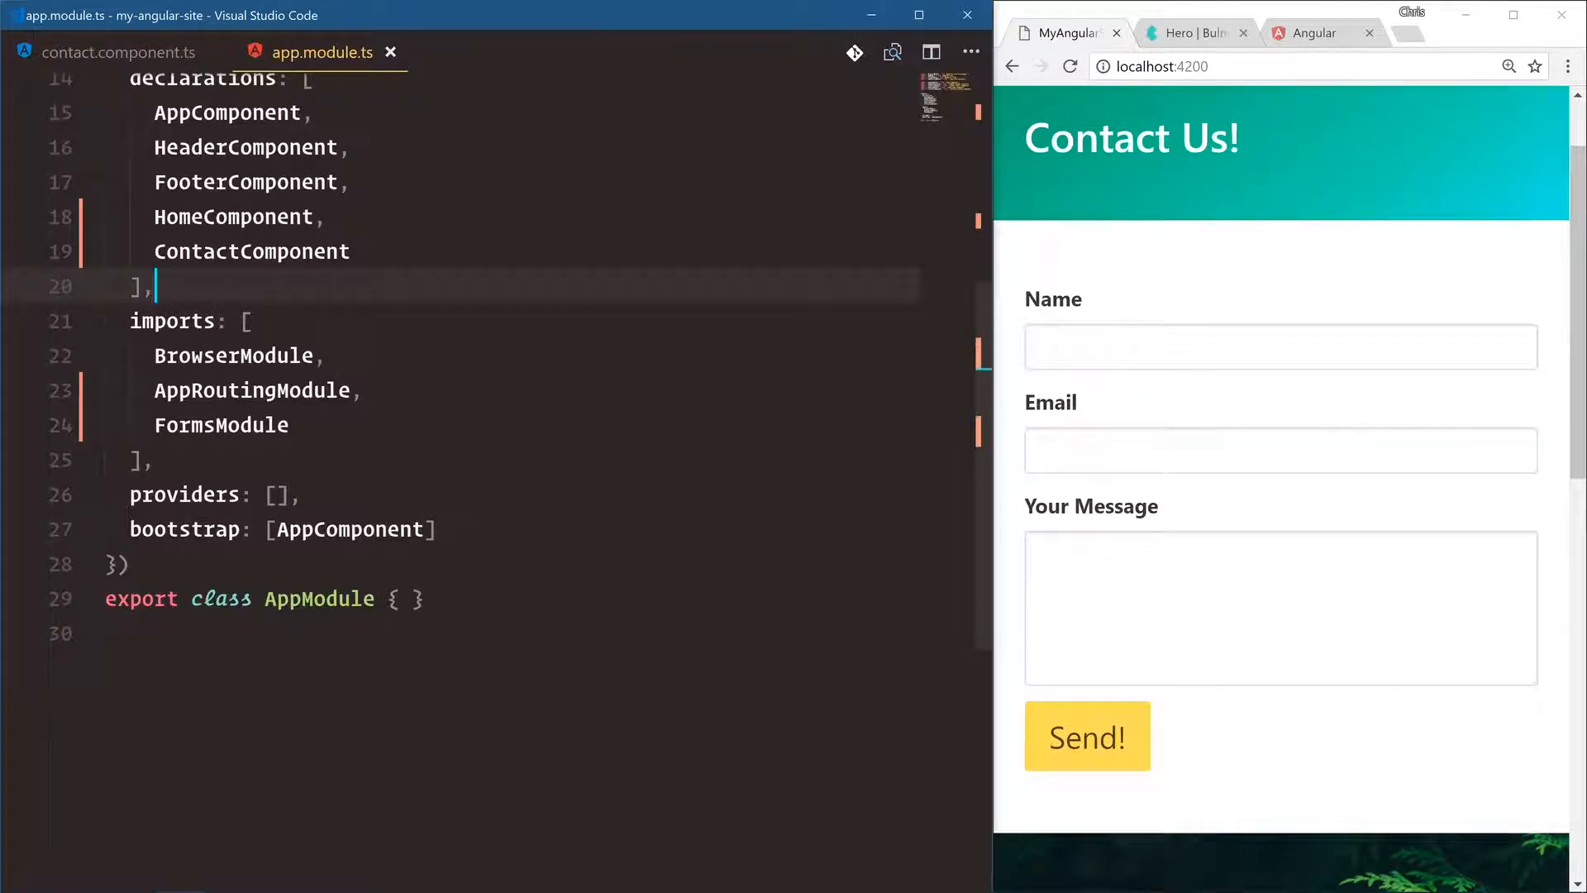
left_click(118, 51)
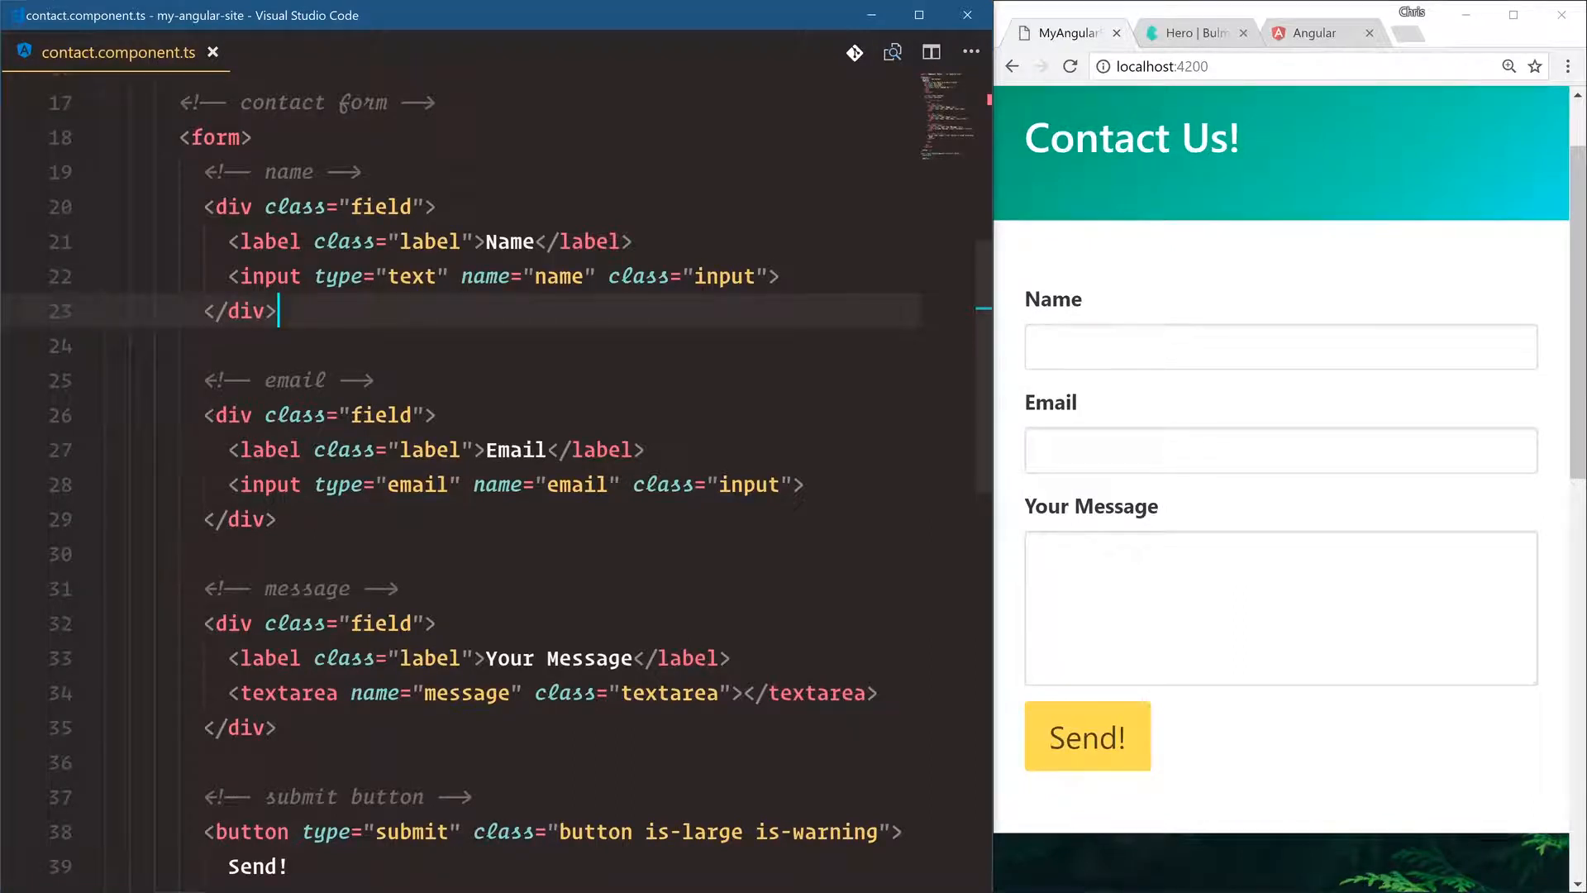
Add a submitForm() method commented to grab all the fields and their values
left_click(471, 276)
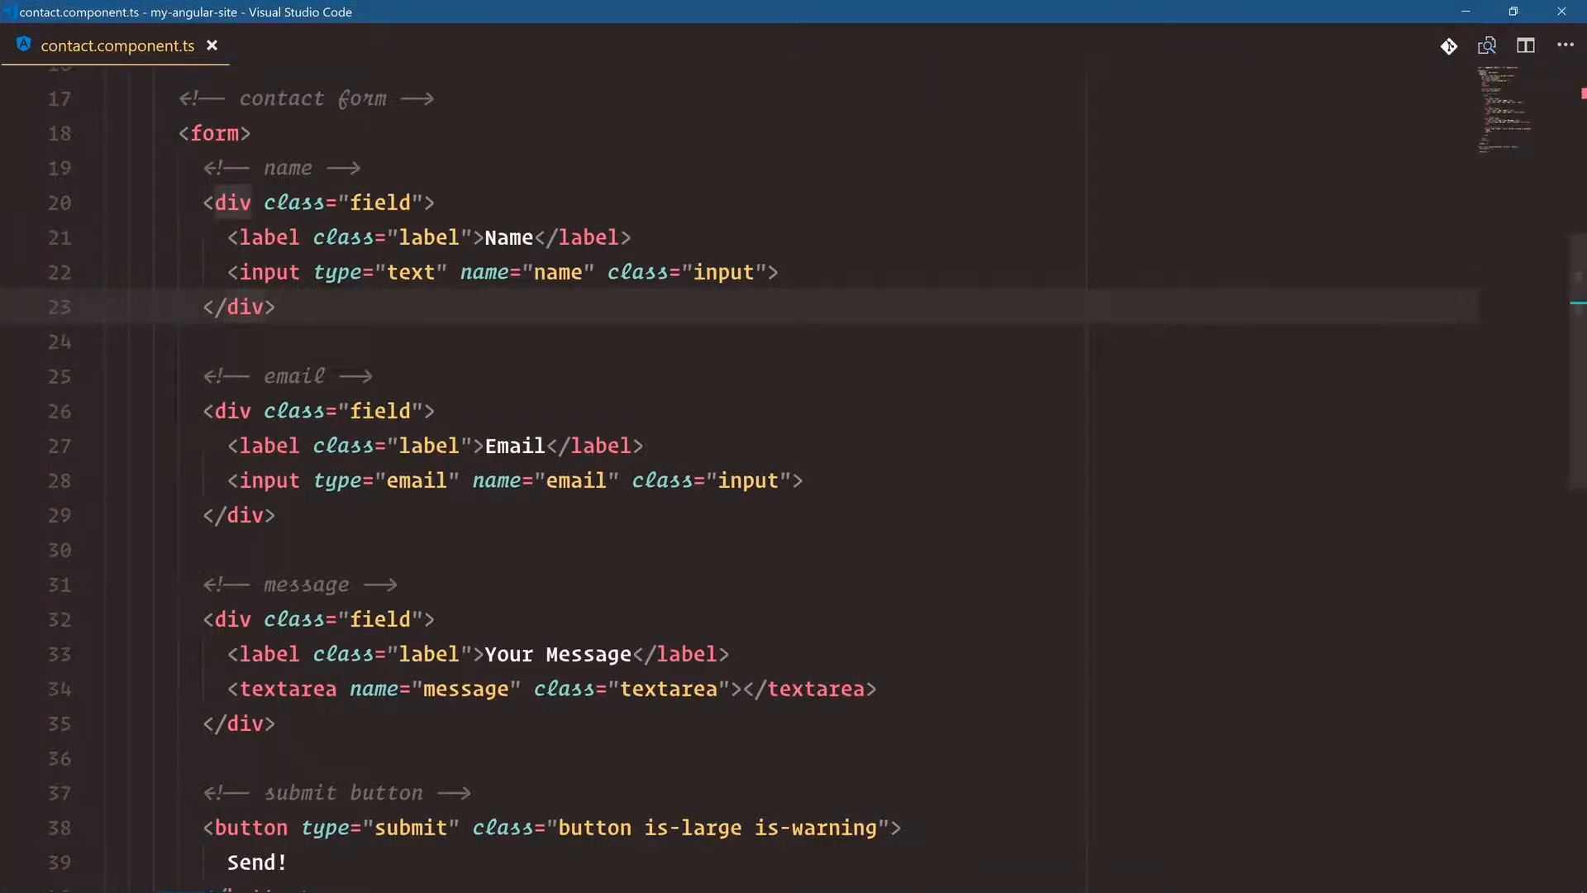
scroll("down", 3)
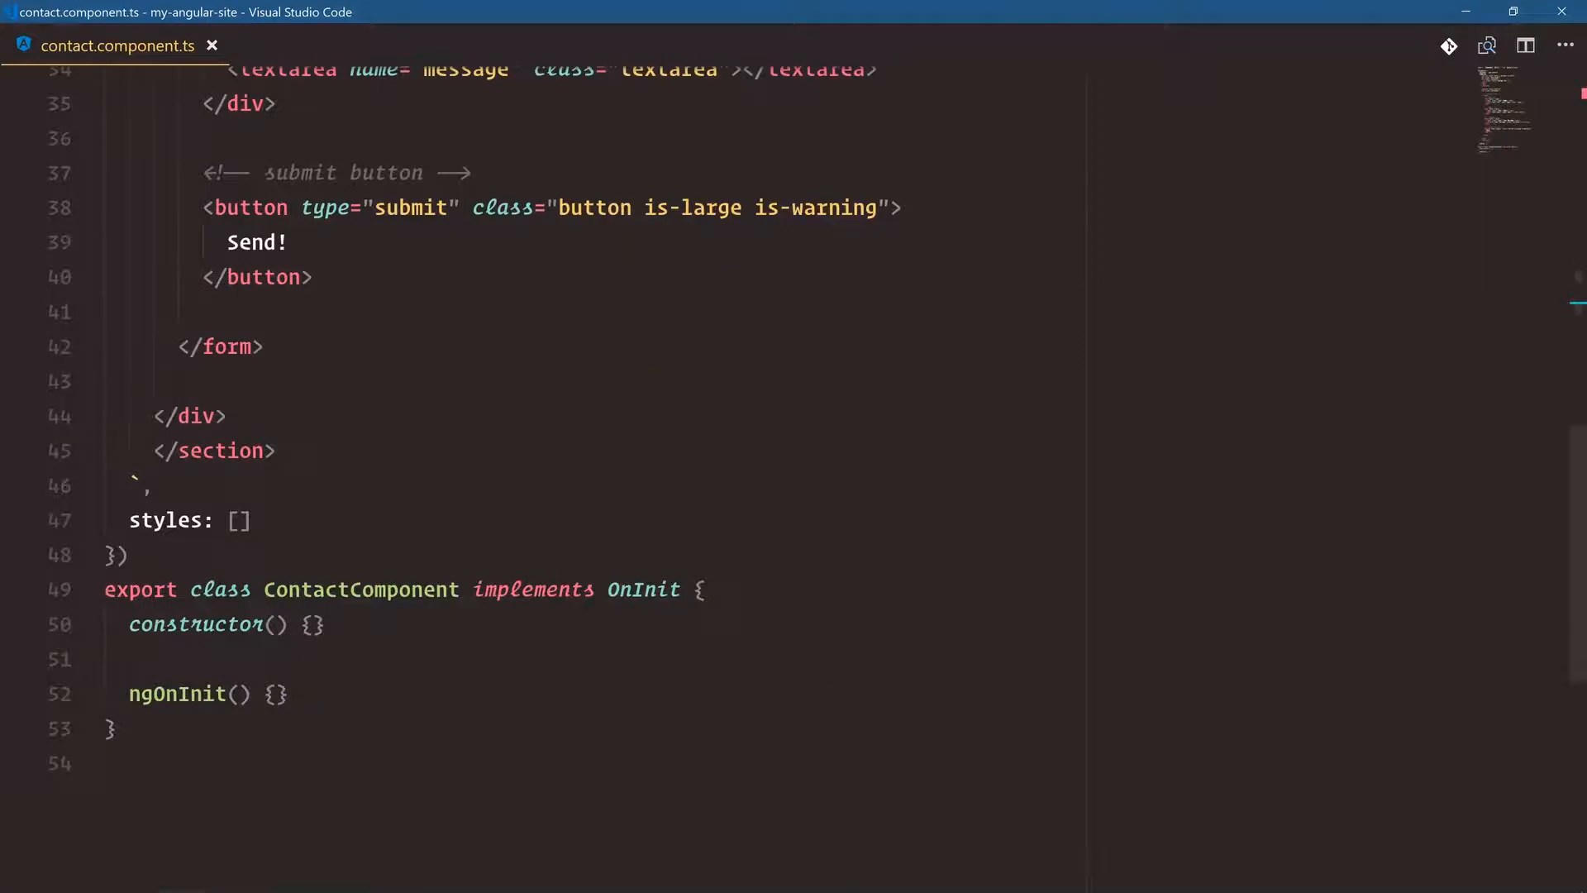
type("submit")
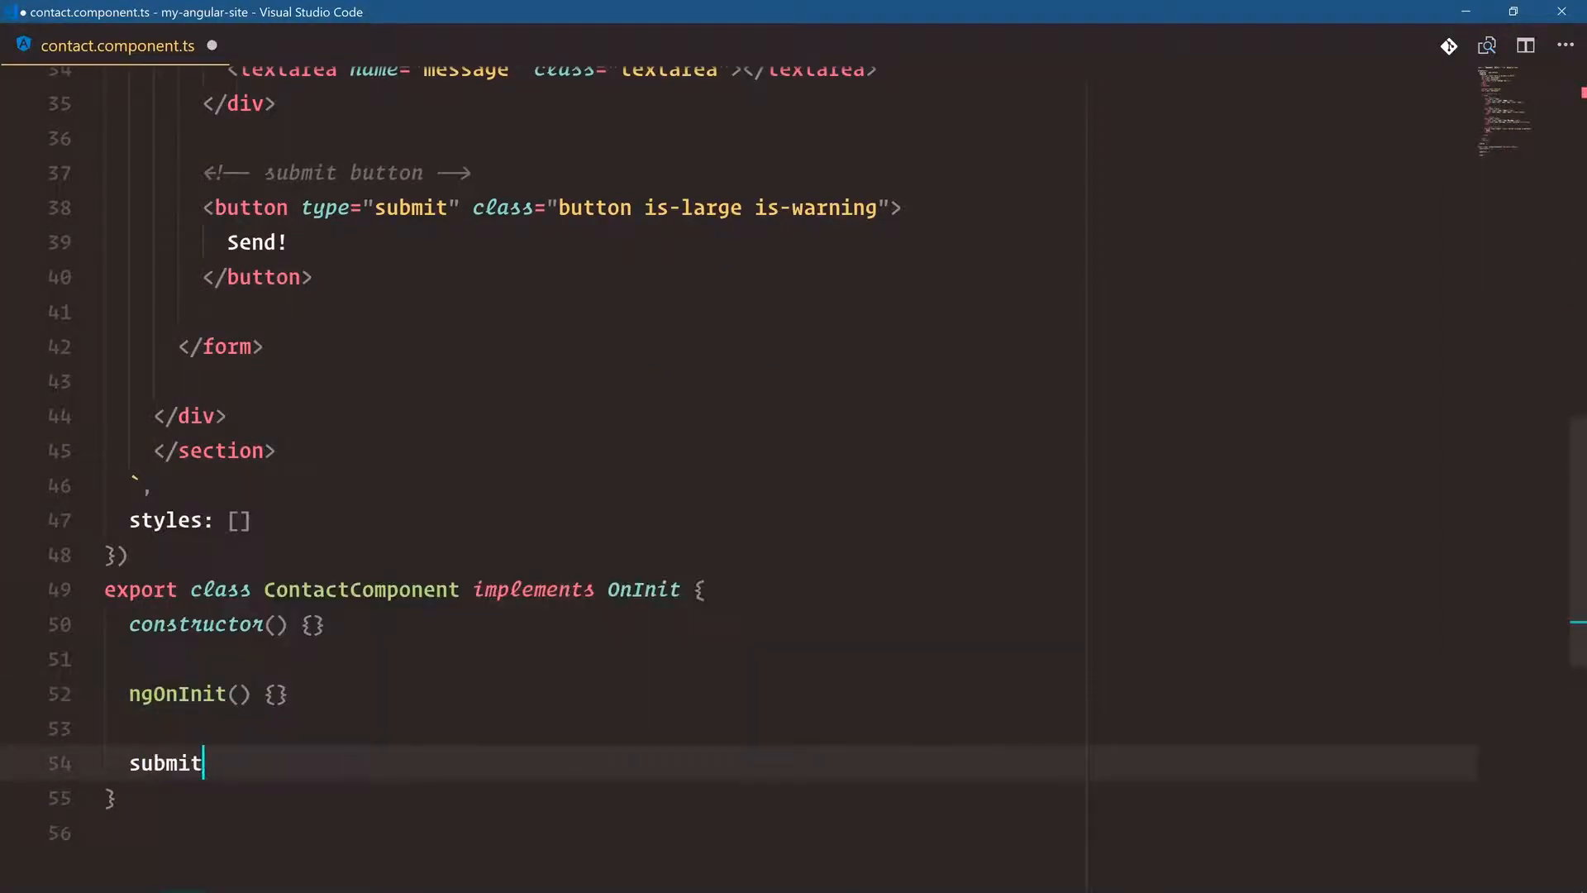
type("Form() {")
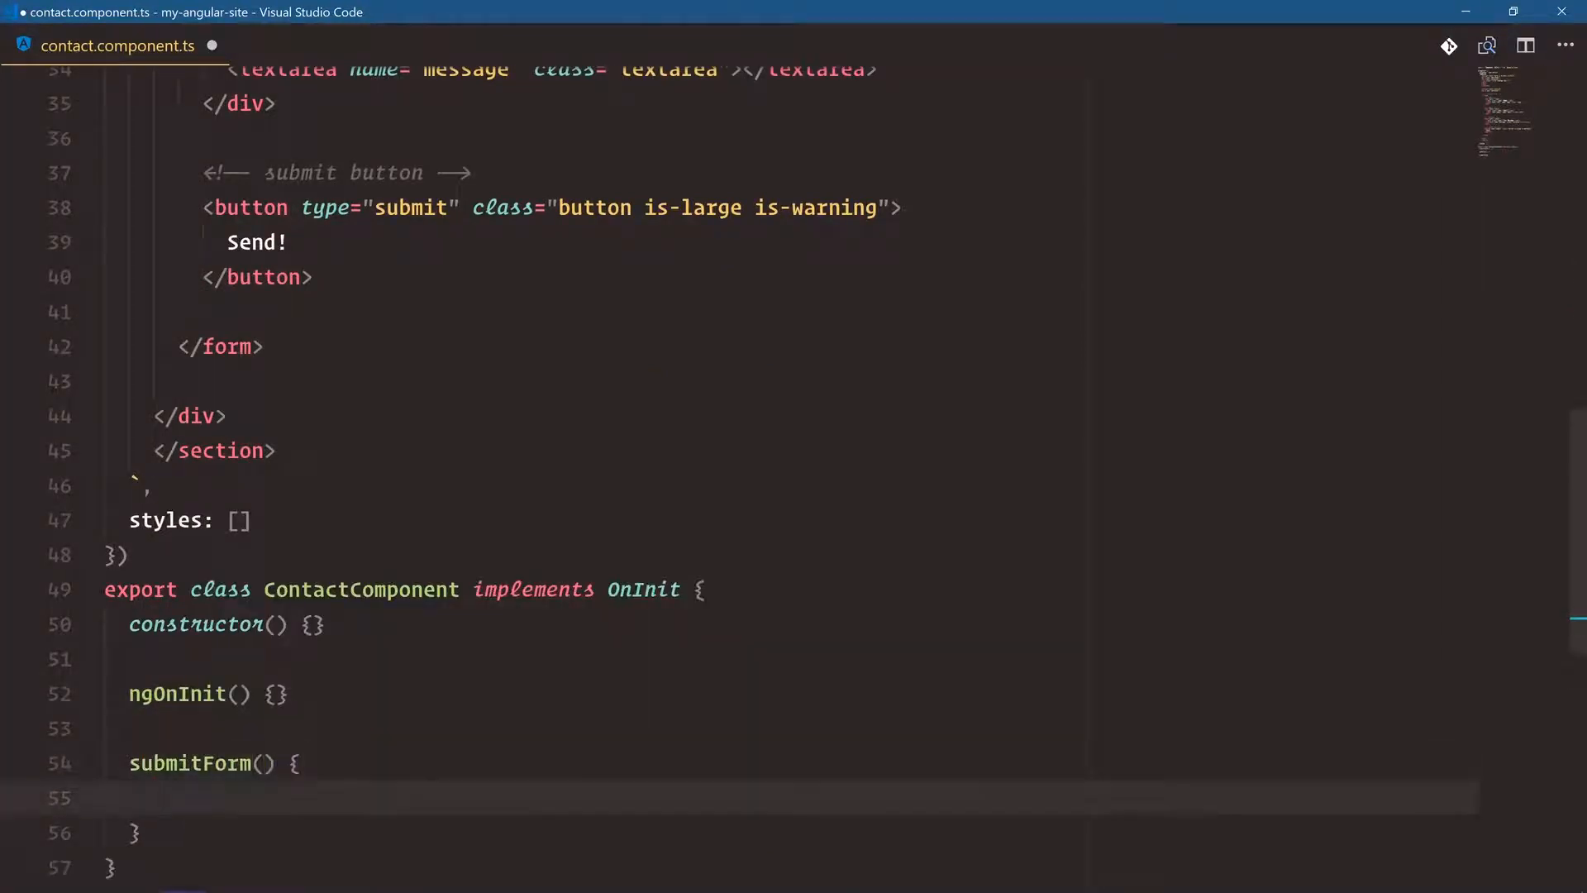
type("// grab all r")
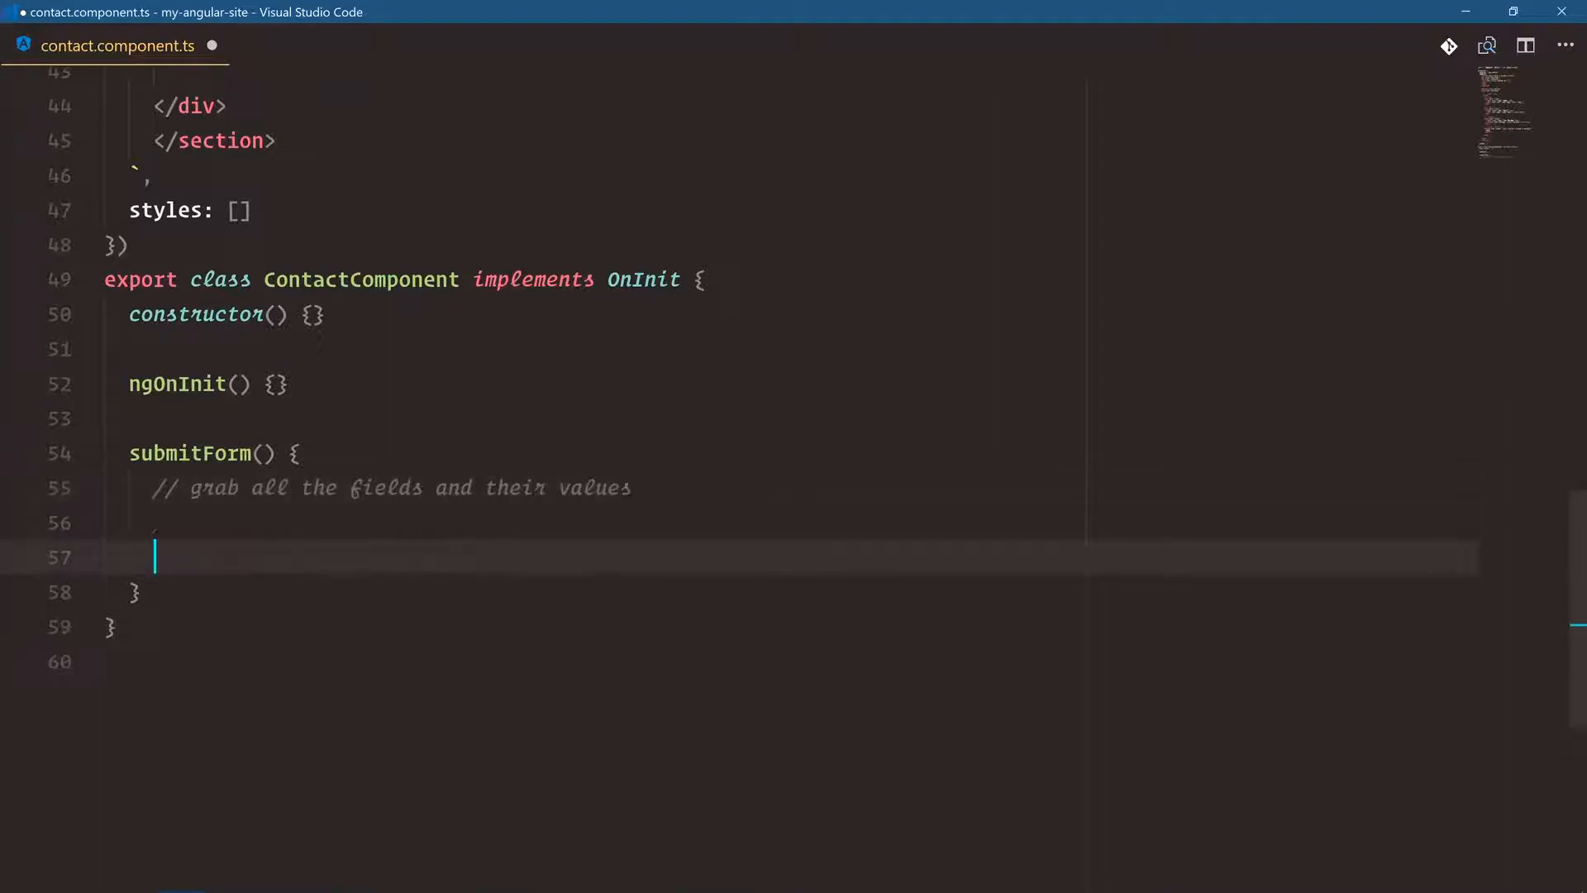
Draft a const nameInput = document.querySelector('[name=name]') value lookup, then discard it
type("const")
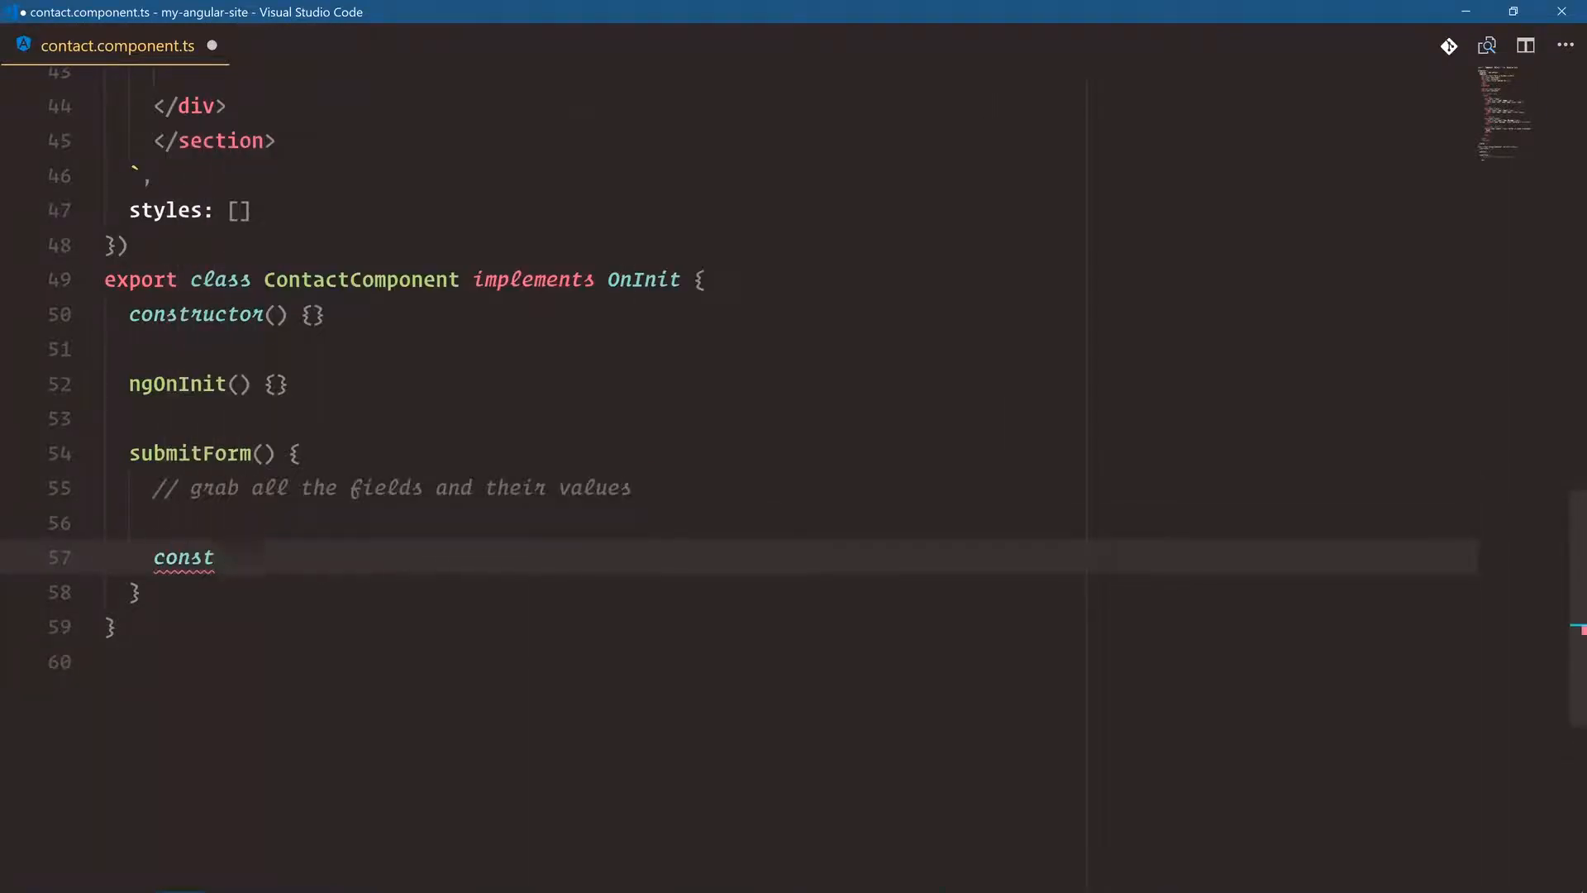
type("nameInput =")
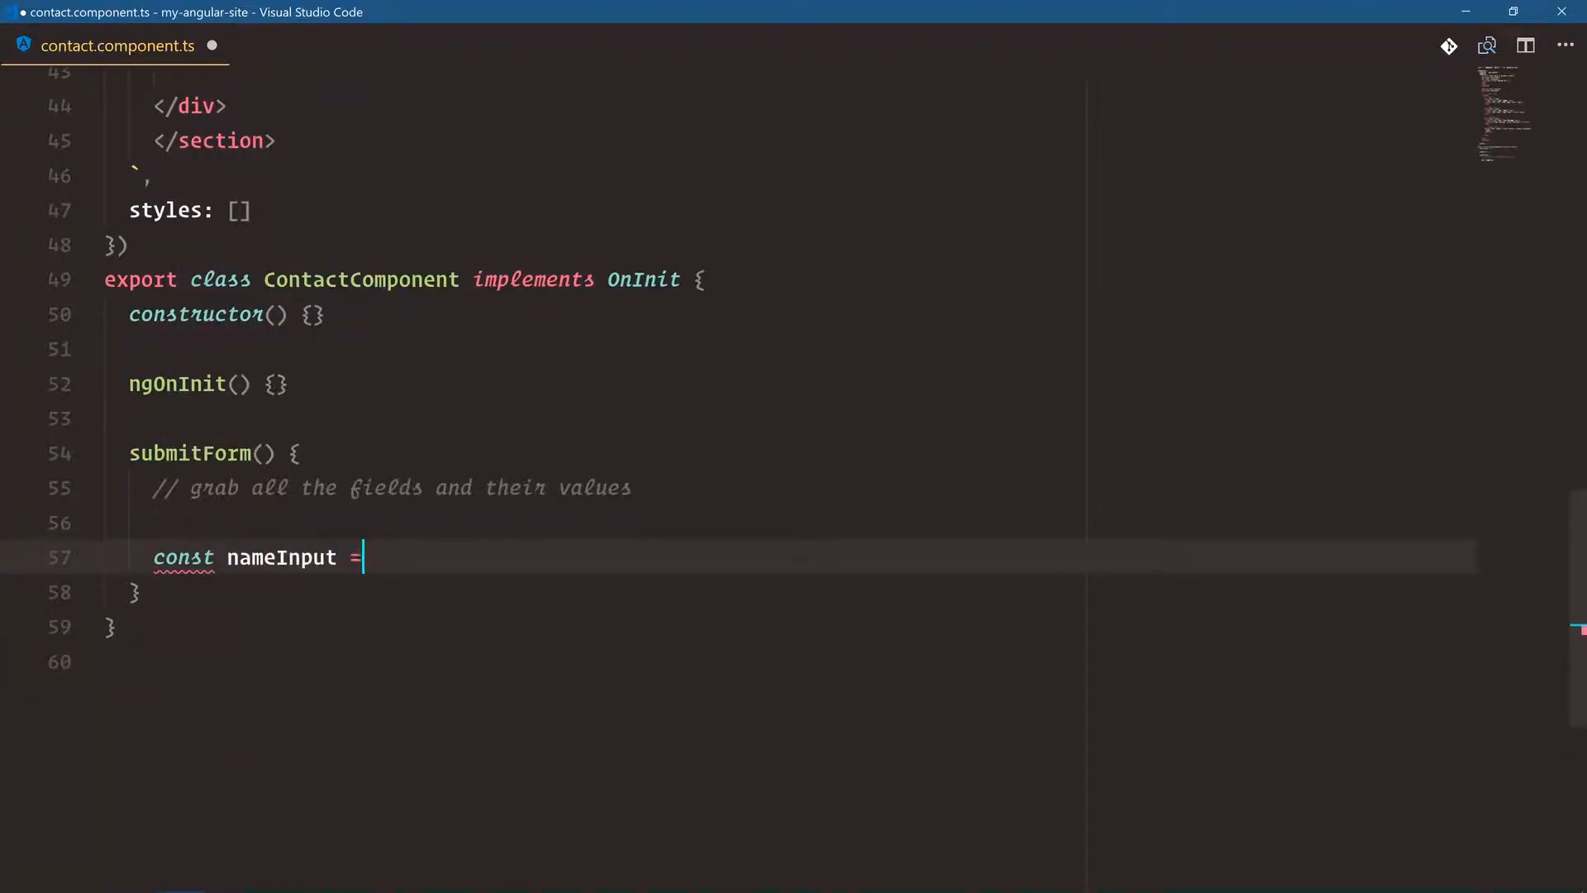
type("document.querySelector('input")
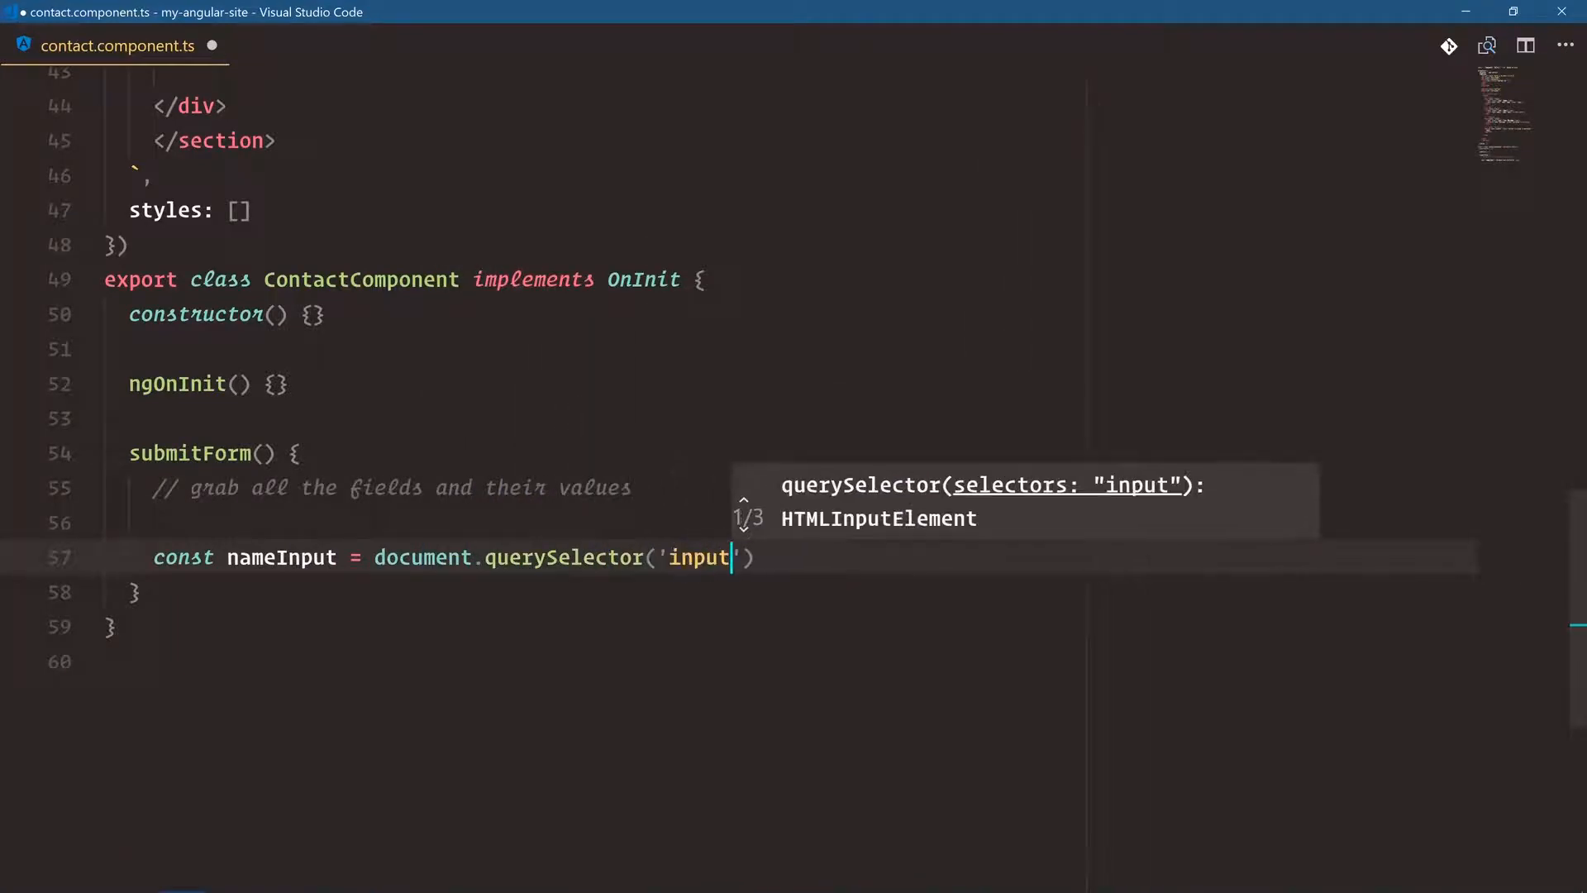
type("[name=n")
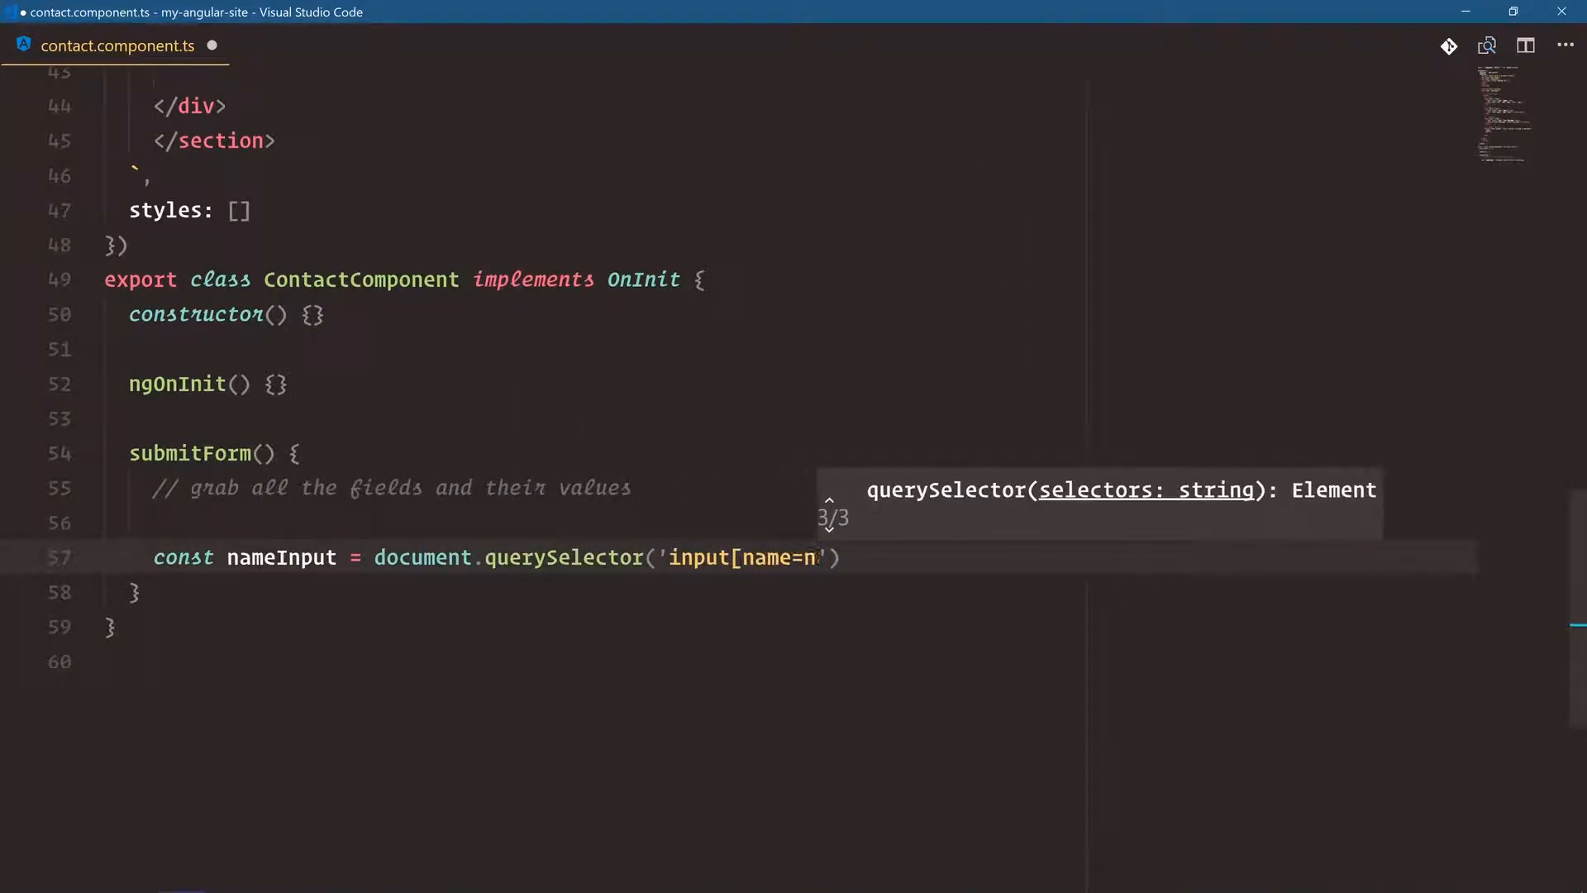
type("ame]');")
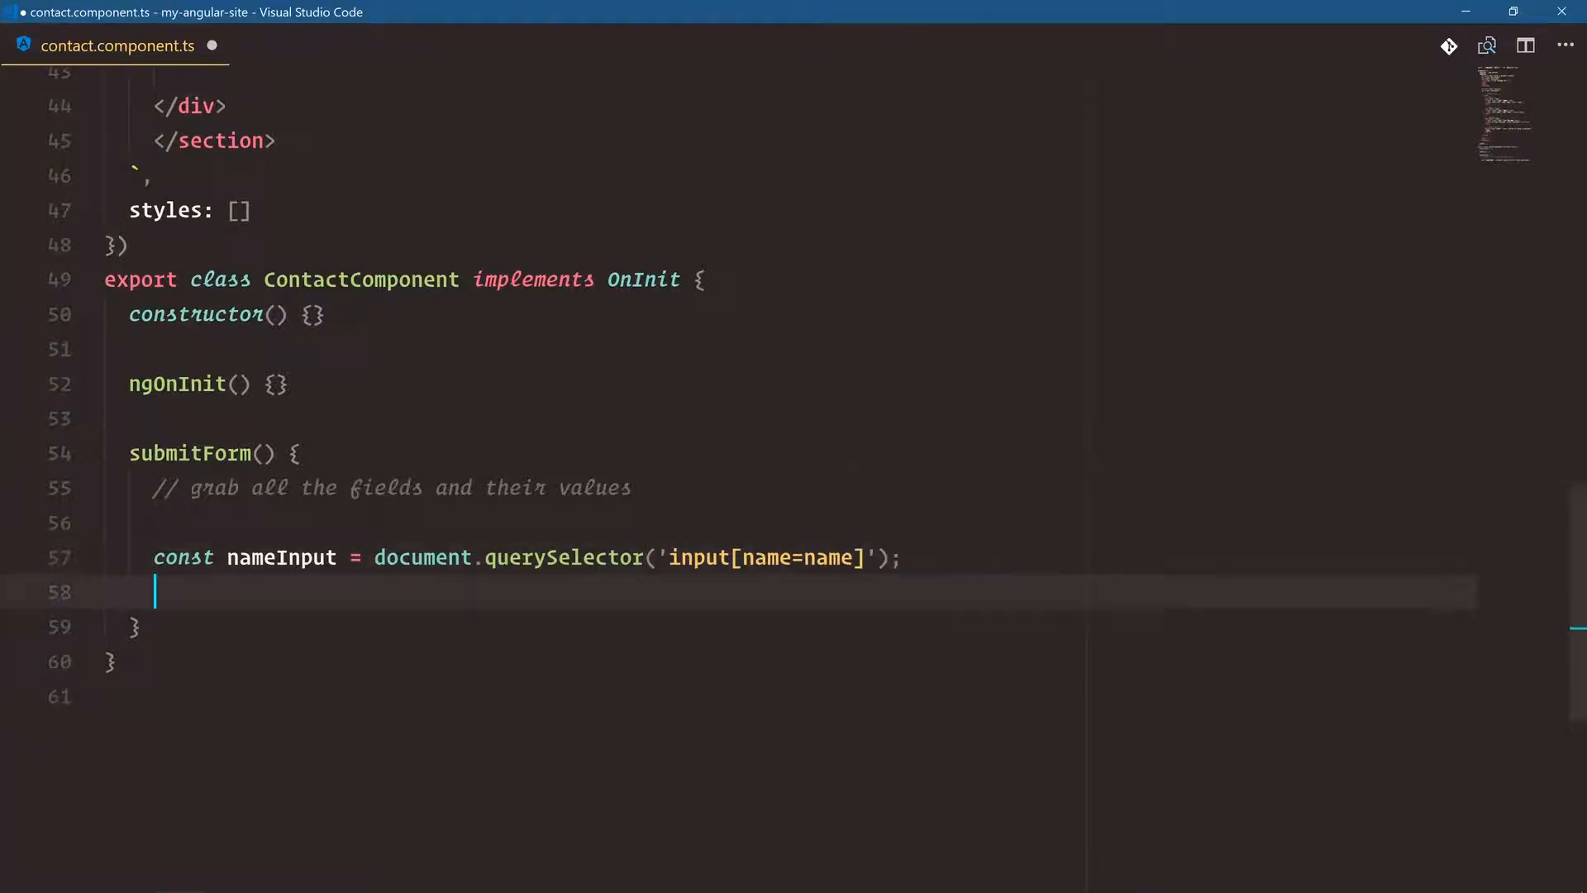
type("namei")
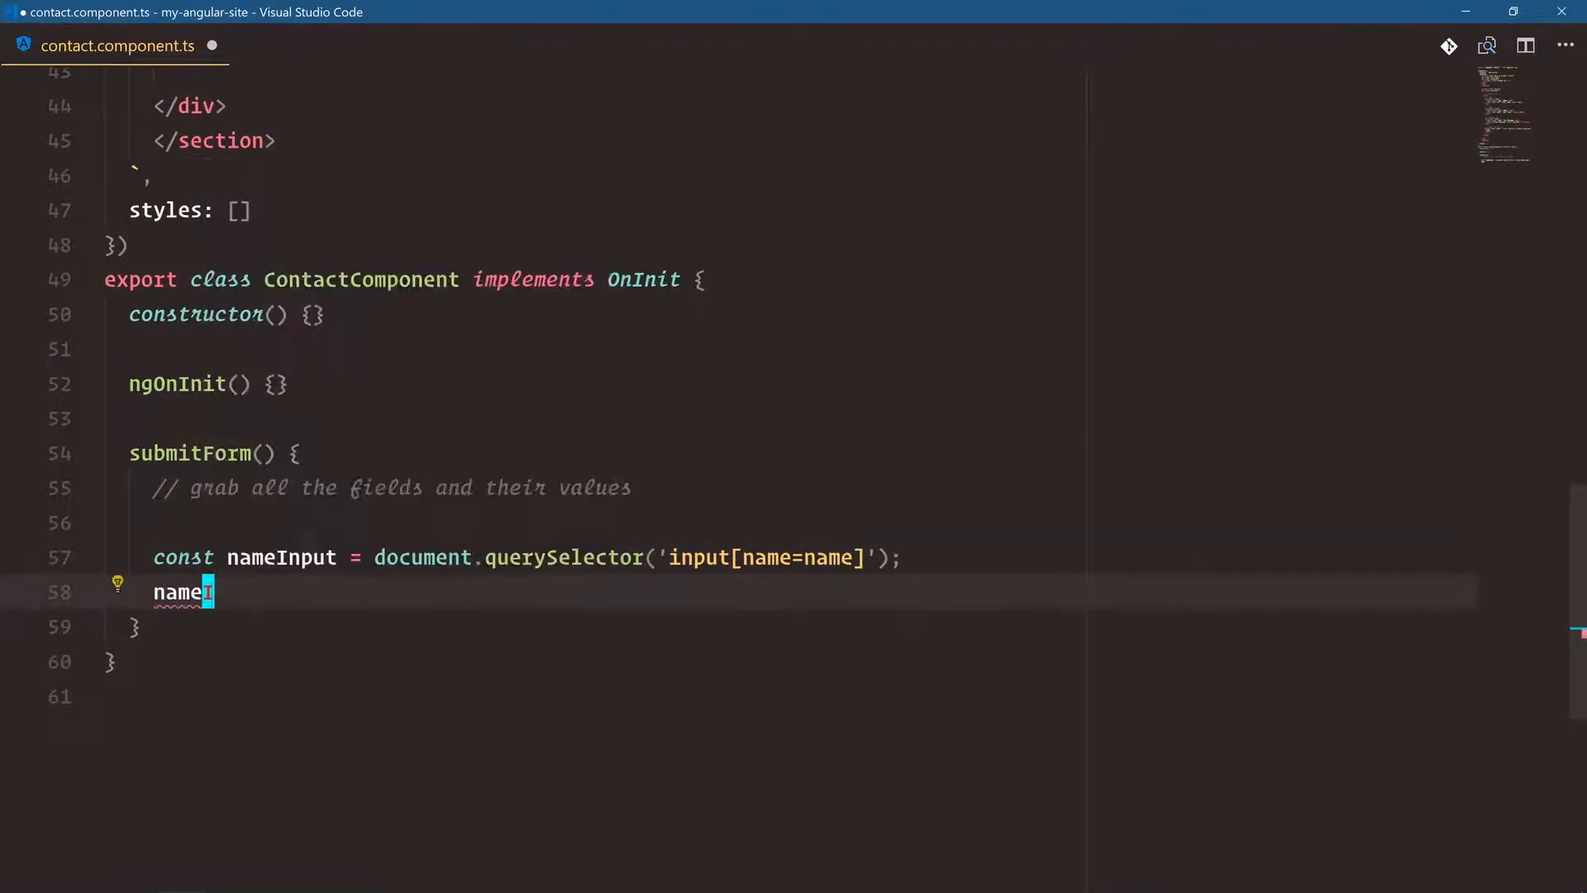
type(".value")
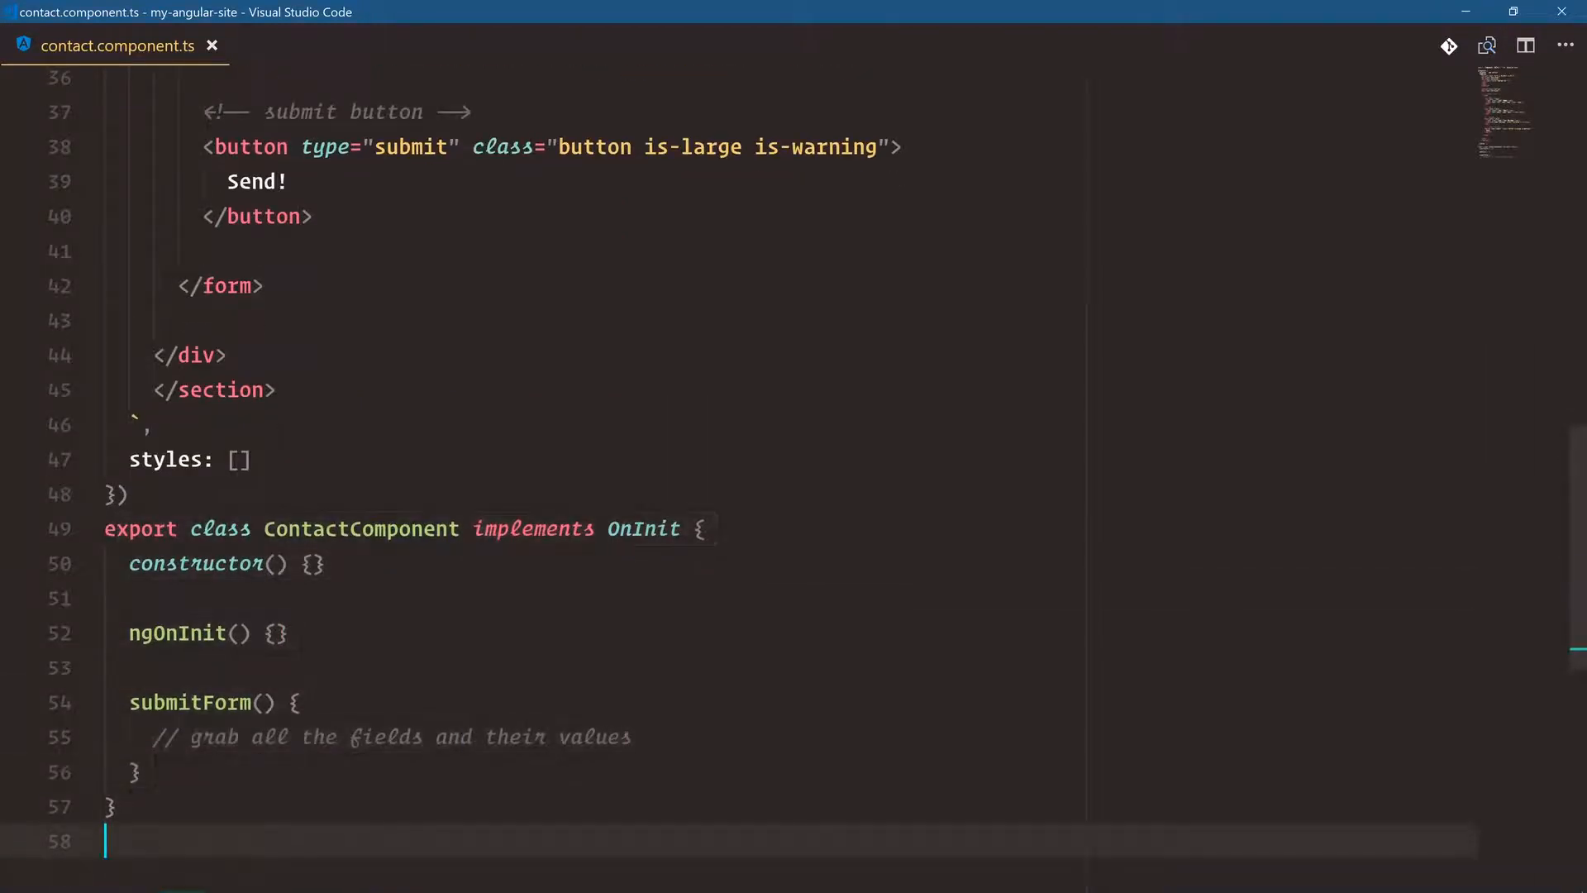
Declare name;, email; and message; properties at the top of ContactComponent
key("Enter")
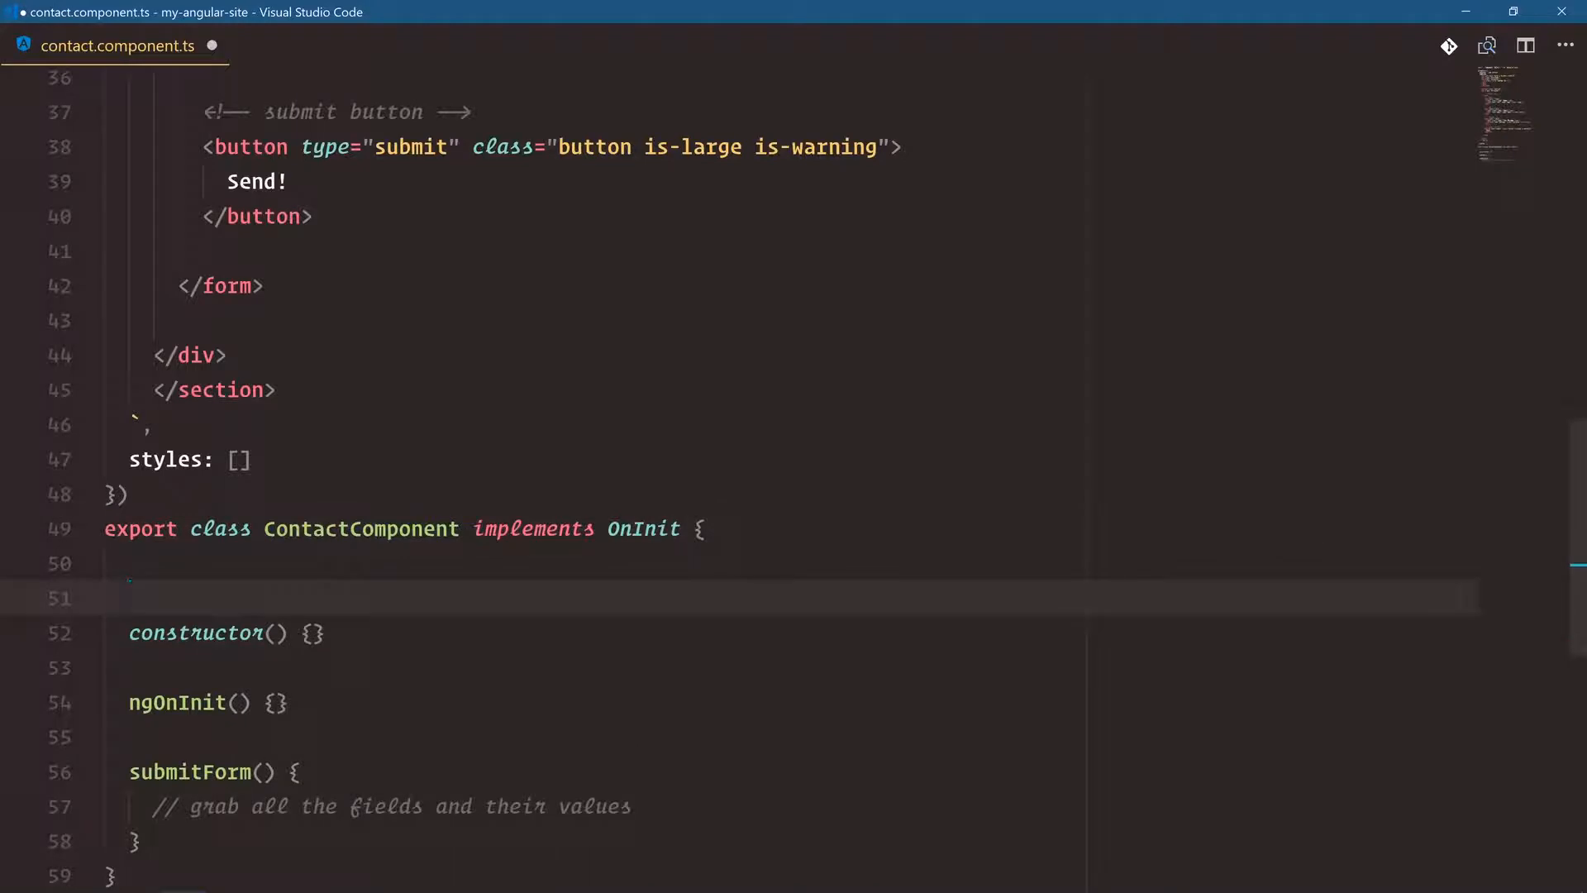
type("name")
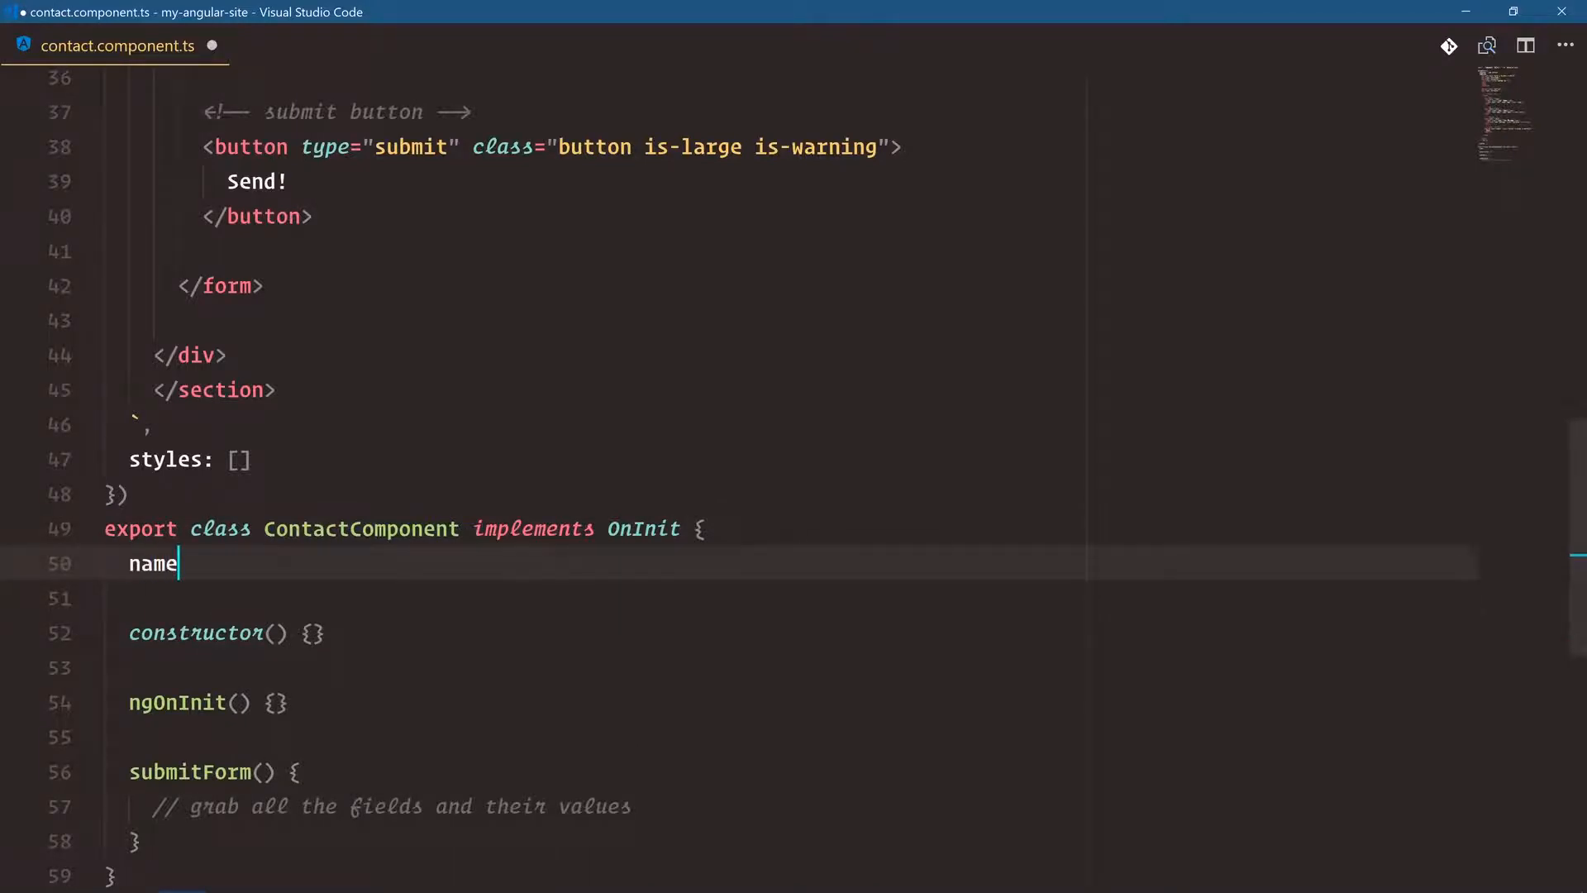
type(";")
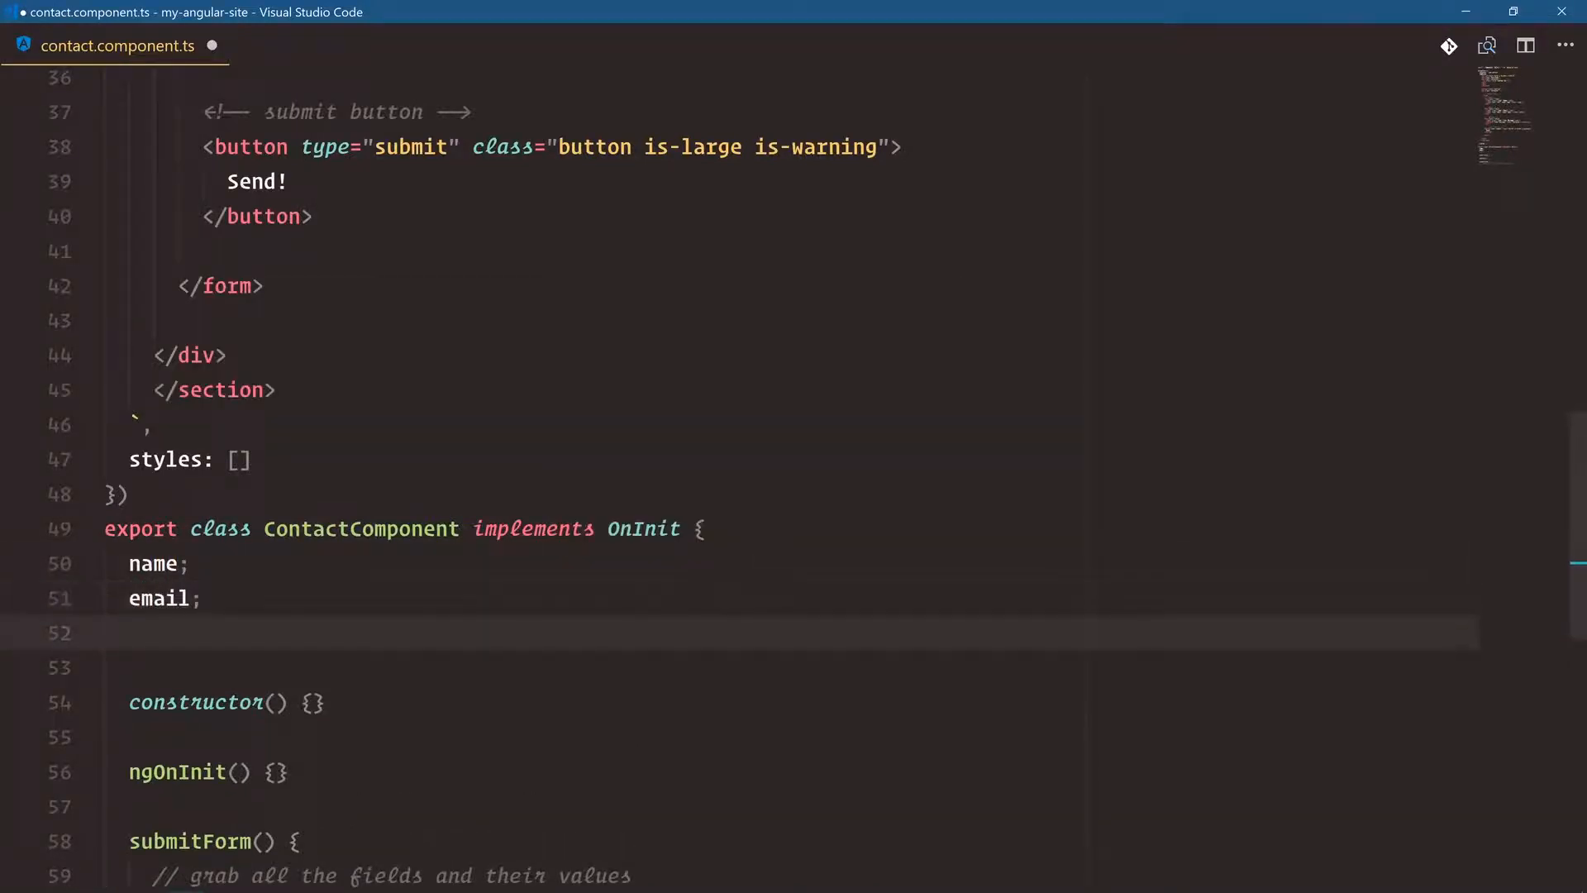
type("message")
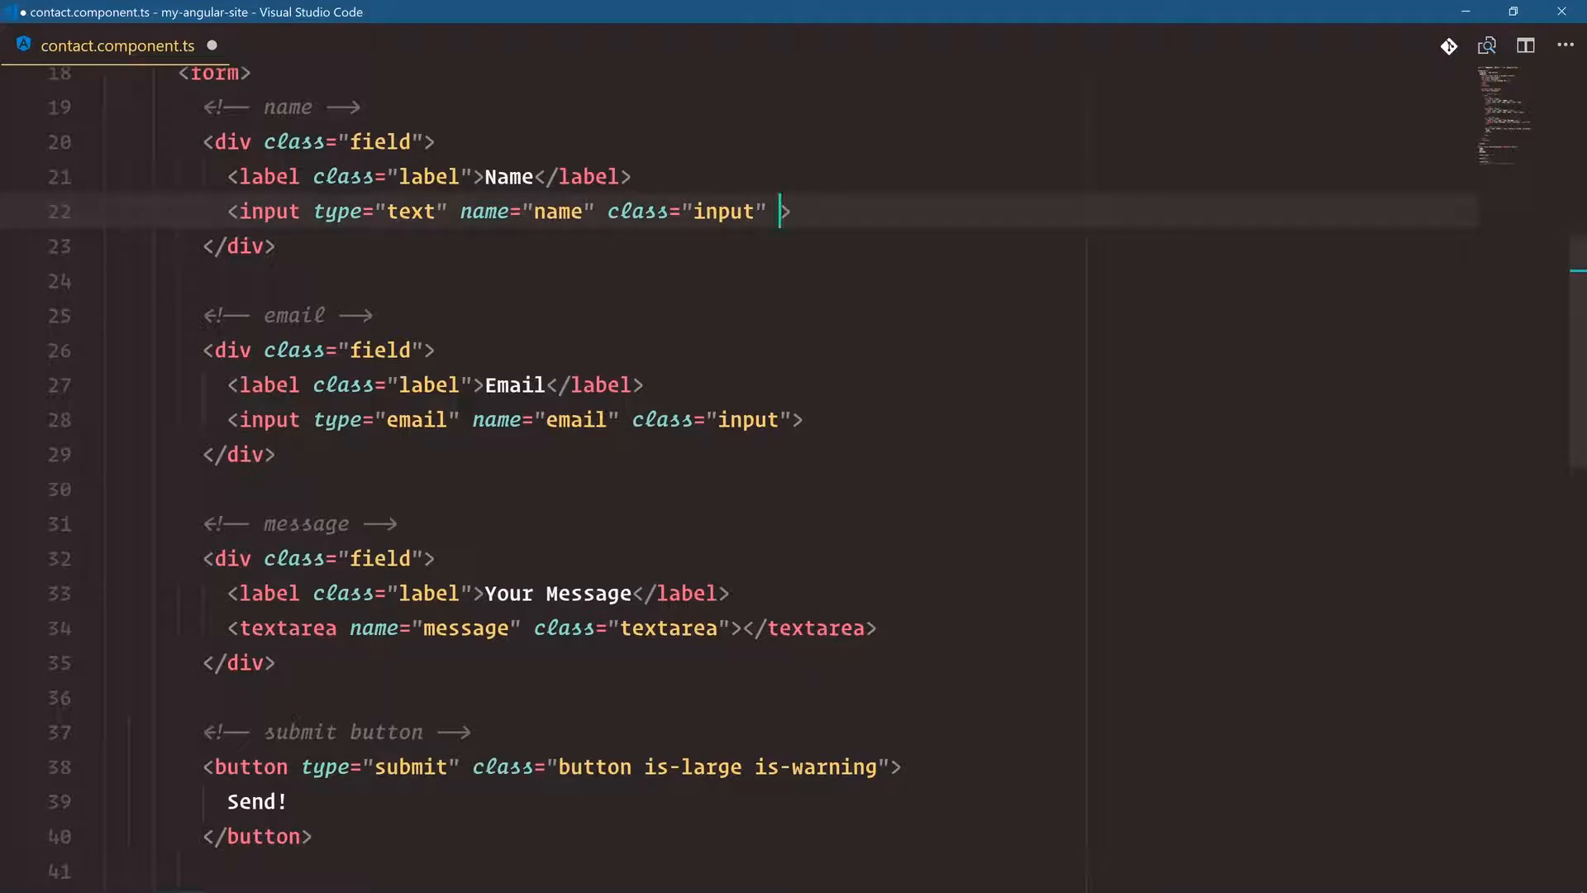
Bind the name input with [(ngModel)]="name" and save
type("[]")
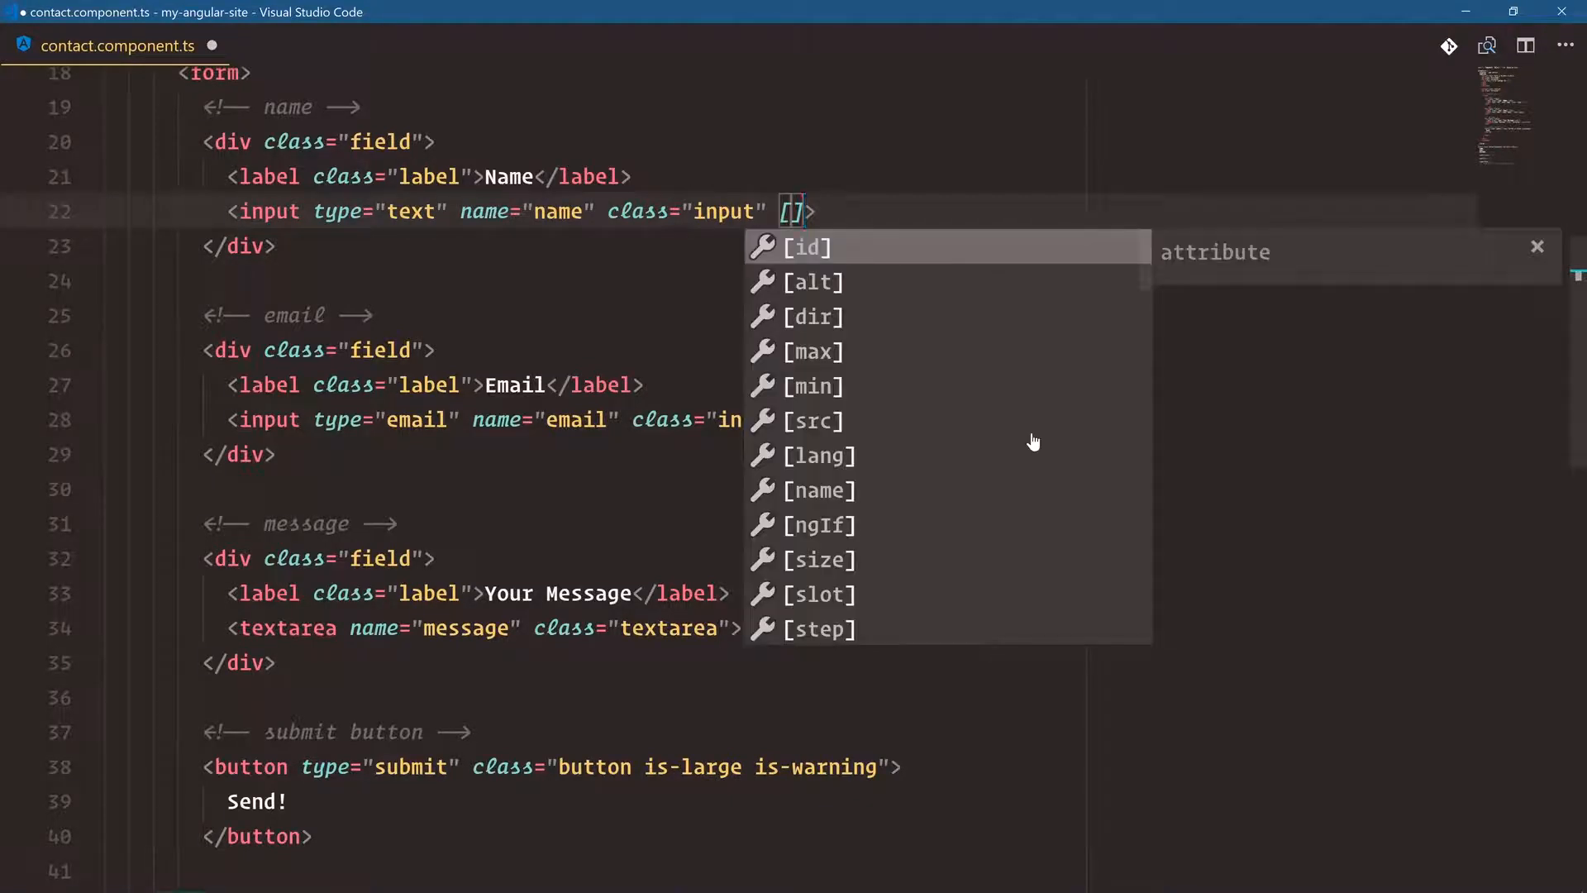
type("(")
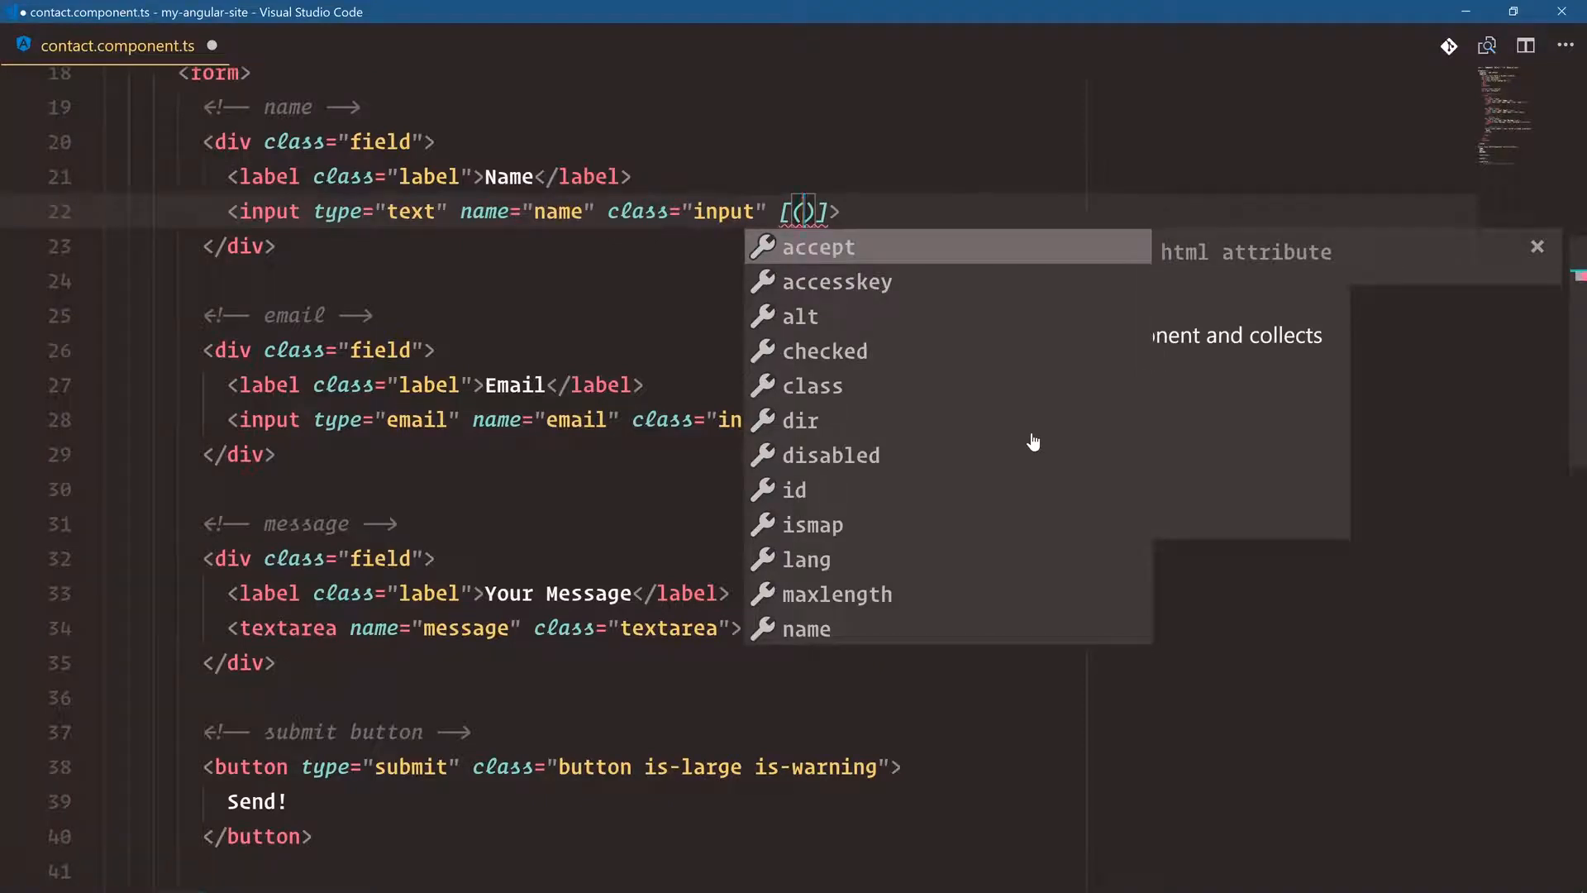
type("ngModel")
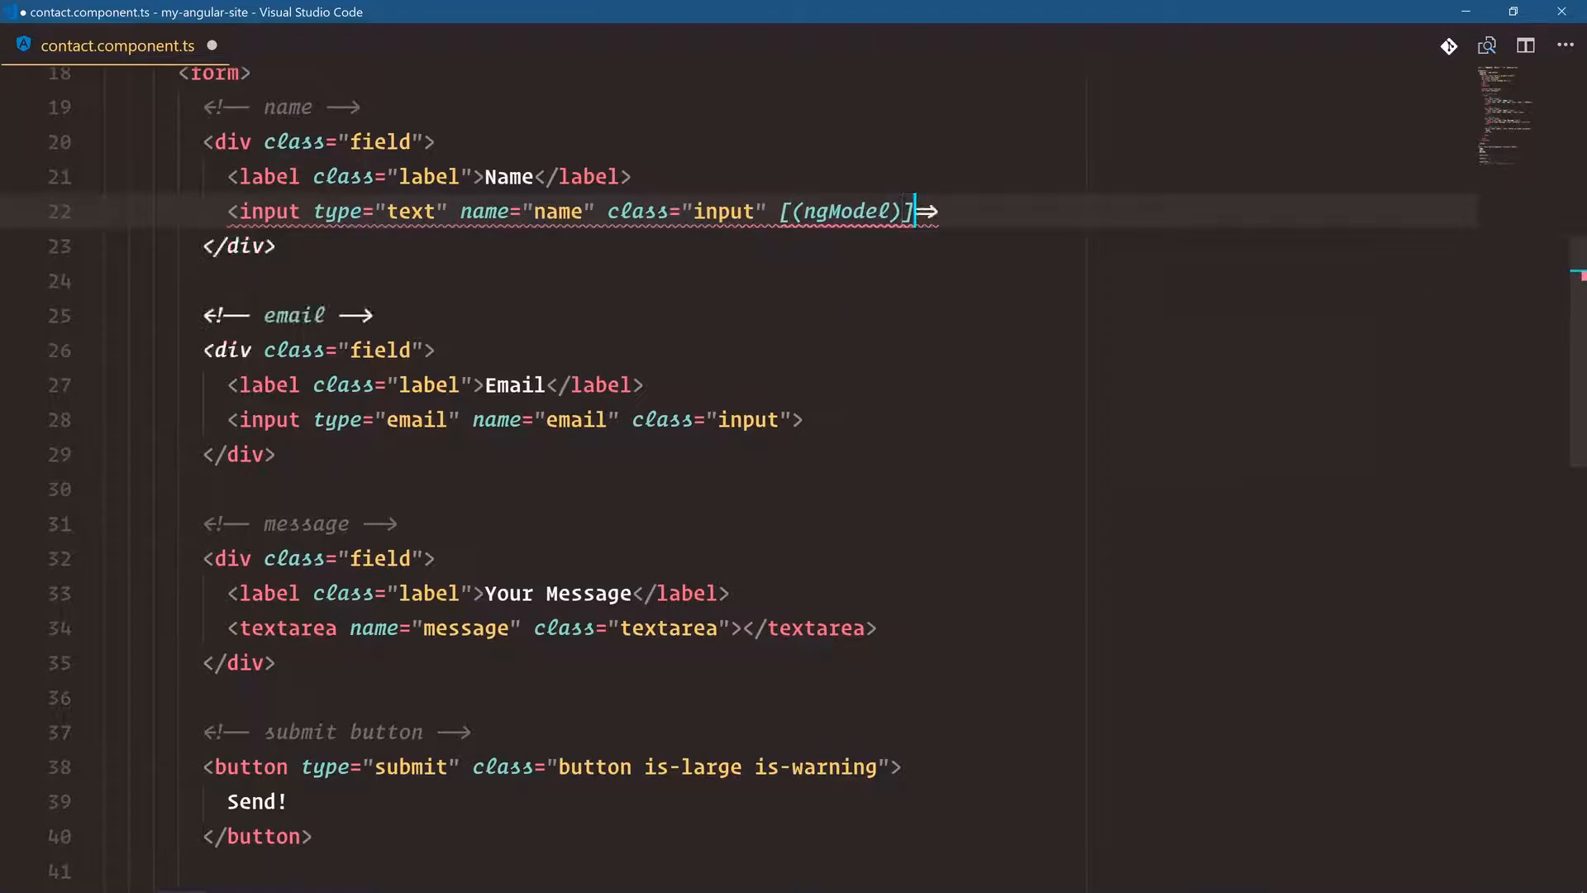
type("=\"name\"")
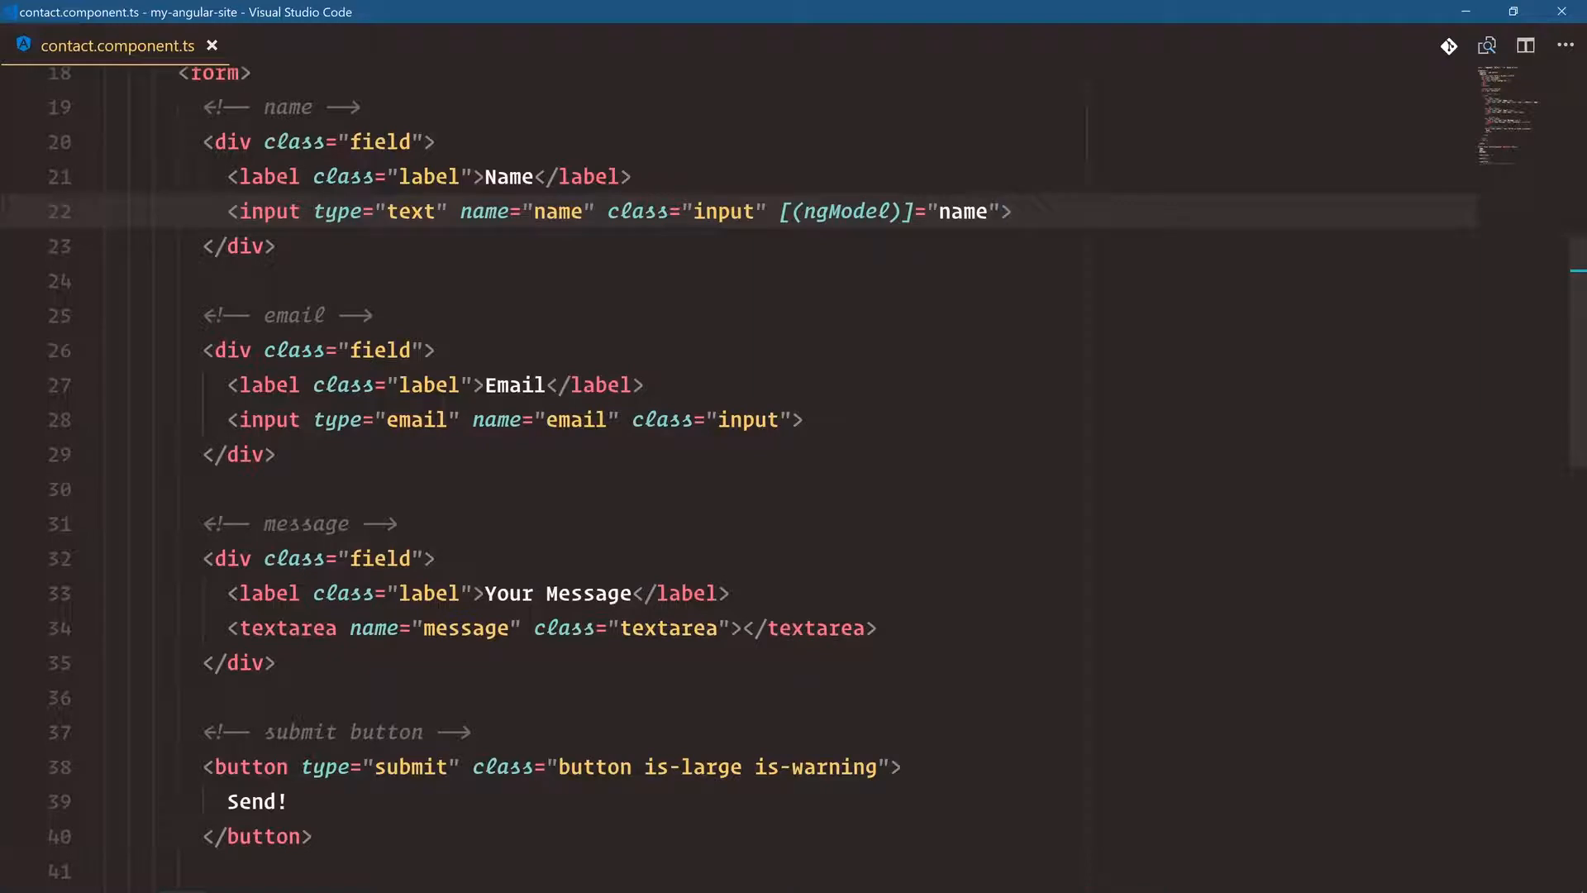
left_click(886, 212)
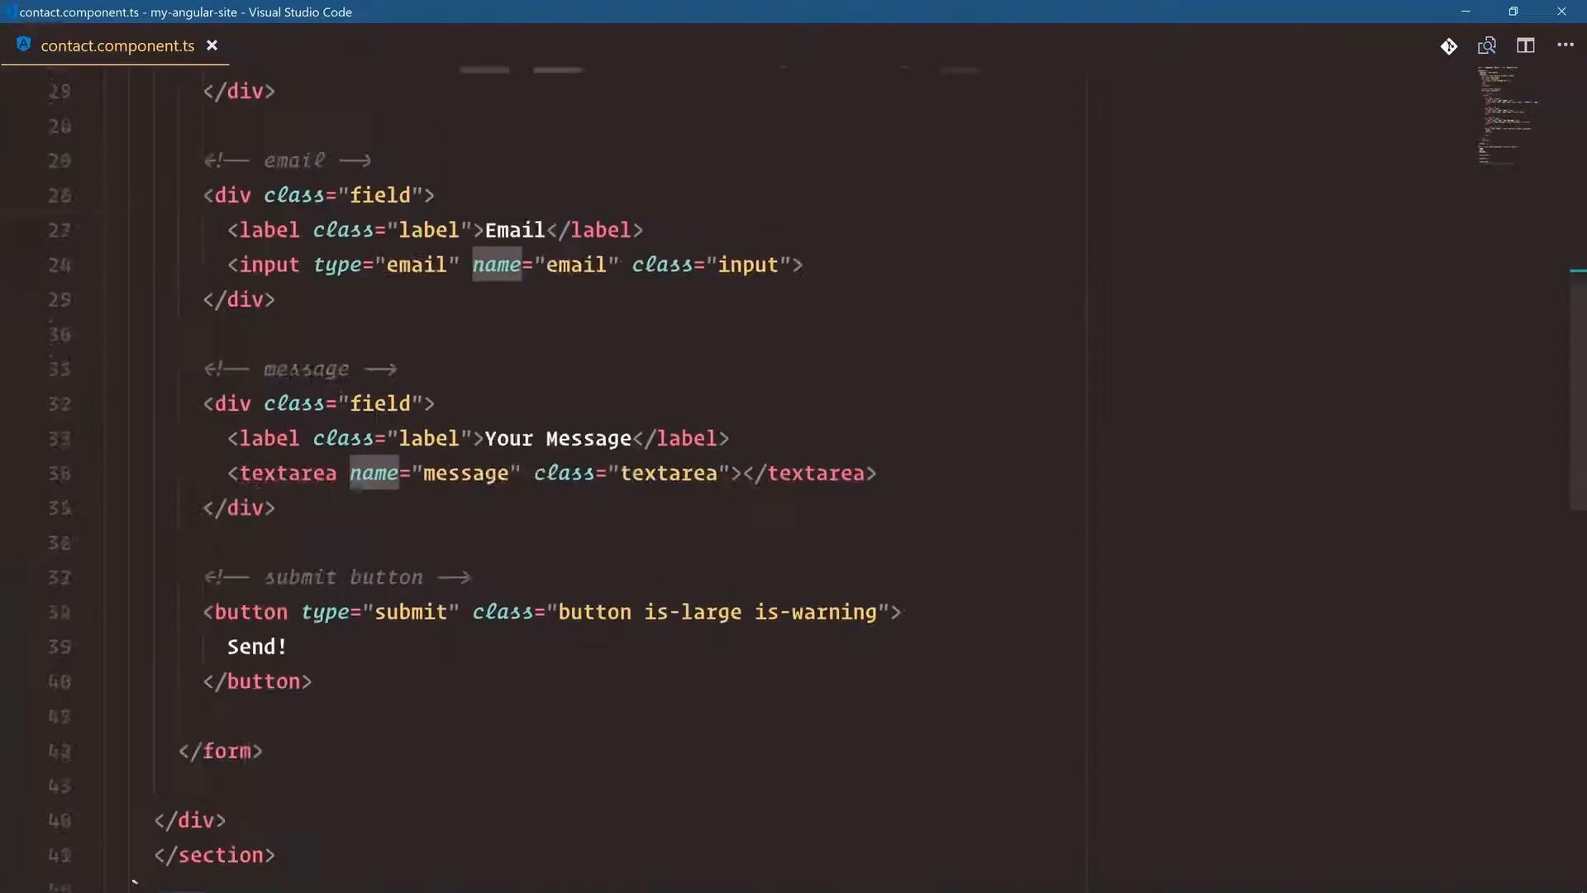
Note the ng-model naming and open a blank line above the form
scroll("down", 3)
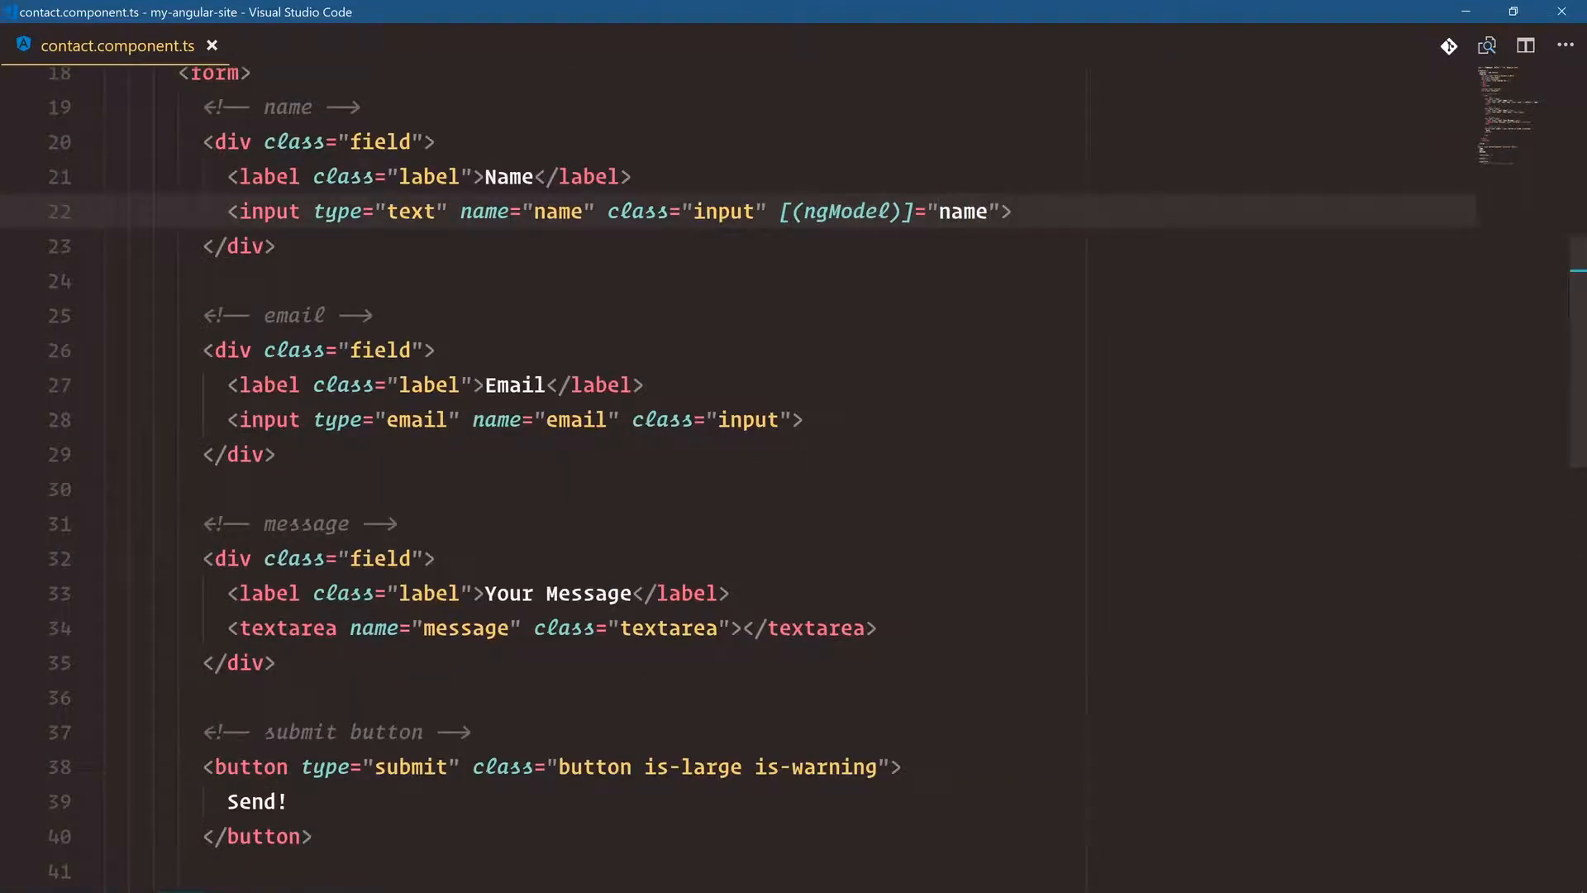
scroll("down", 3)
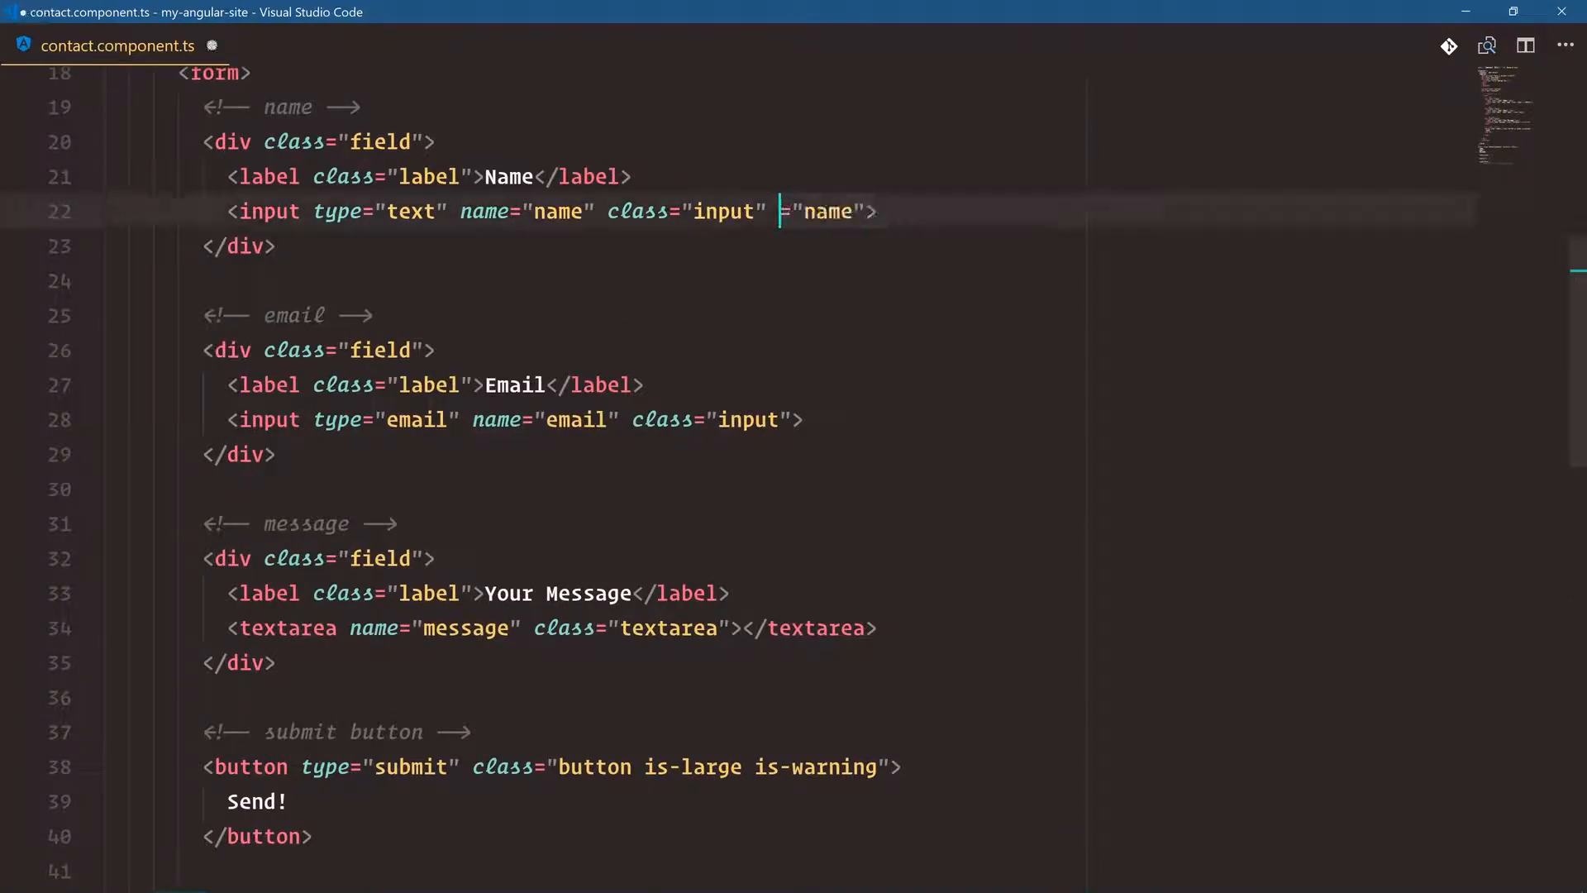
type("ng-model")
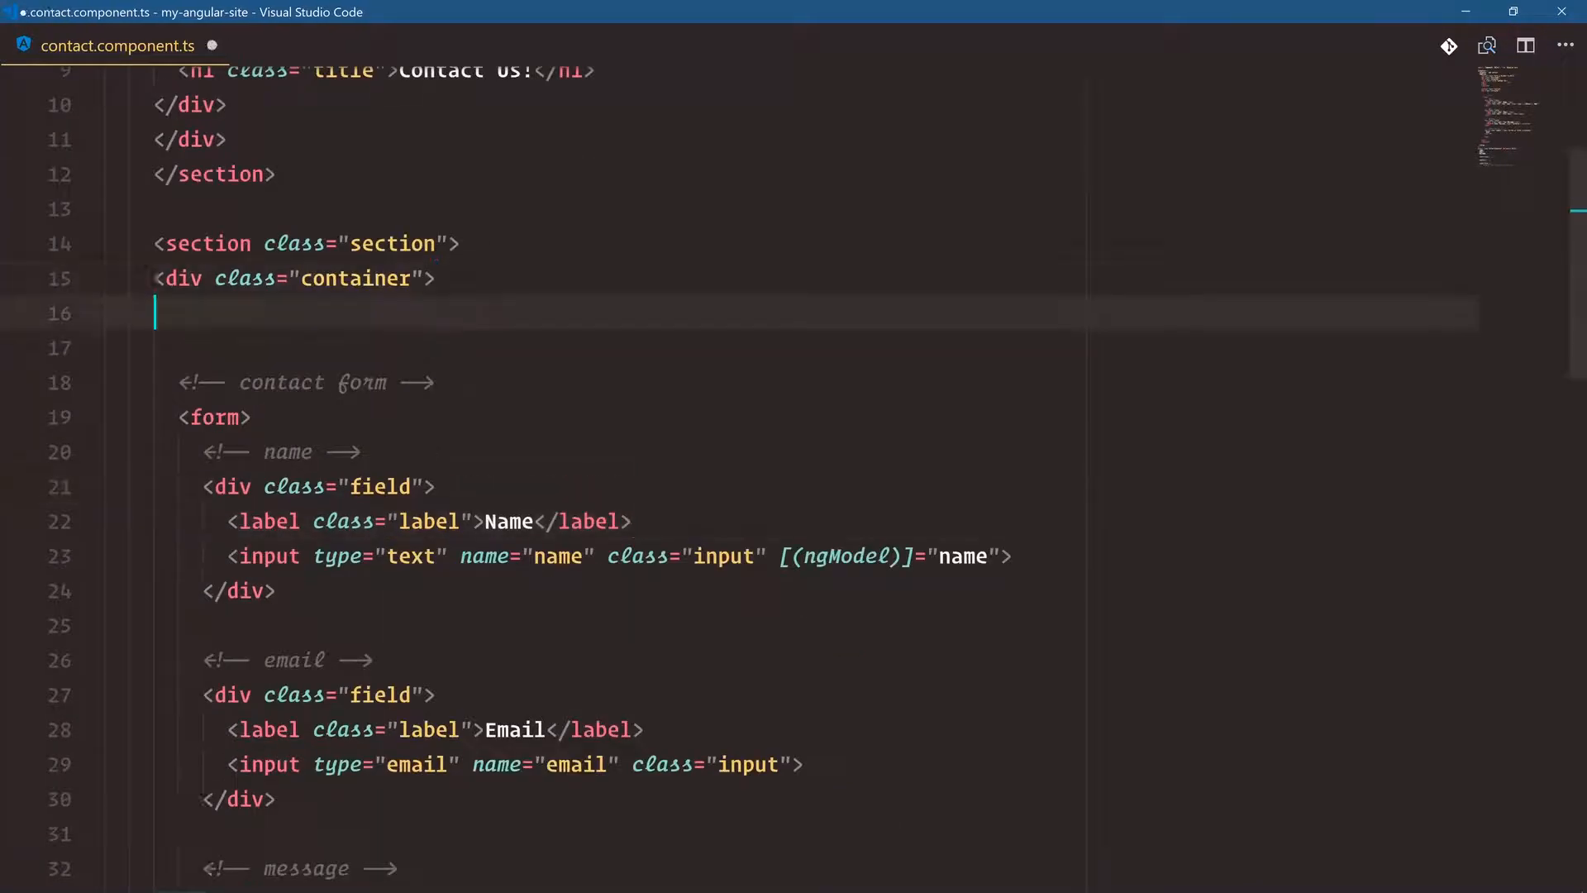
Interpolate {{ name }} on the blank line above the <form>
type("{{ name }}")
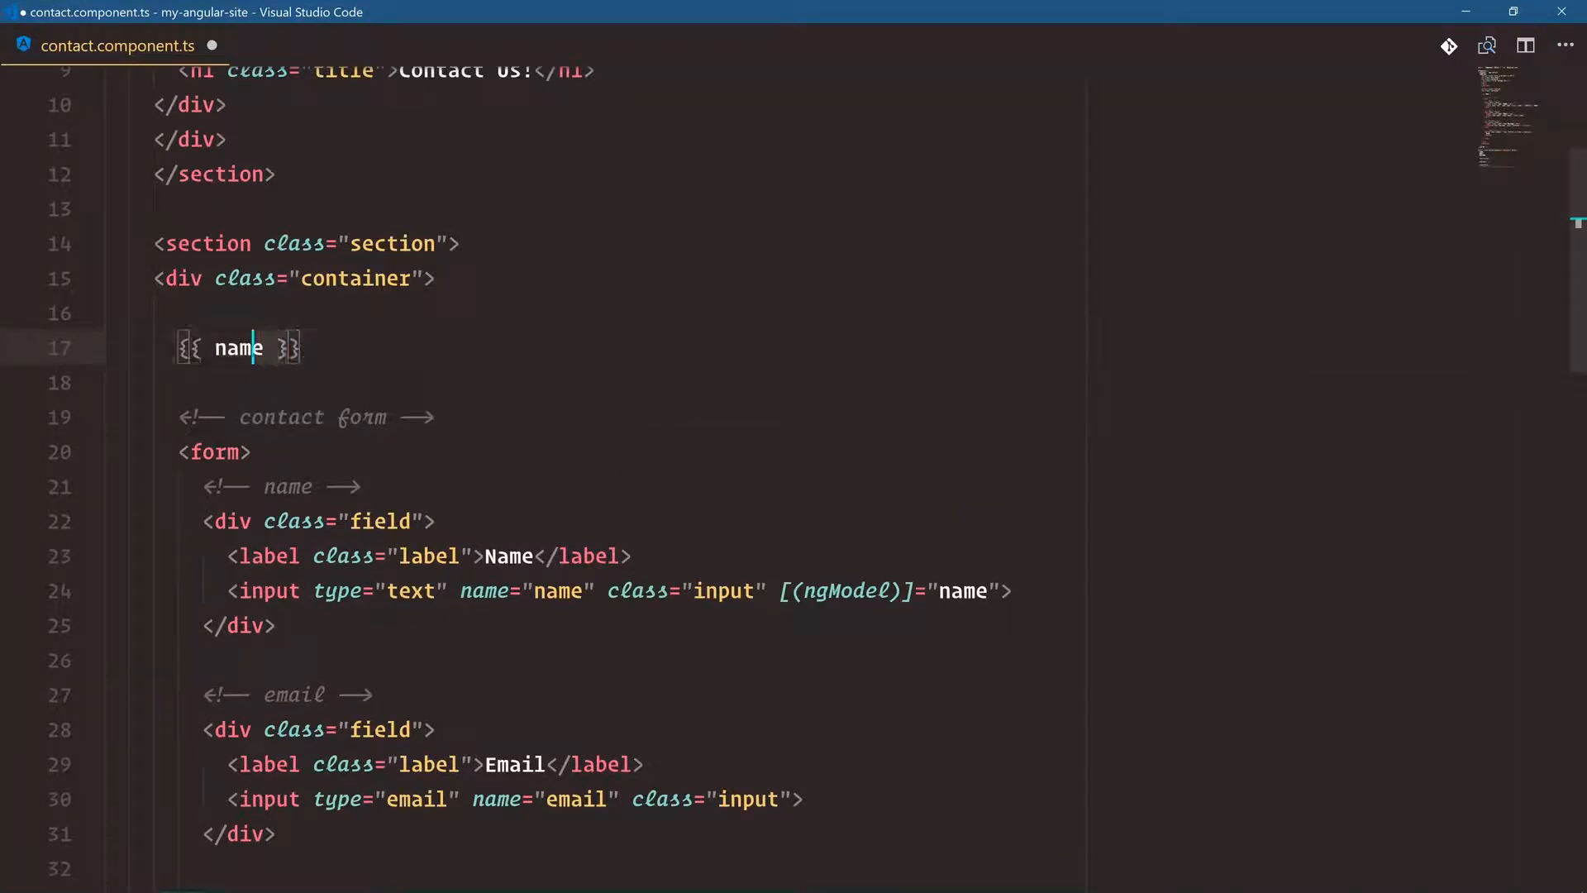
scroll("down", 3)
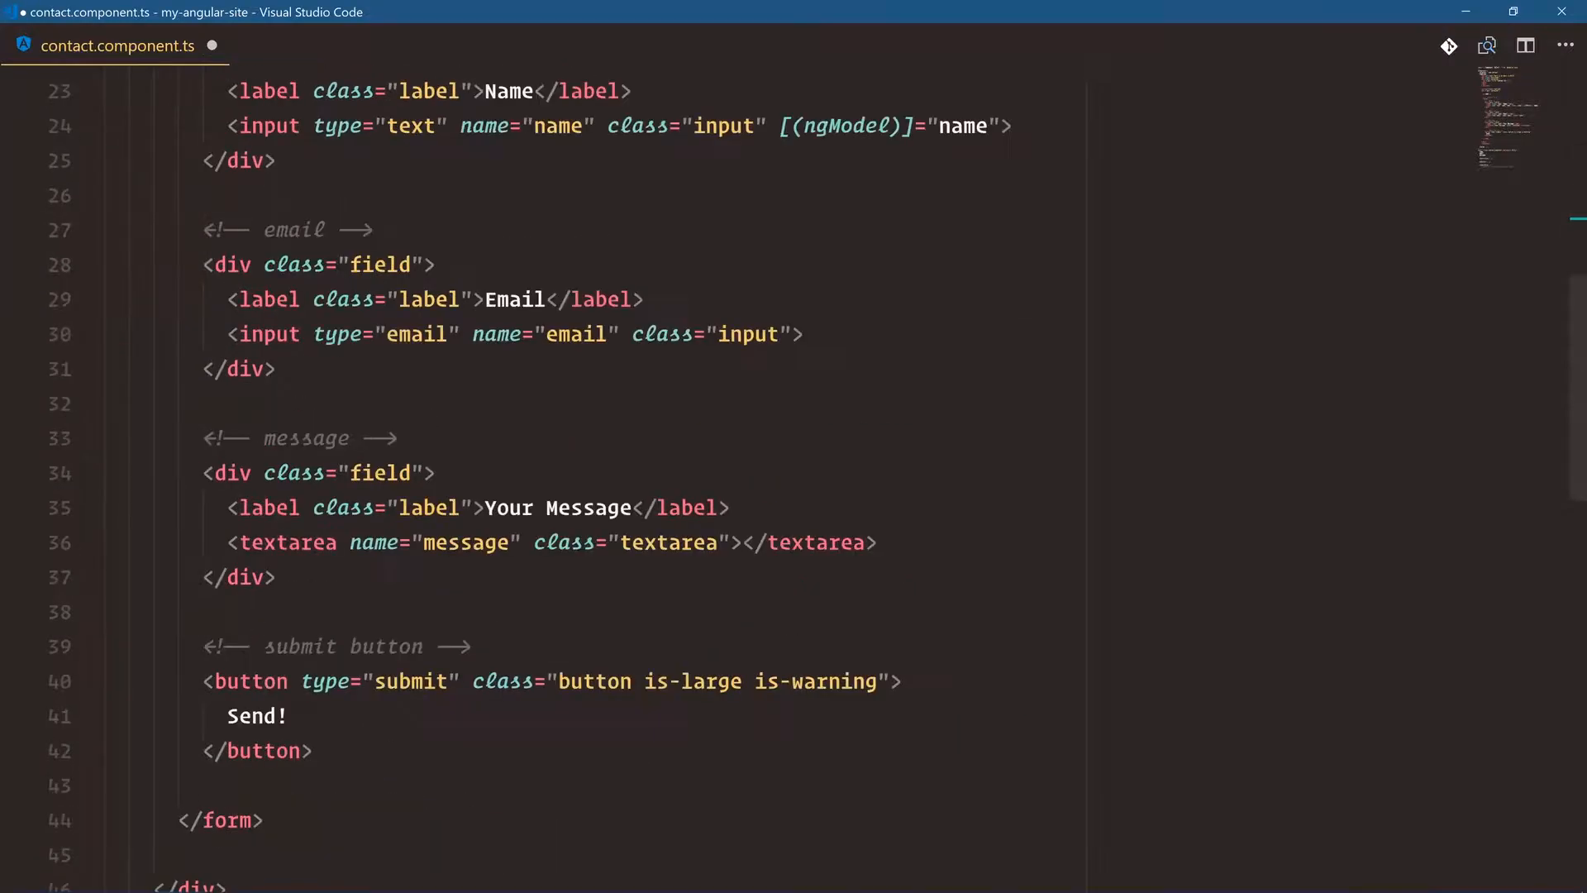
scroll("down", 3)
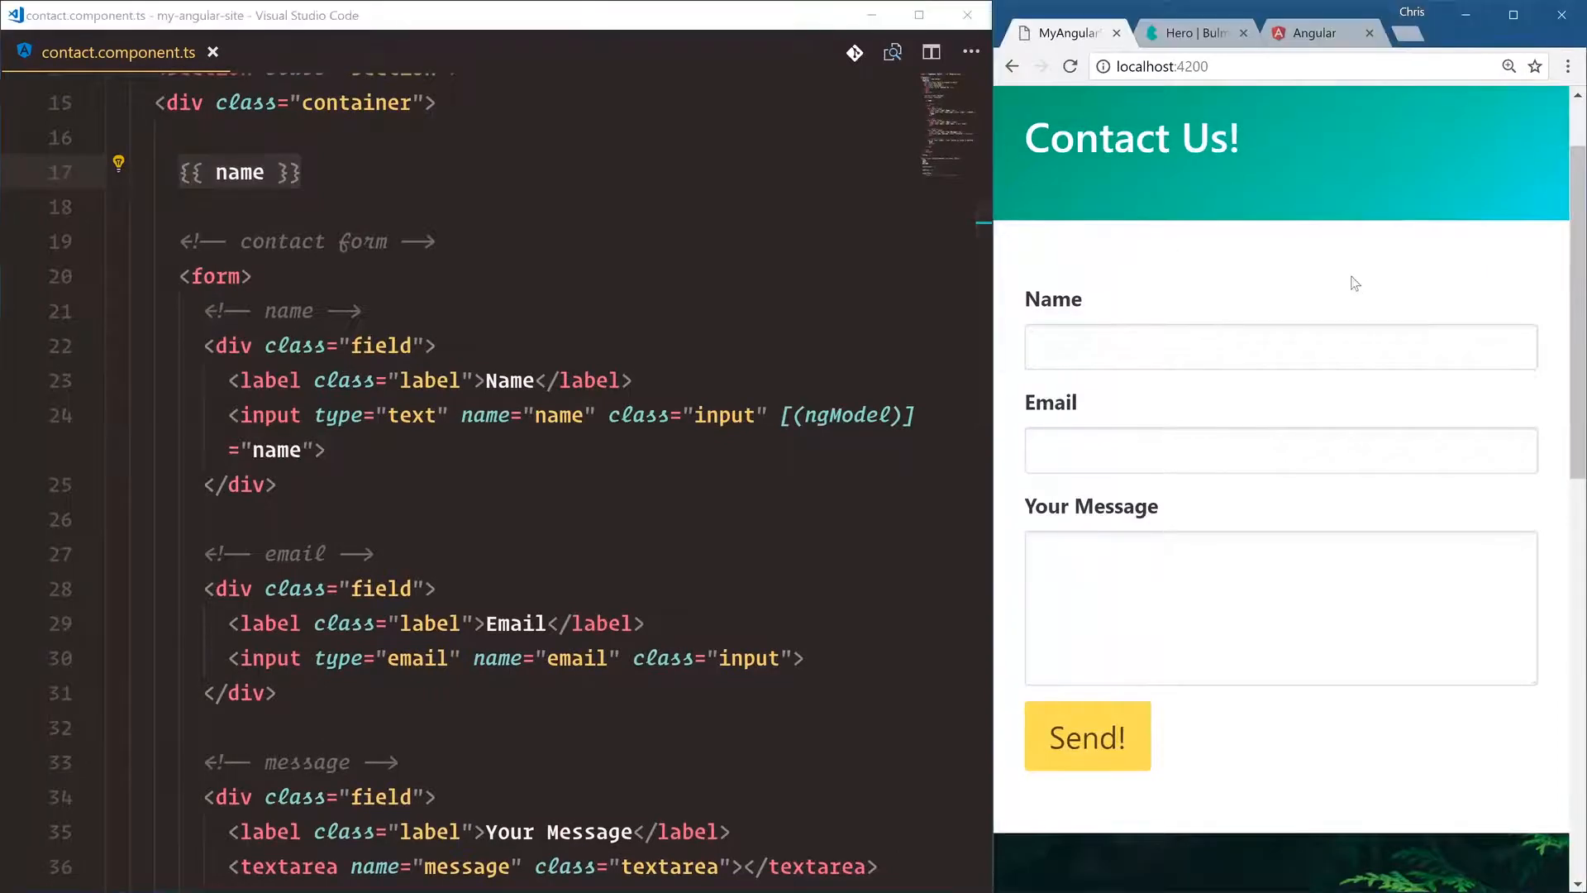
Type test text into the Name field and watch it echo live above the form
type("dsfadsf")
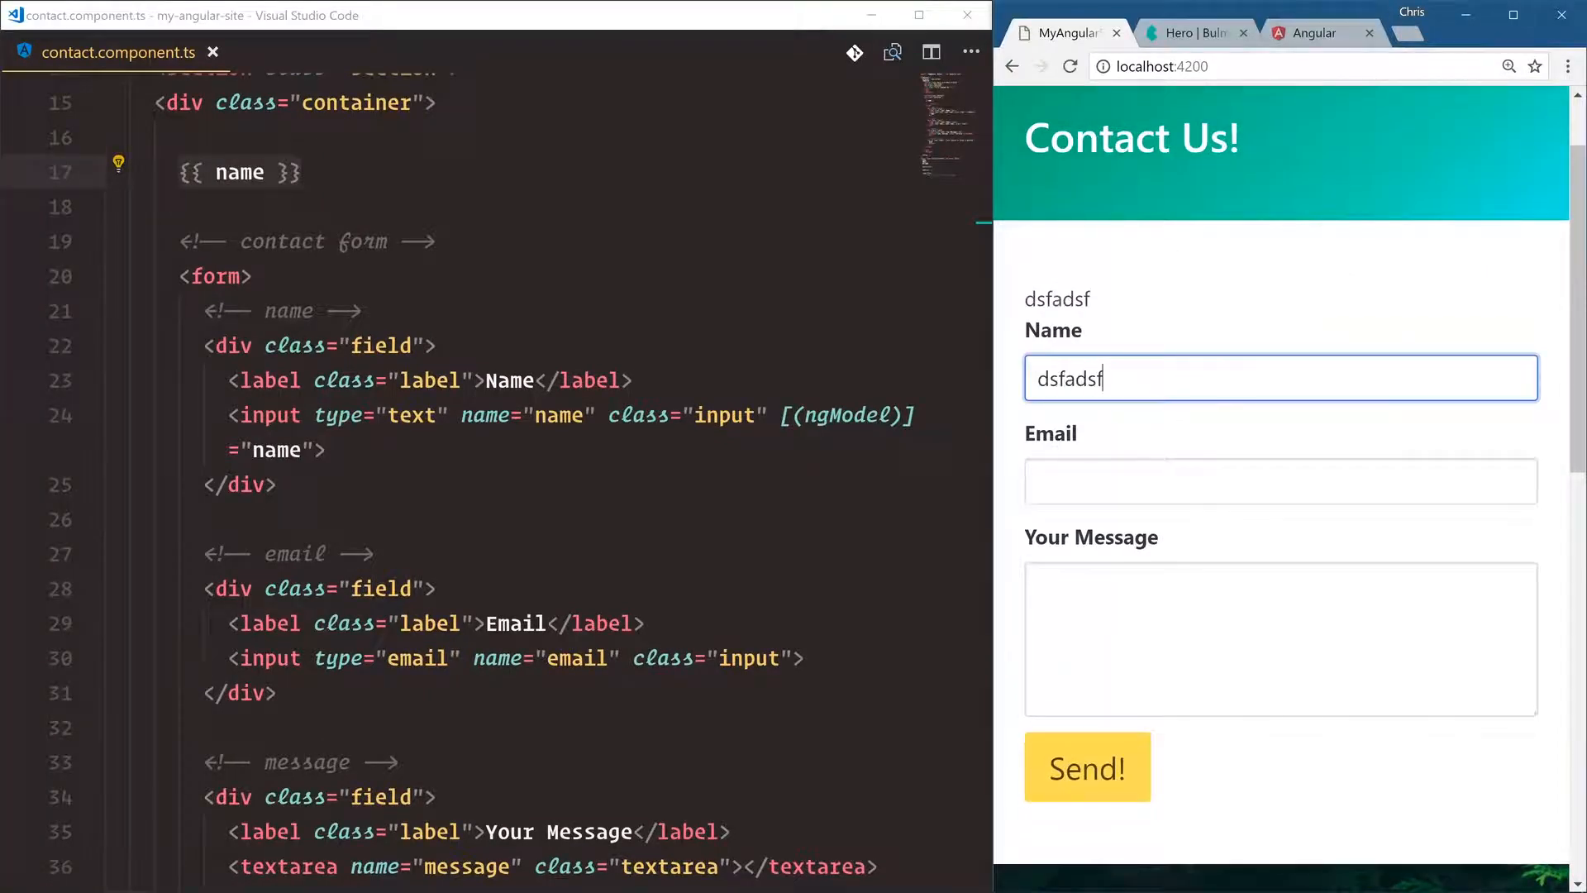
type("asdfasdfadsf")
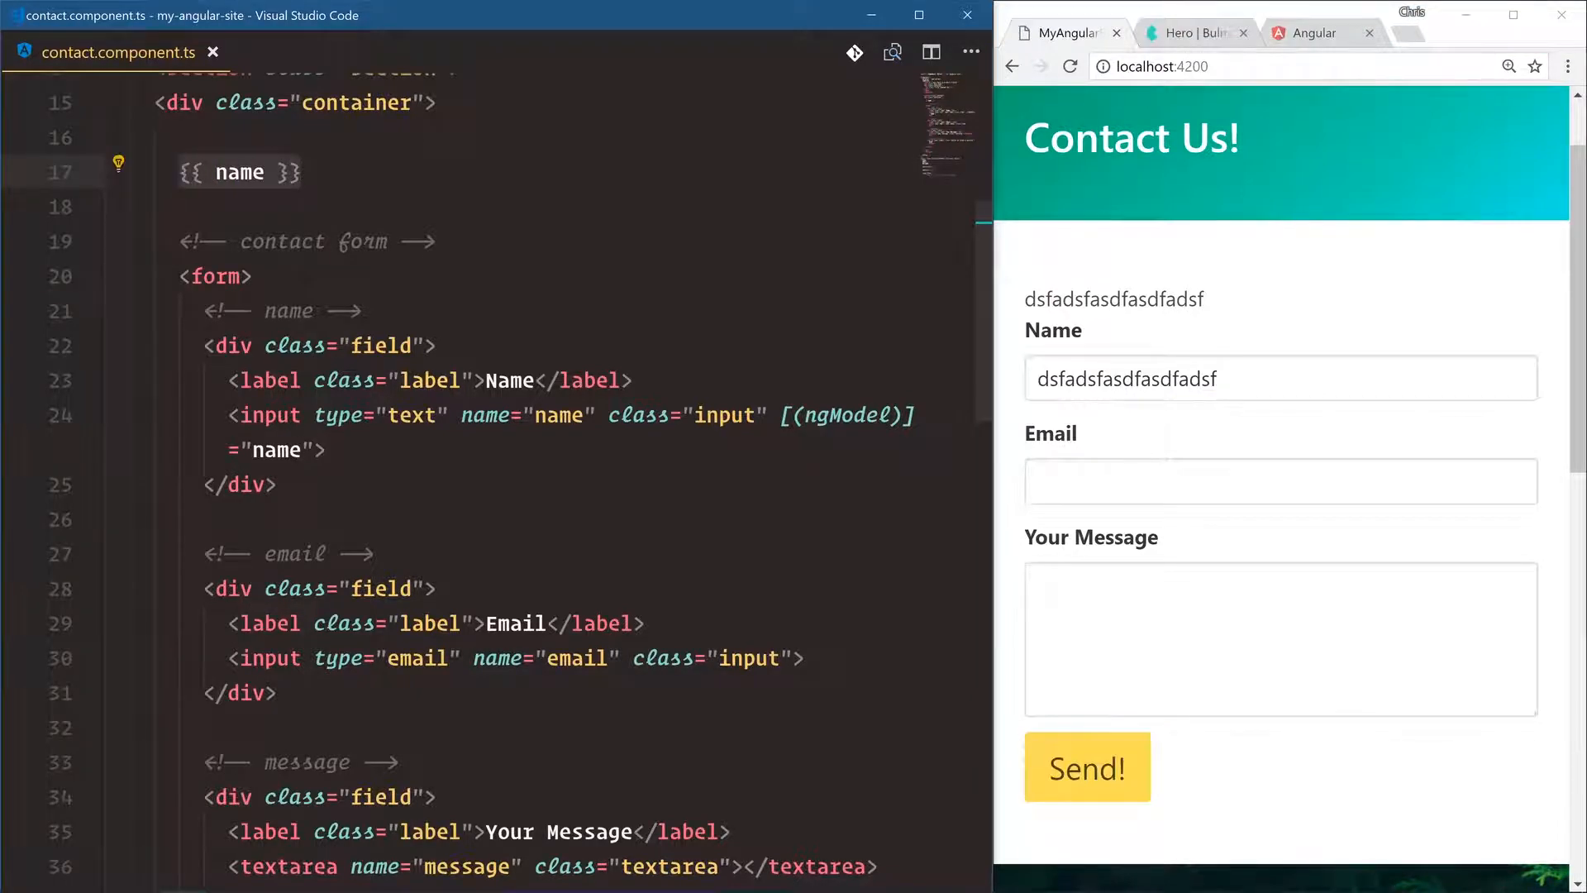
scroll("down", 3)
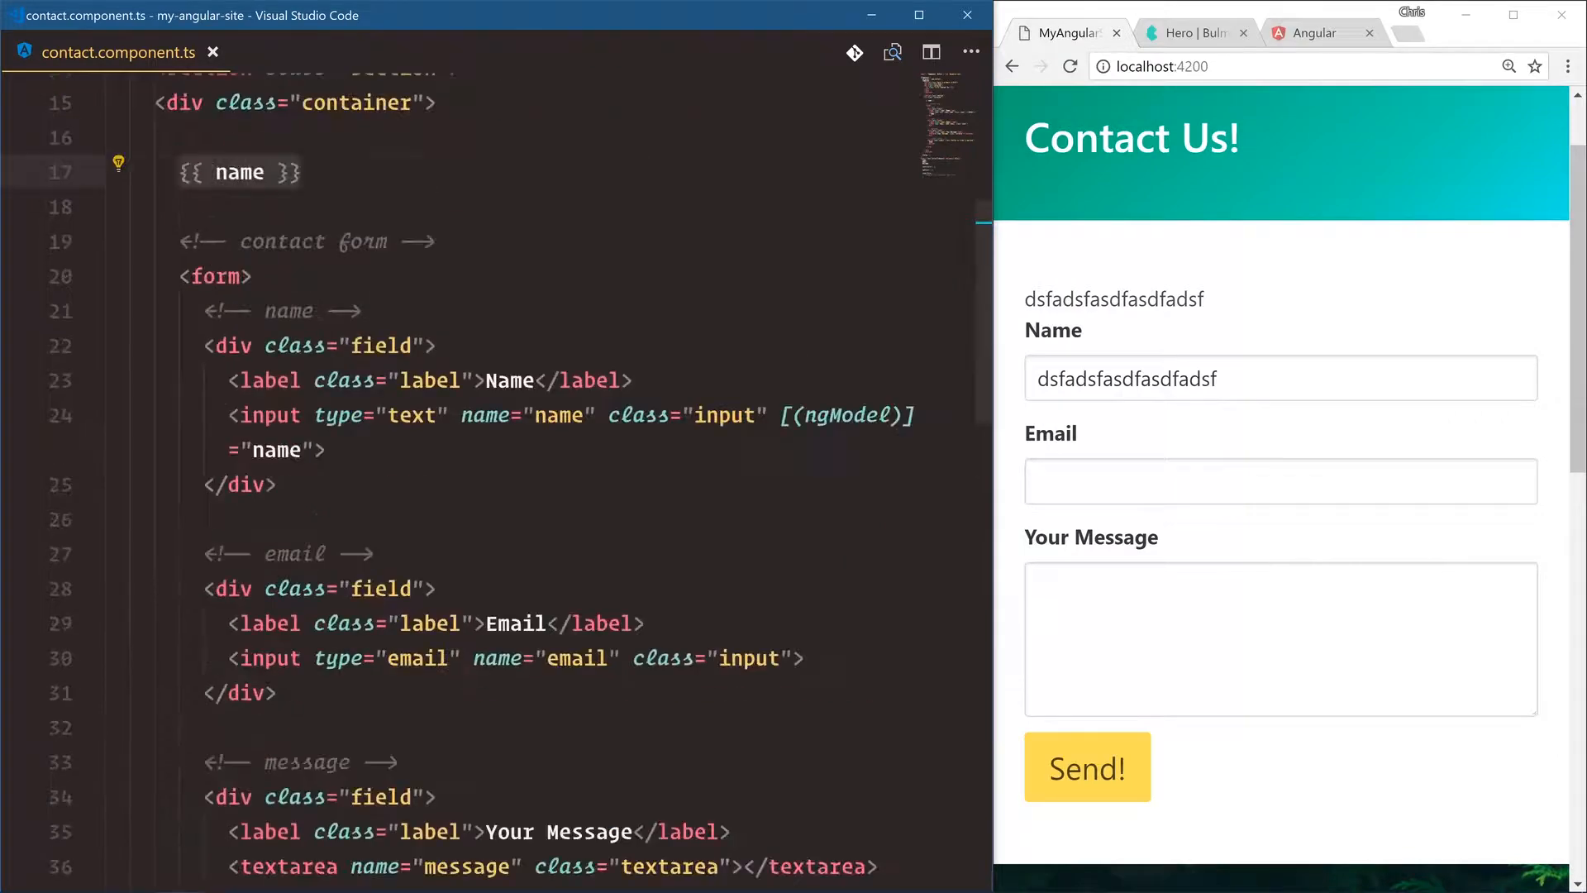
left_click(406, 206)
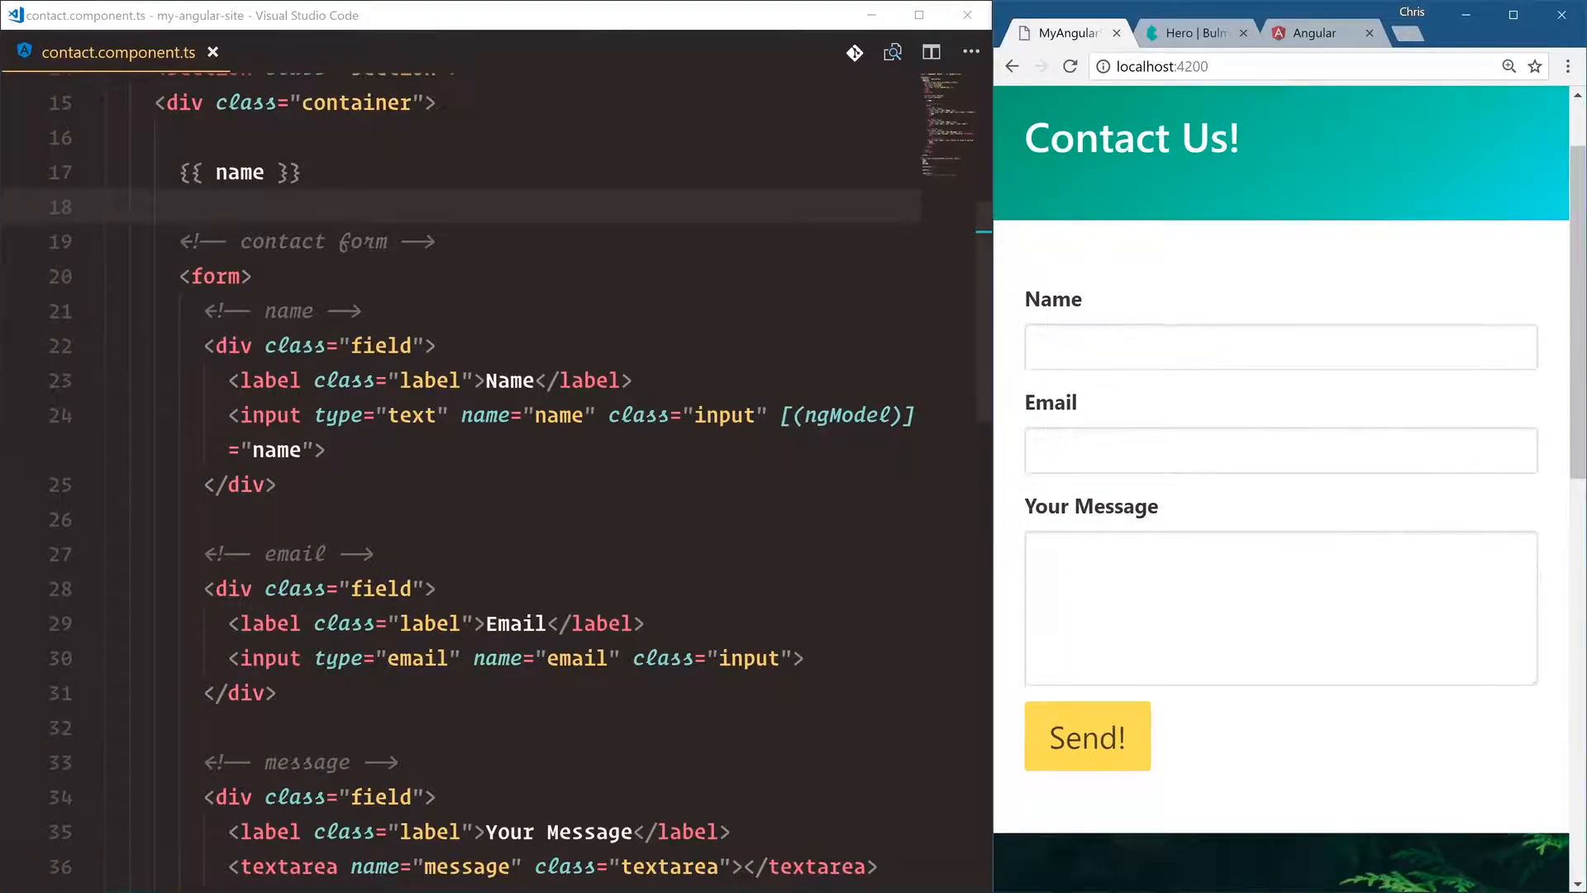
Set name = 'Chris' and confirm it prefills the input and echo in the browser
scroll("down", 3)
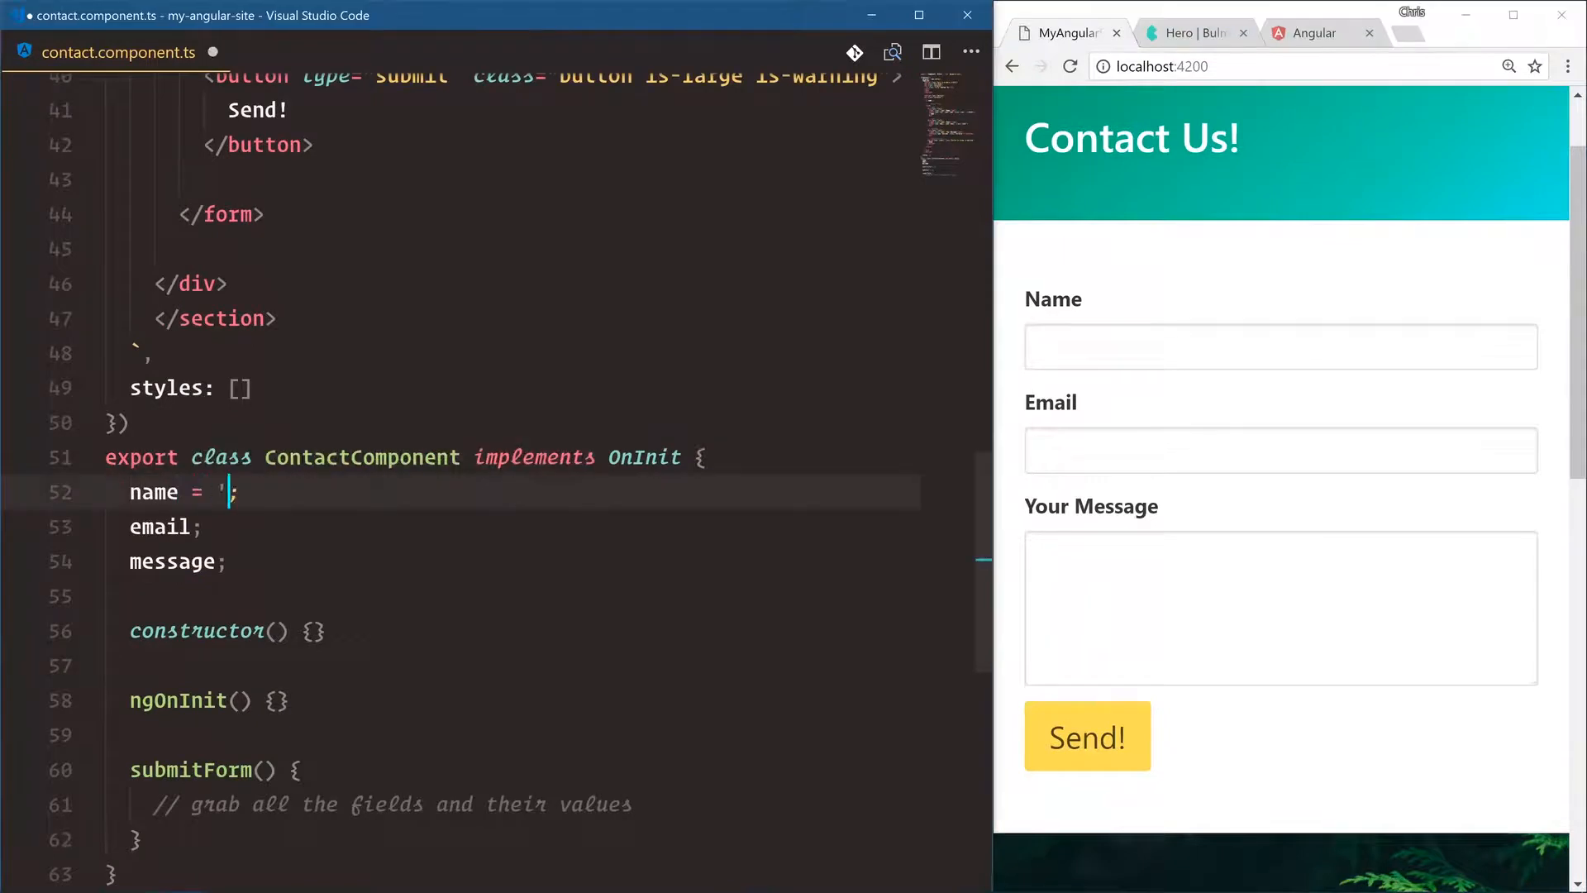
type("Chris'")
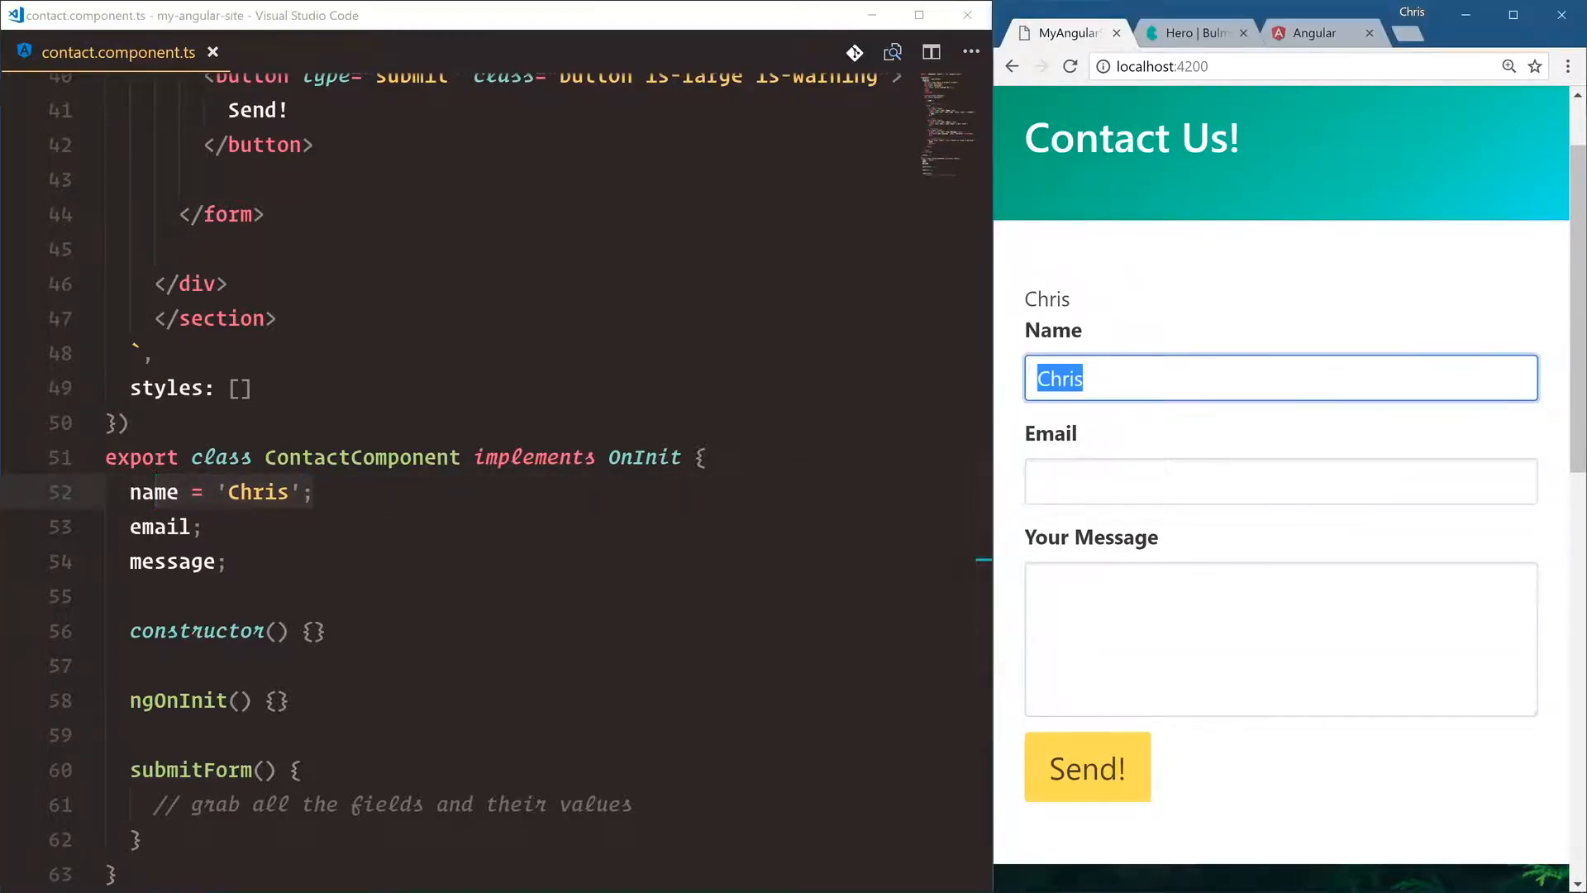
left_click(1134, 322)
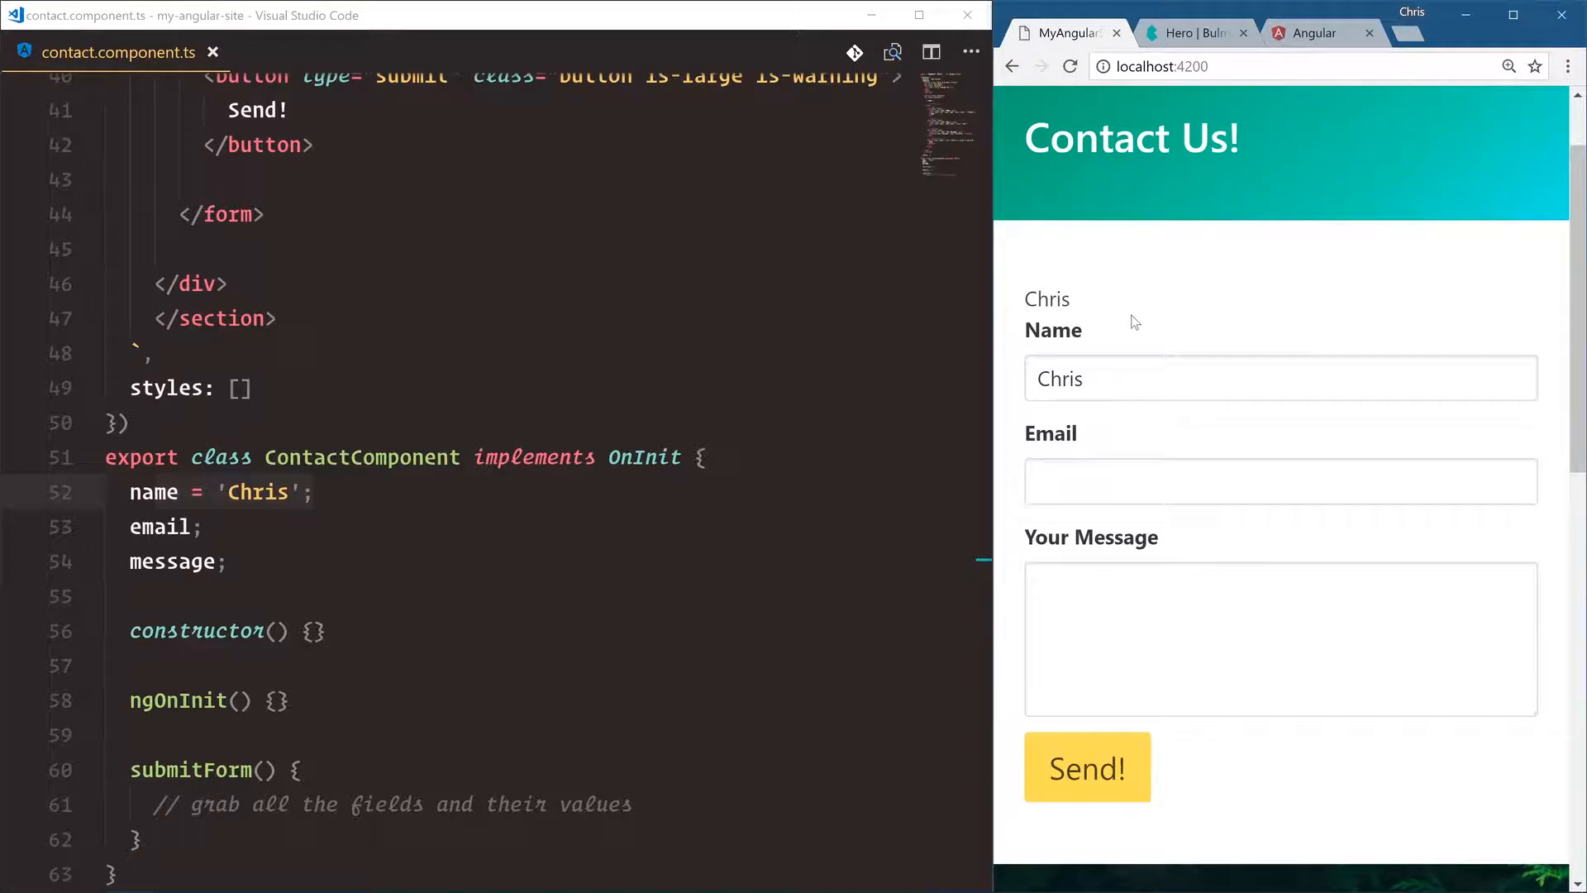
Retype the three properties as name: string; email: string; message: string; with multi-cursor
left_click(182, 493)
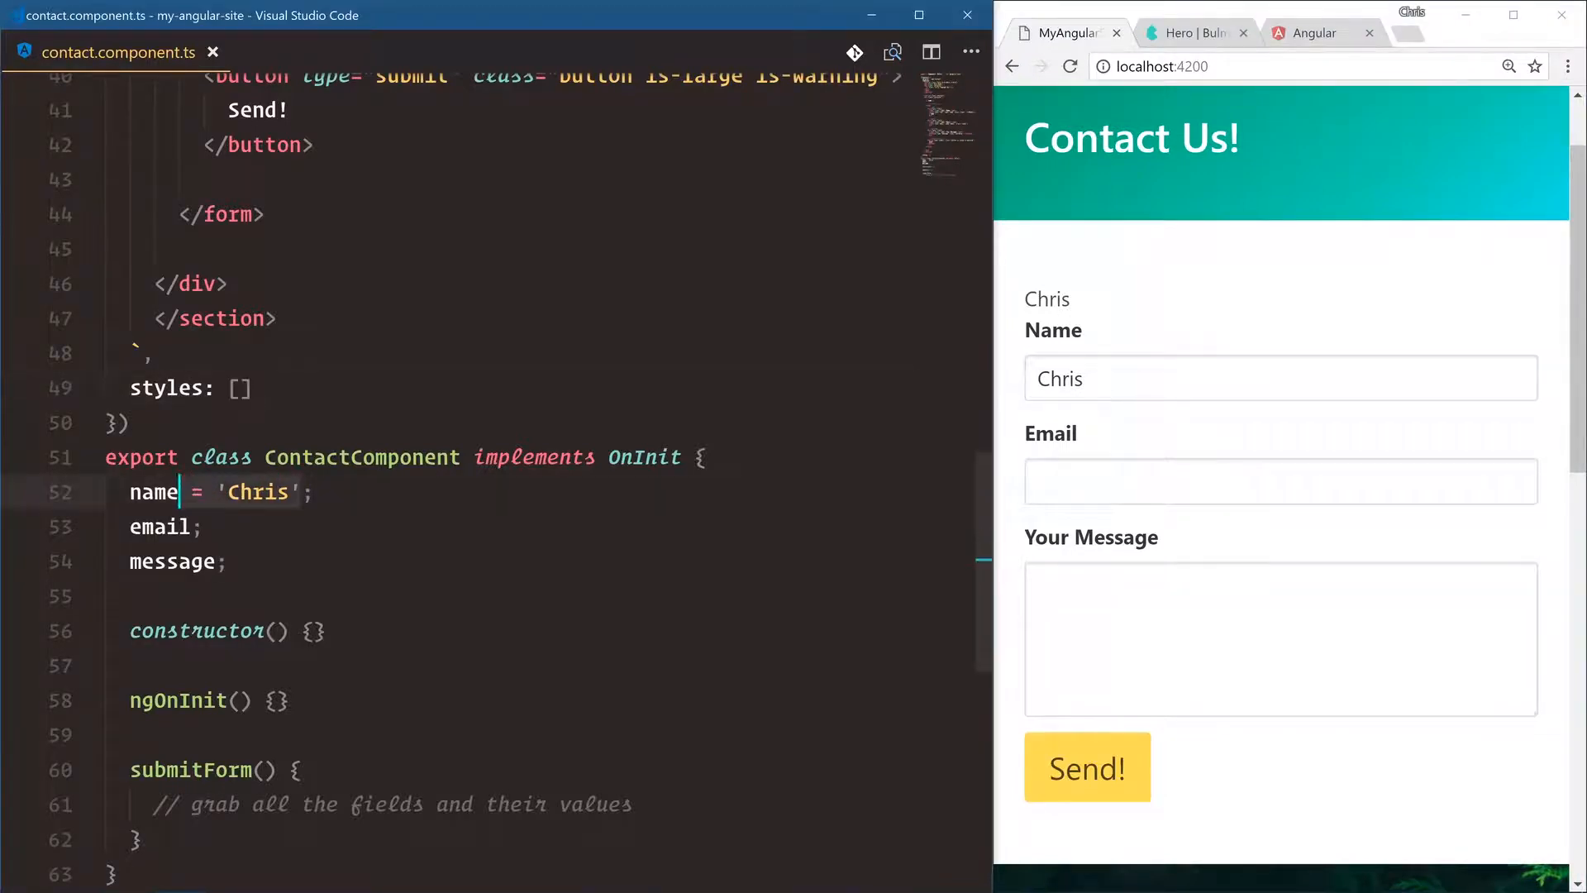
key("Delete")
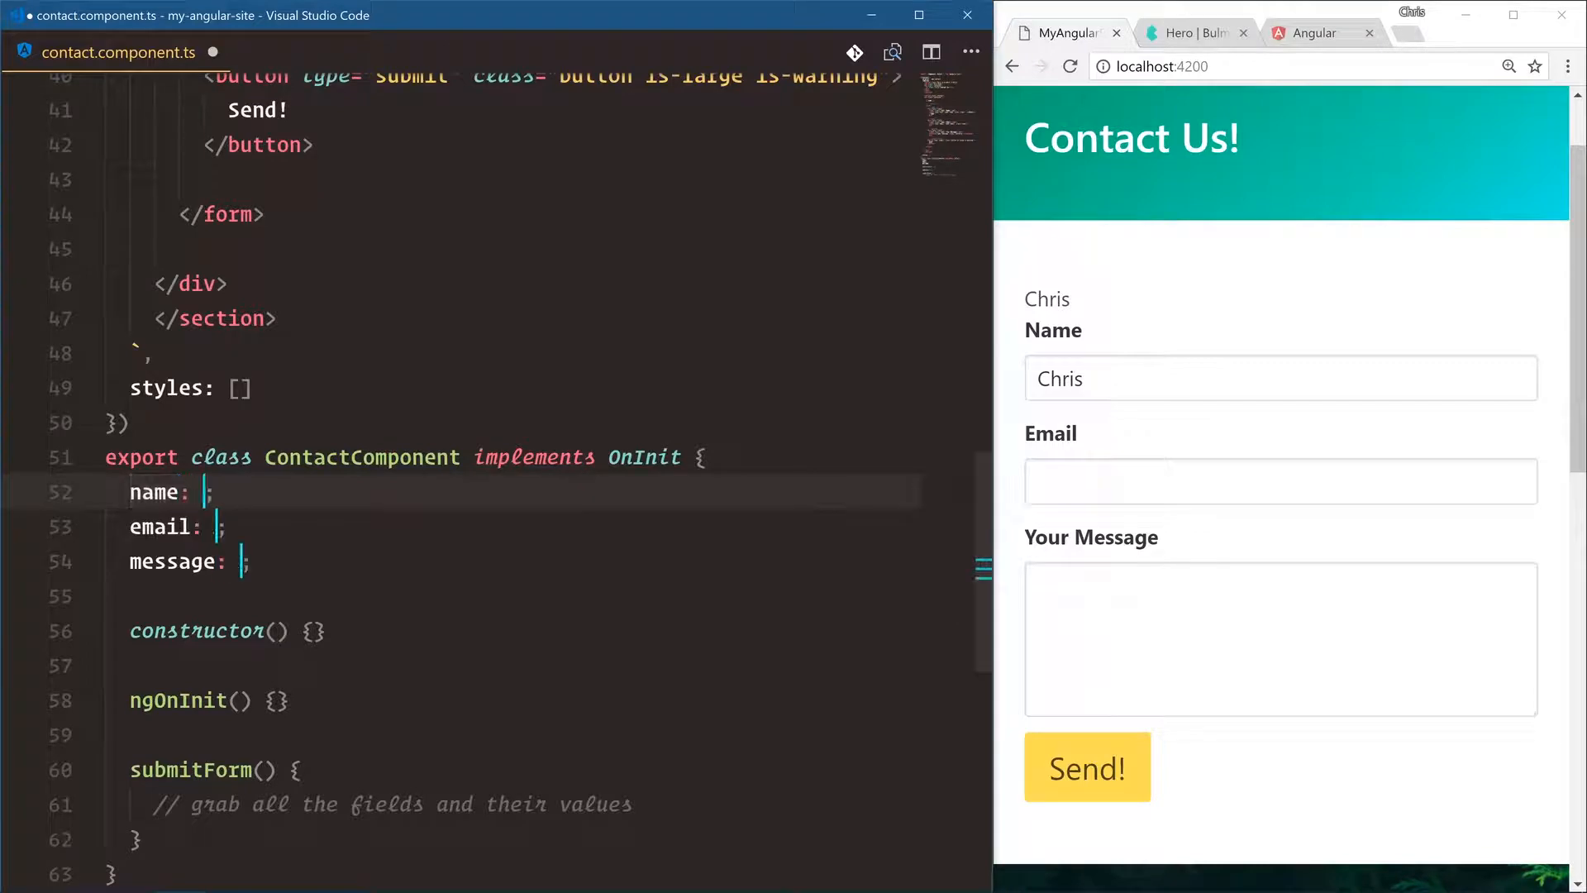
type("string")
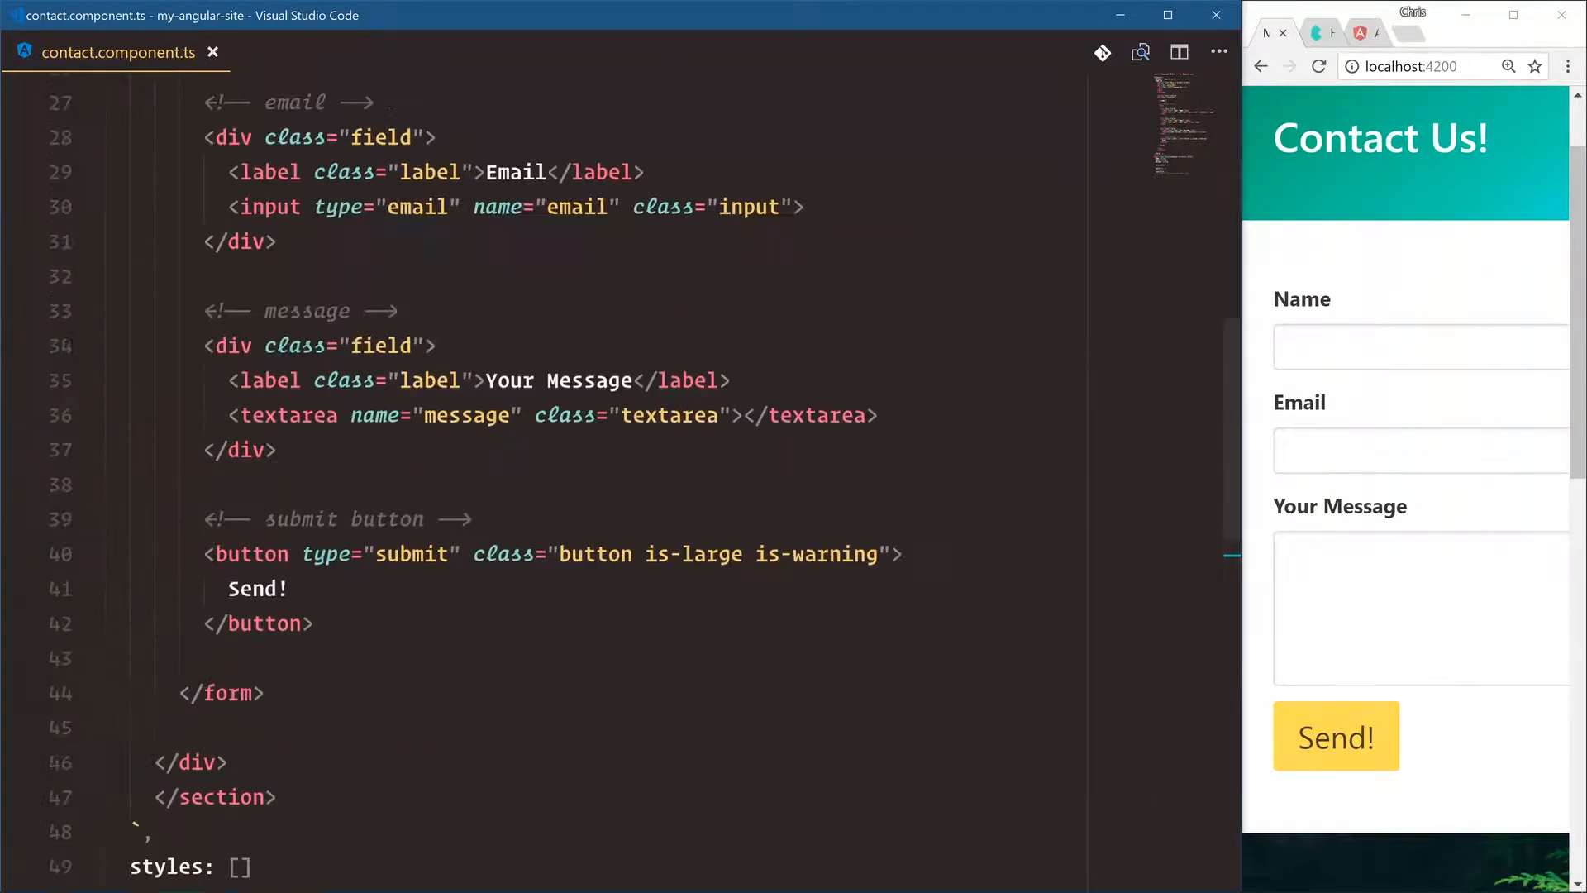
Bind the email input and textarea with [(ngModel)]="email" and [(ngModel)]="message"
type("[(ngModel)]=\"")
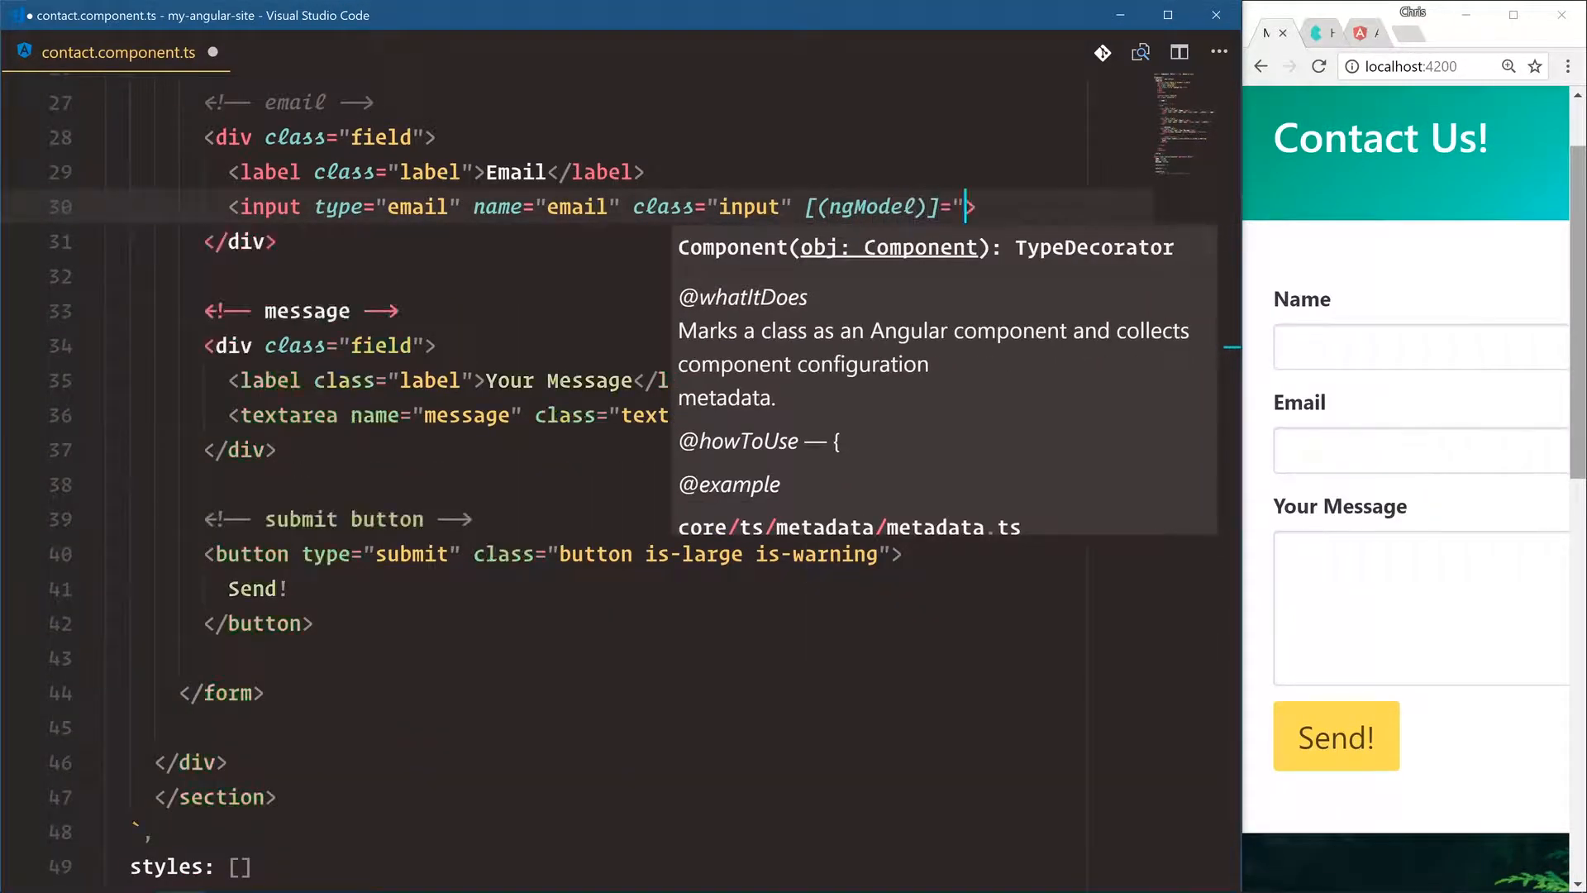
type("email\"")
left_click(692, 415)
type("[(ngModel")
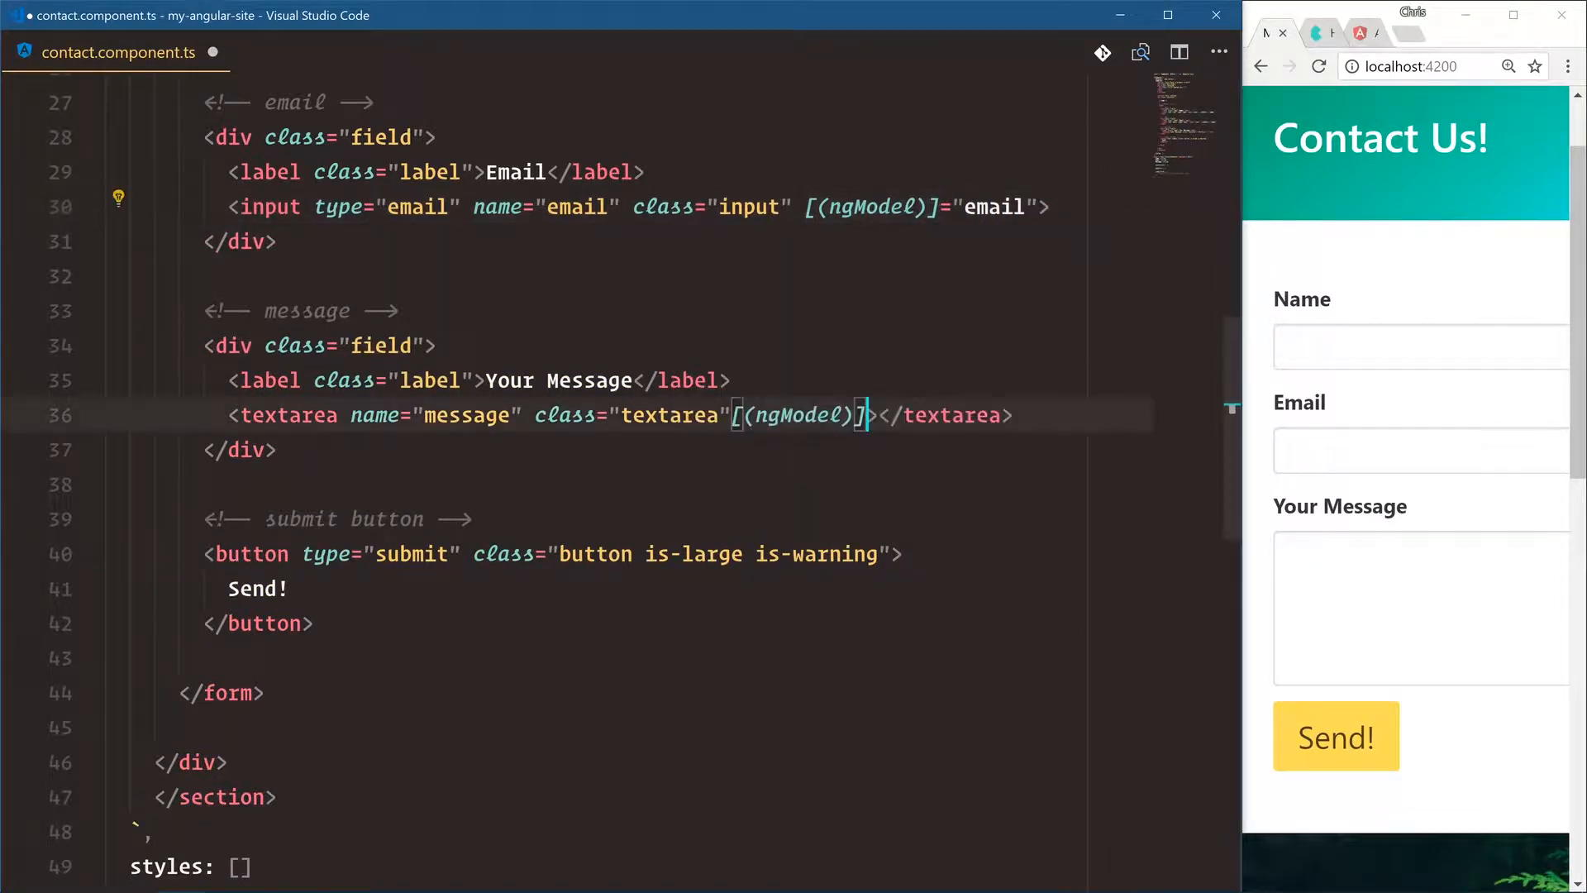
type("=\"message")
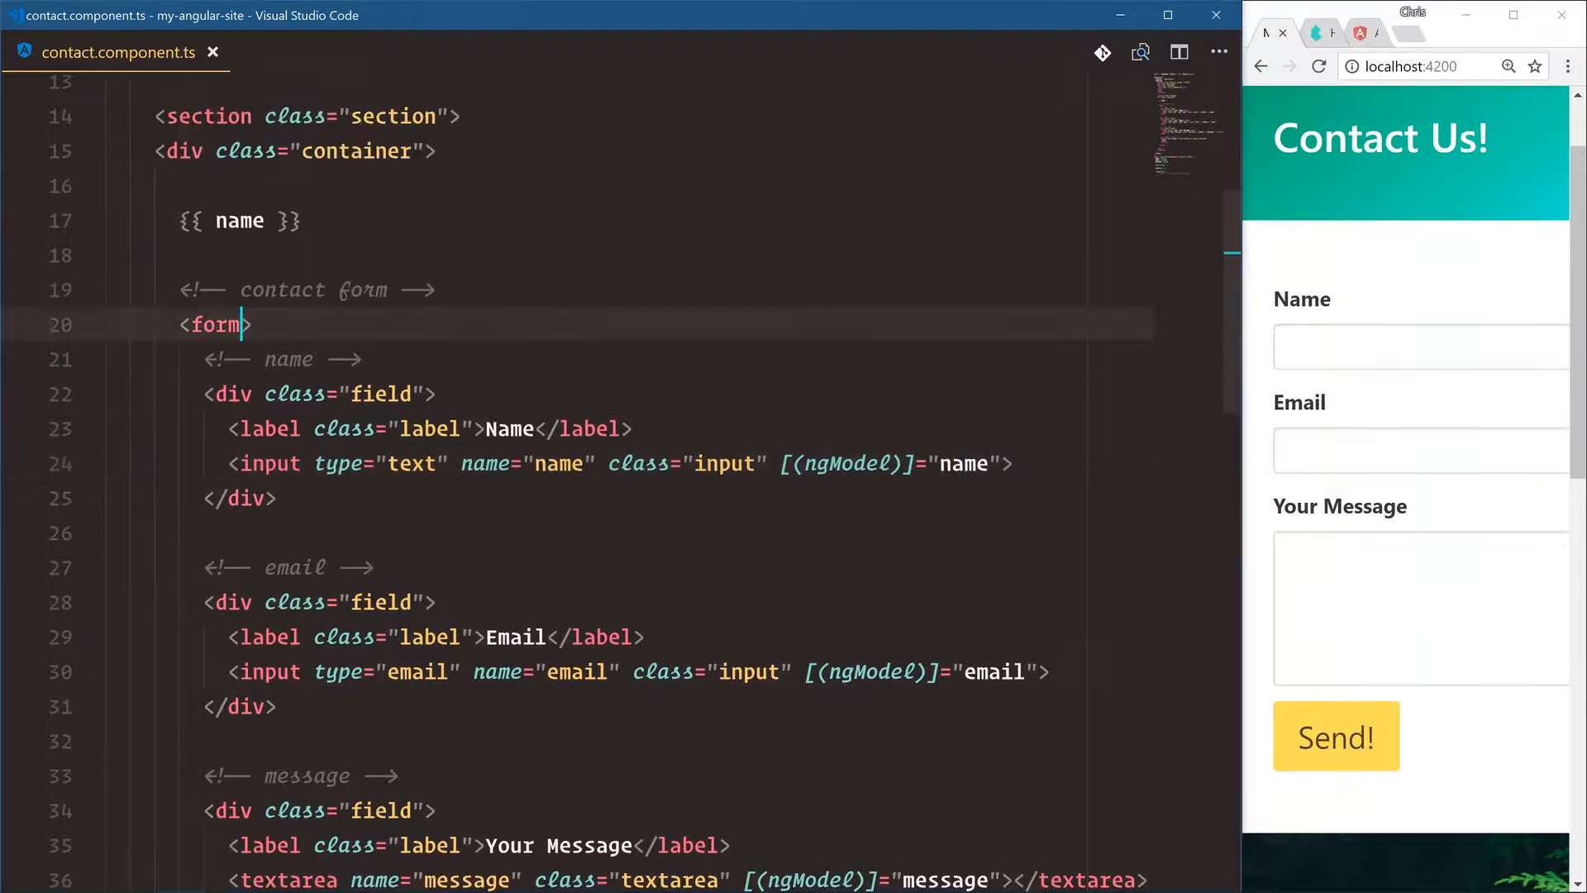
Add (ngSubmit)="submitForm()" to the <form> and save
type("(ngS")
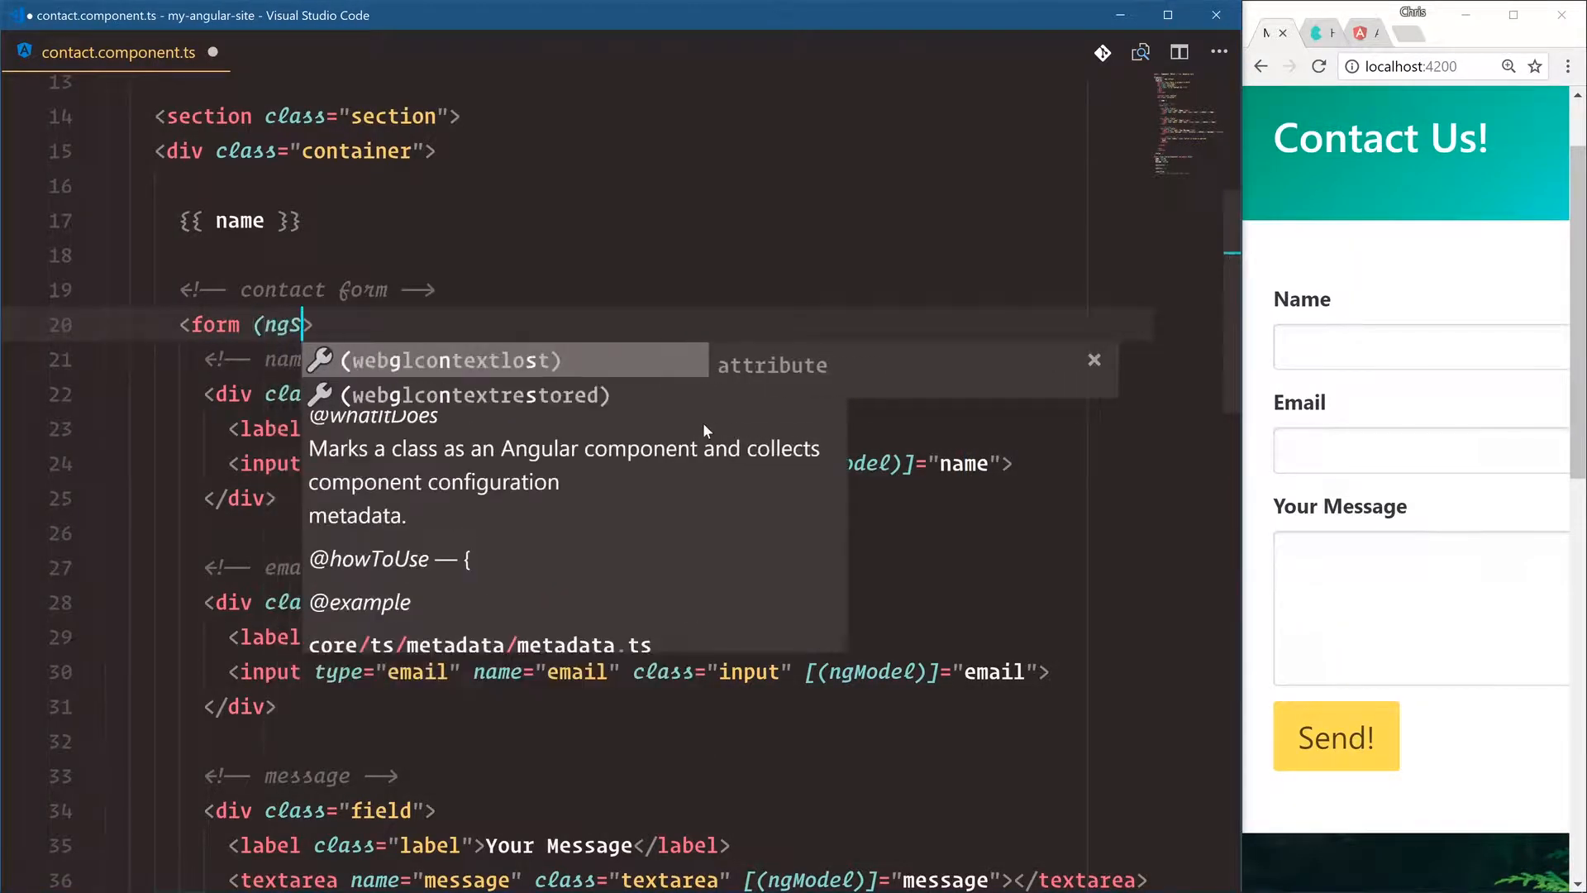
type("ubmit)=\"")
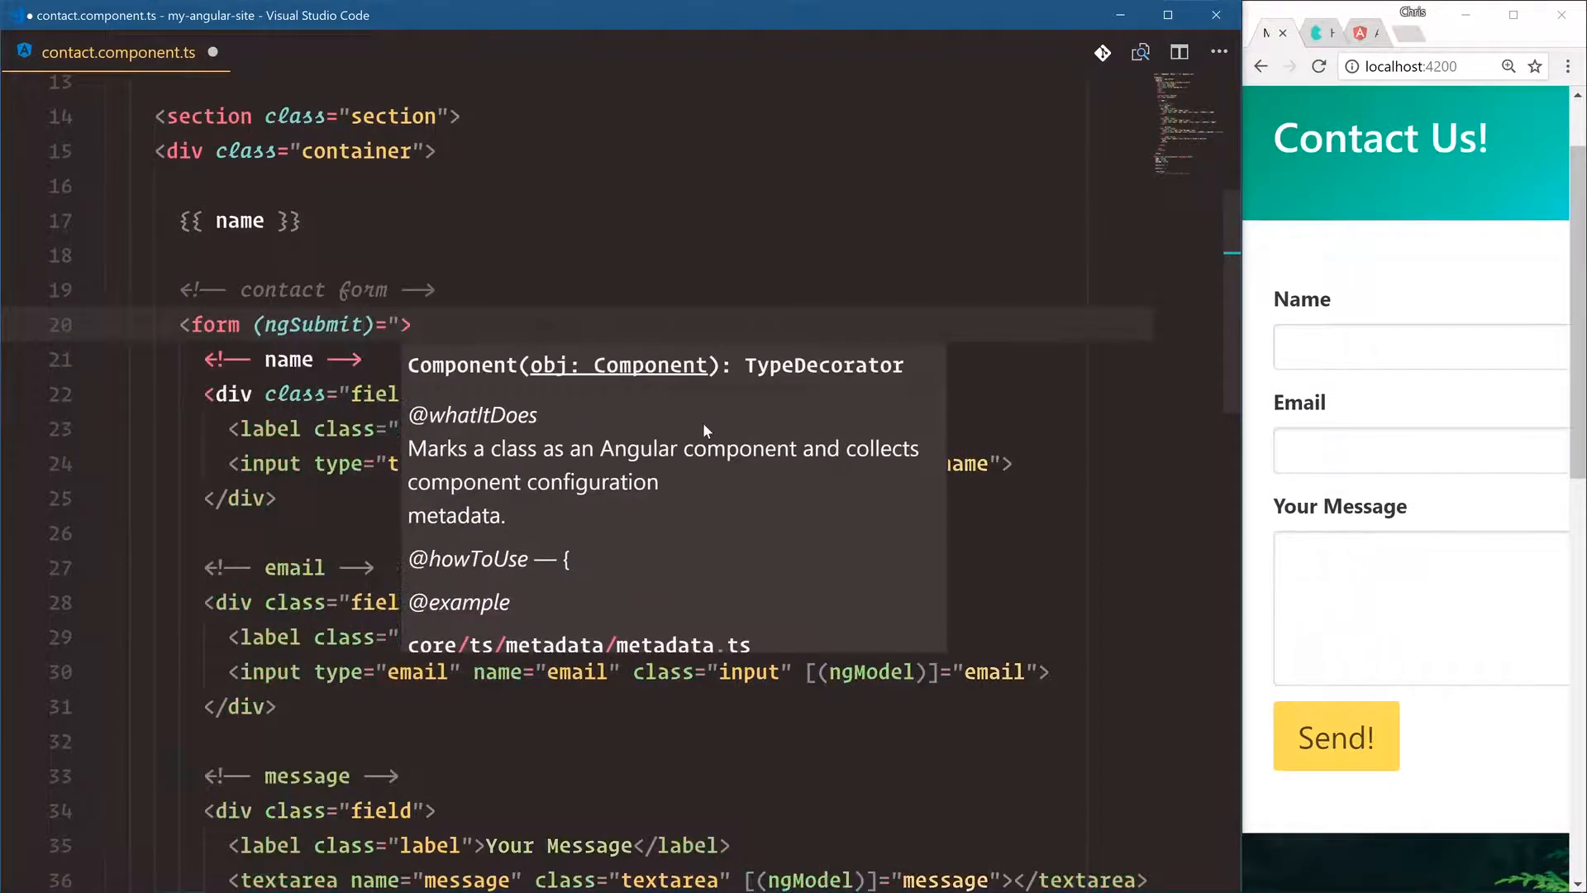
type("submitForm()\"")
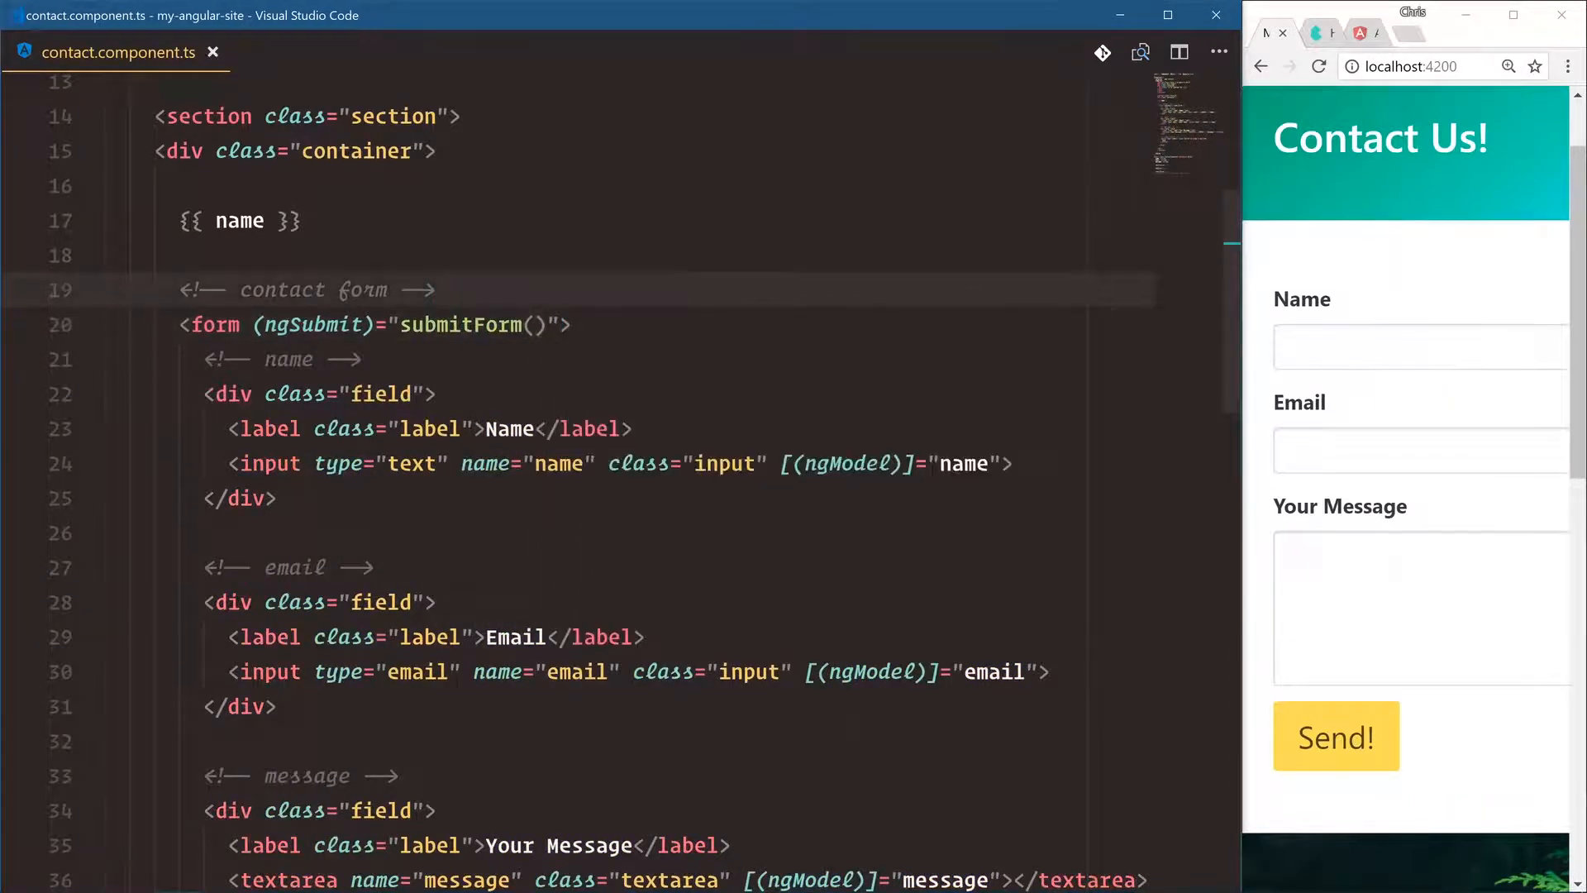
left_click(255, 326)
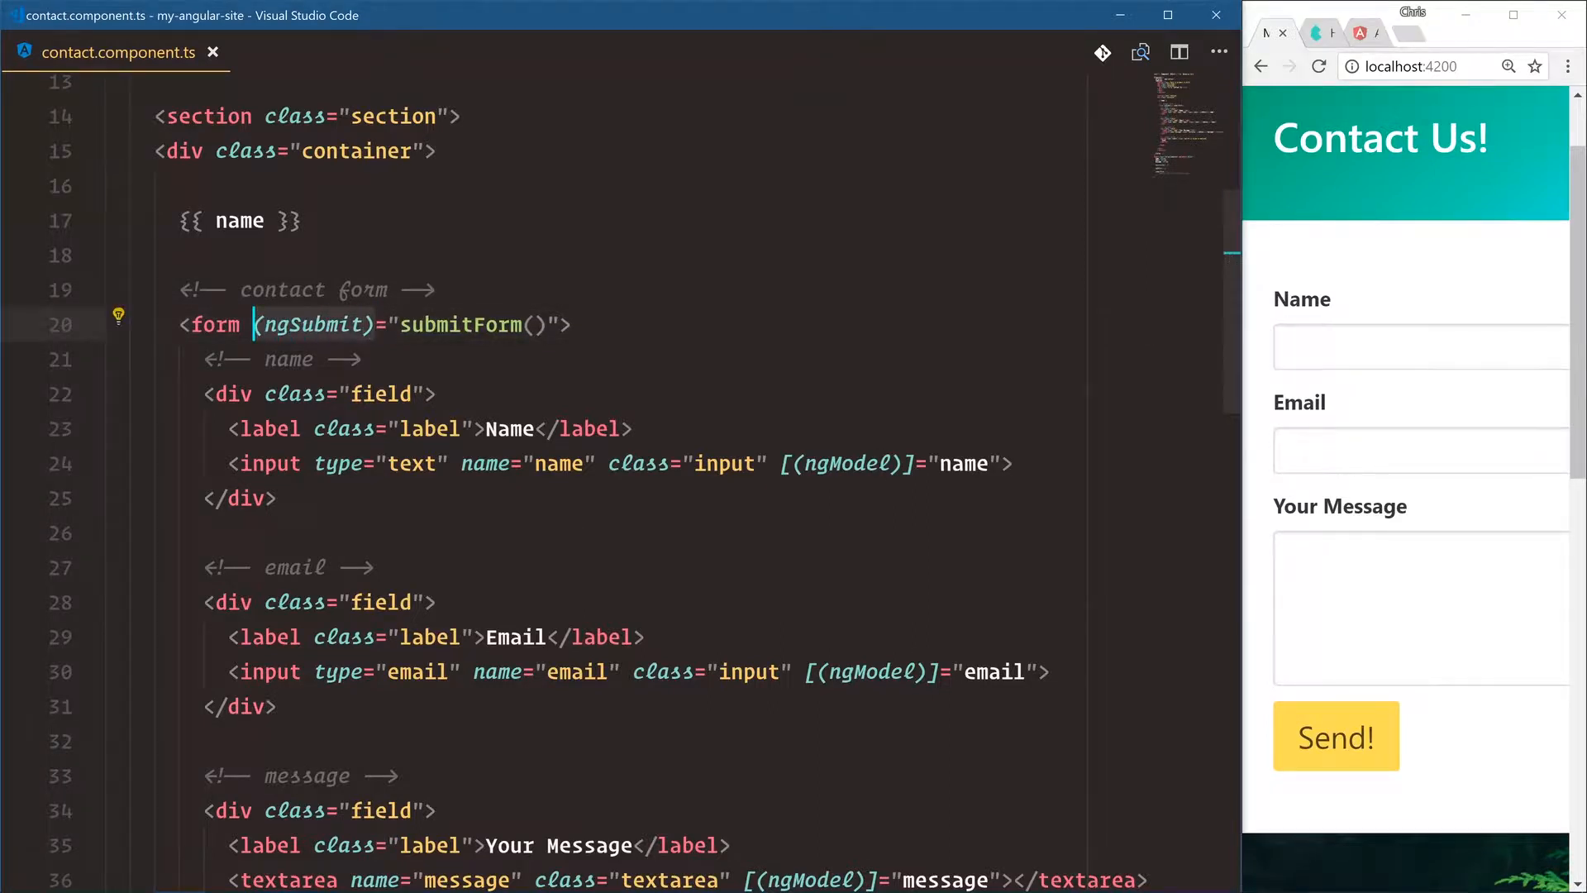
left_click(787, 463)
type("alert('i am s")
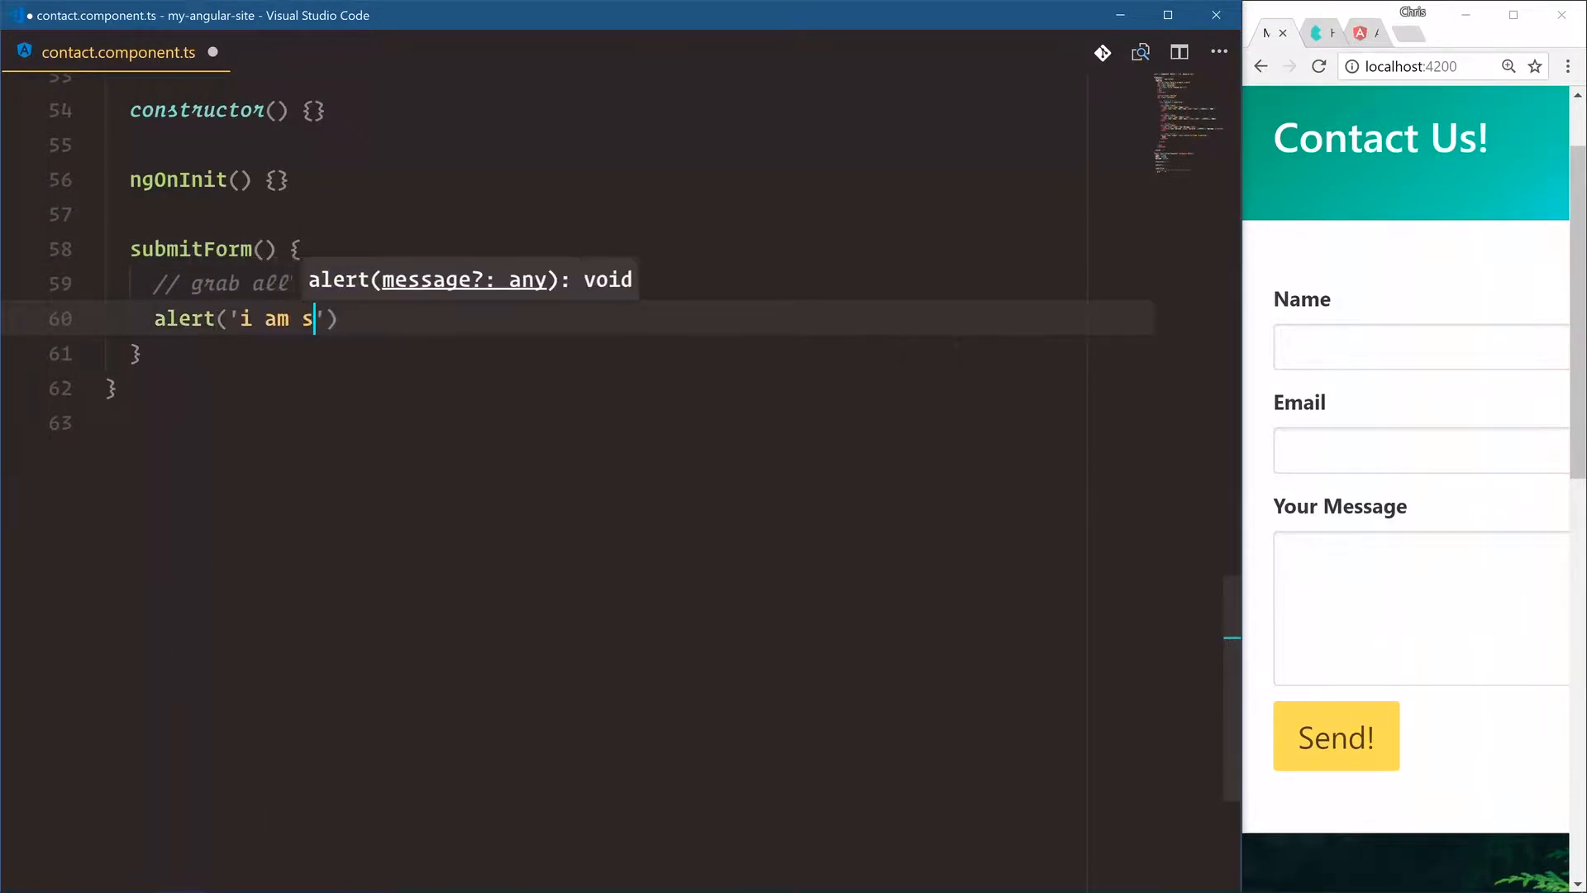
Finish the alert('i am submitting the form!') call, test it in the browser and dismiss the alert
type("ubmitting the fo")
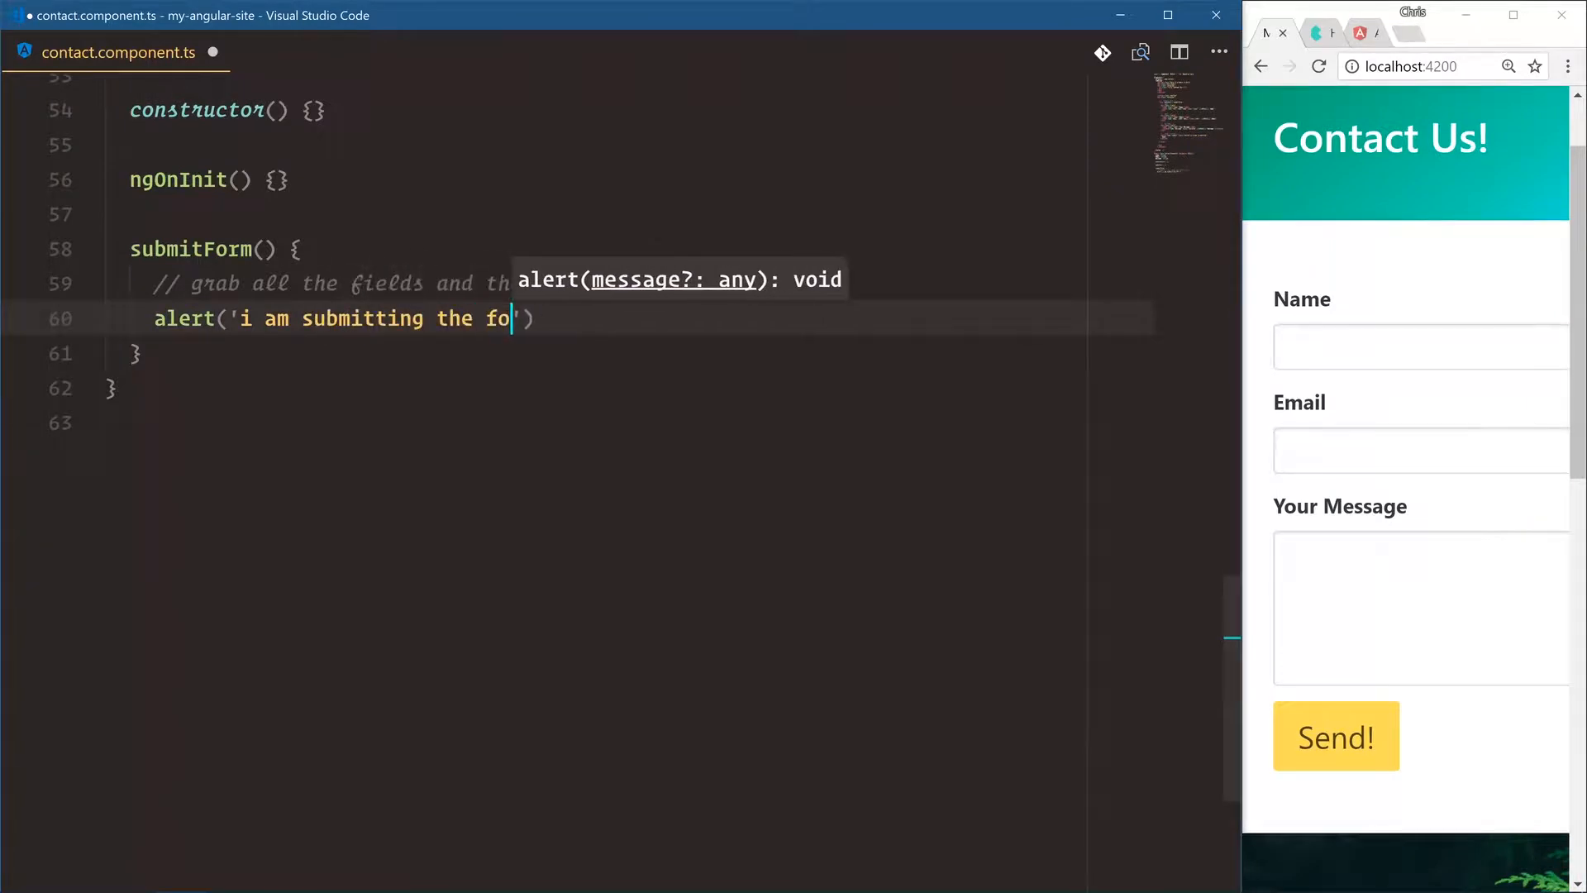
type("rm!');")
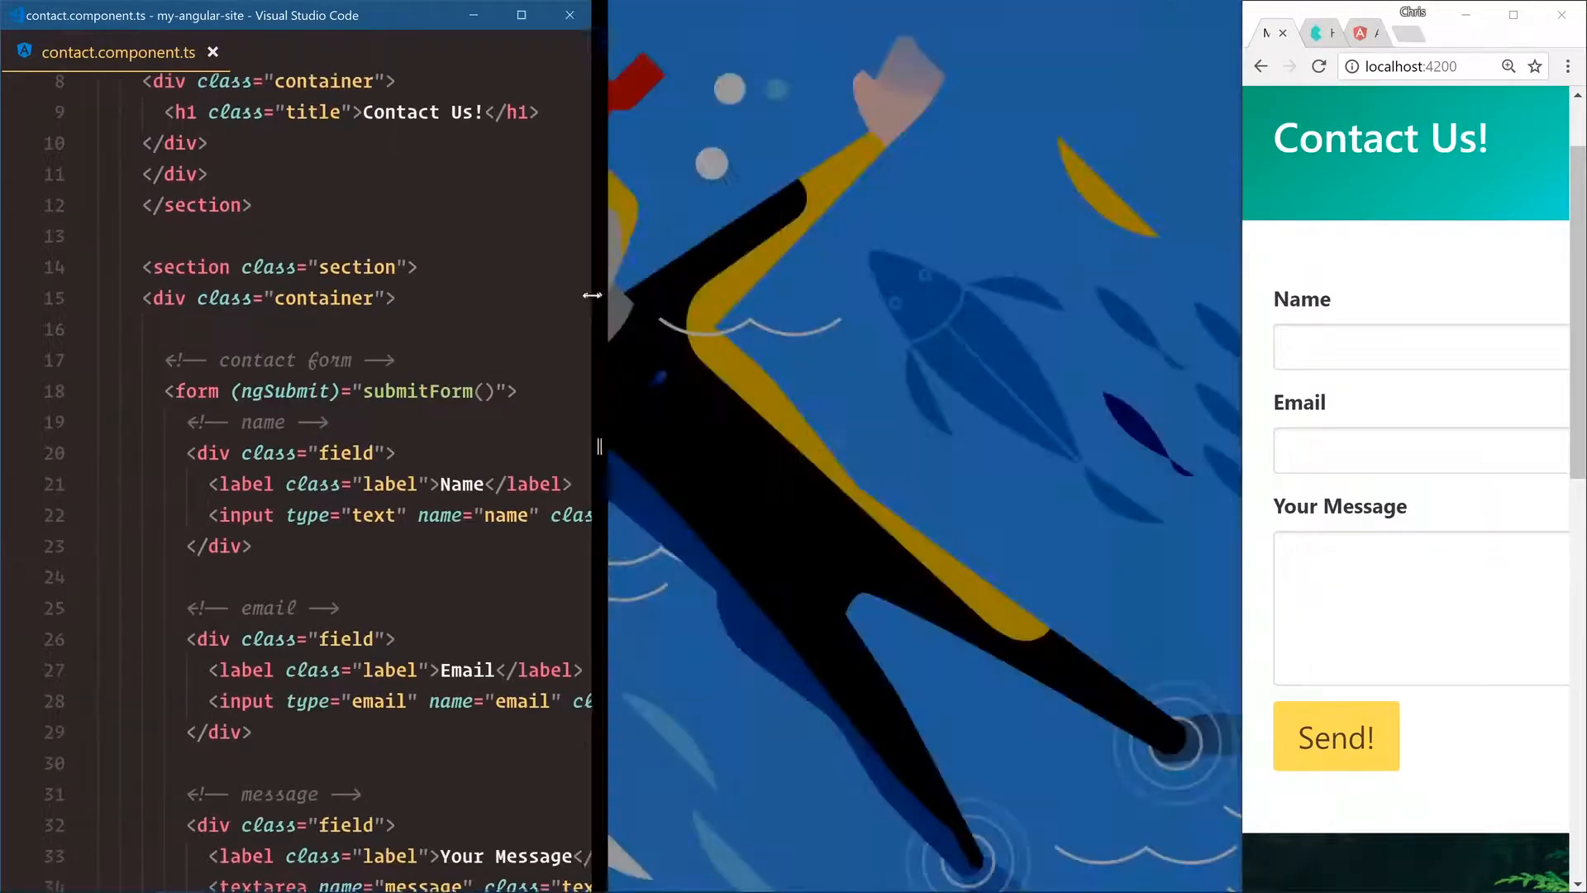
left_click(1336, 735)
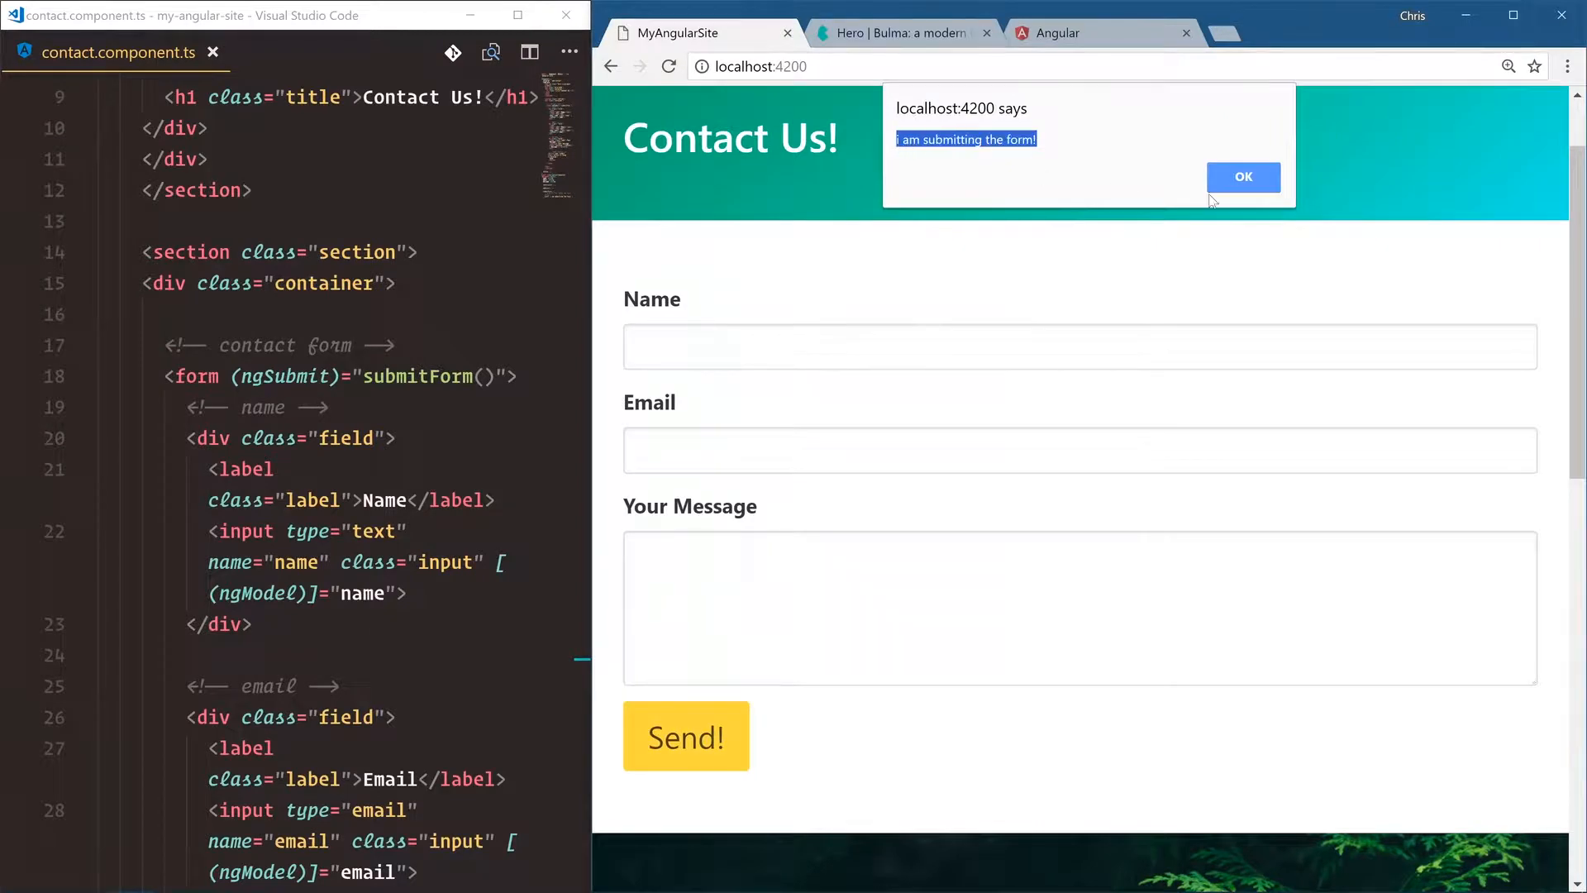
left_click(1244, 177)
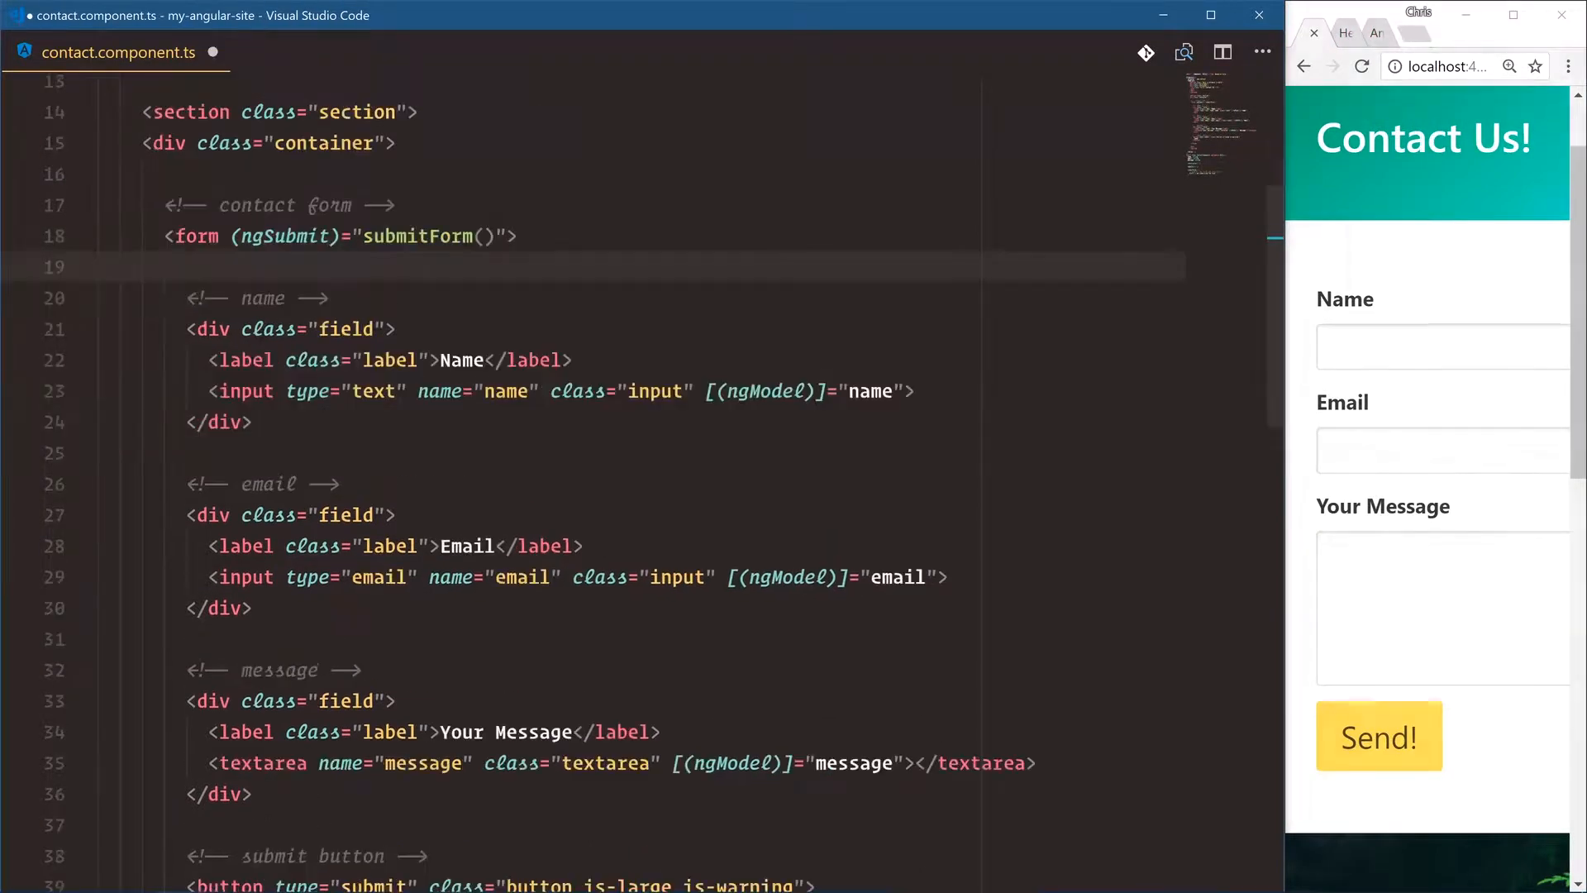
scroll("down", 3)
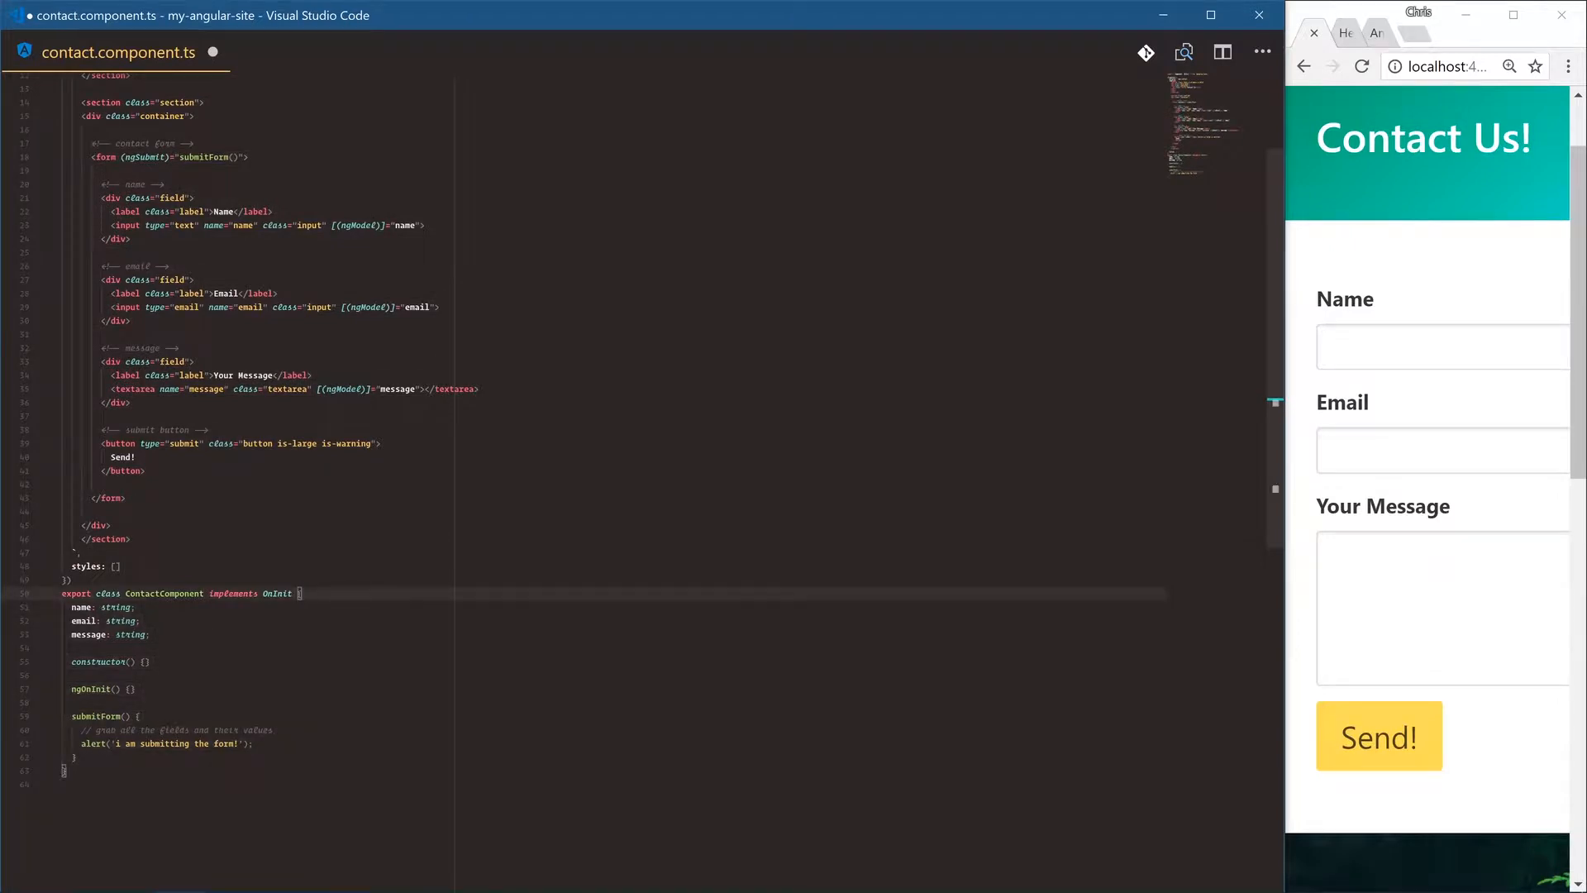
mouse_move(81, 607)
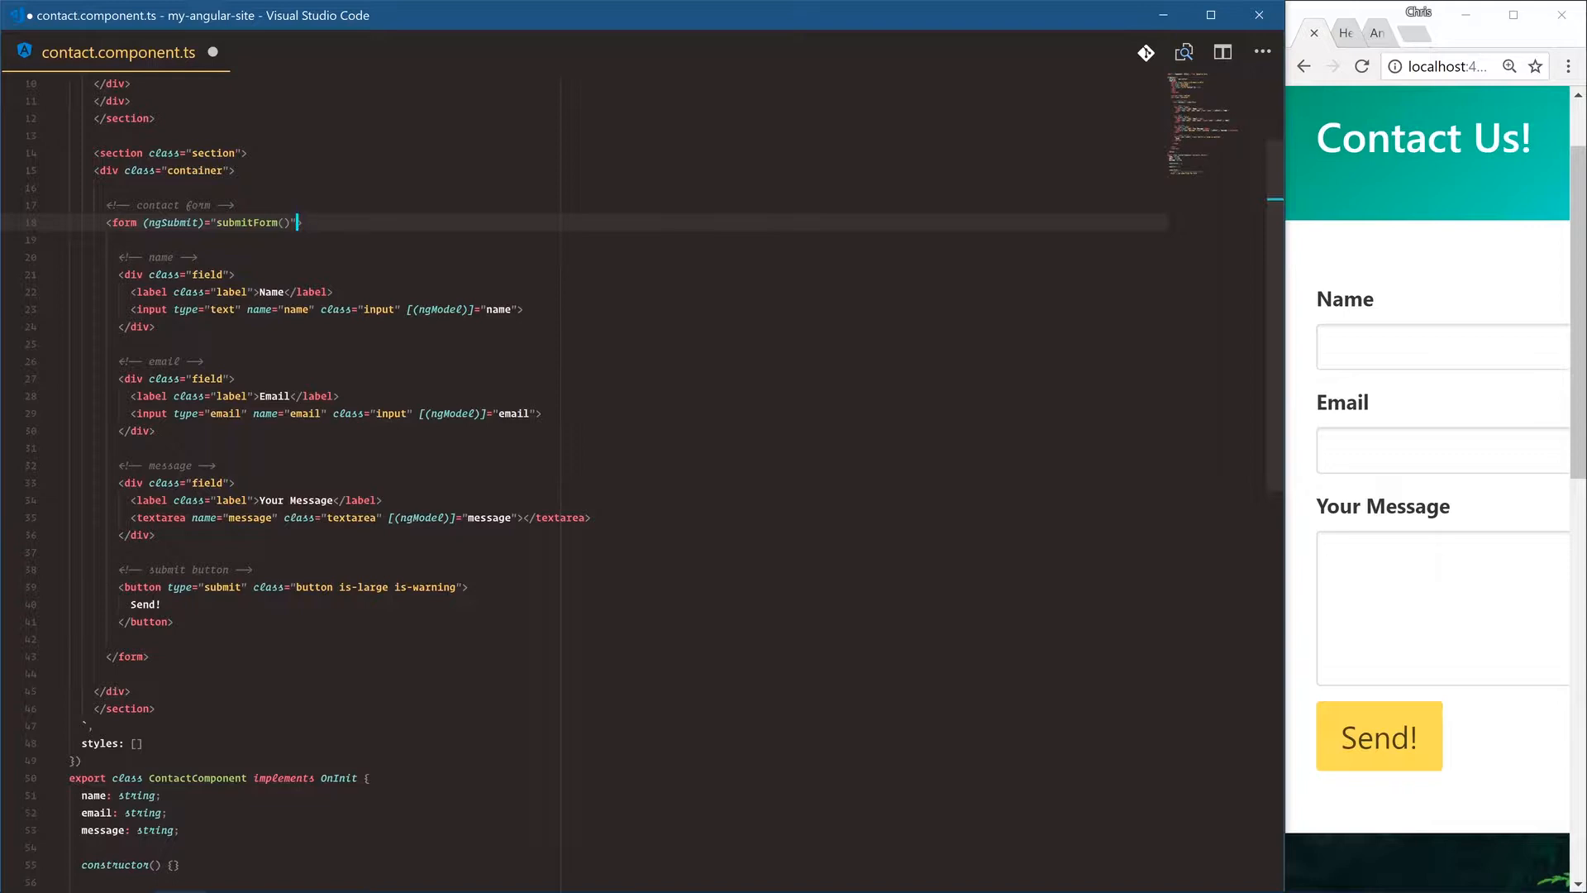
mouse_move(171, 223)
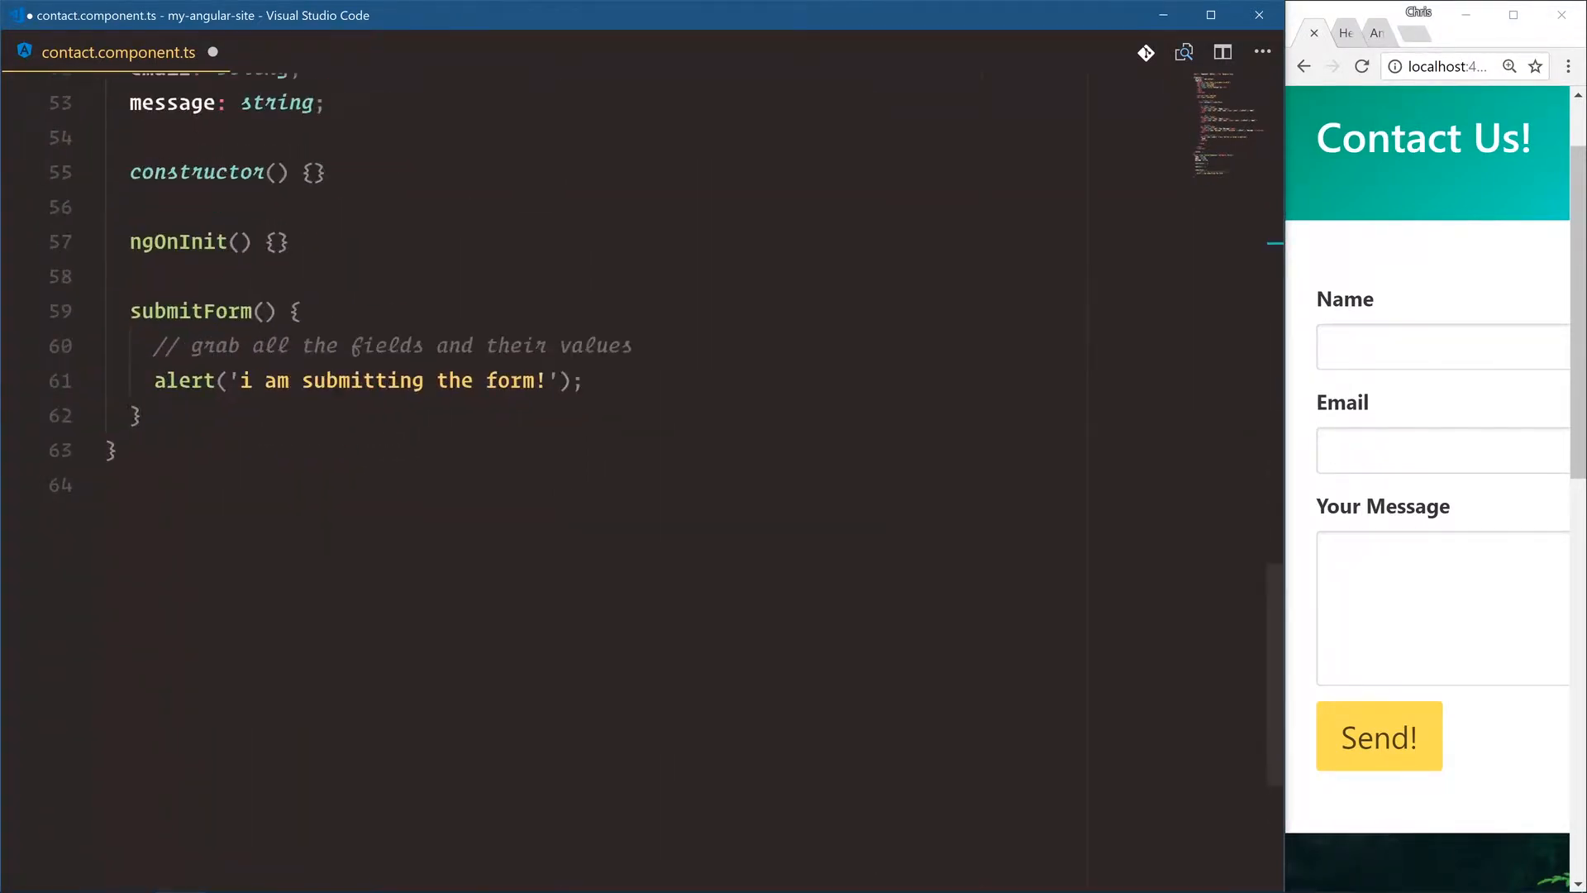
Start const message as a template string beginning 'My name is'
type("const me")
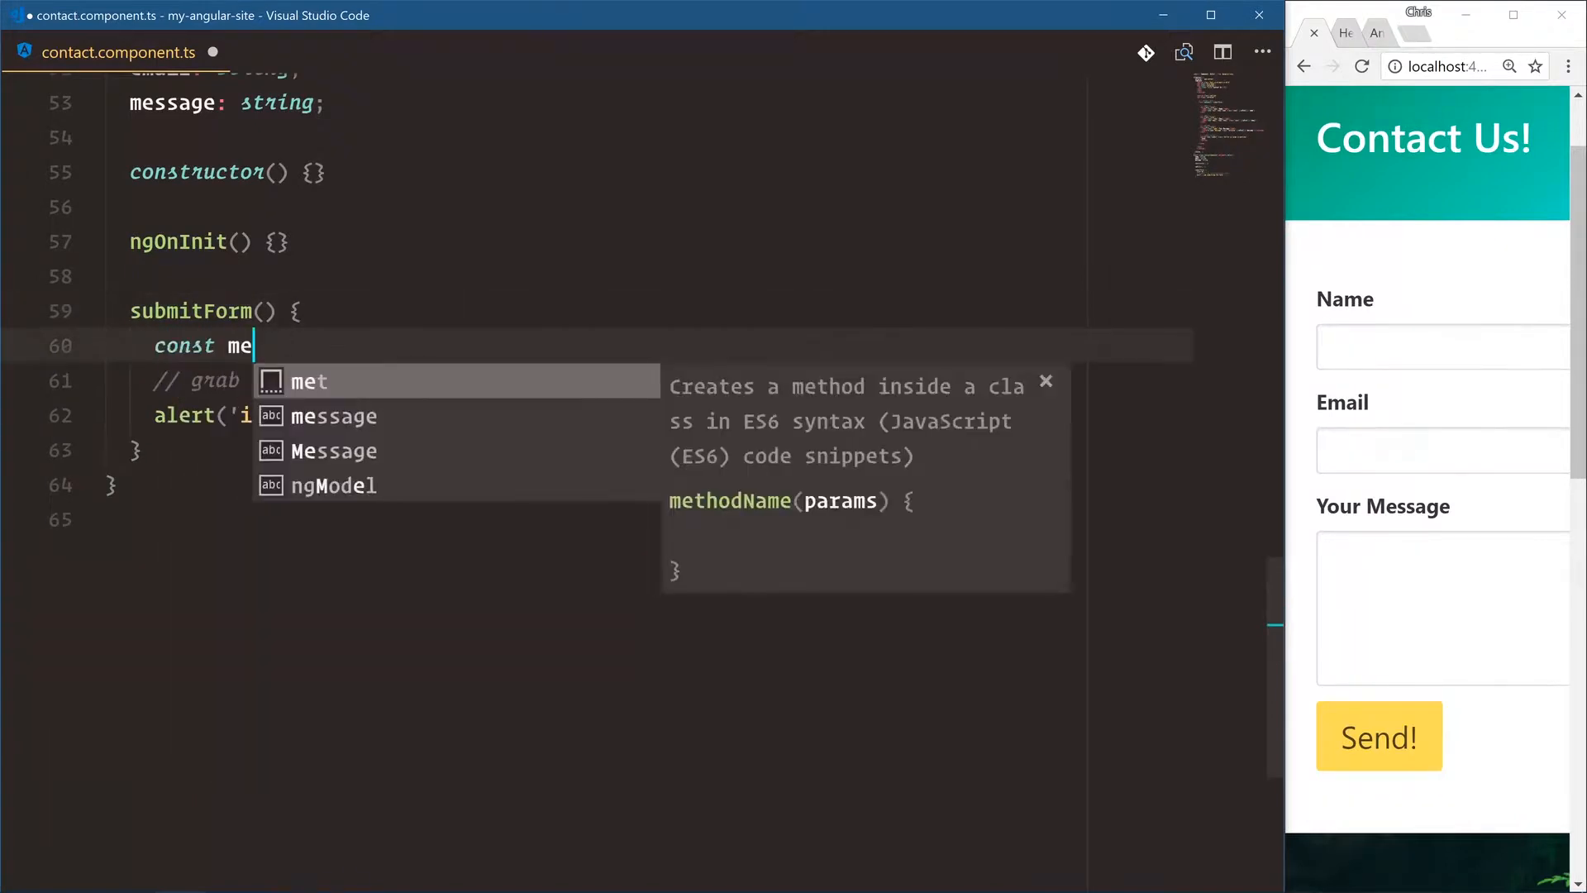
type("ssage =")
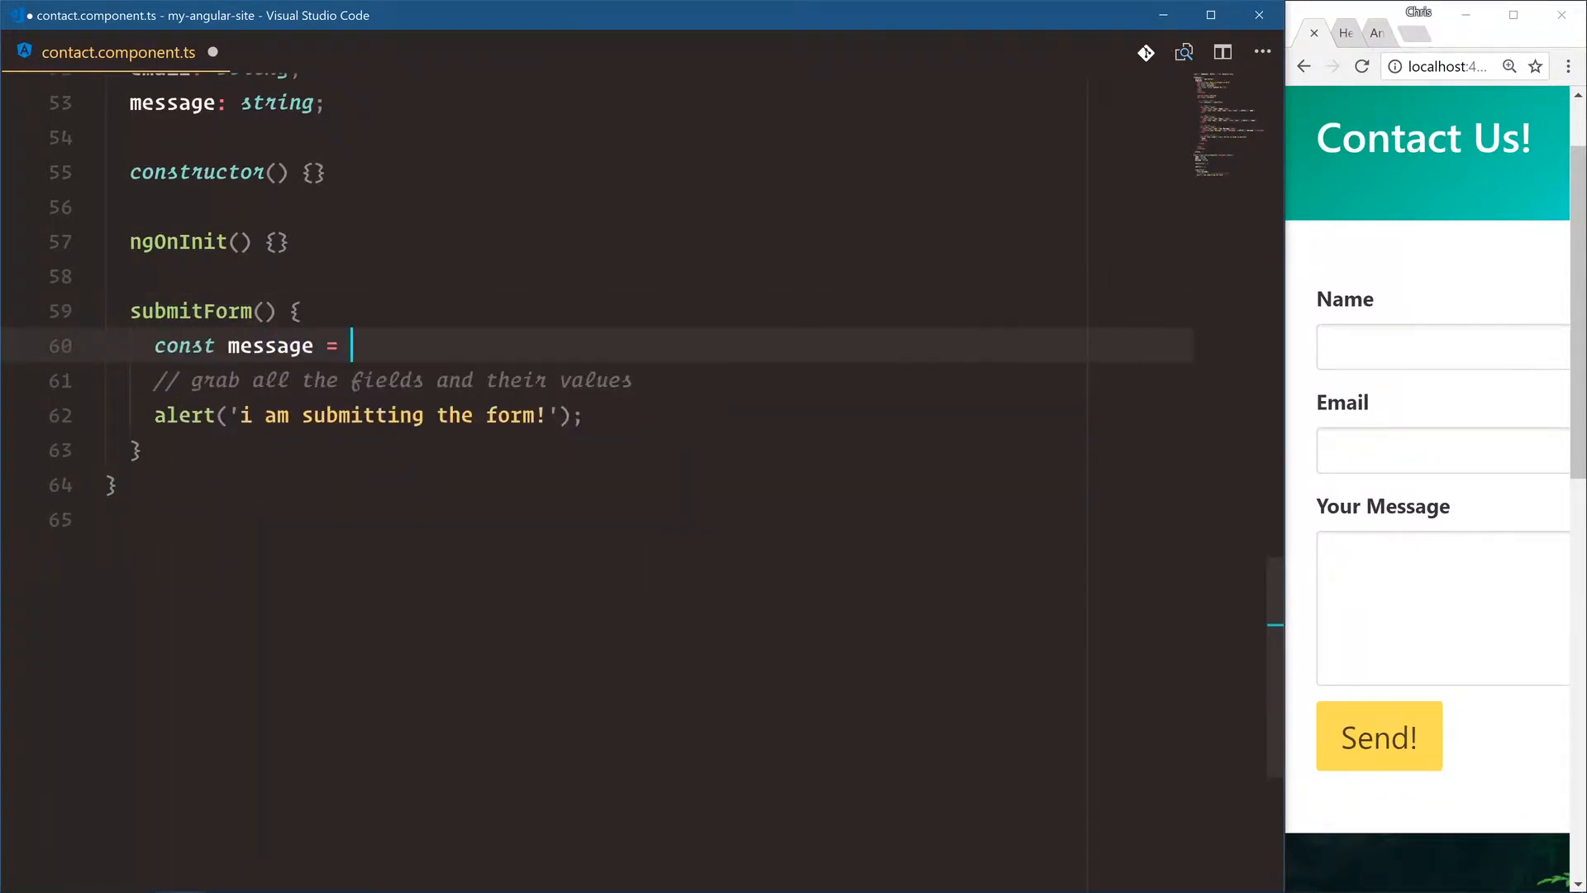
type("``;")
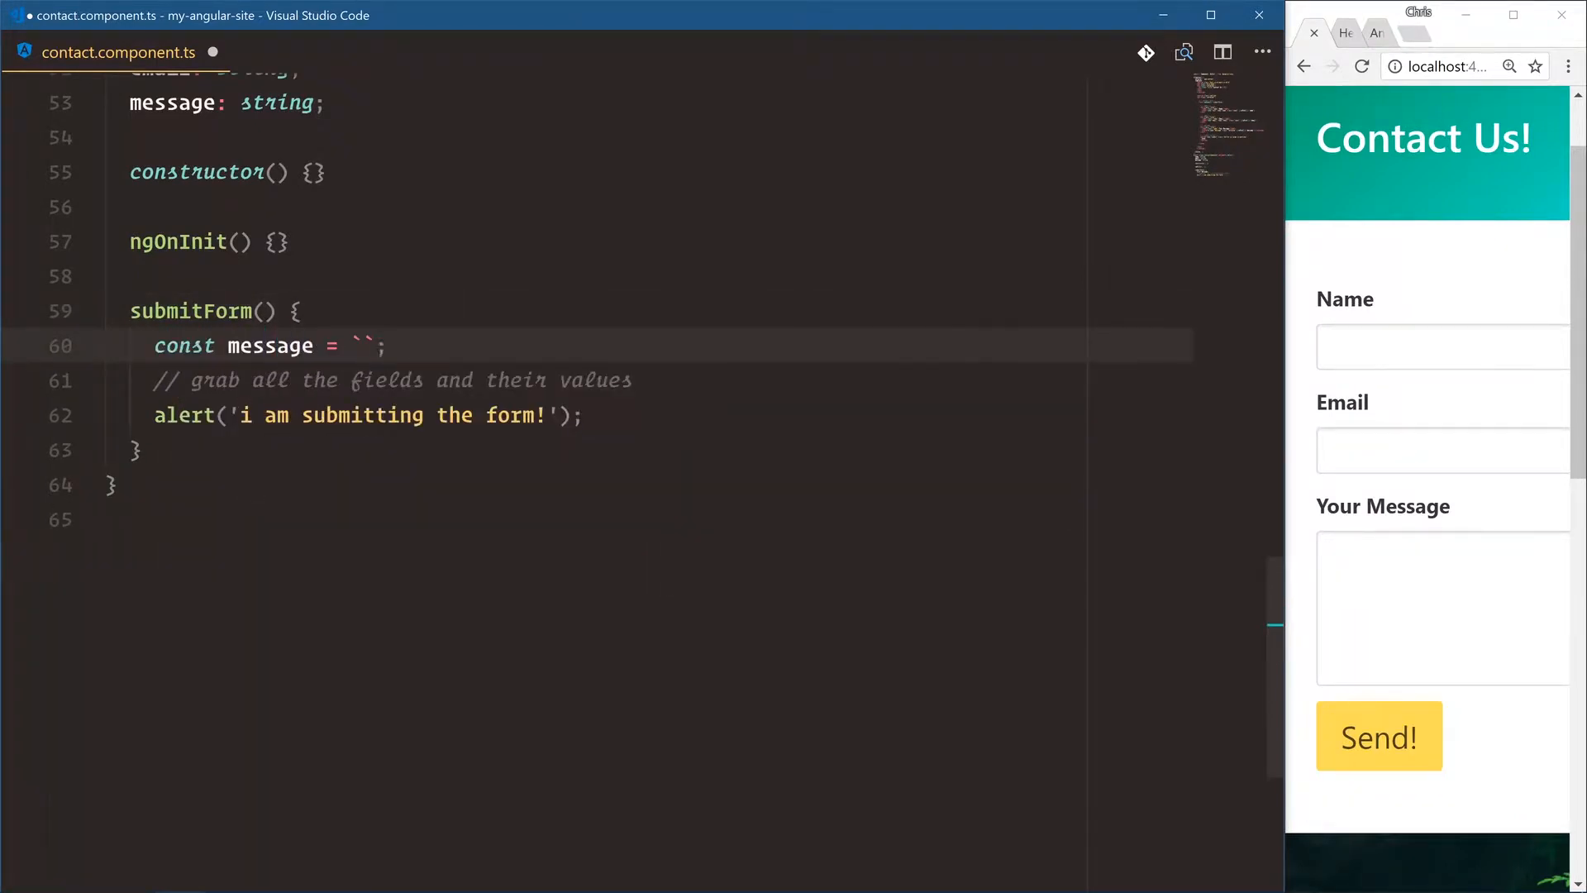
left_click(368, 346)
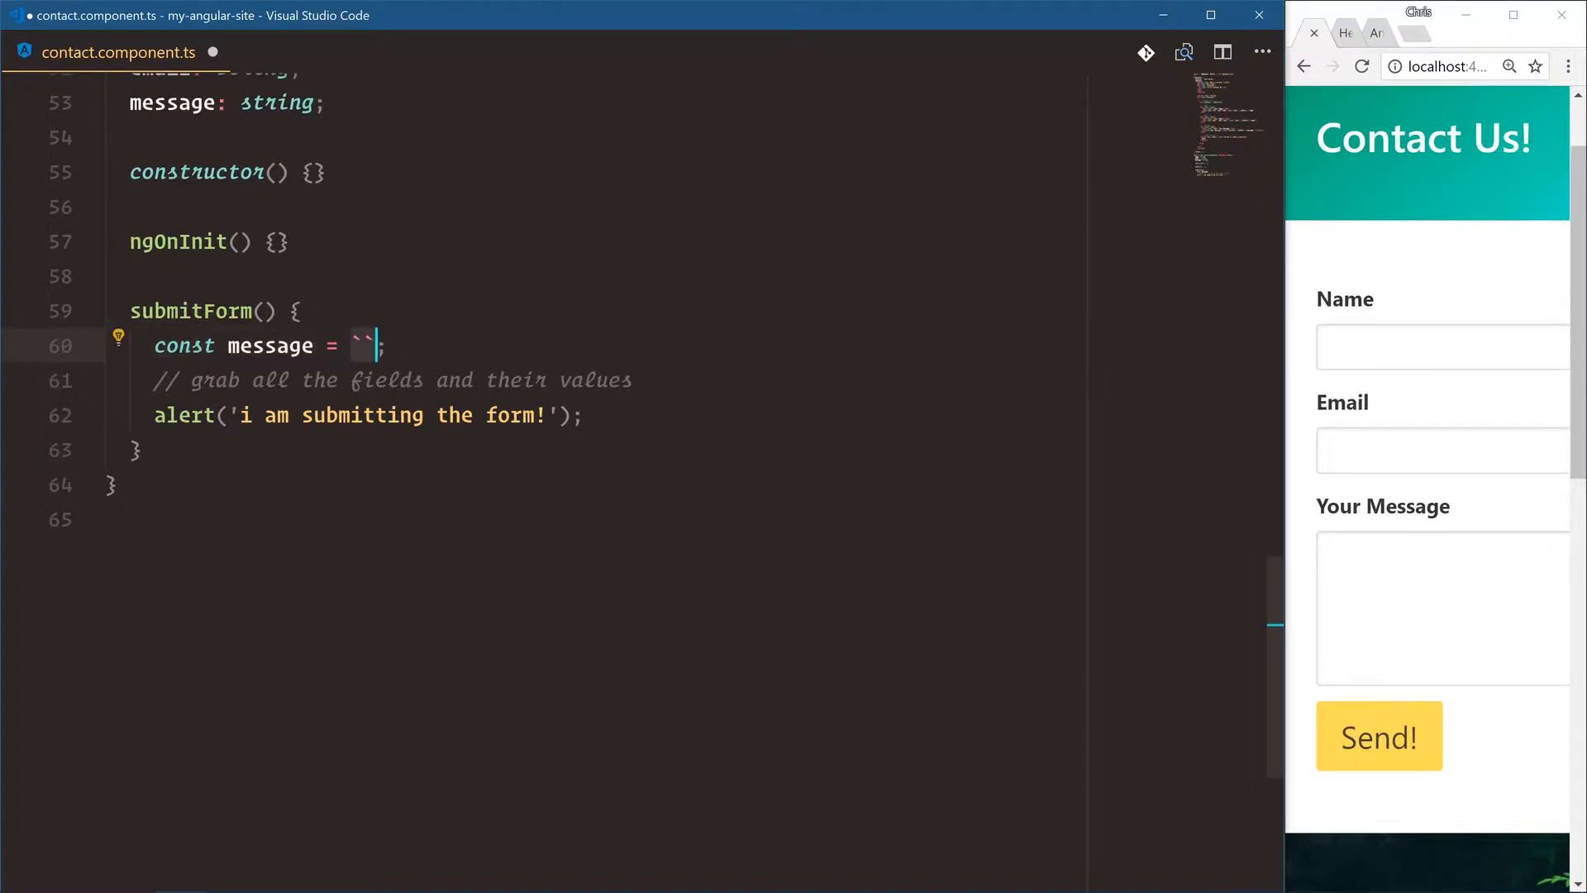
type("My ha")
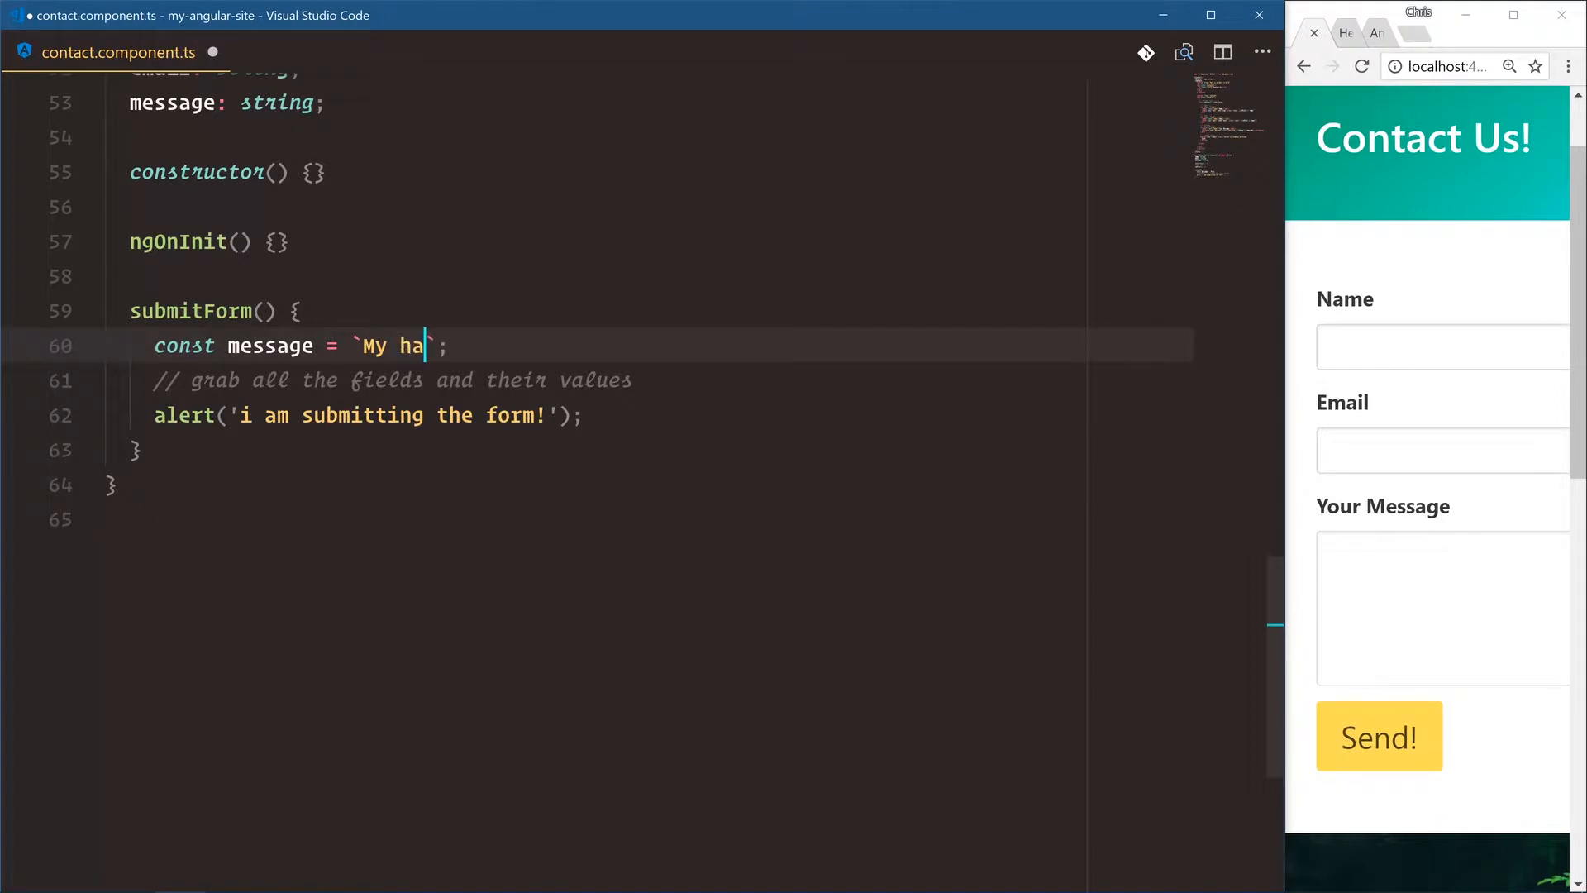
type("name is")
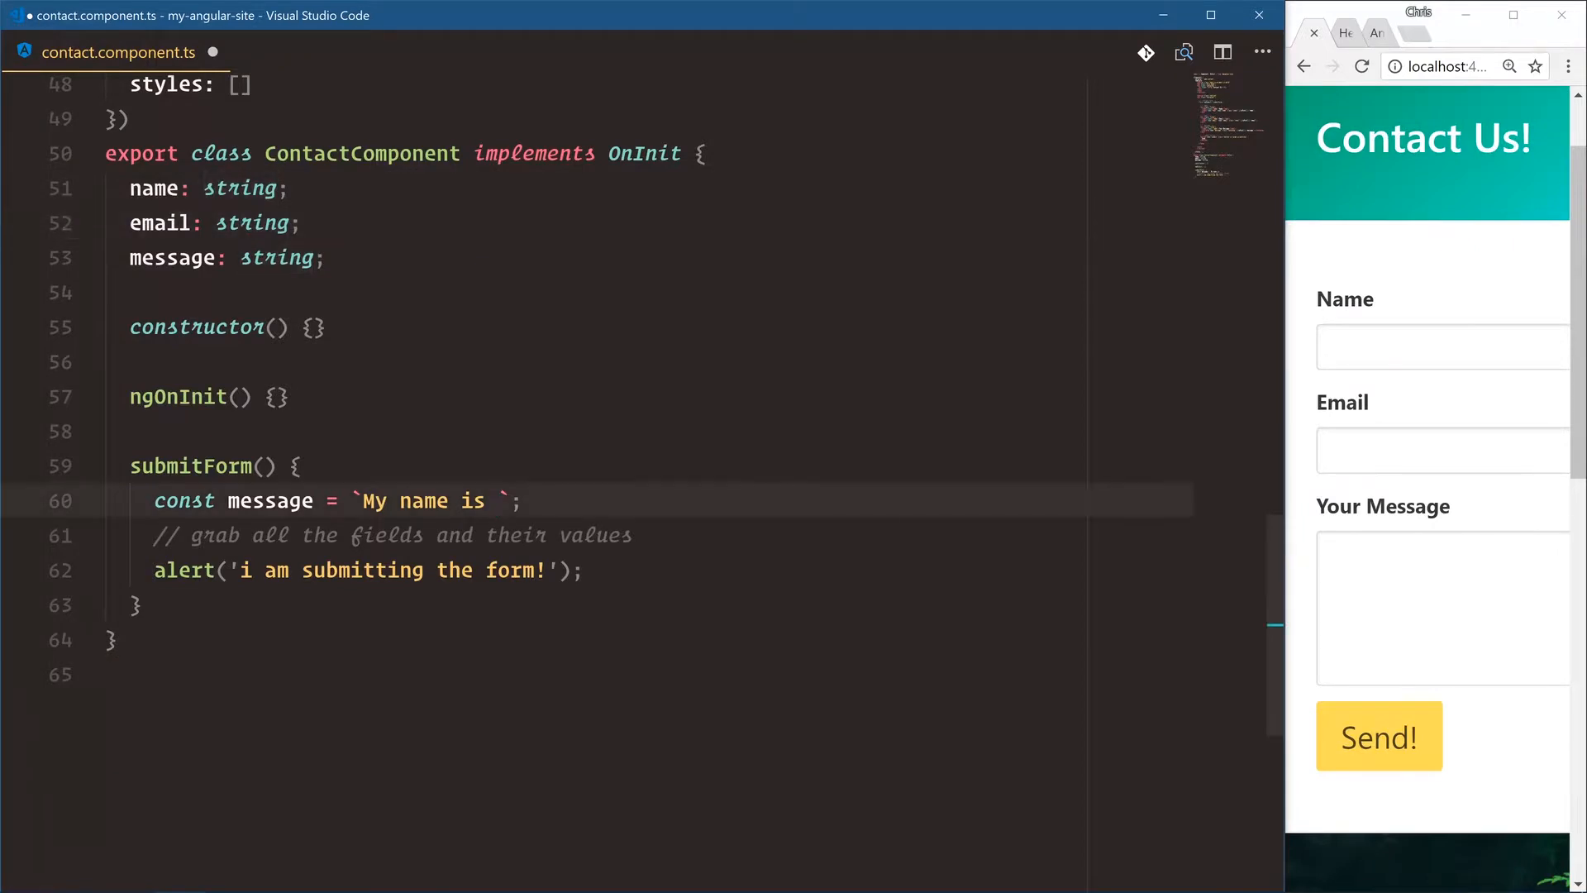
Interpolate ${this.name} into the message template and save the component file
type("${")
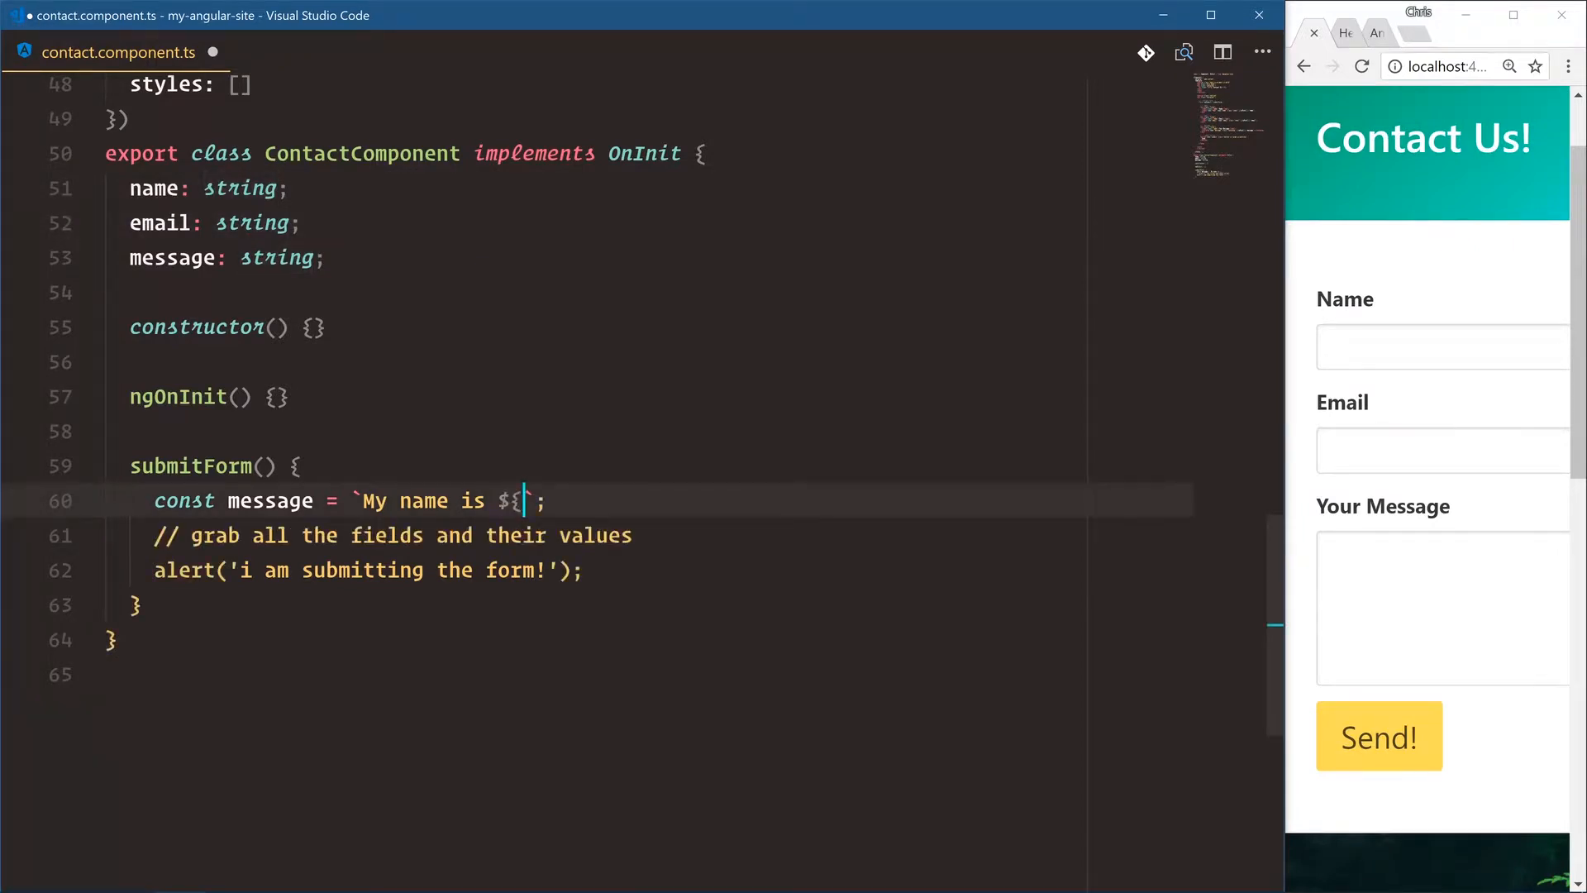
type("}")
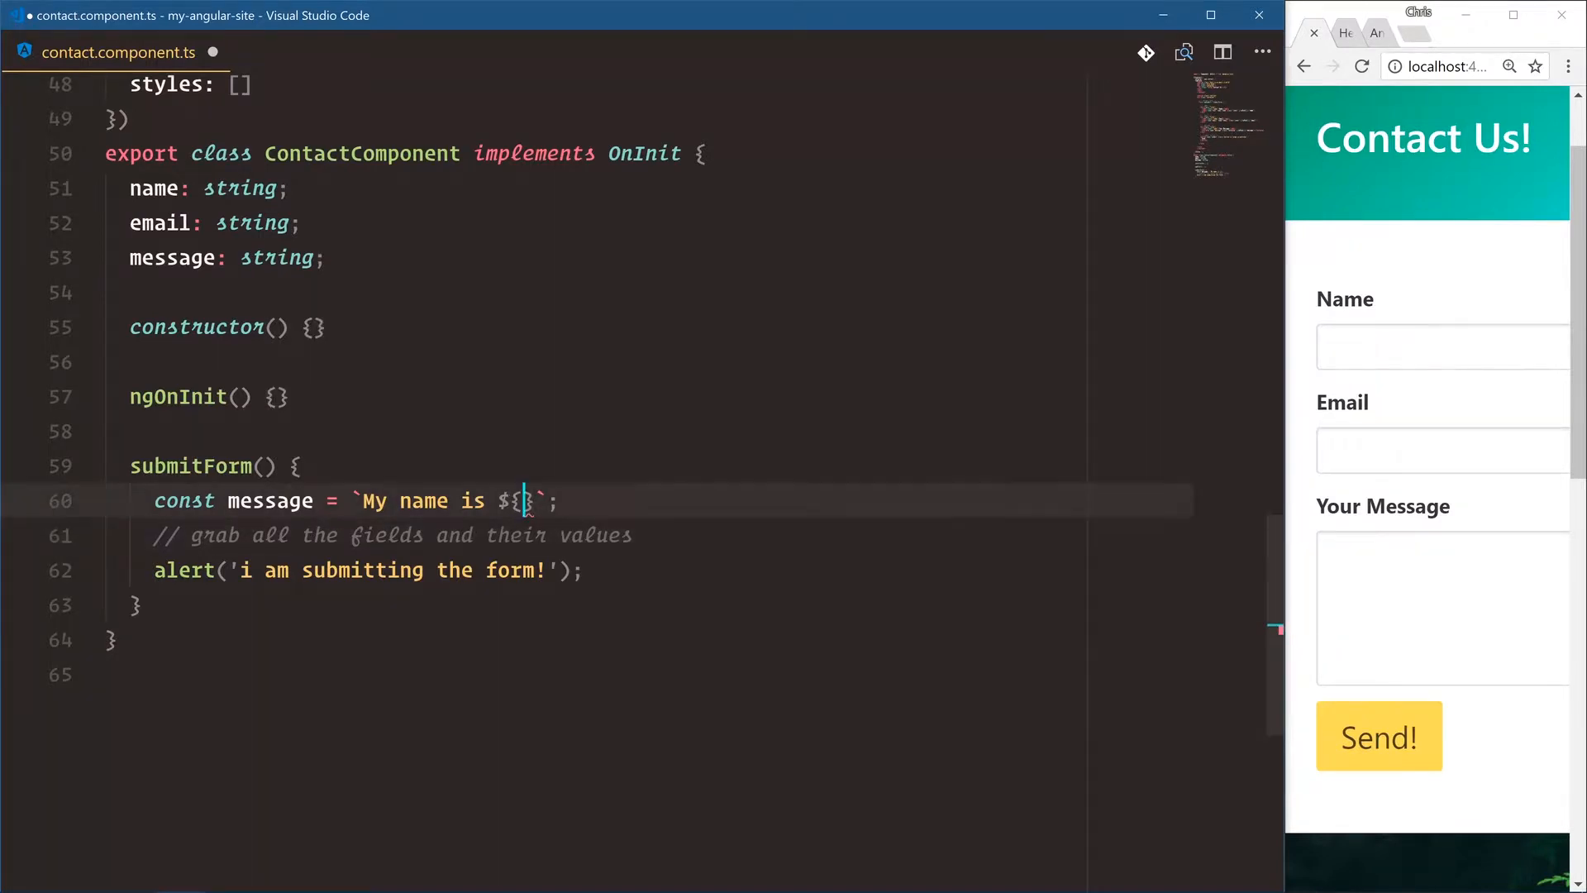
type("this.name")
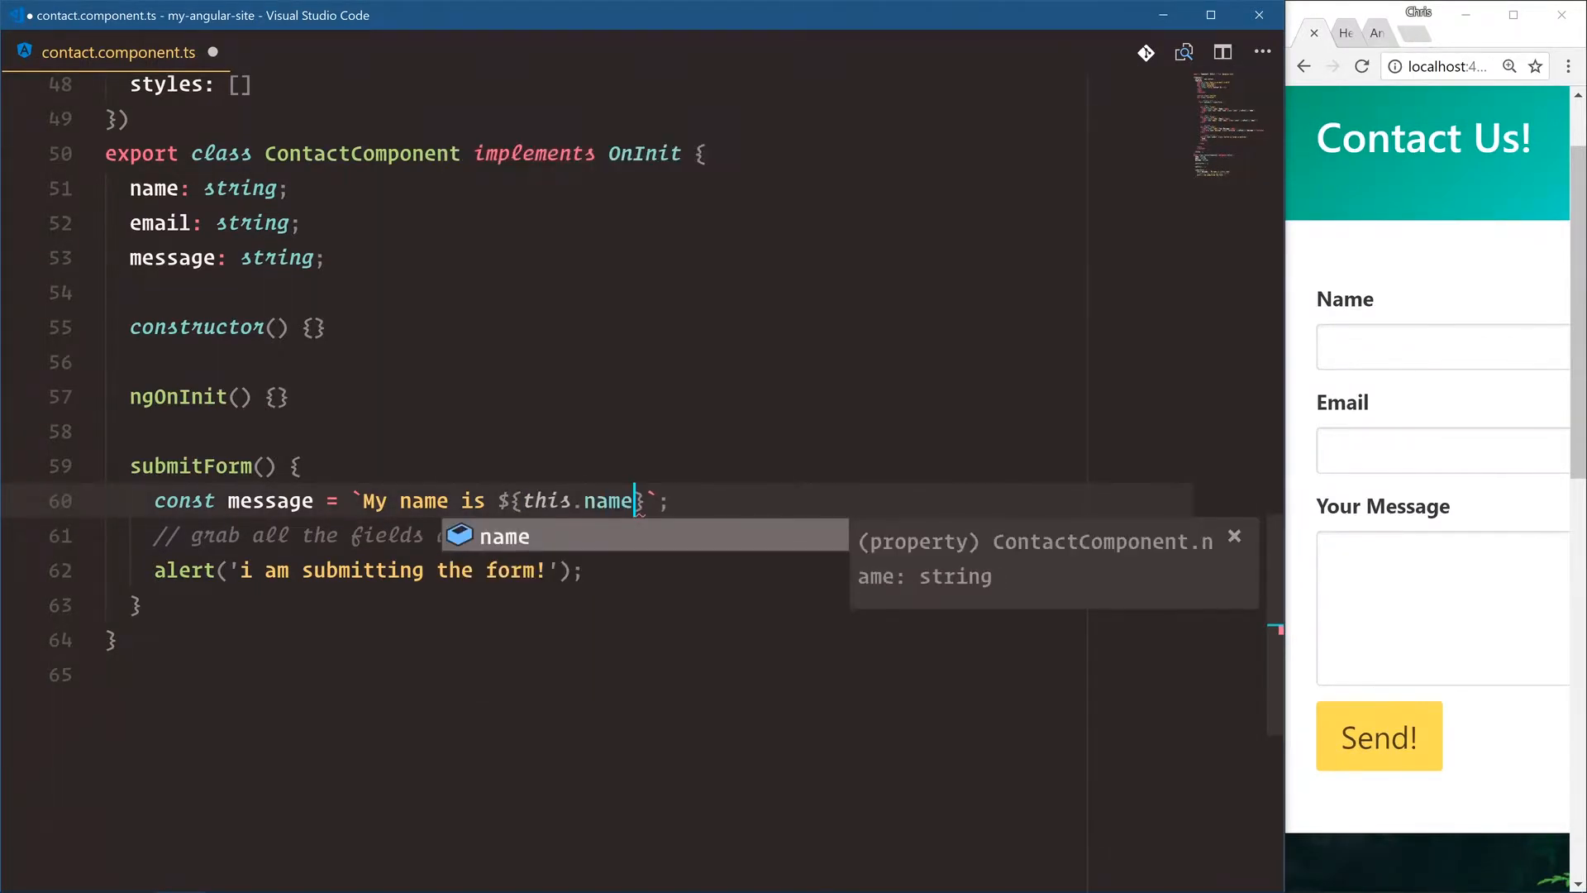
key("ctrl+s")
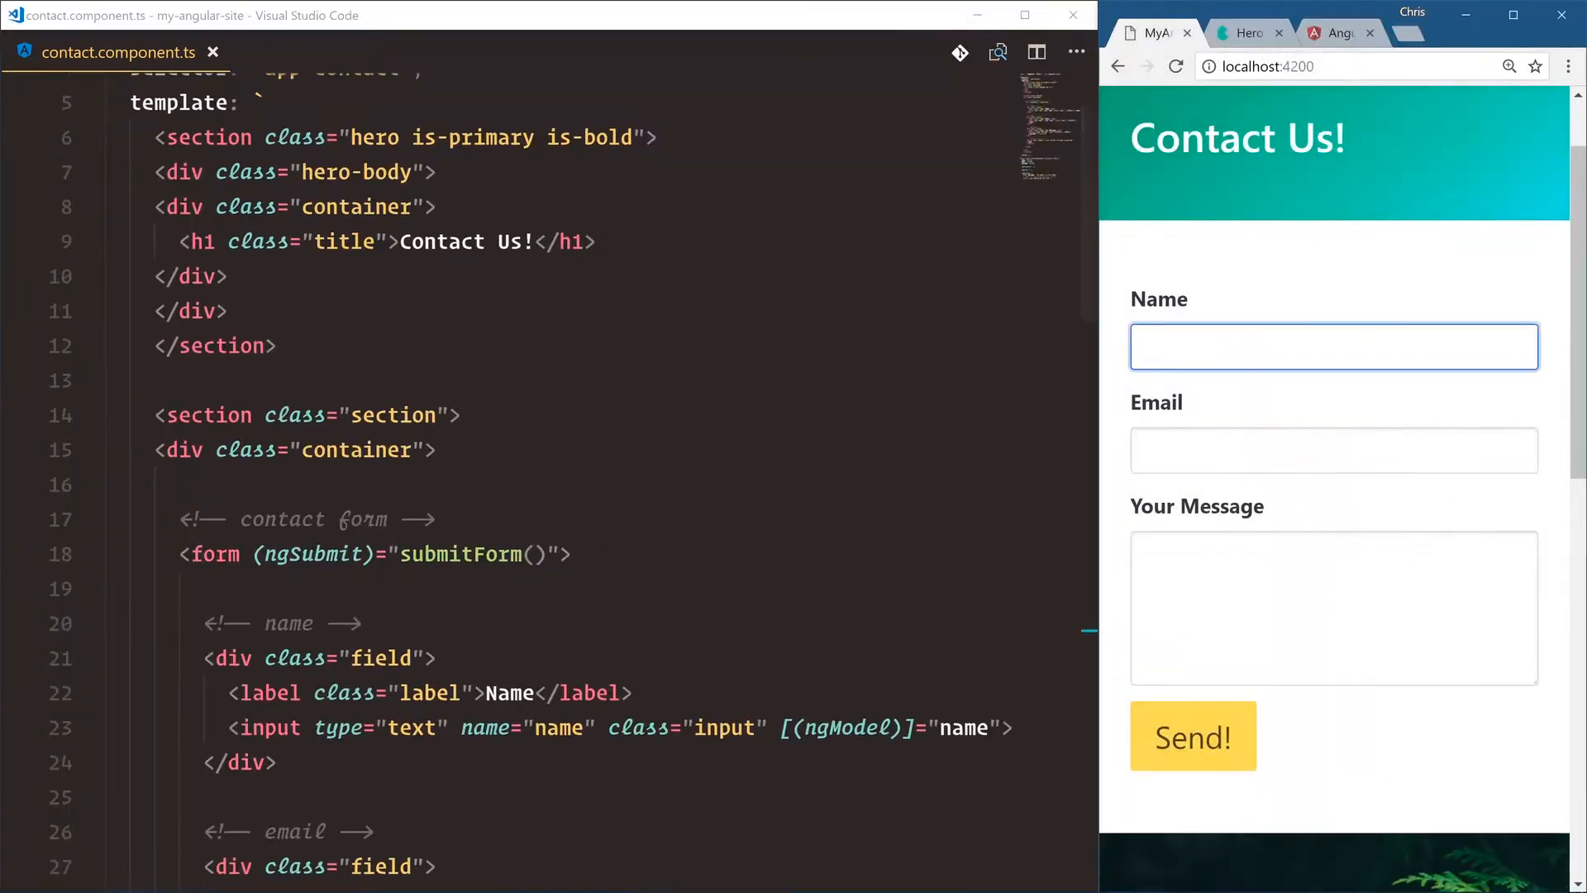
Submit the form with Name 'Chris' and dismiss the old submission alert
type("Chris")
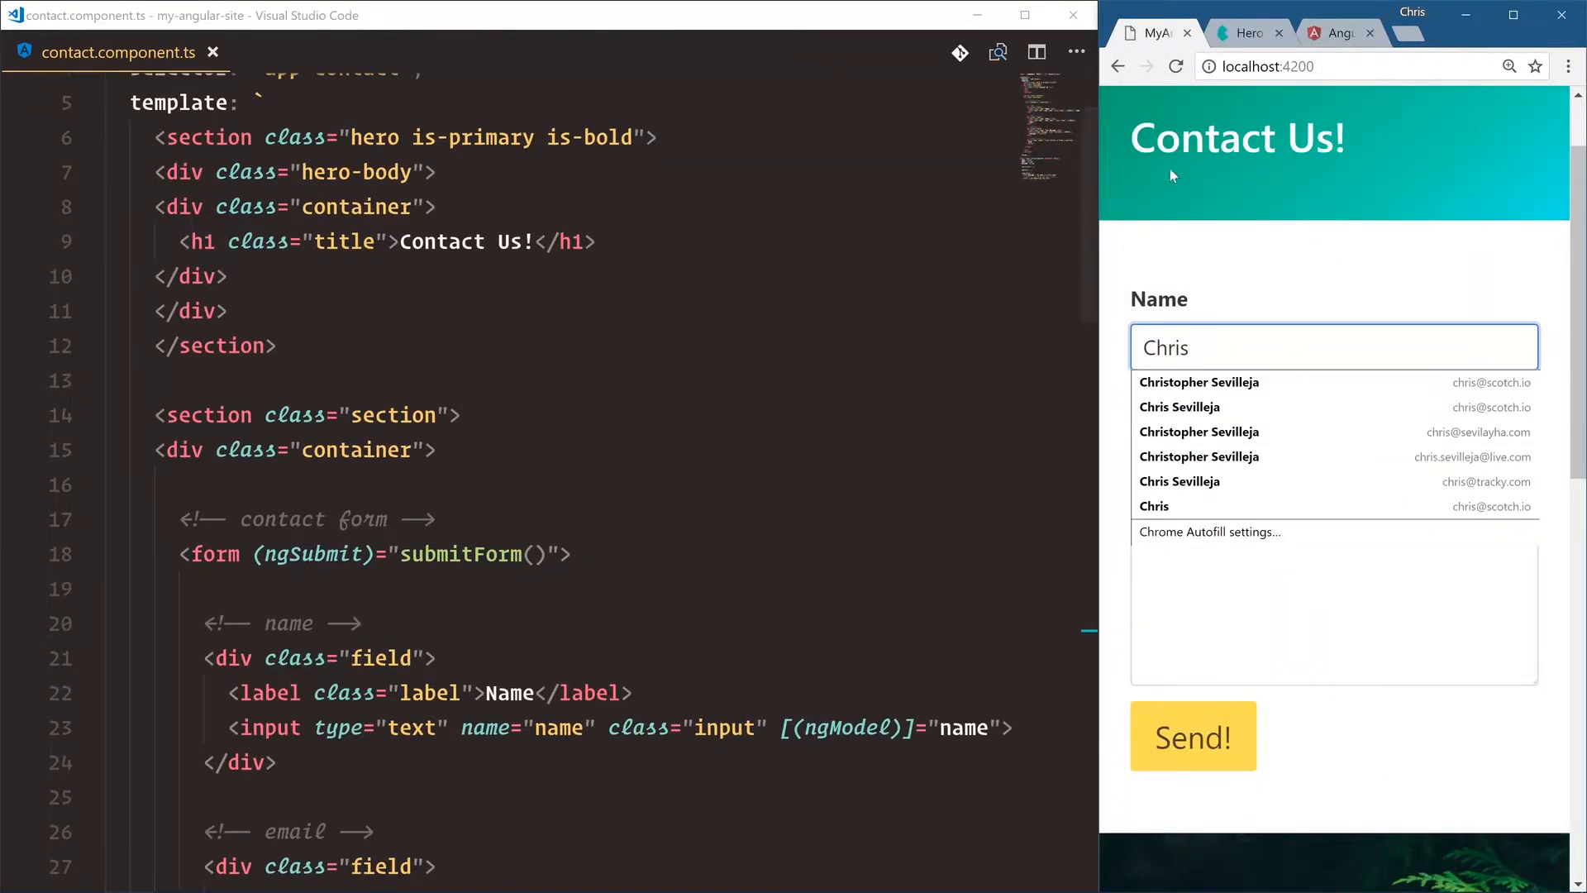
left_click(1192, 736)
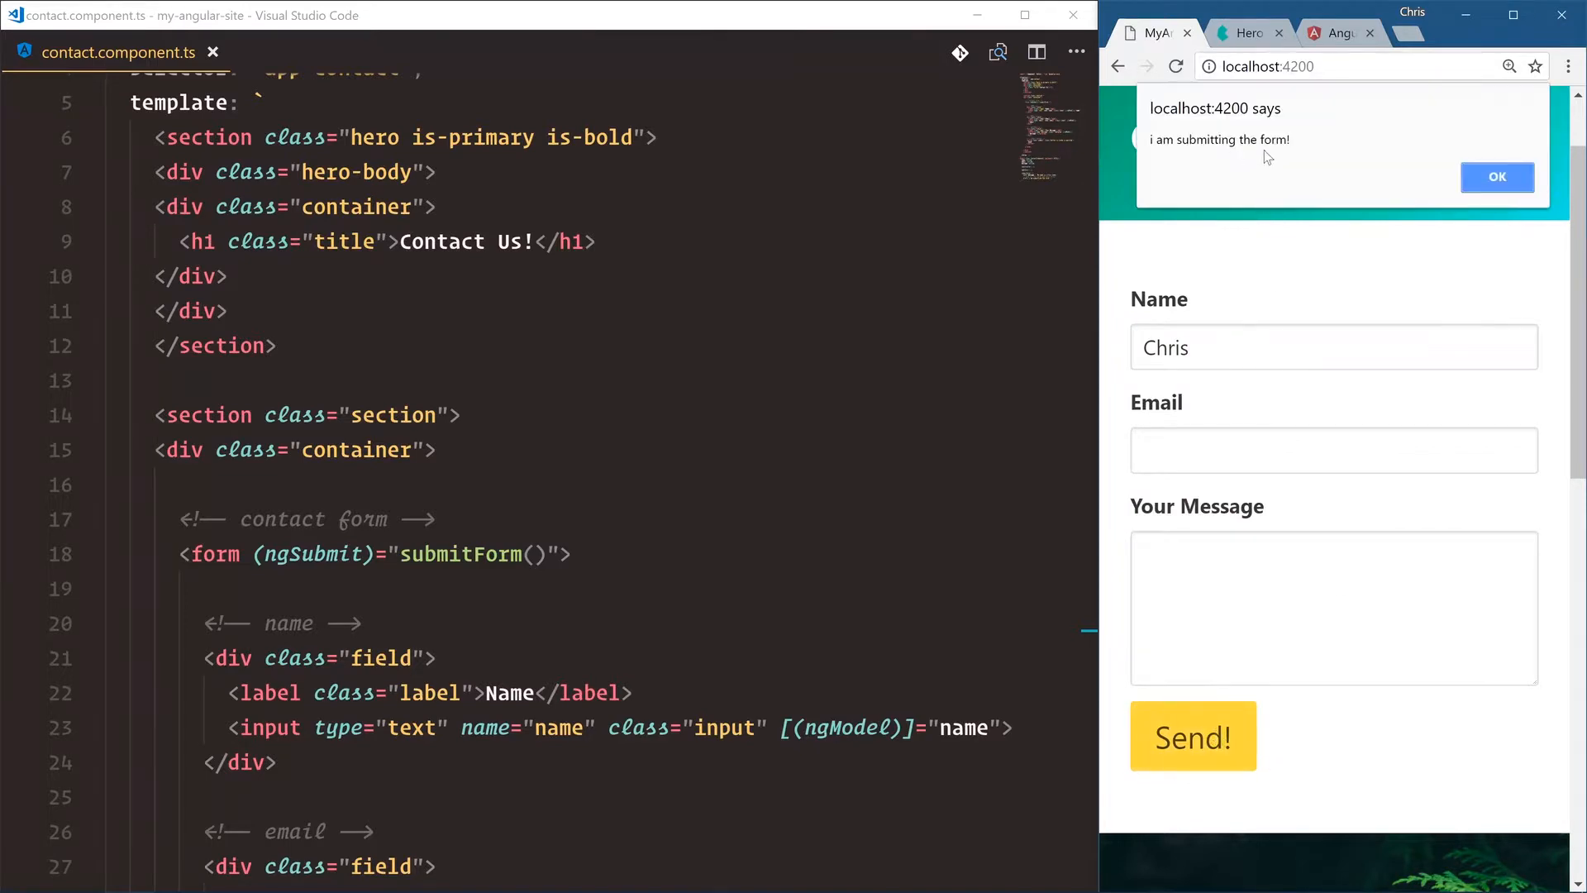
left_click(1496, 177)
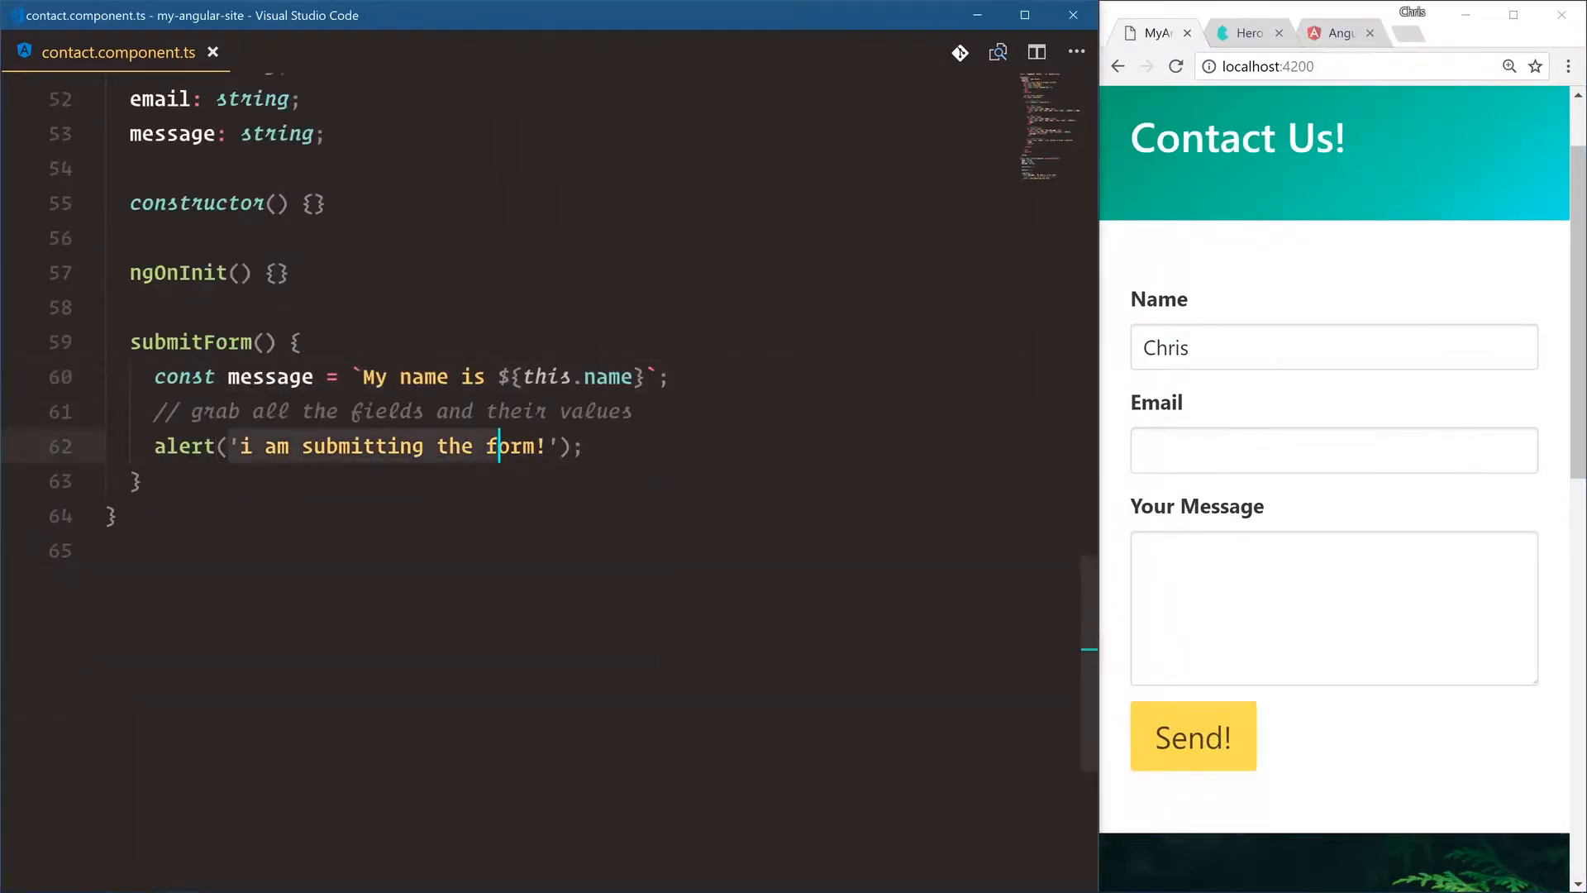
Alert the built message instead, resubmit and confirm it reads 'My name is Chris'
type("message);")
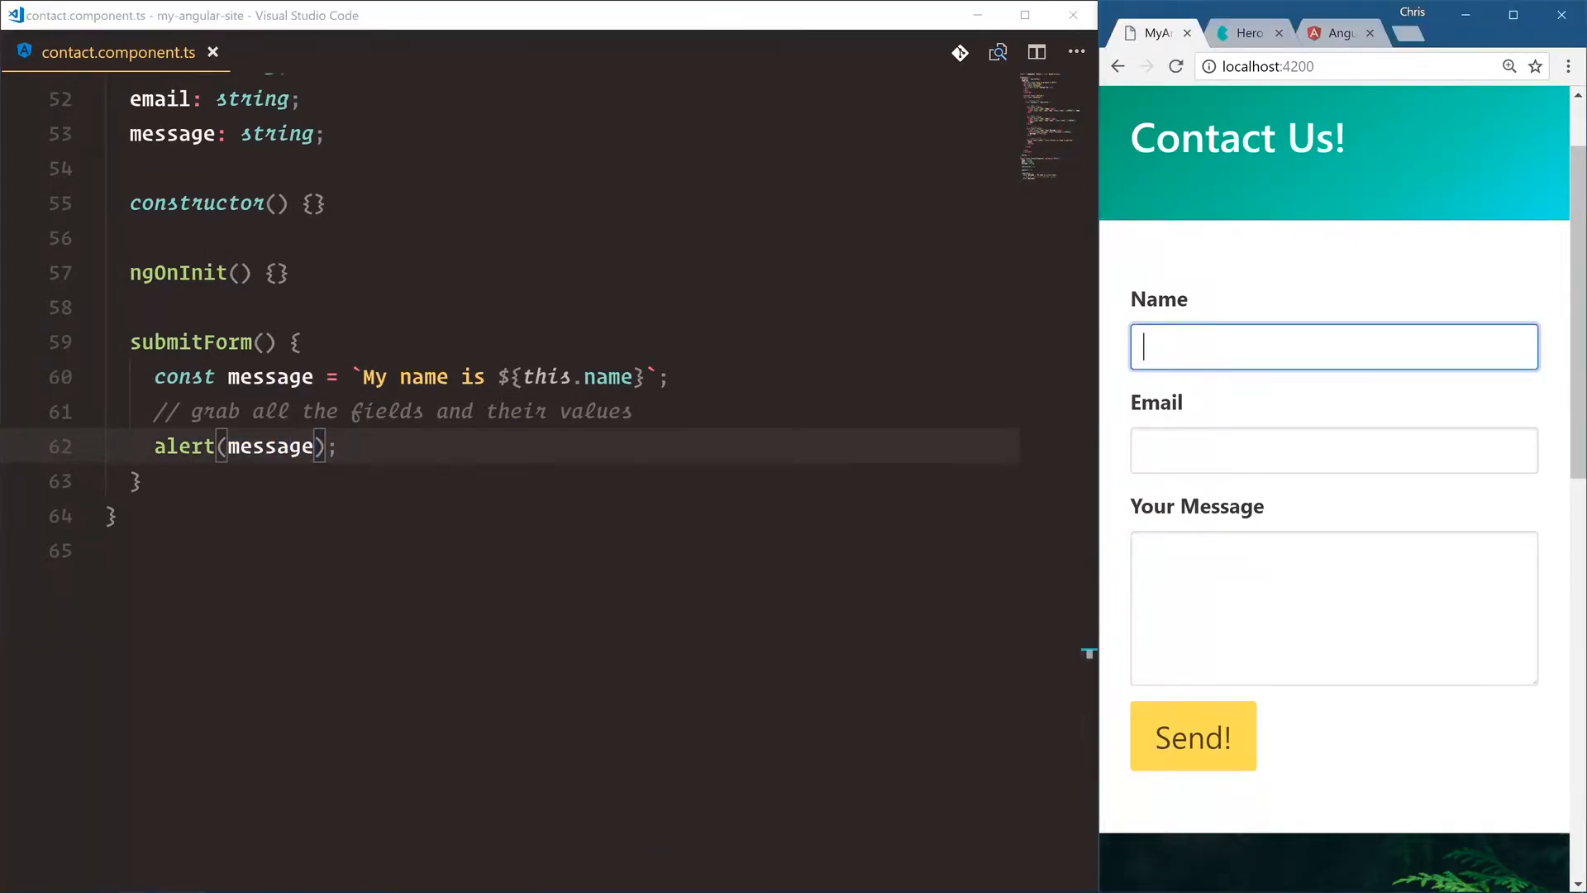
left_click(1192, 735)
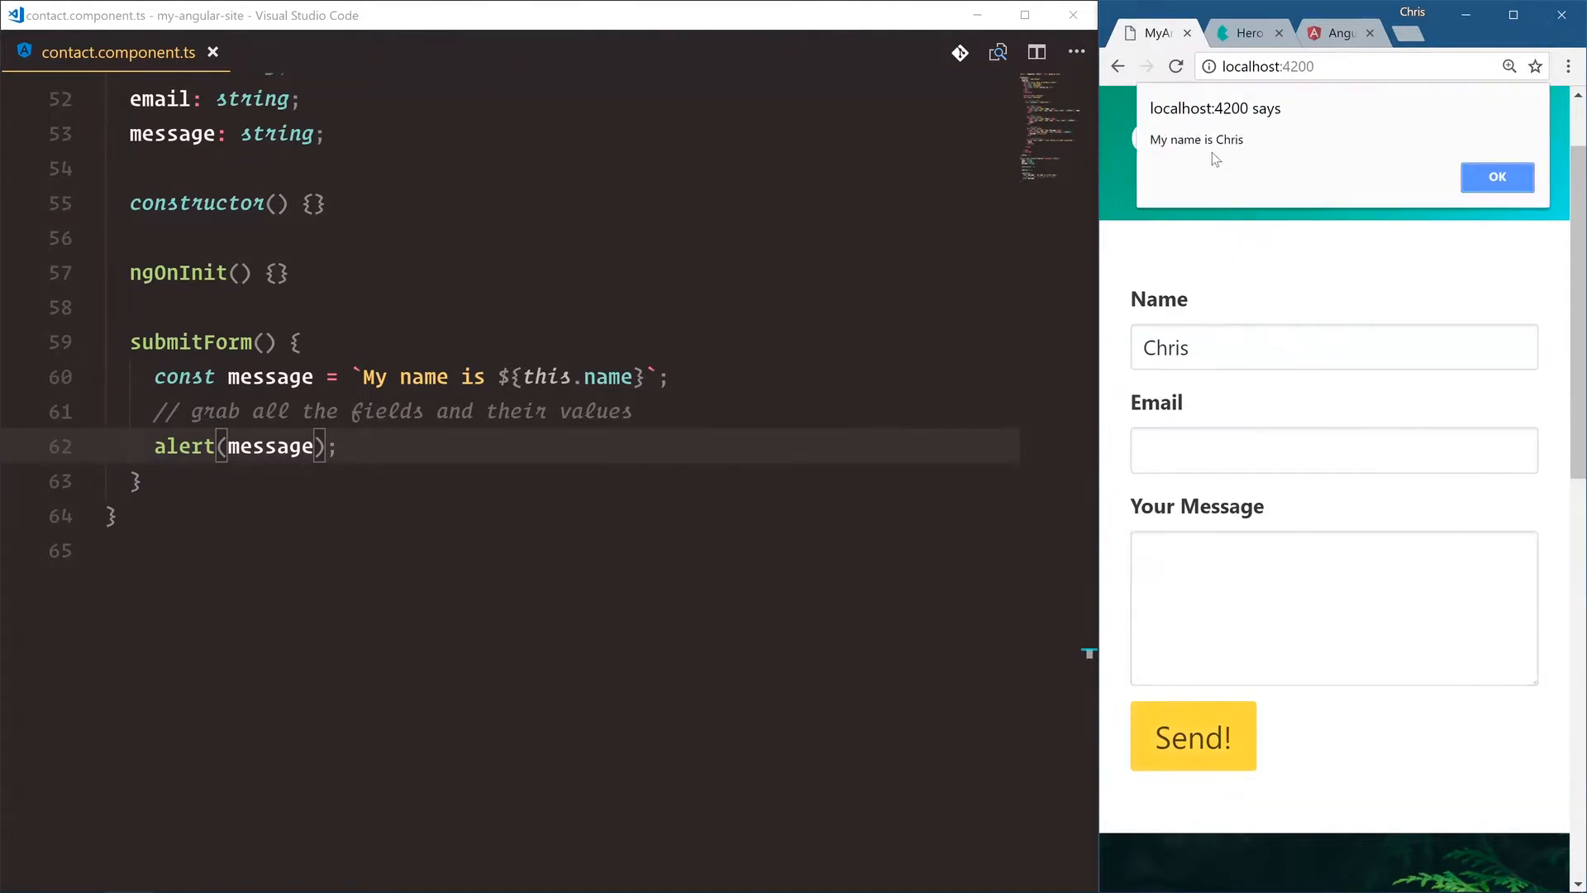
left_click(1498, 177)
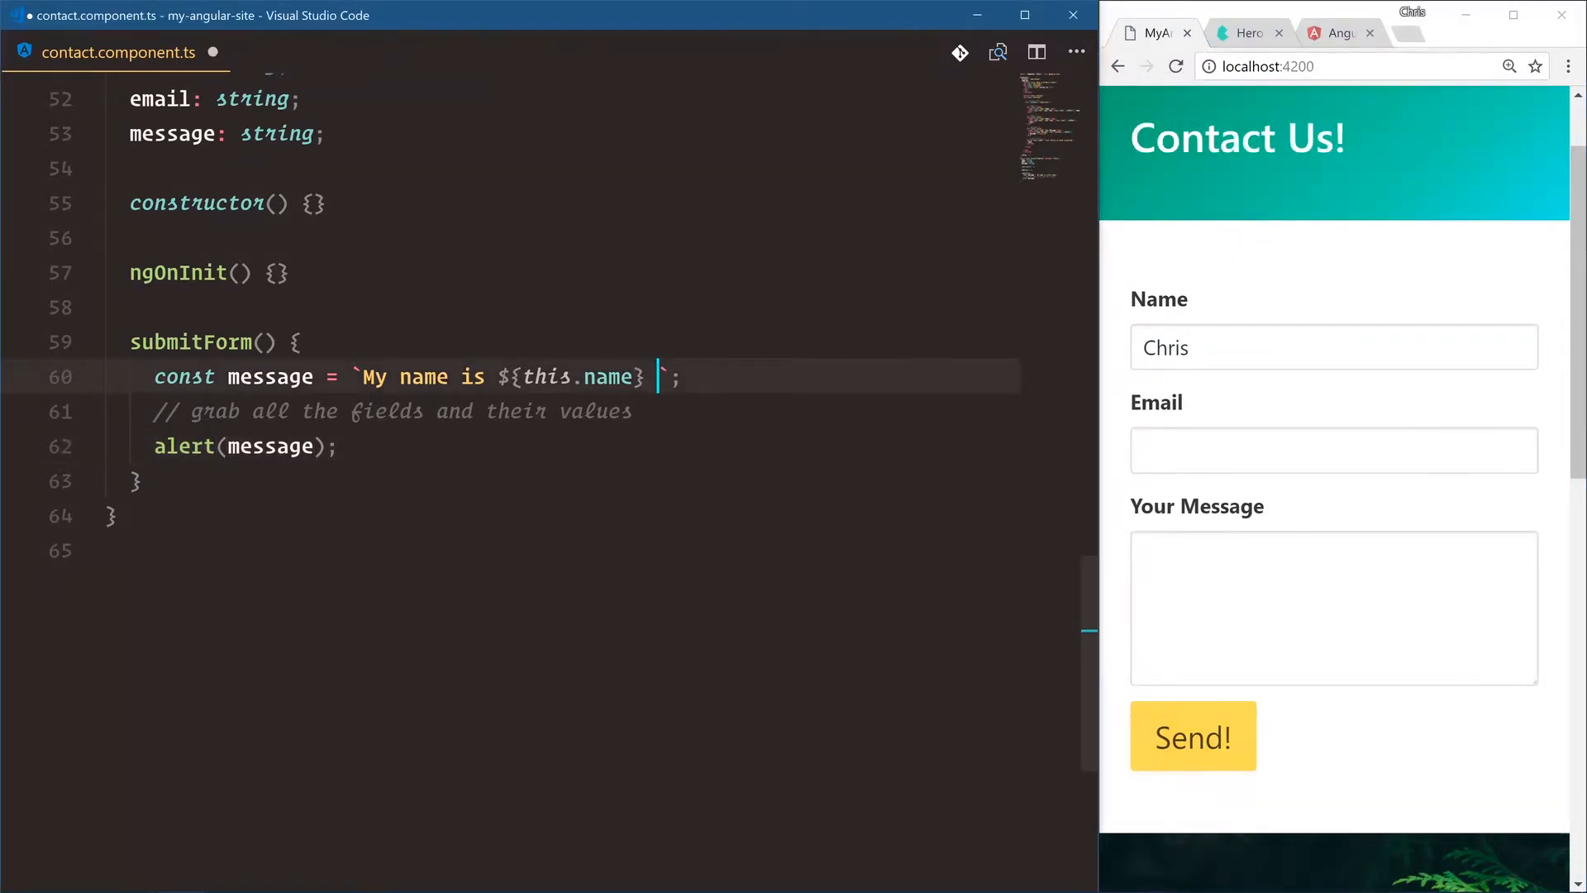
Append '. My email is ${this.email}. My message is ${this.message}' to the template string
type(".")
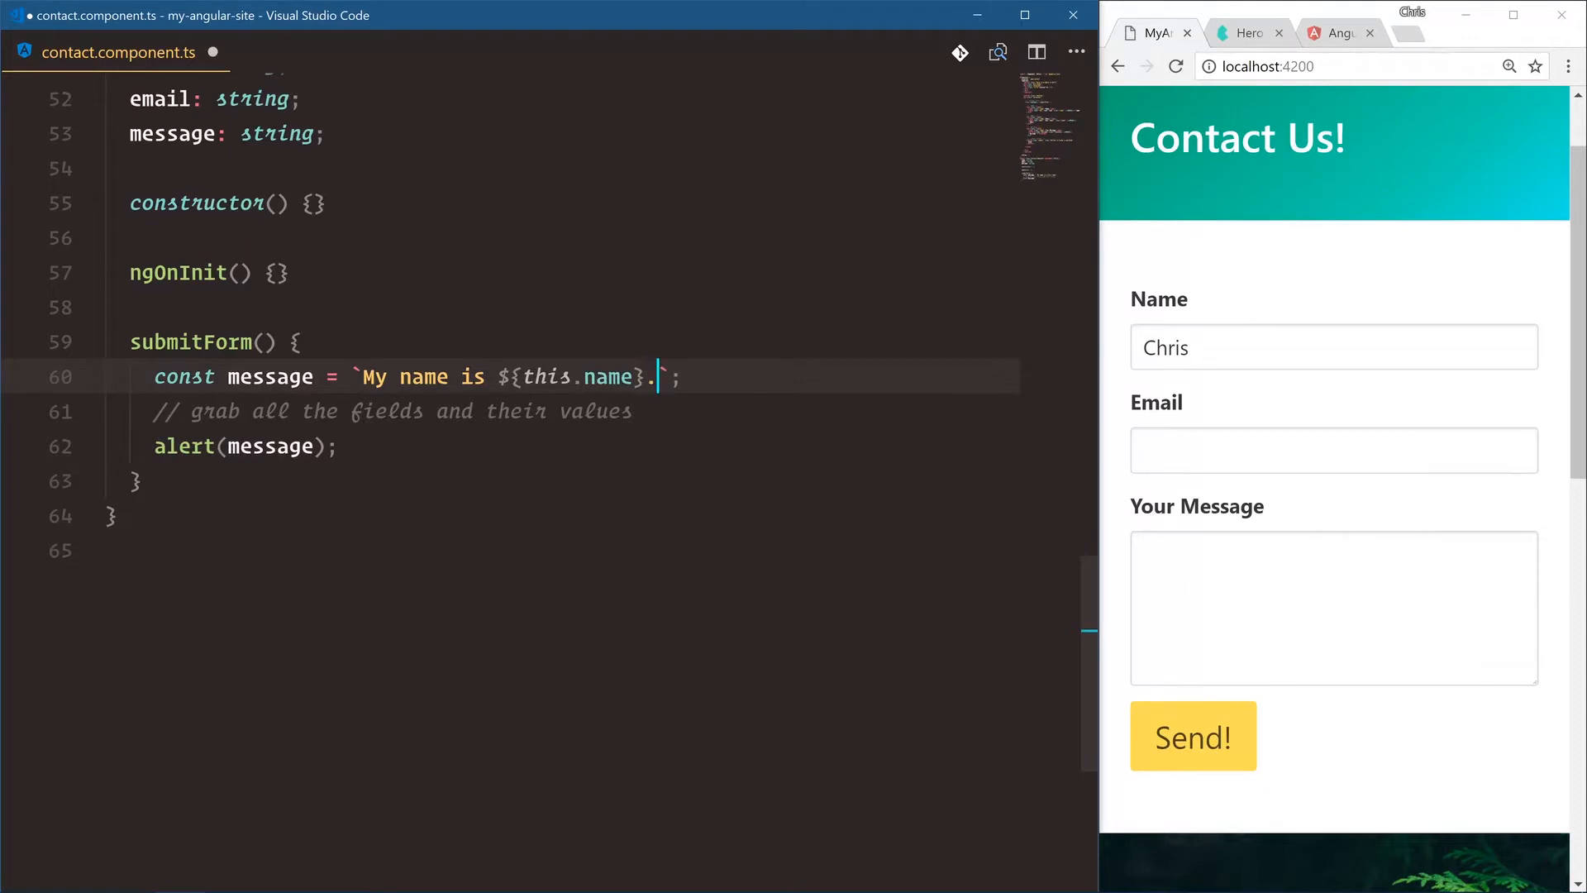
type("My email is")
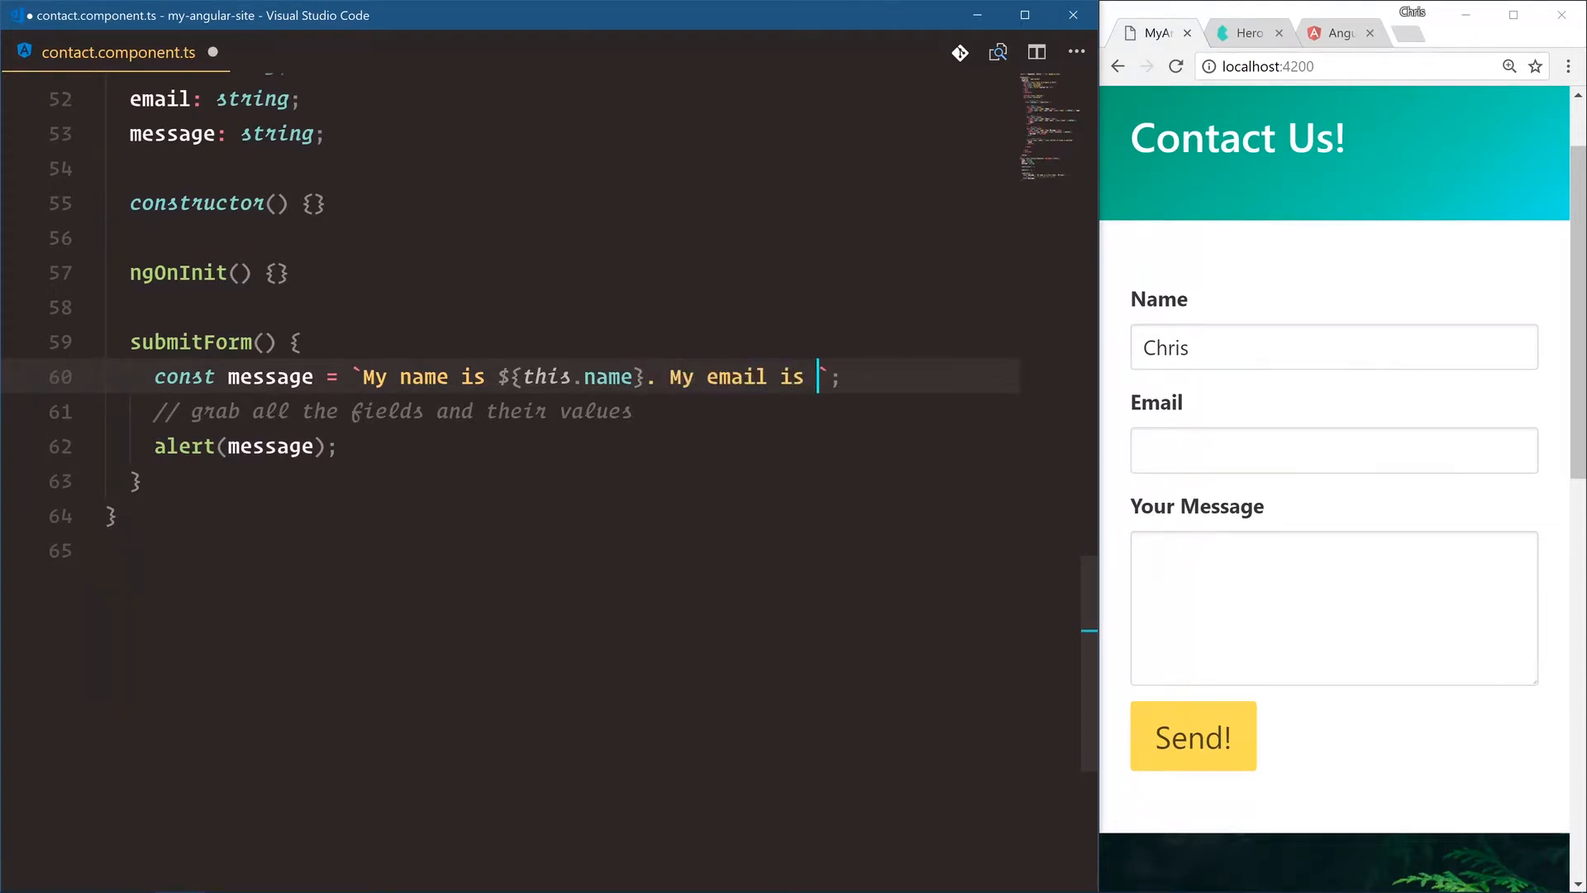
type("${this.email}. My message")
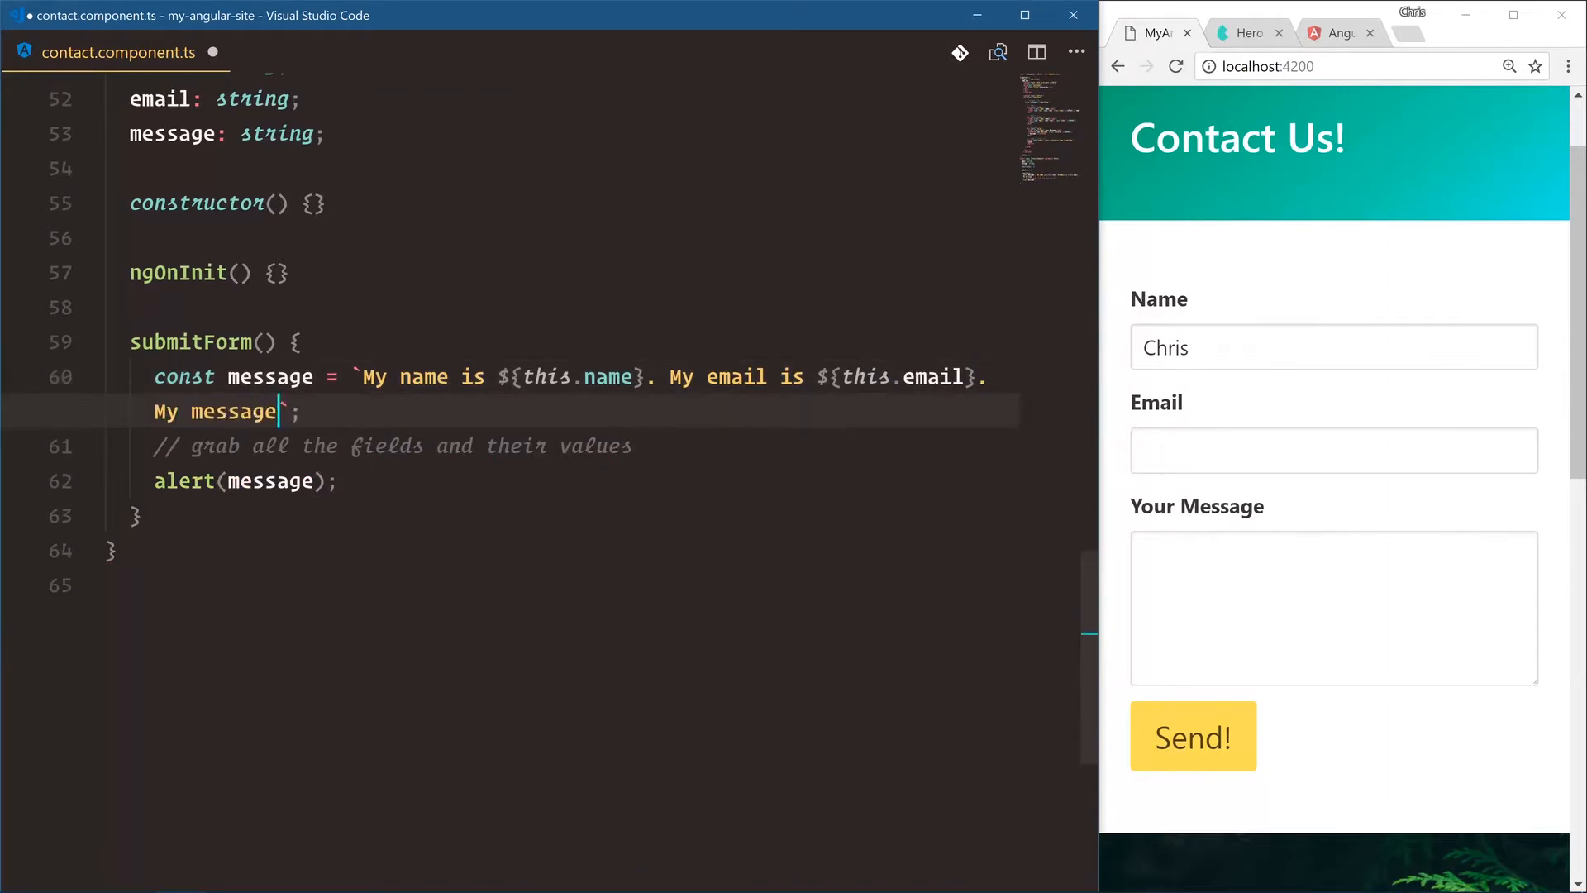
type("is ${this.message")
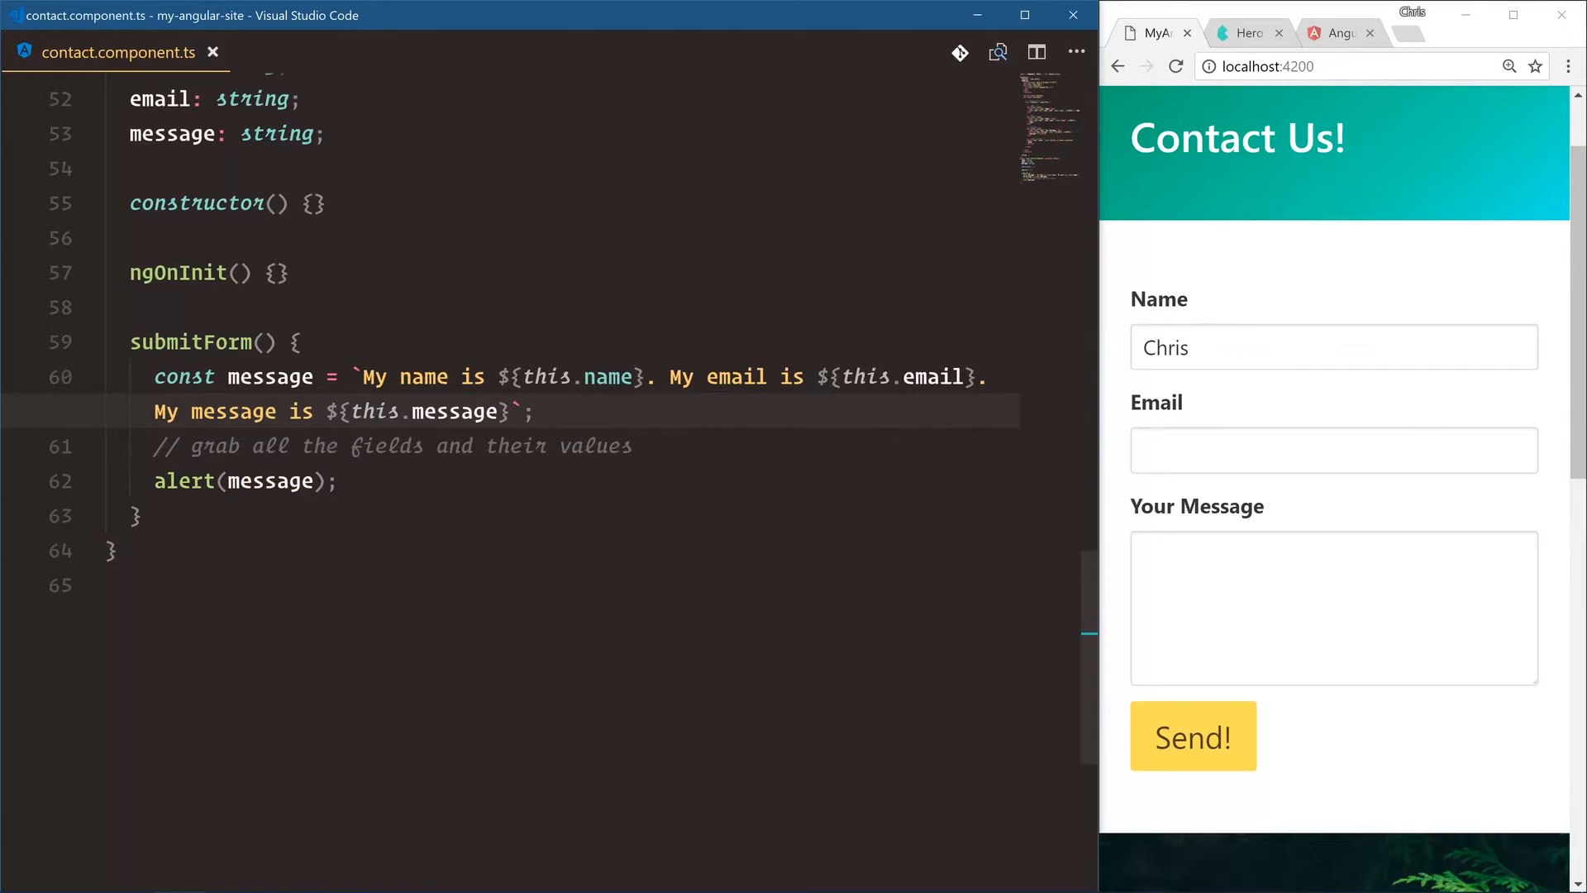
Fill the fields with sample text, send the form and dismiss the combined name/email/message alert
type("asdfas")
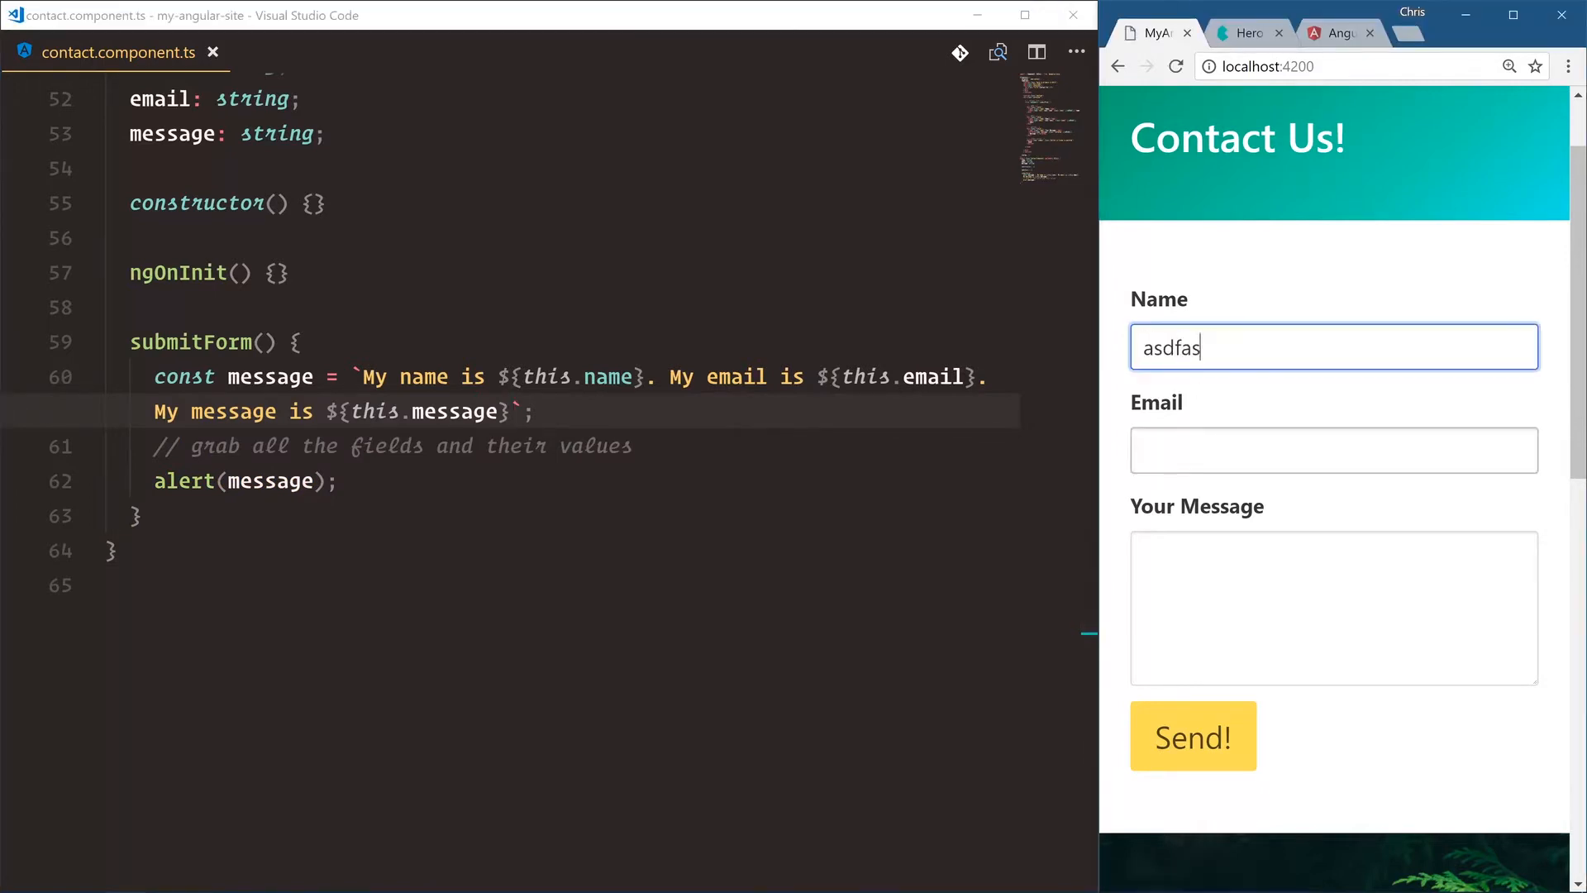
left_click(1193, 736)
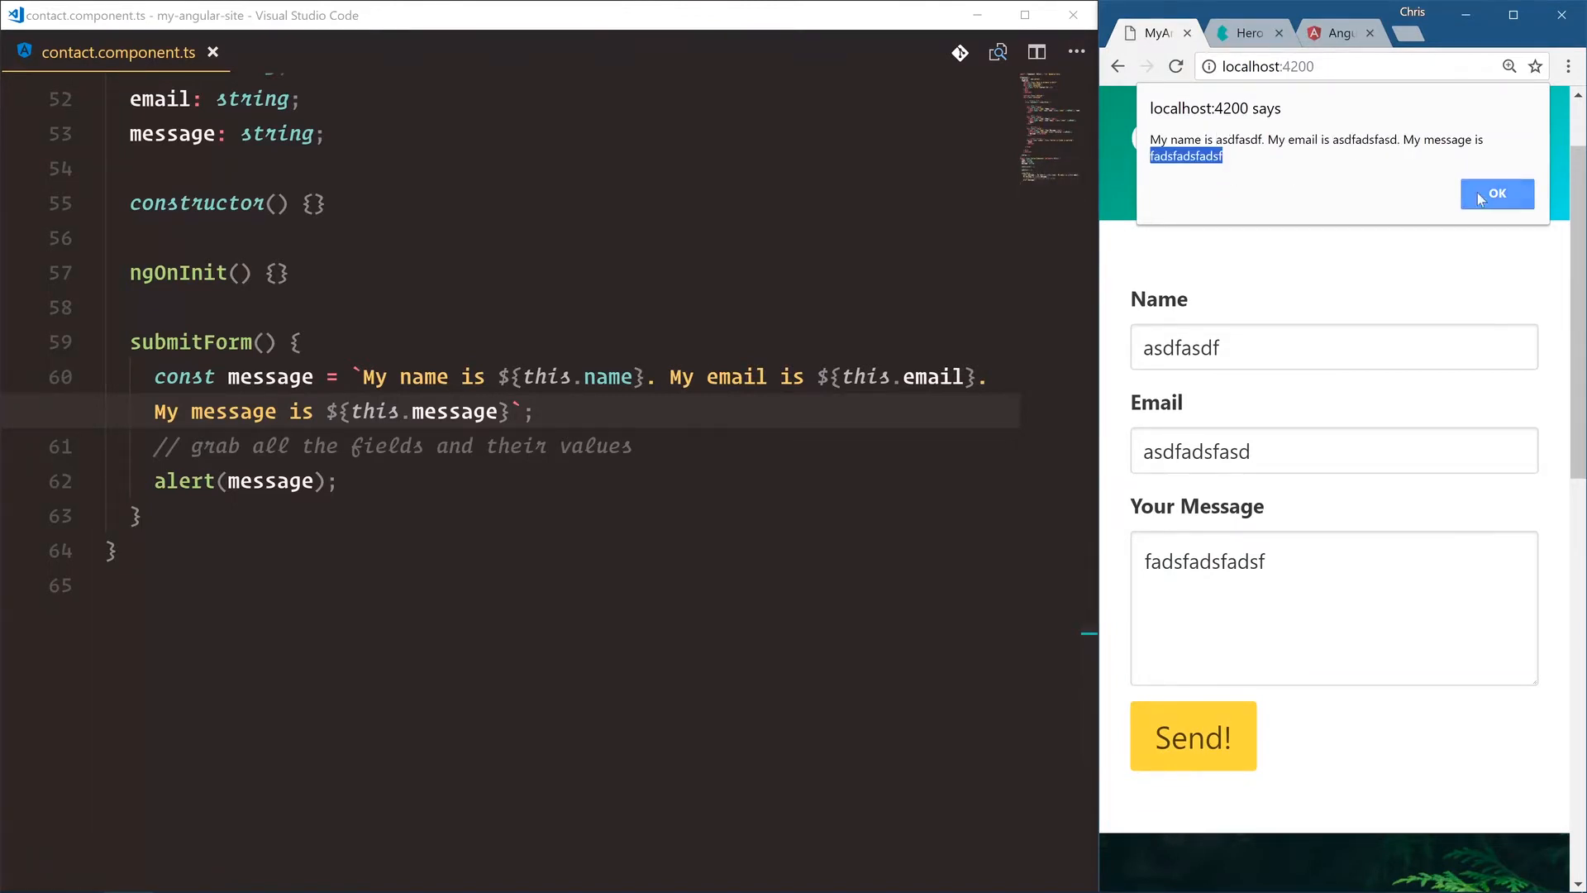
left_click(1498, 193)
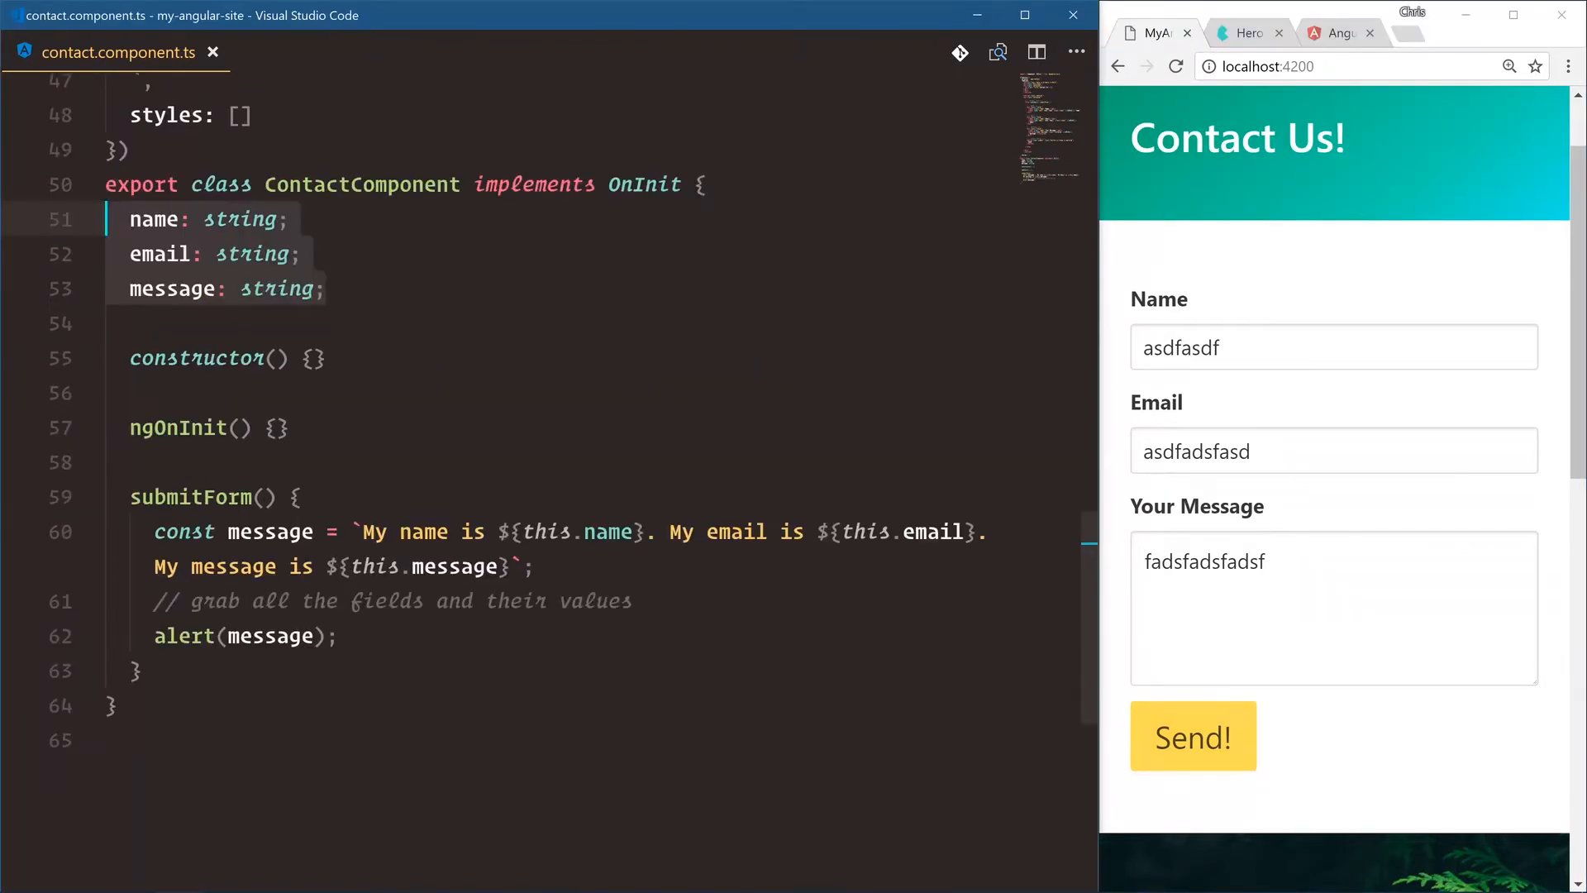
Select the name, email and message property lines, then add a blank line after alert(message)
double_click(190, 497)
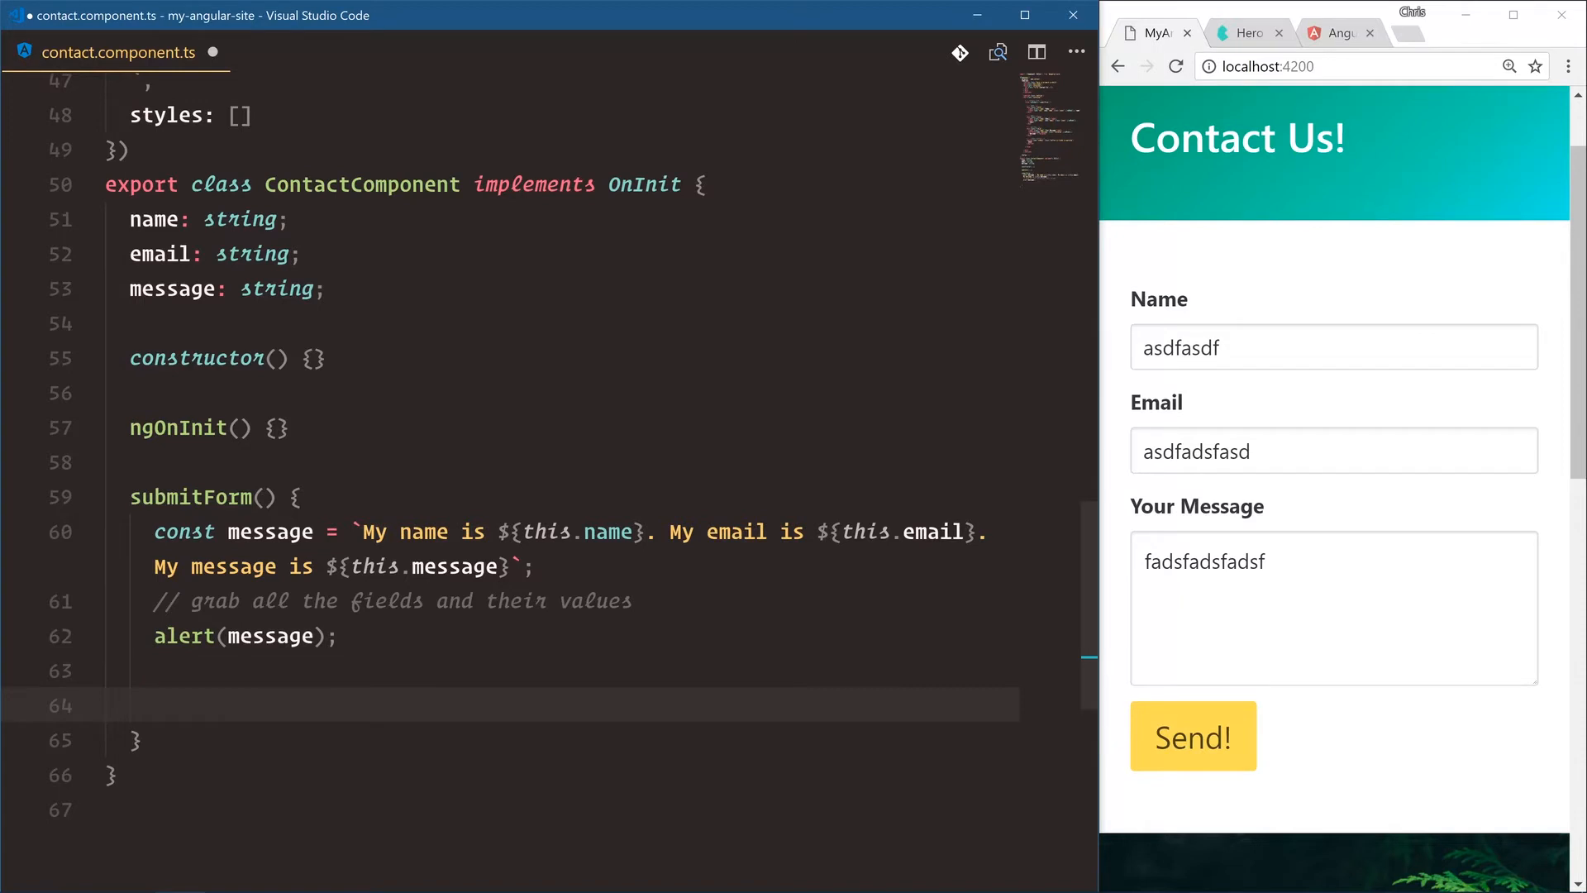
left_click(157, 706)
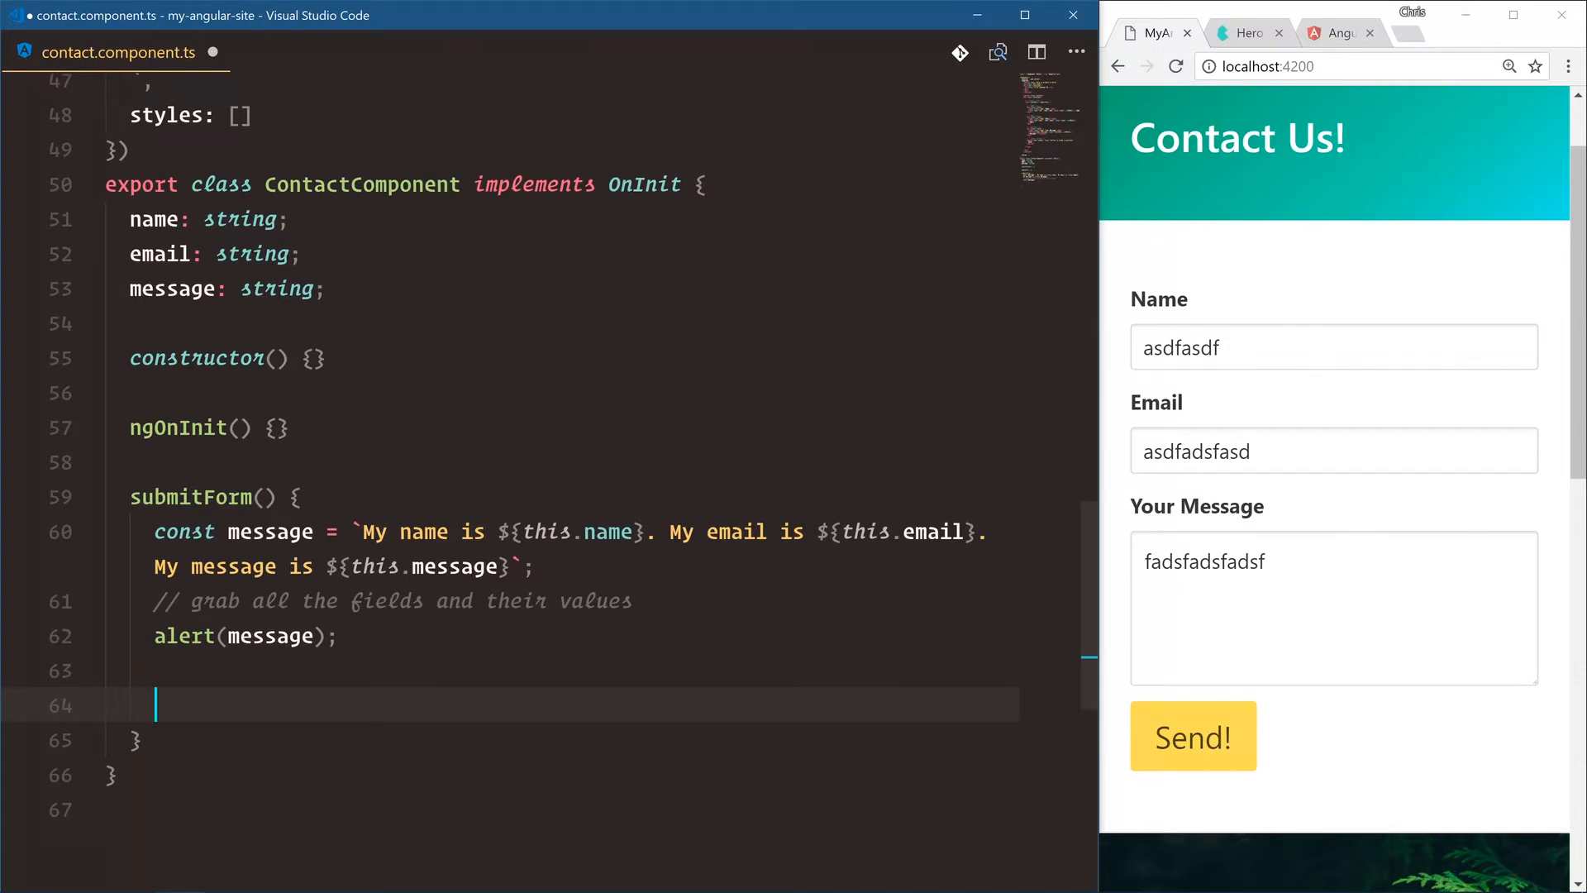